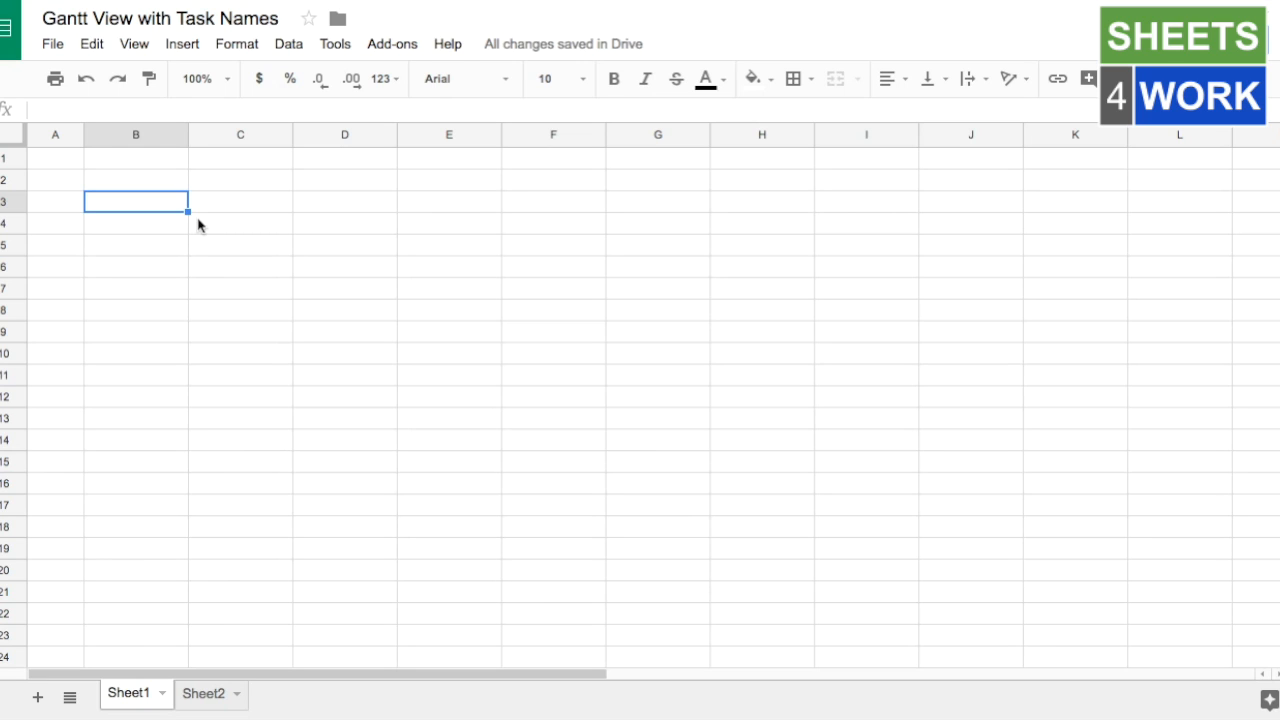
{"action": "mouse_move", "coordinate": [172, 213]}
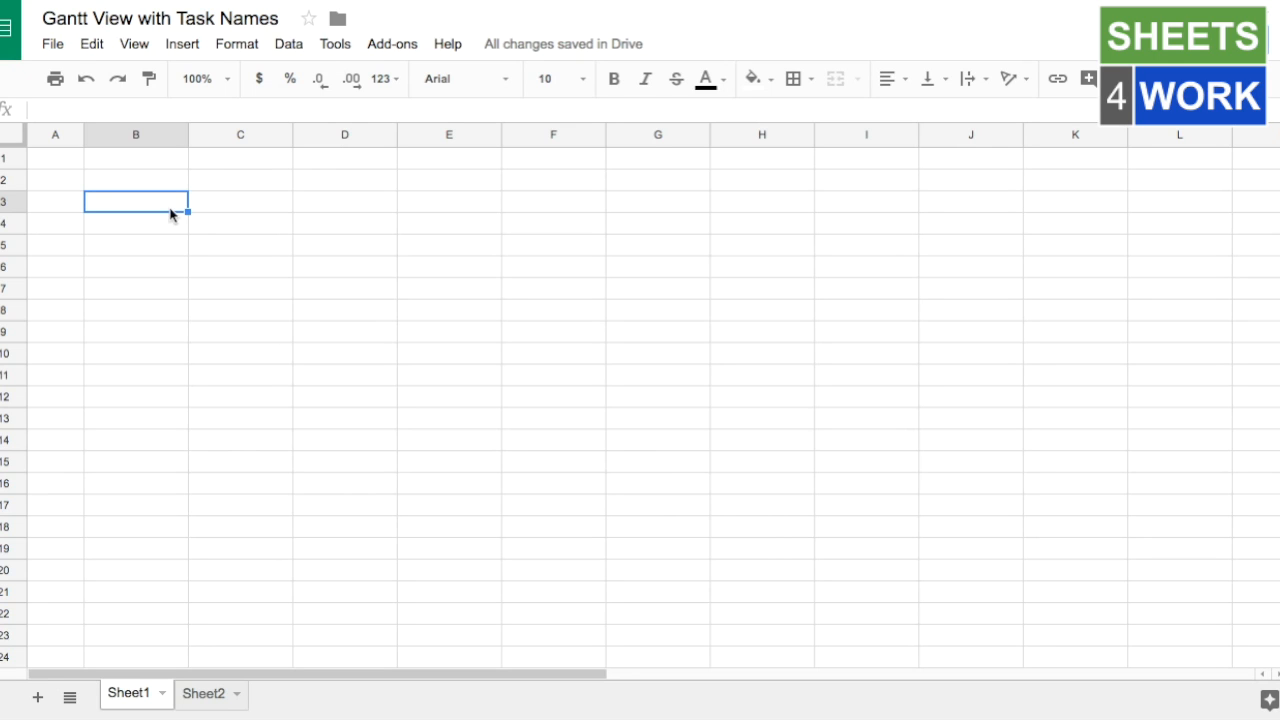
{"action": "mouse_move", "coordinate": [172, 207]}
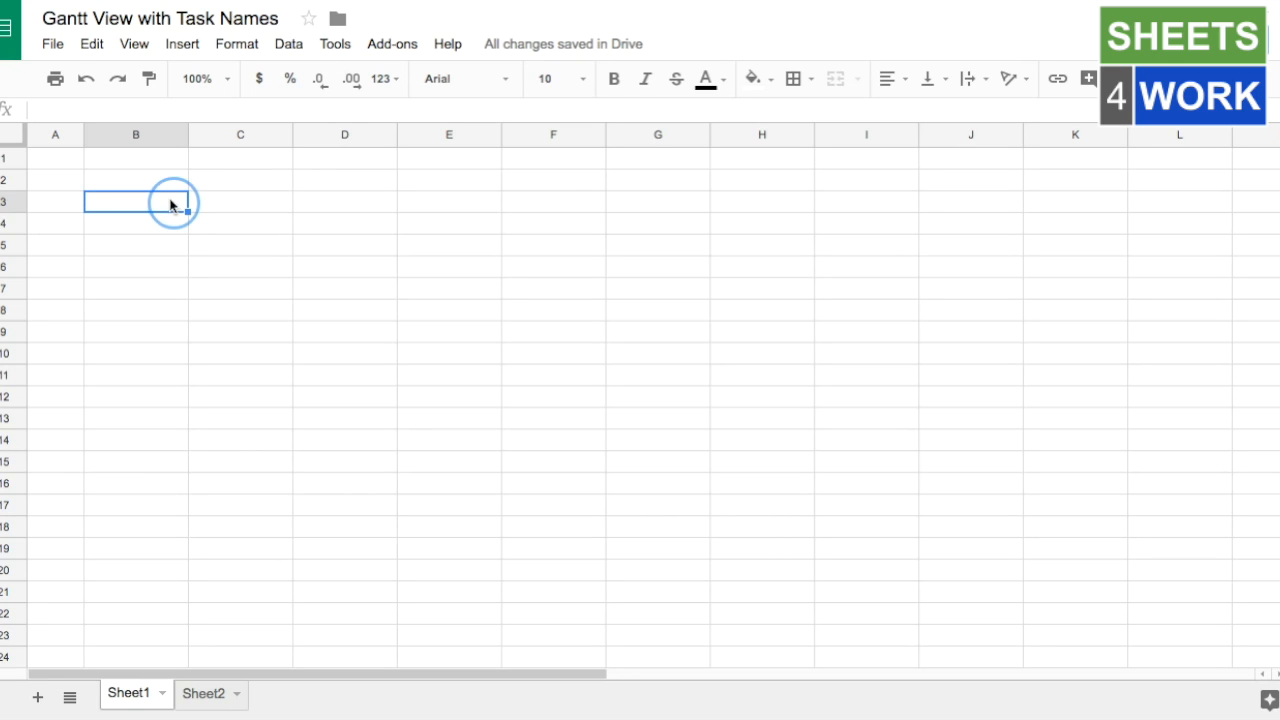
Step: Enter the headers Task Name, Start and Finish in B3:D3, and the date 1 Sep in E3
{"action": "type", "text": "T"}
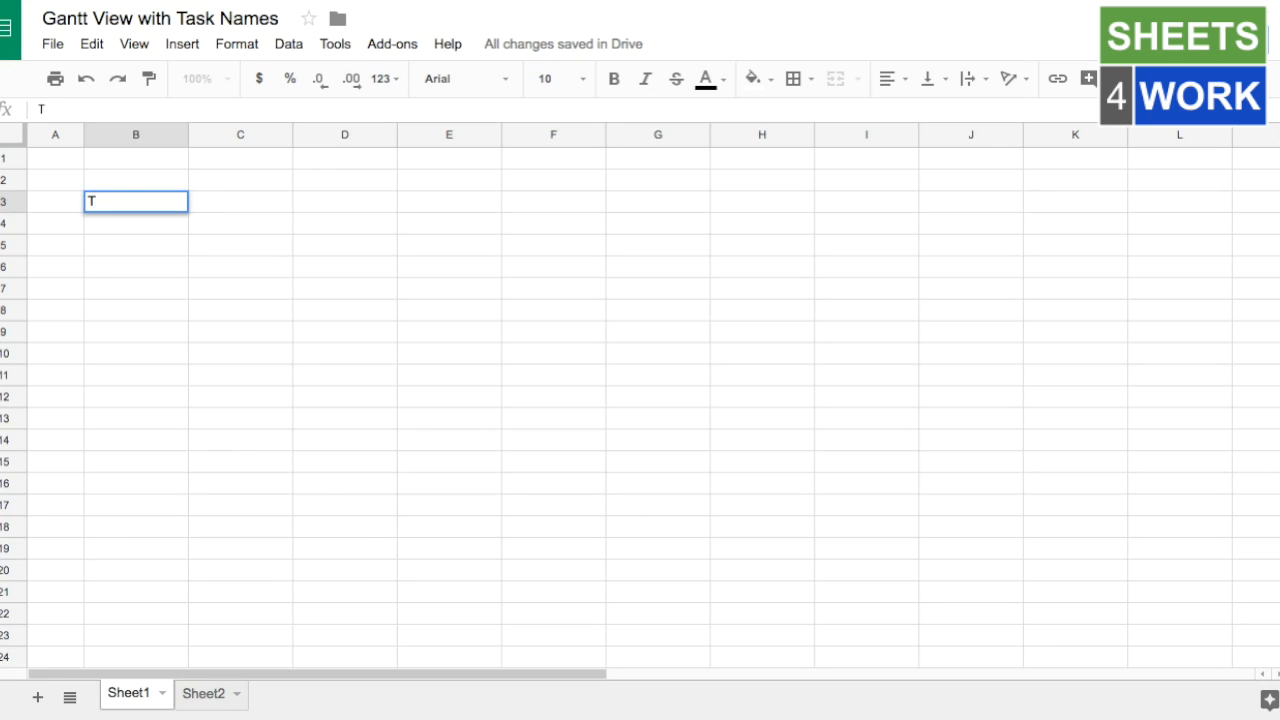
{"action": "type", "text": "ask Nam"}
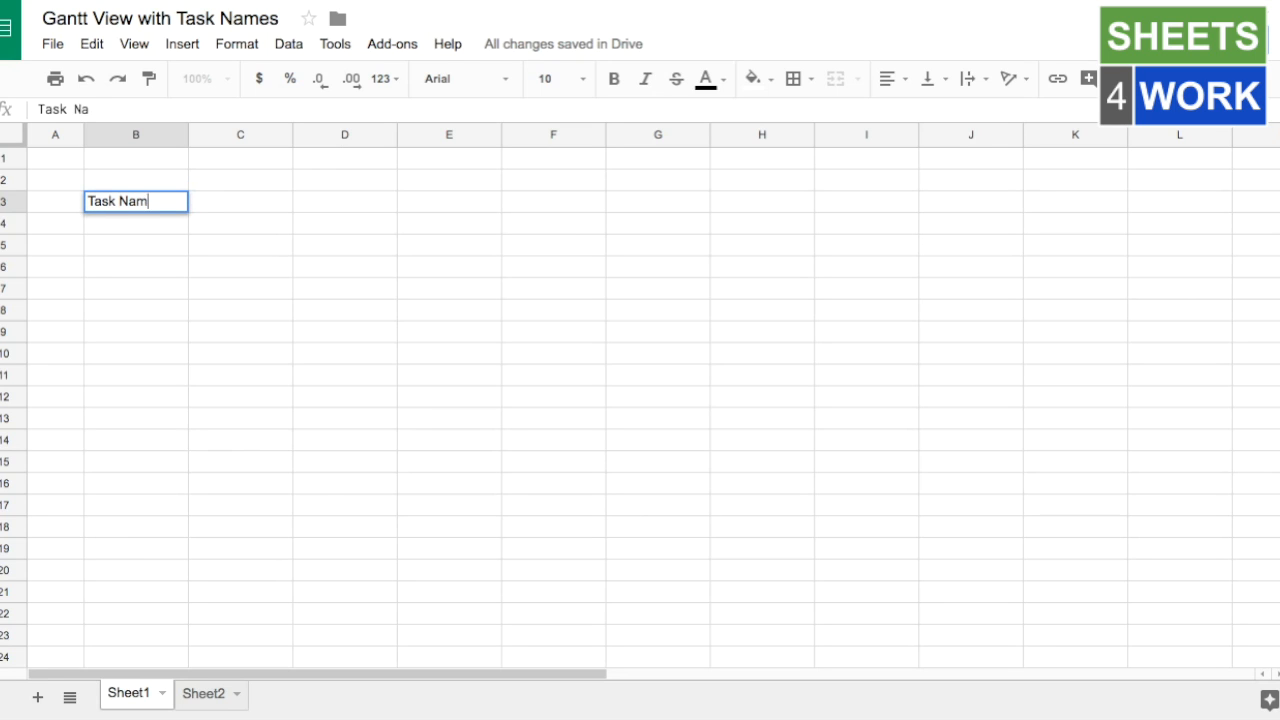
{"action": "key", "text": "Tab"}
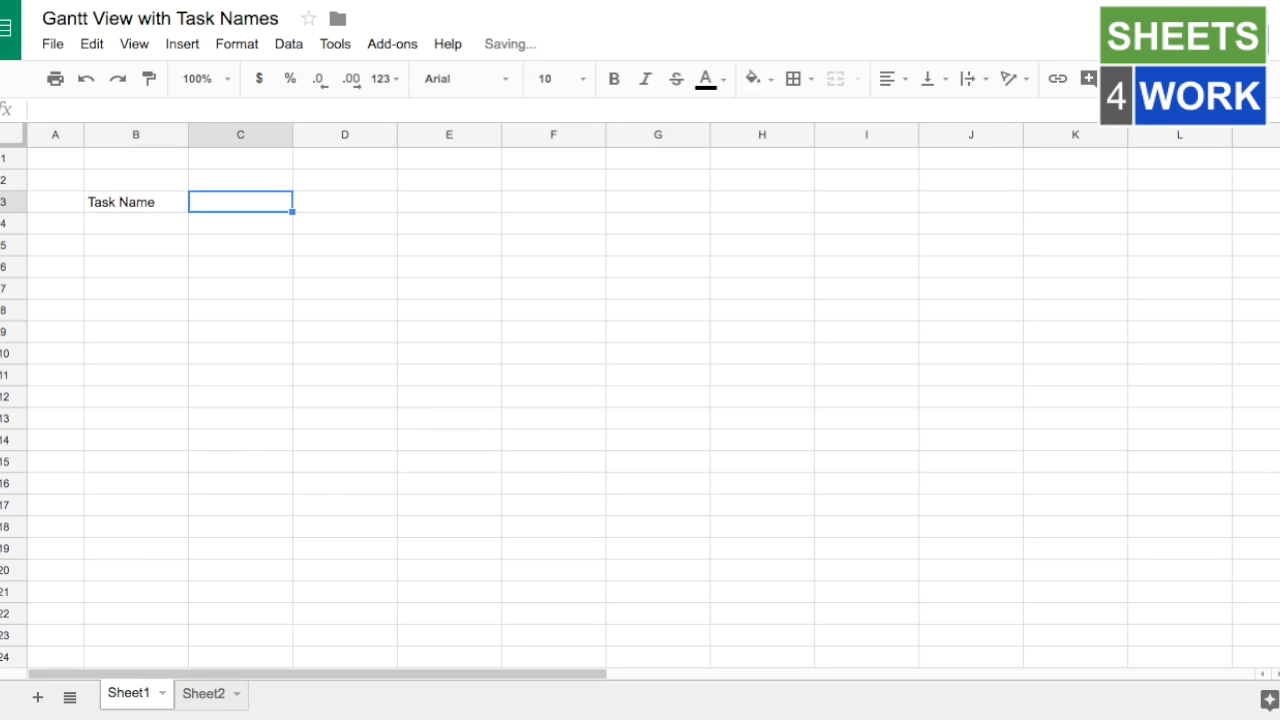
{"action": "type", "text": "Start"}
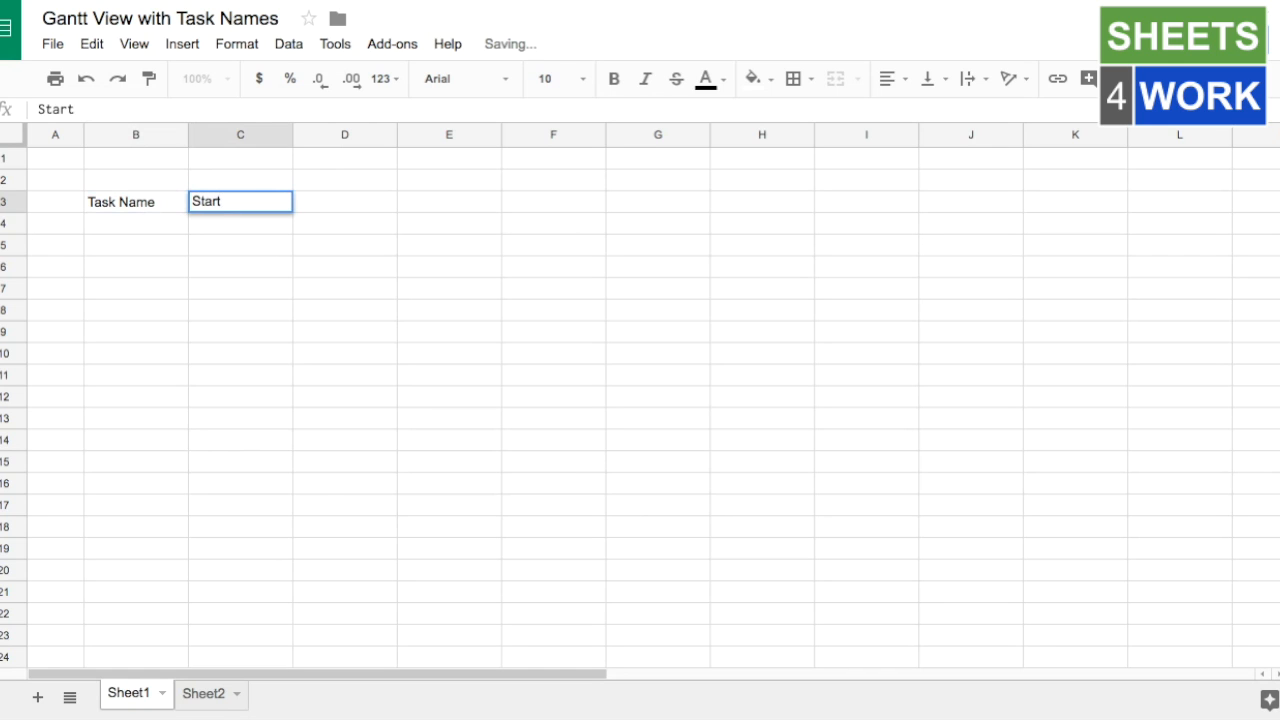
{"action": "type", "text": "Finish"}
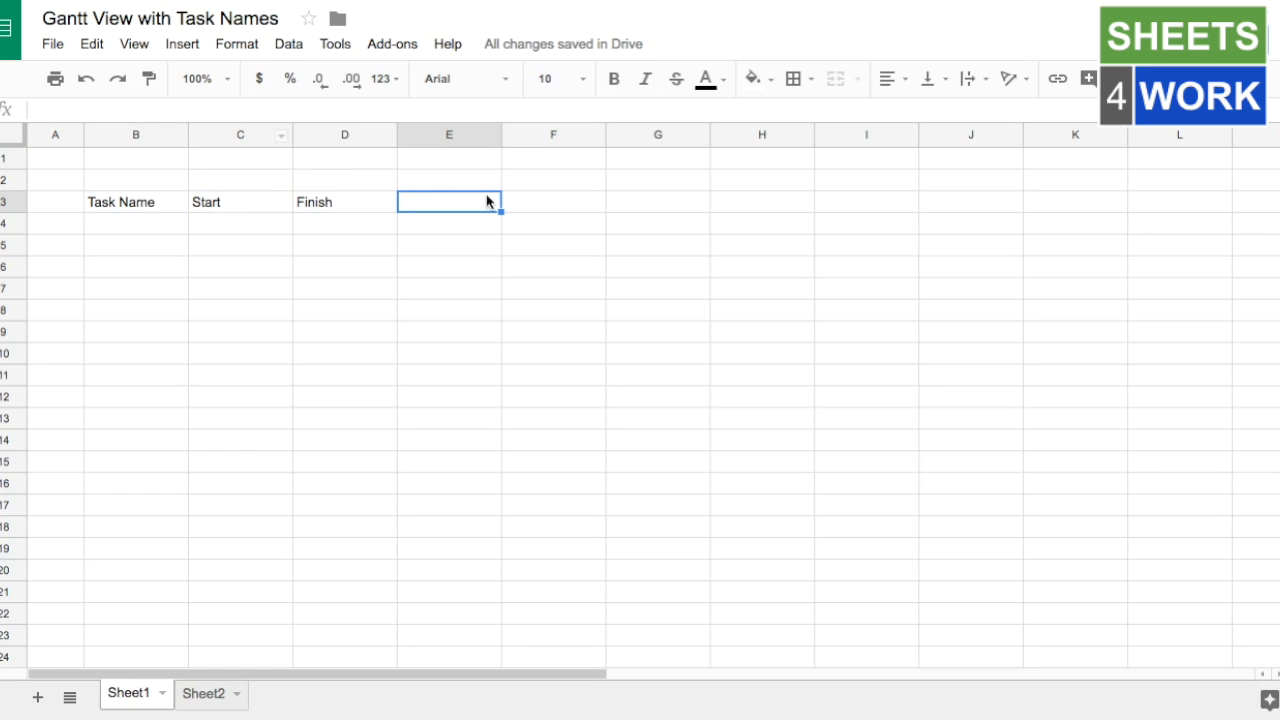
{"action": "mouse_move", "coordinate": [490, 201]}
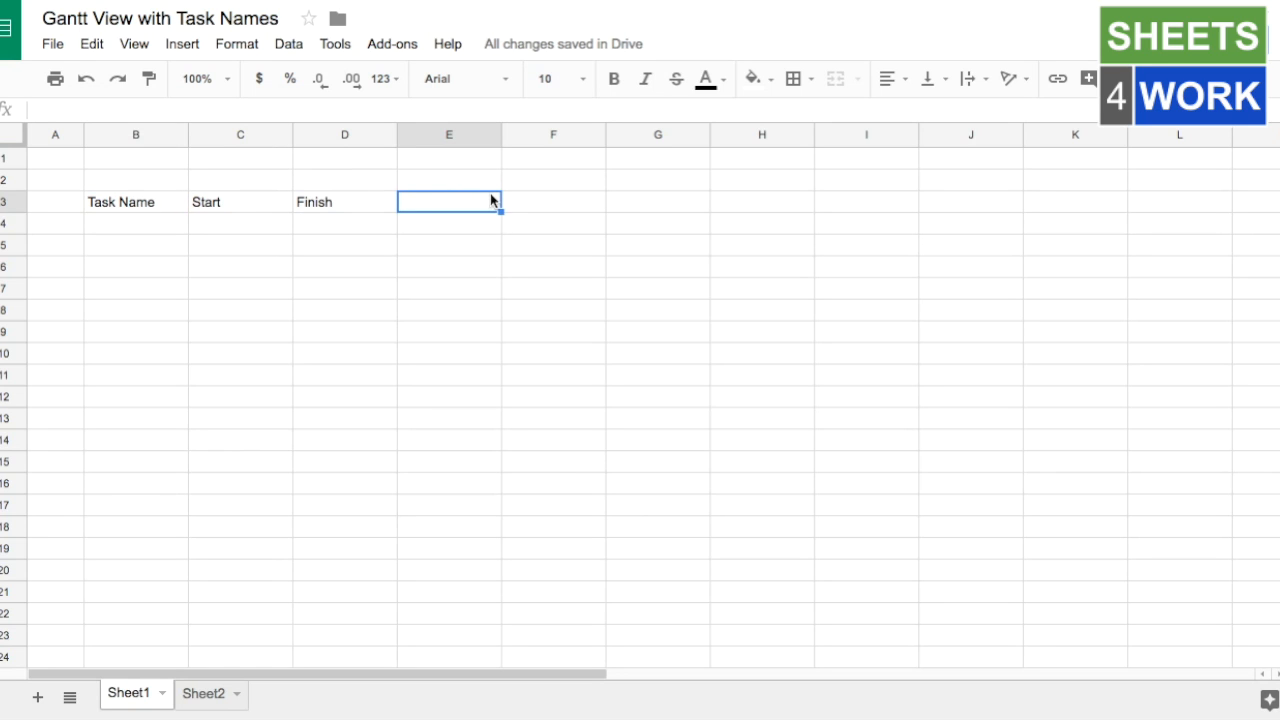
{"action": "type", "text": "1 sep"}
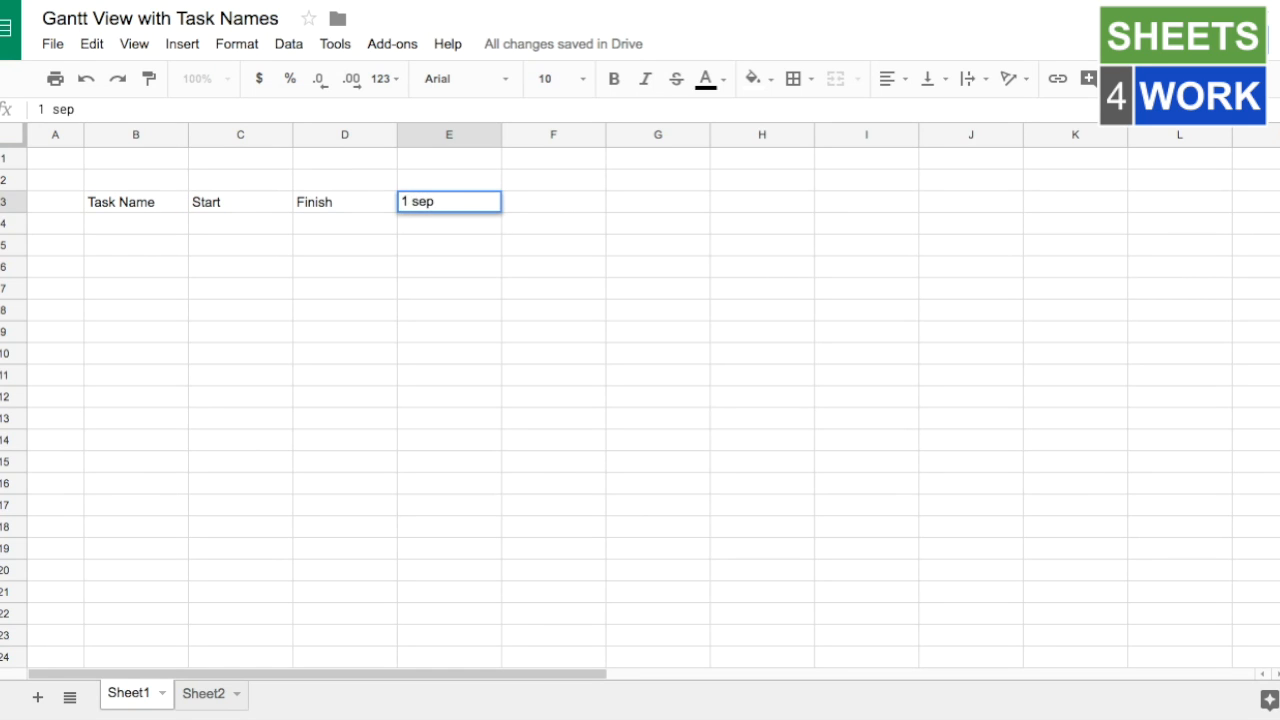
{"action": "key", "text": "enter"}
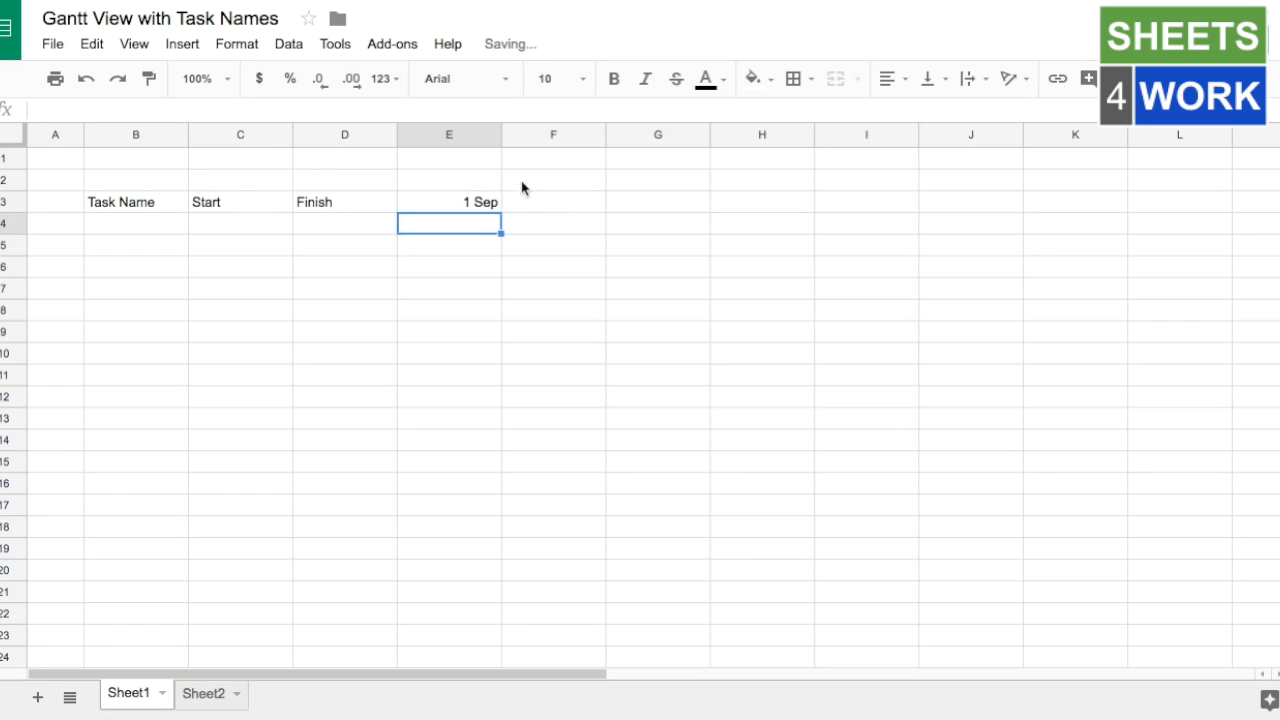
Step: Extend the daily dates from 1 Sep across to column Z, shown as dd Mmm yy
{"action": "left_click", "coordinate": [449, 201]}
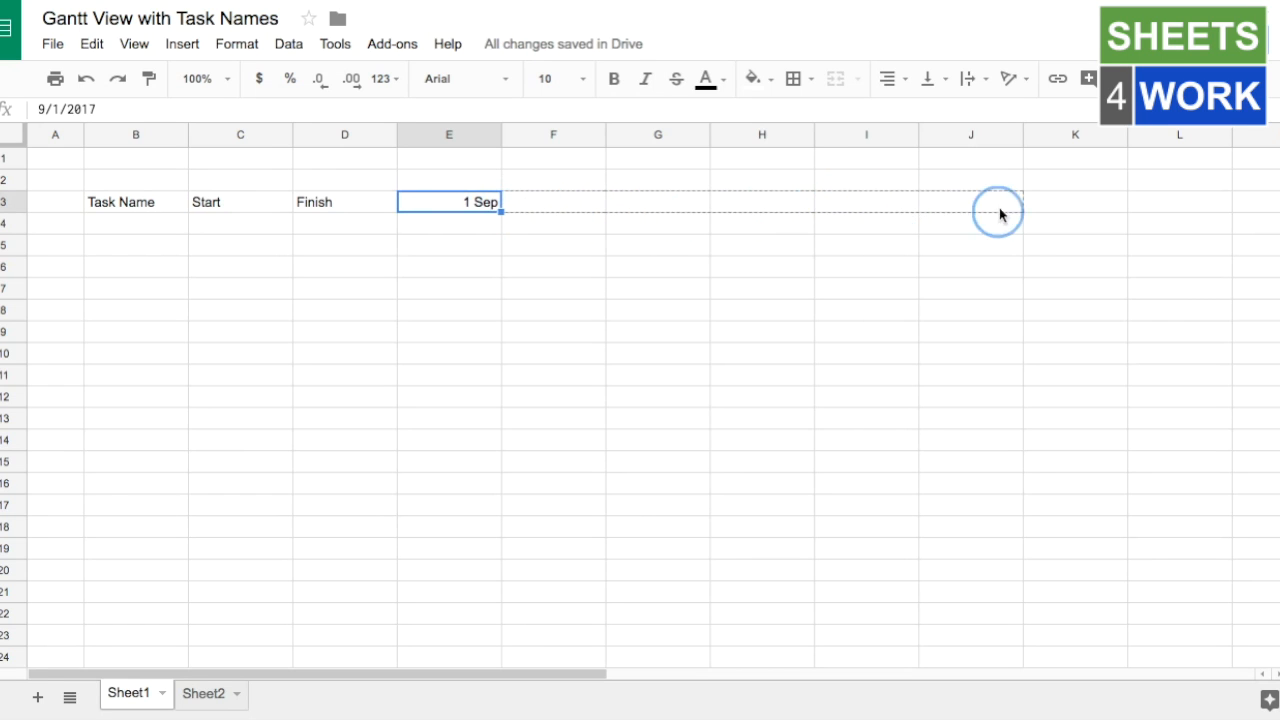
{"action": "scroll", "scroll_direction": "right", "scroll_amount": 3}
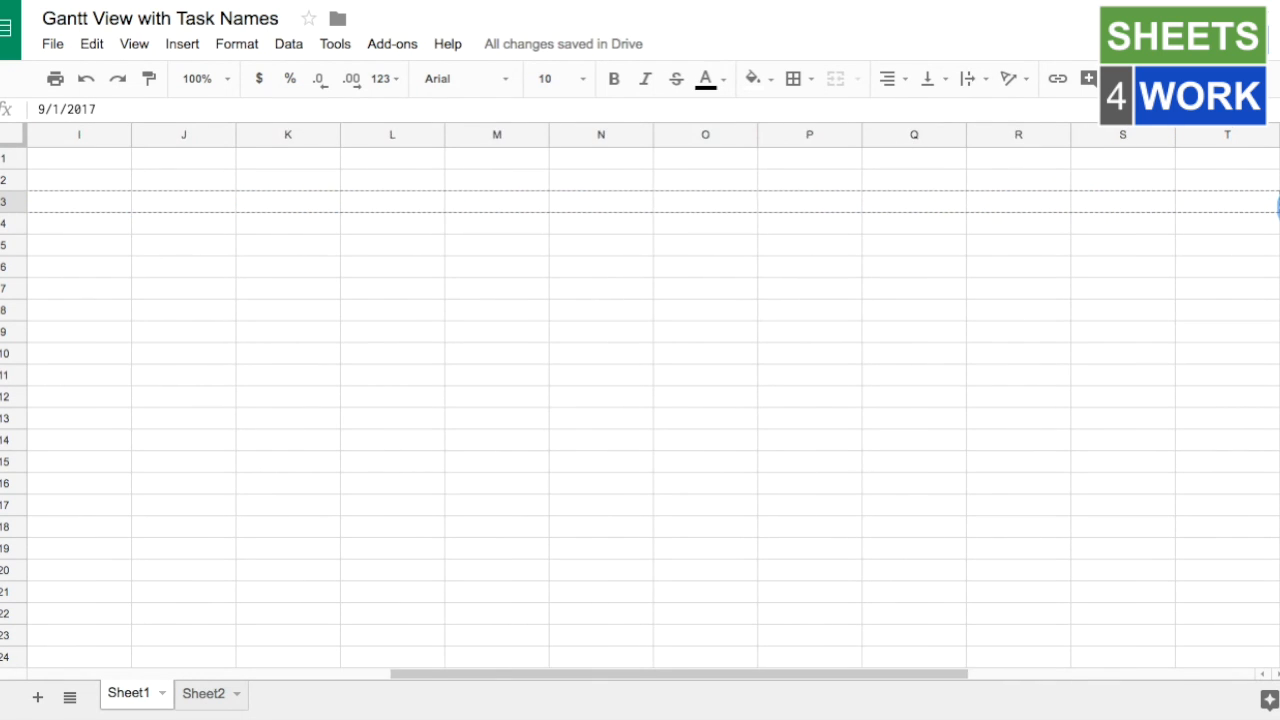
{"action": "scroll", "scroll_direction": "right", "scroll_amount": 3}
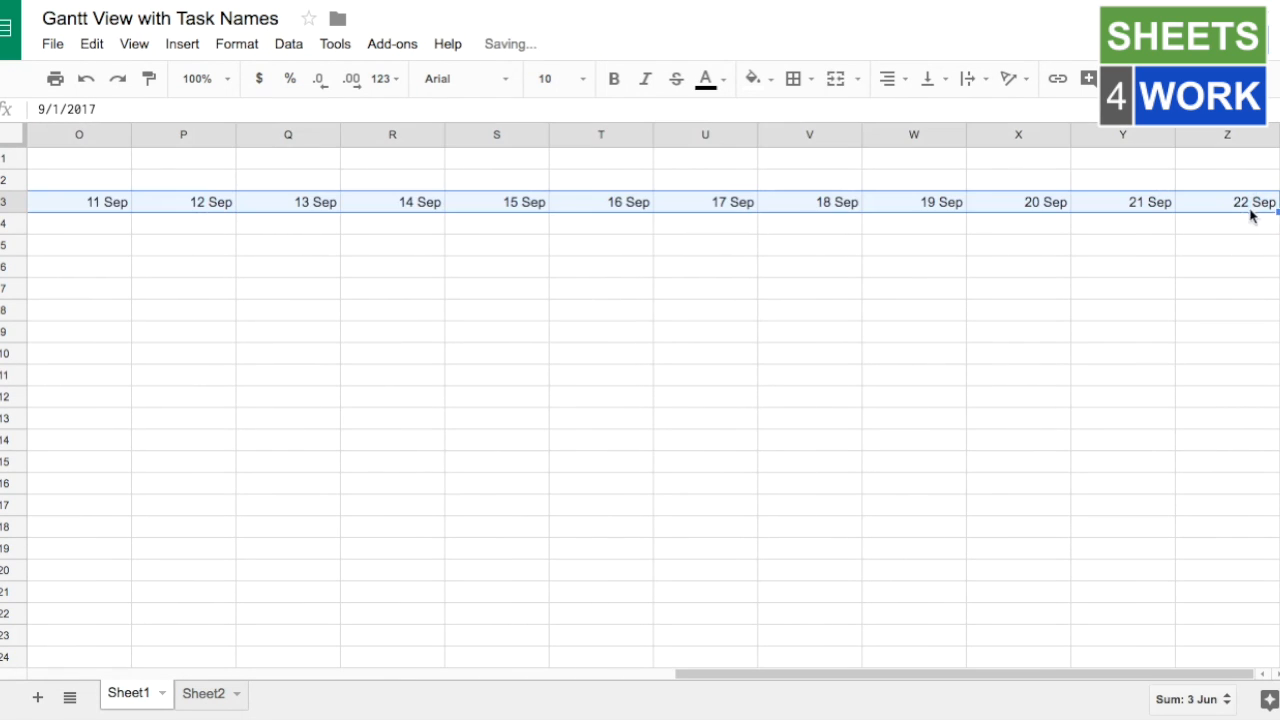
{"action": "left_click", "coordinate": [236, 43]}
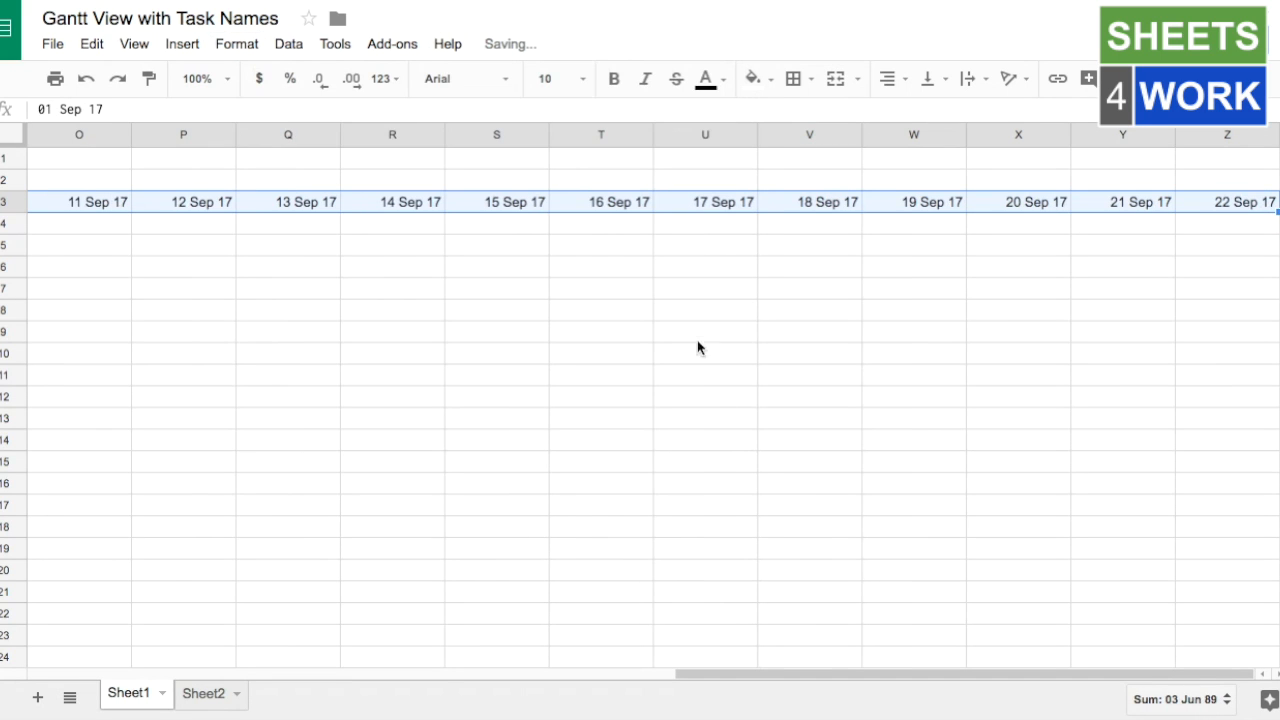
Step: Left-align the header dates and rotate them diagonally
{"action": "left_click", "coordinate": [886, 79]}
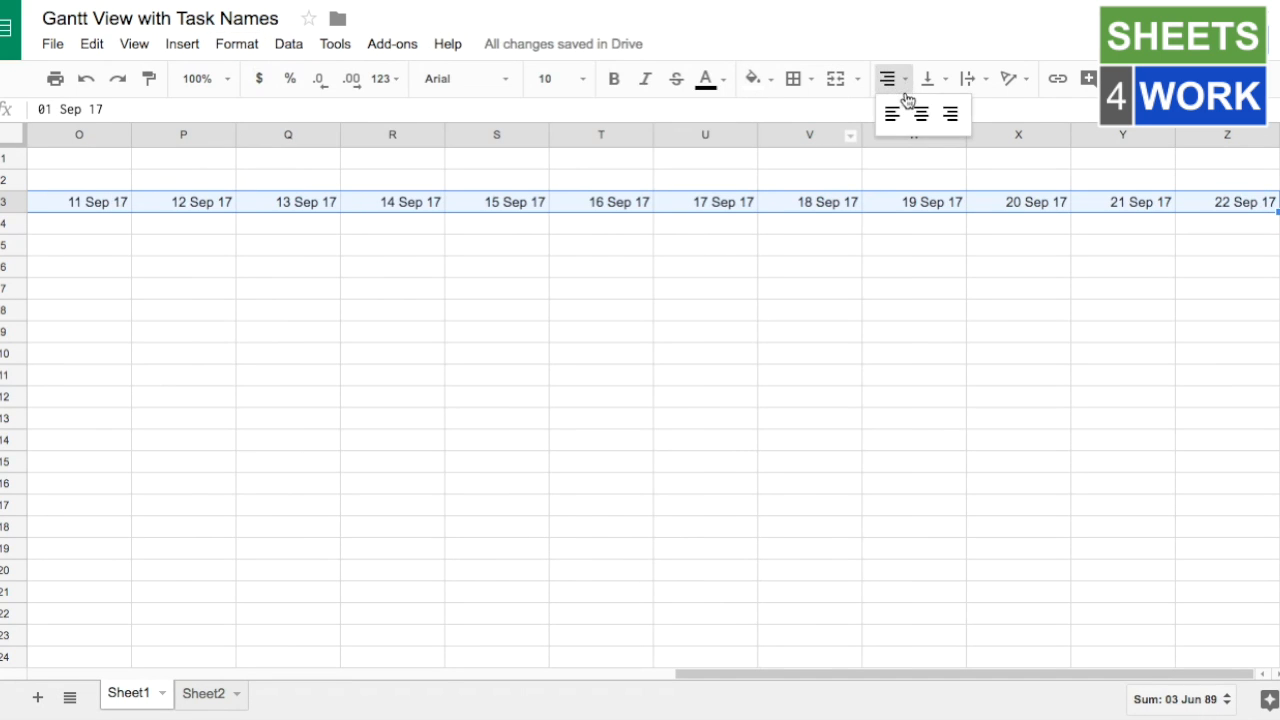
{"action": "mouse_move", "coordinate": [892, 113]}
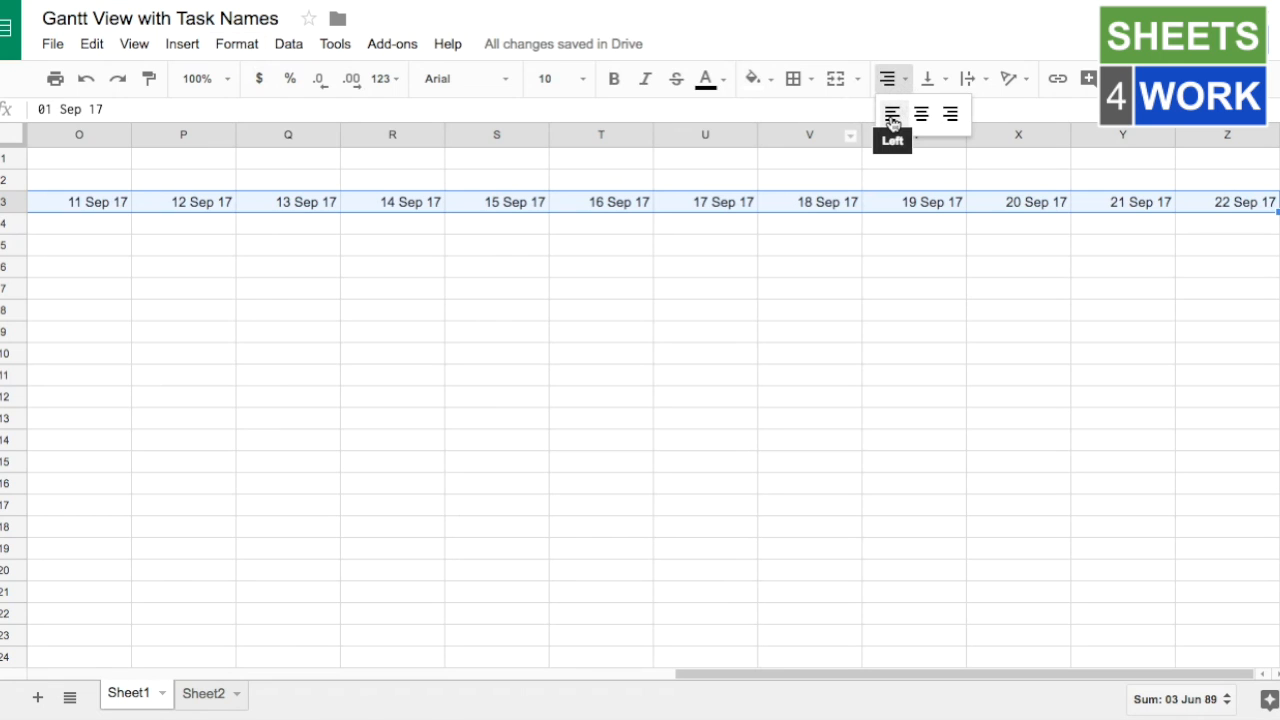
{"action": "left_click", "coordinate": [891, 113]}
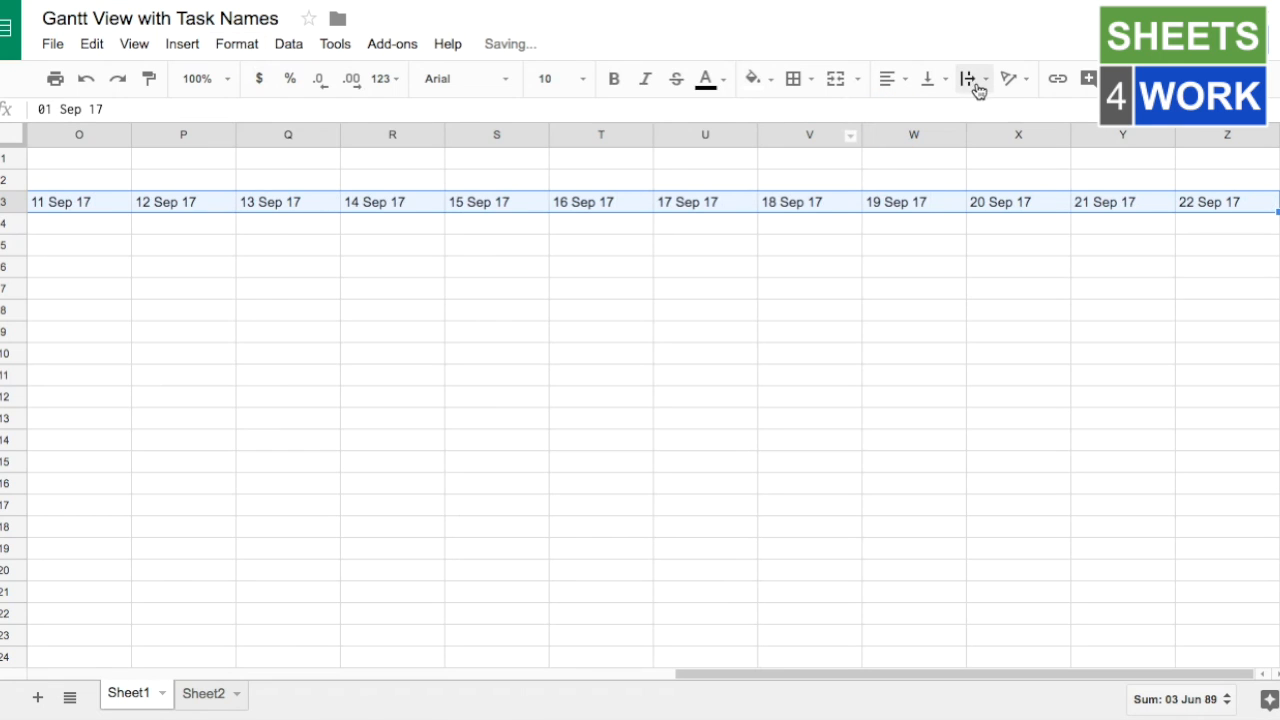
{"action": "left_click", "coordinate": [1008, 79]}
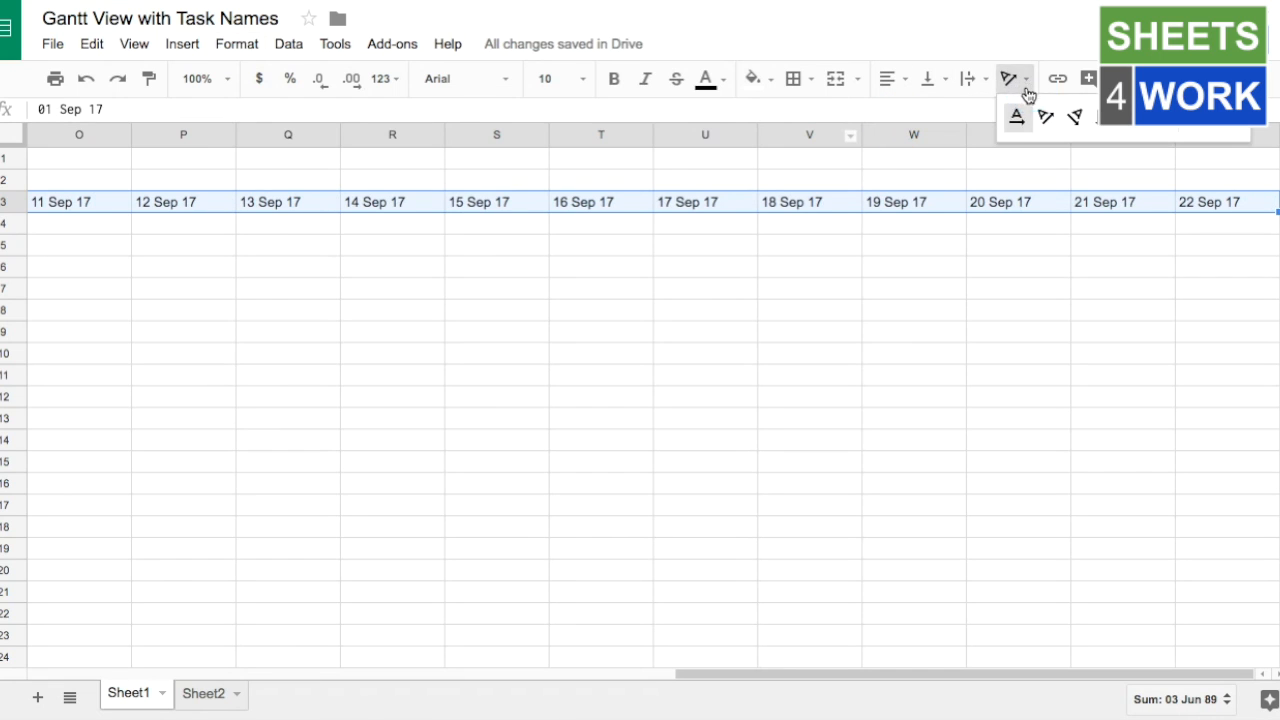
{"action": "left_click", "coordinate": [1044, 116]}
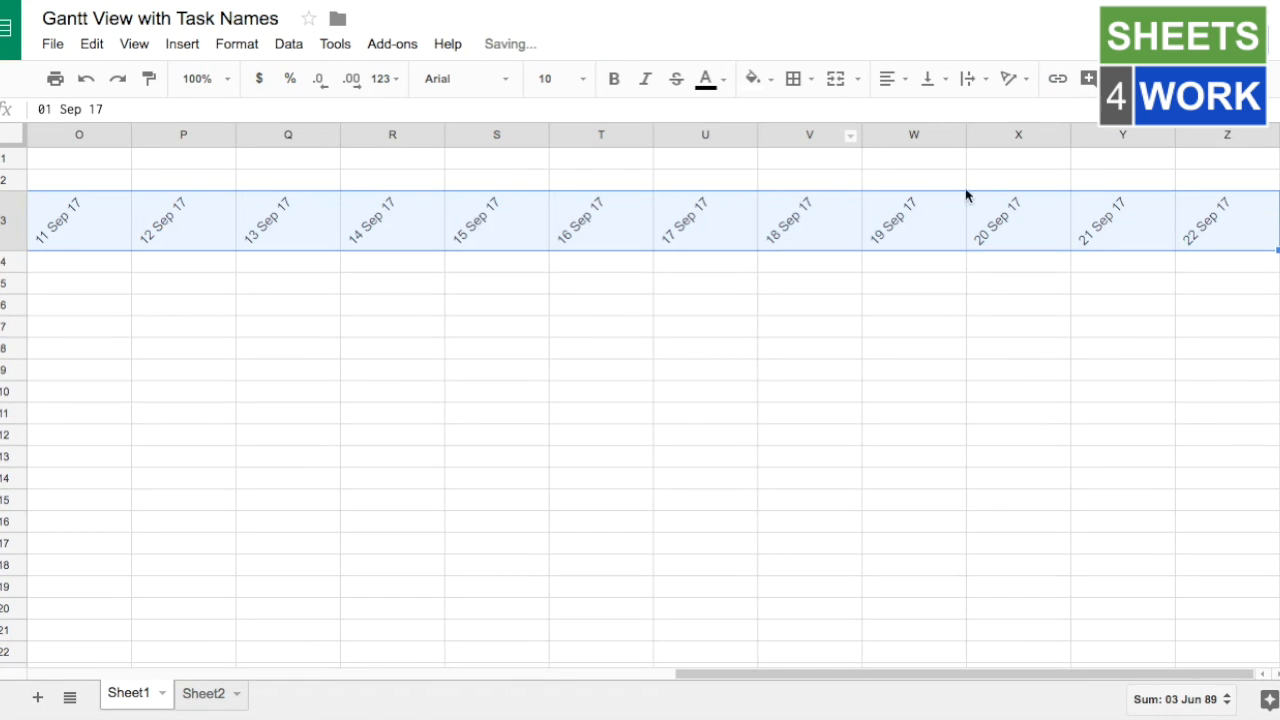
Step: Narrow the date columns E through Z so 1–22 Sep fit on screen
{"action": "left_click", "coordinate": [1227, 134]}
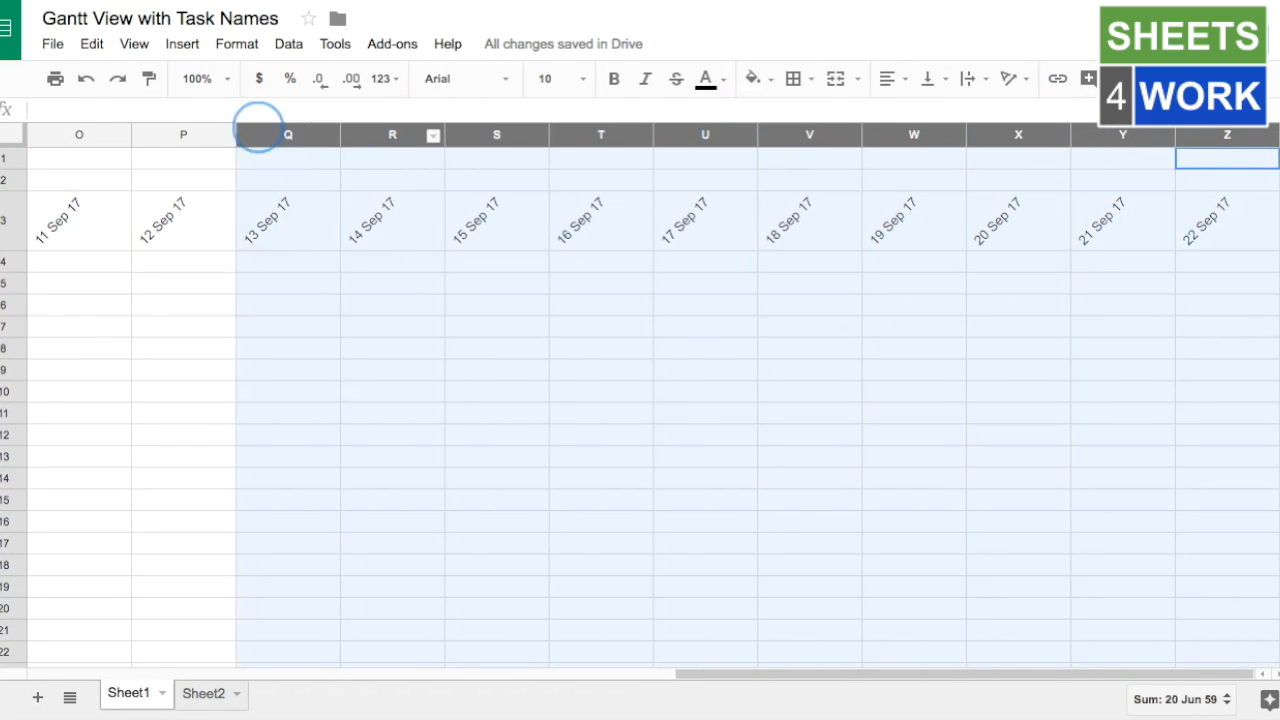
{"action": "scroll", "scroll_direction": "left", "scroll_amount": 3}
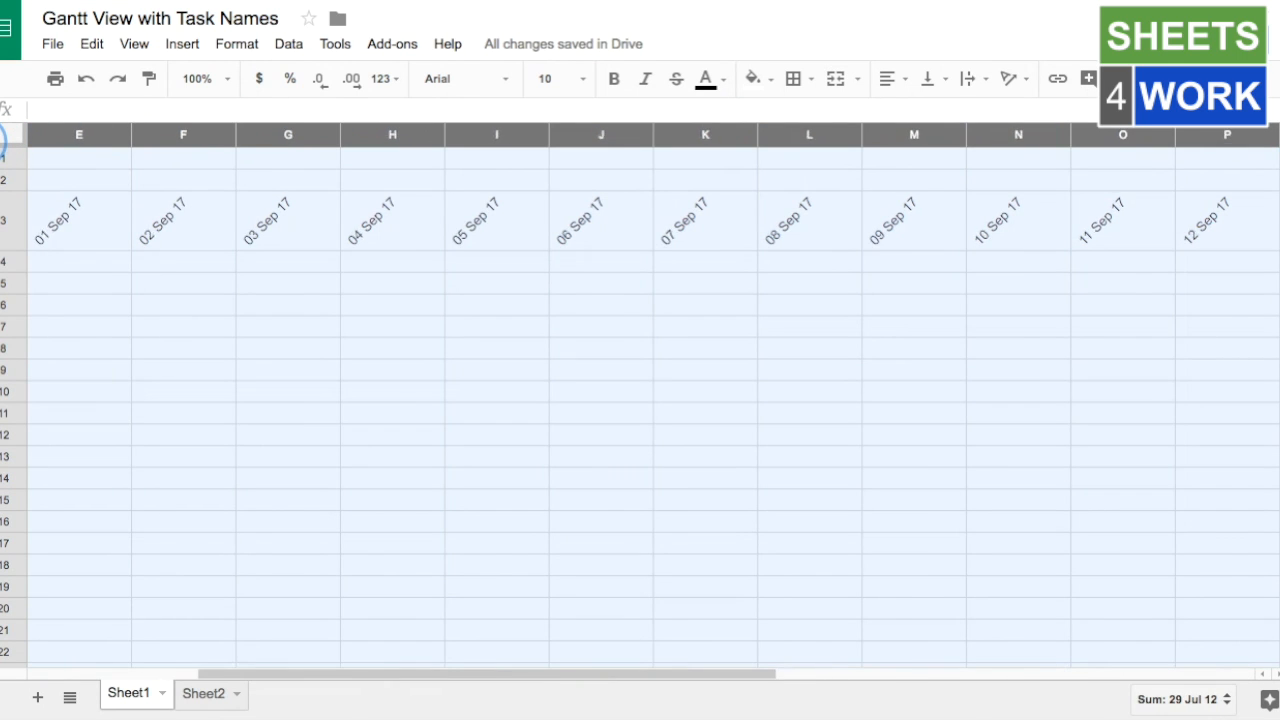
{"action": "scroll", "scroll_direction": "left", "scroll_amount": 3}
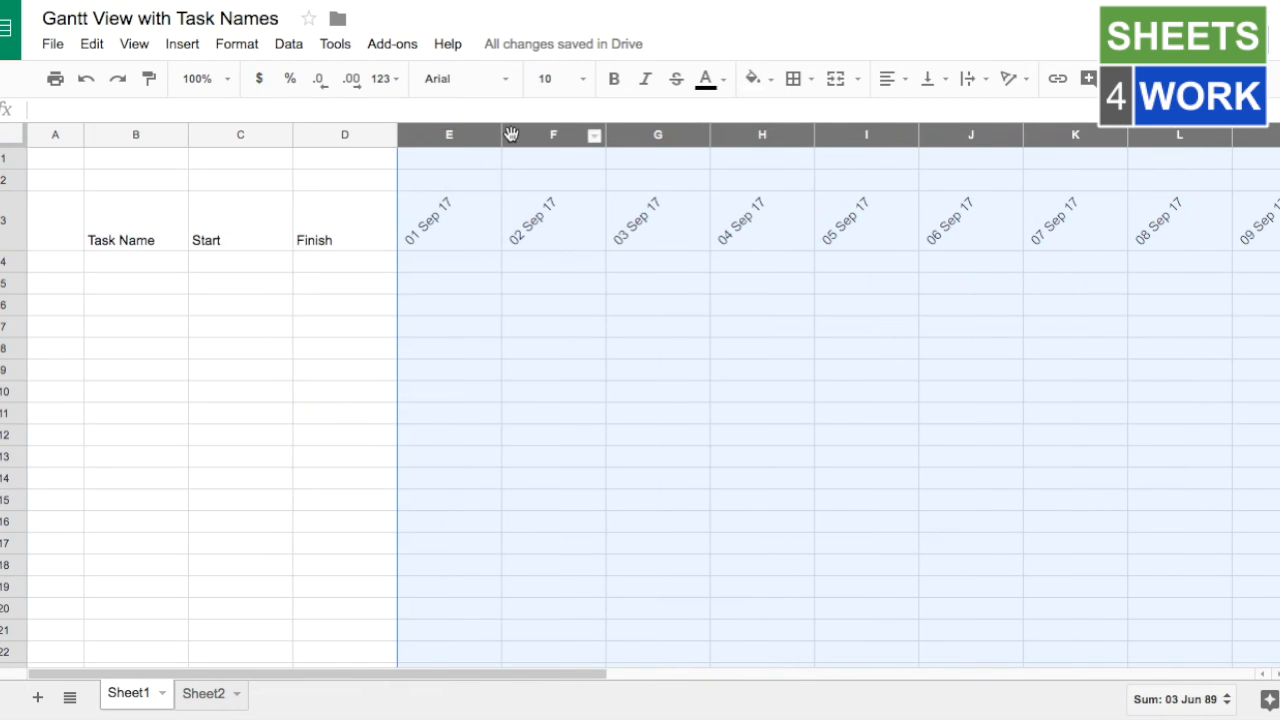
{"action": "left_click", "coordinate": [448, 134]}
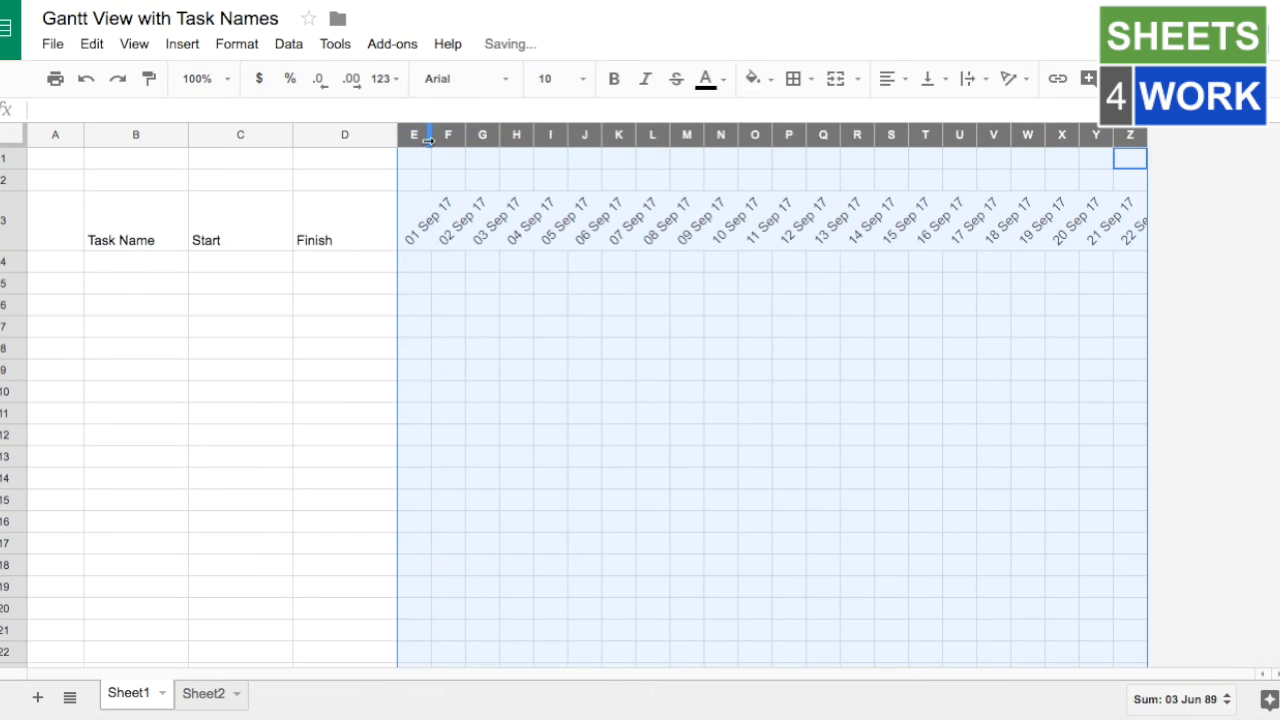
{"action": "mouse_move", "coordinate": [908, 319]}
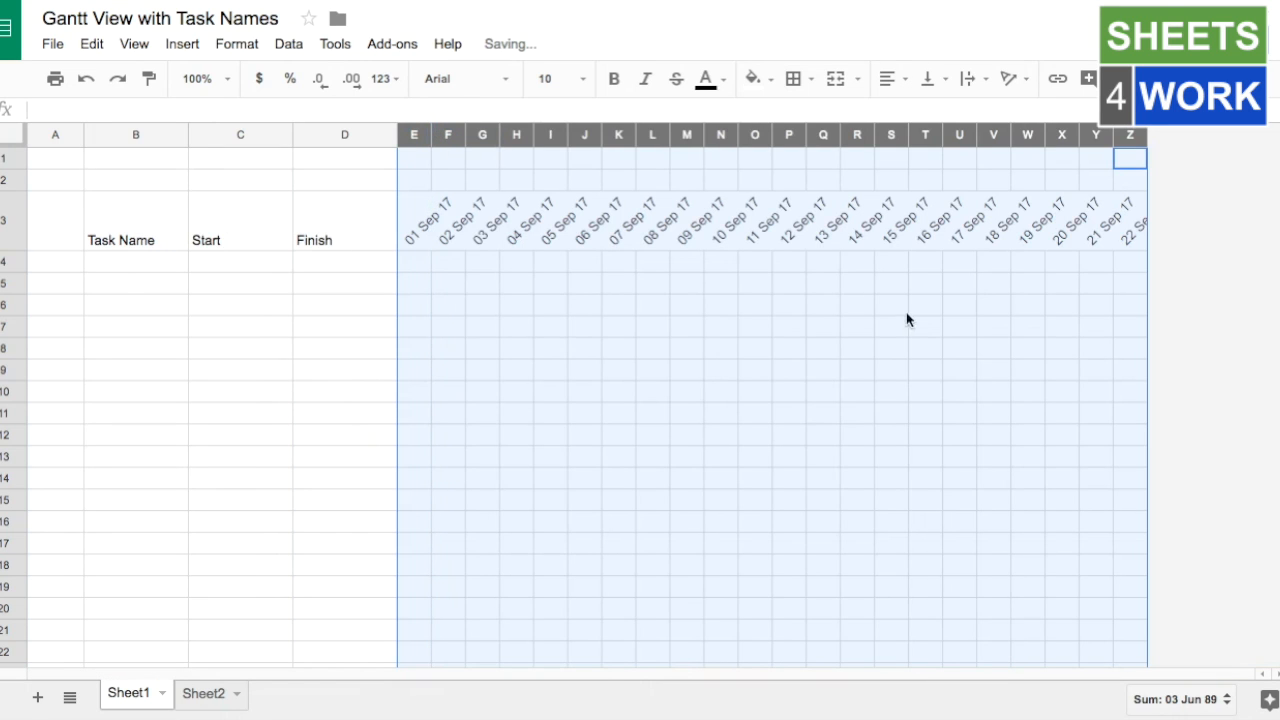
{"action": "left_click", "coordinate": [925, 305]}
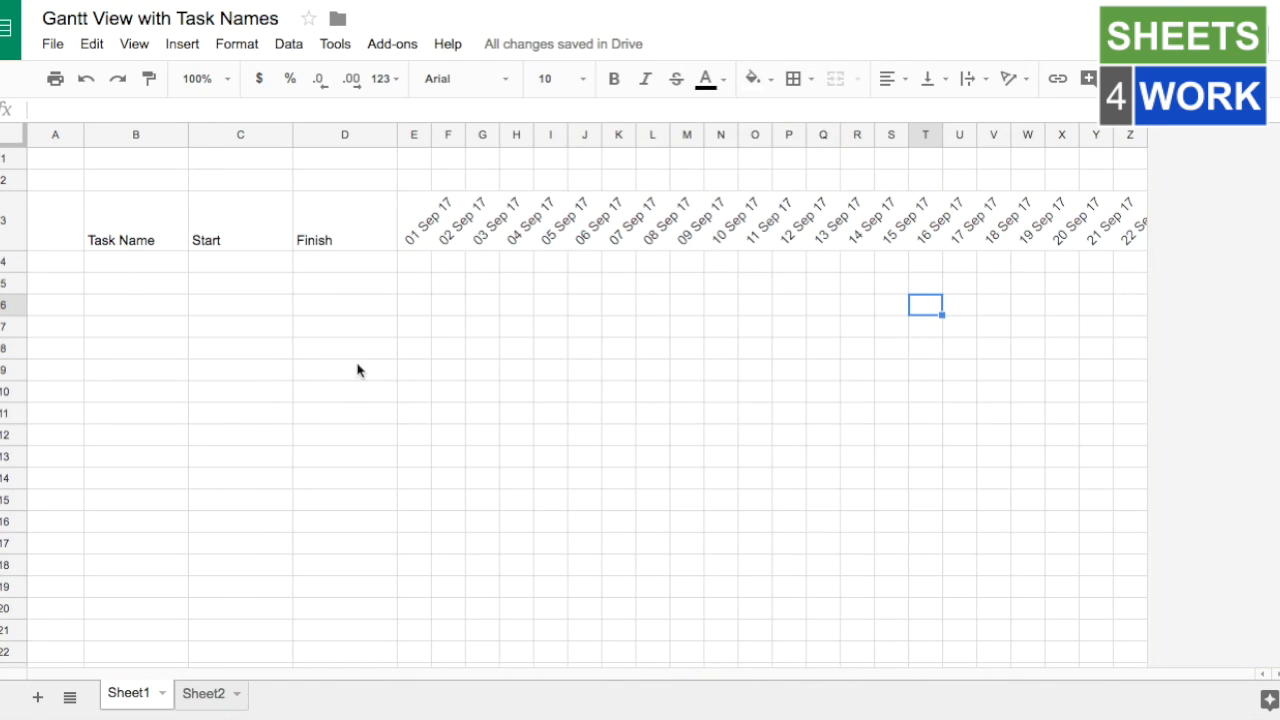
{"action": "mouse_move", "coordinate": [175, 270]}
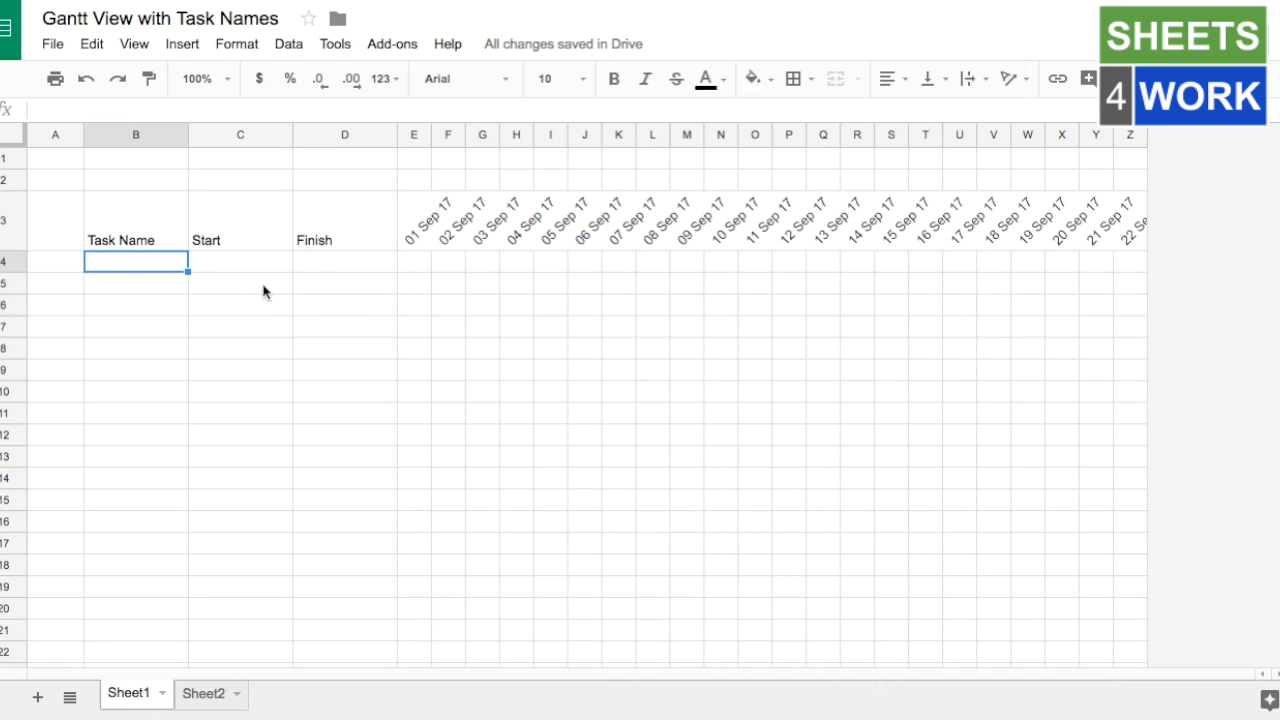
Step: Enter Task number 1, Task number 2, Early Task and Task number 4 in B4:B7
{"action": "type", "text": "Task num"}
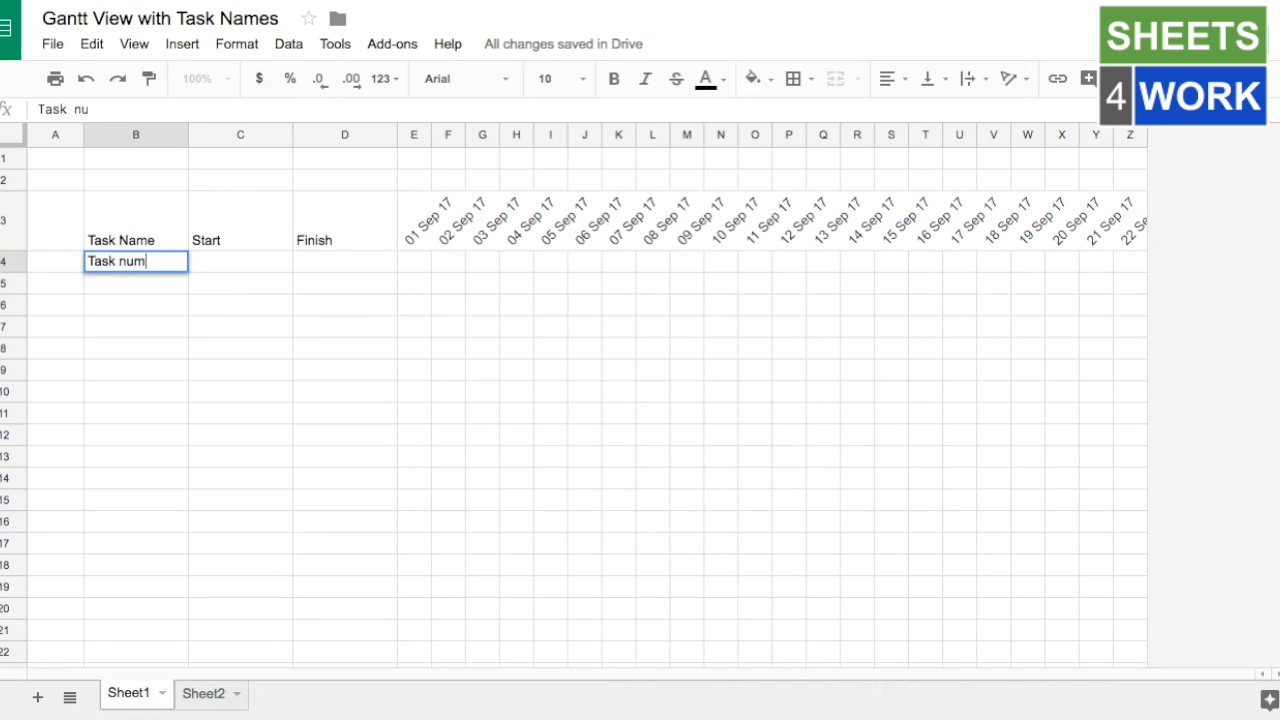
{"action": "key", "text": "enter"}
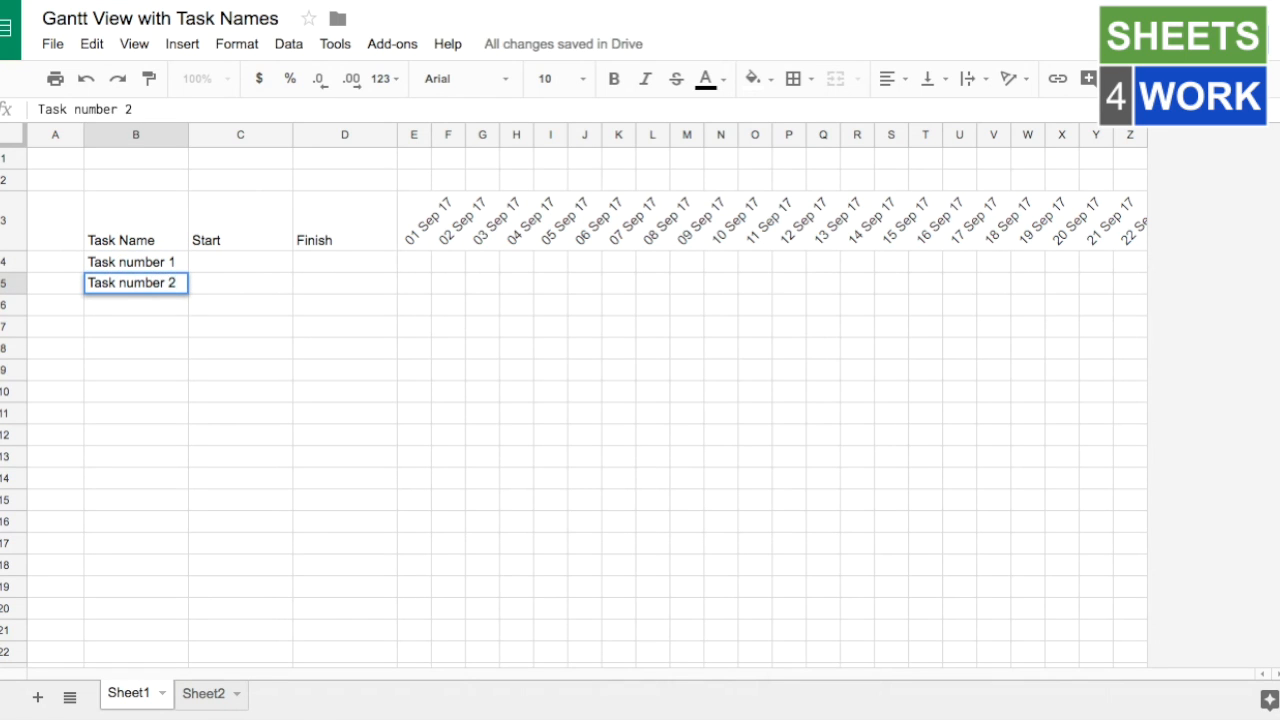
{"action": "type", "text": "Early"}
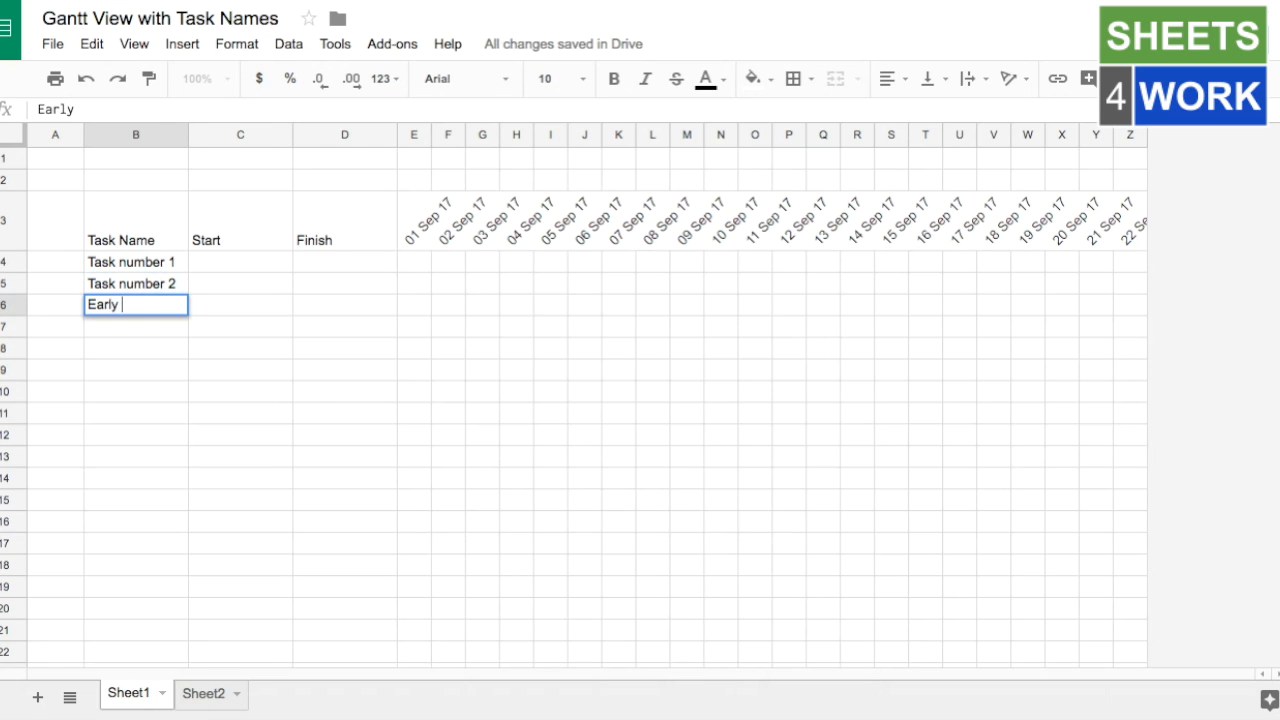
{"action": "type", "text": "Task"}
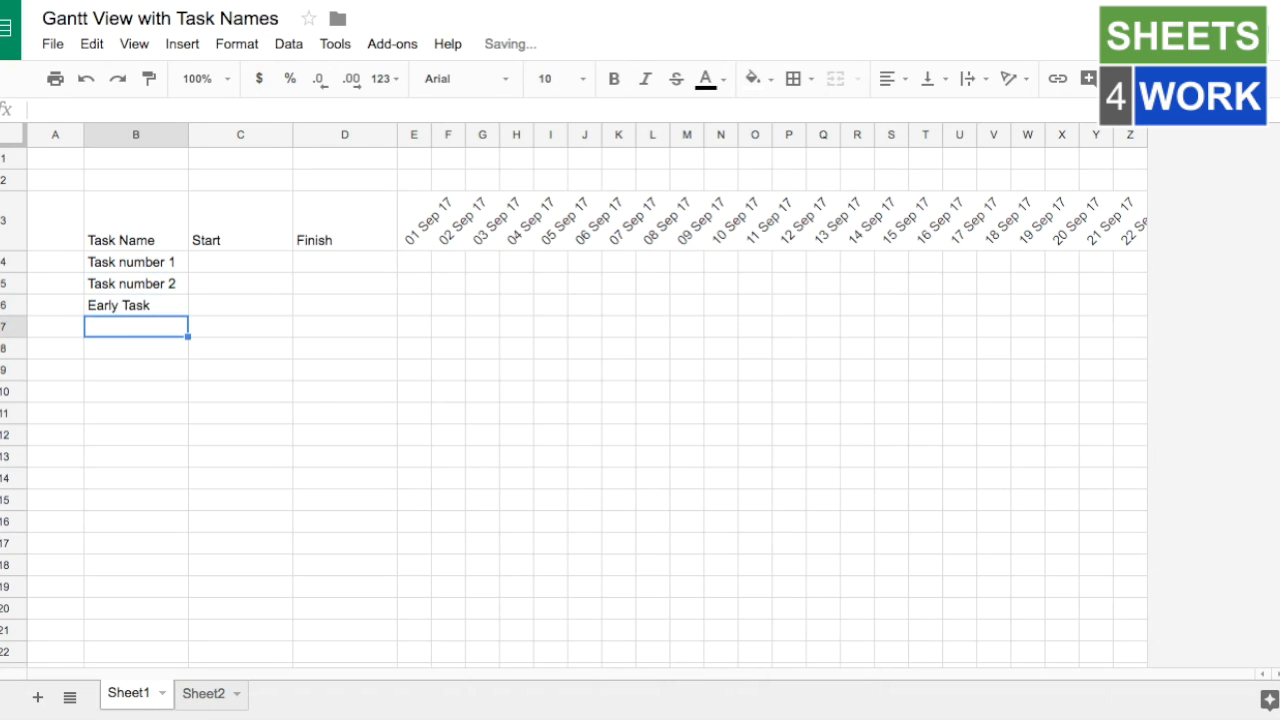
{"action": "type", "text": "Task number 4"}
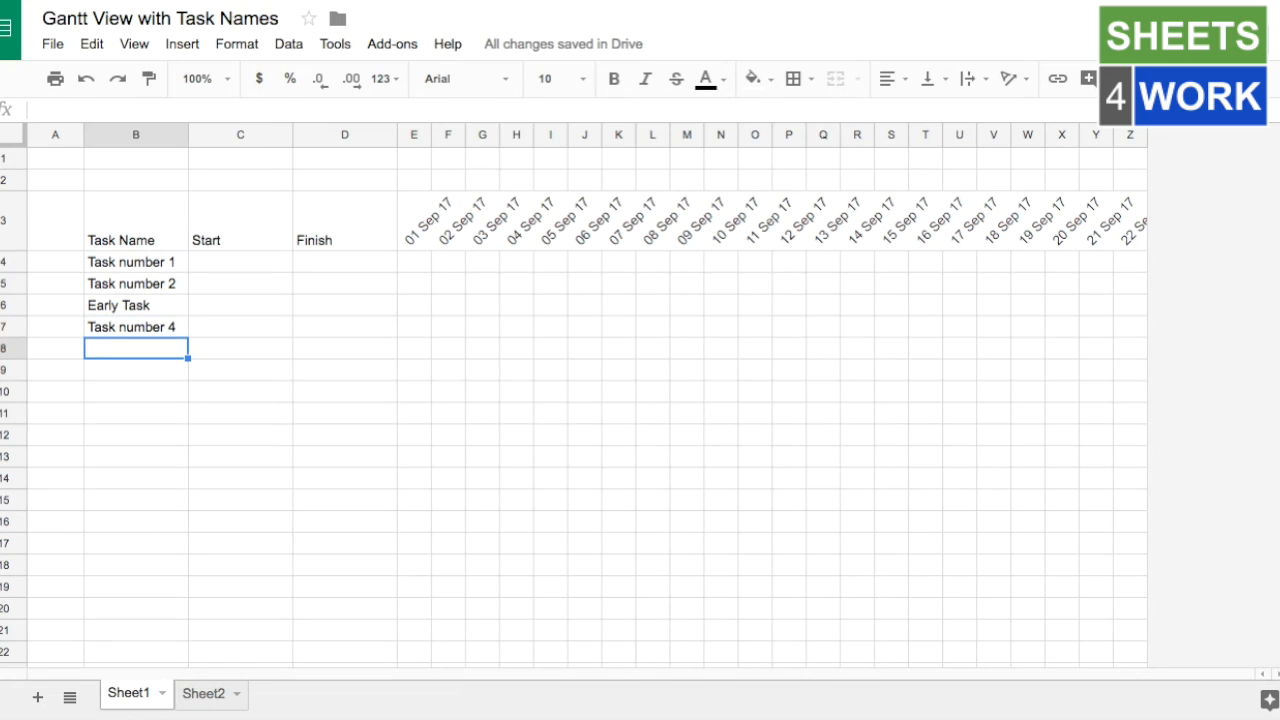
Step: Enter start and finish dates for all four tasks, then select the timeline grid E4:Z17
{"action": "left_click", "coordinate": [240, 261]}
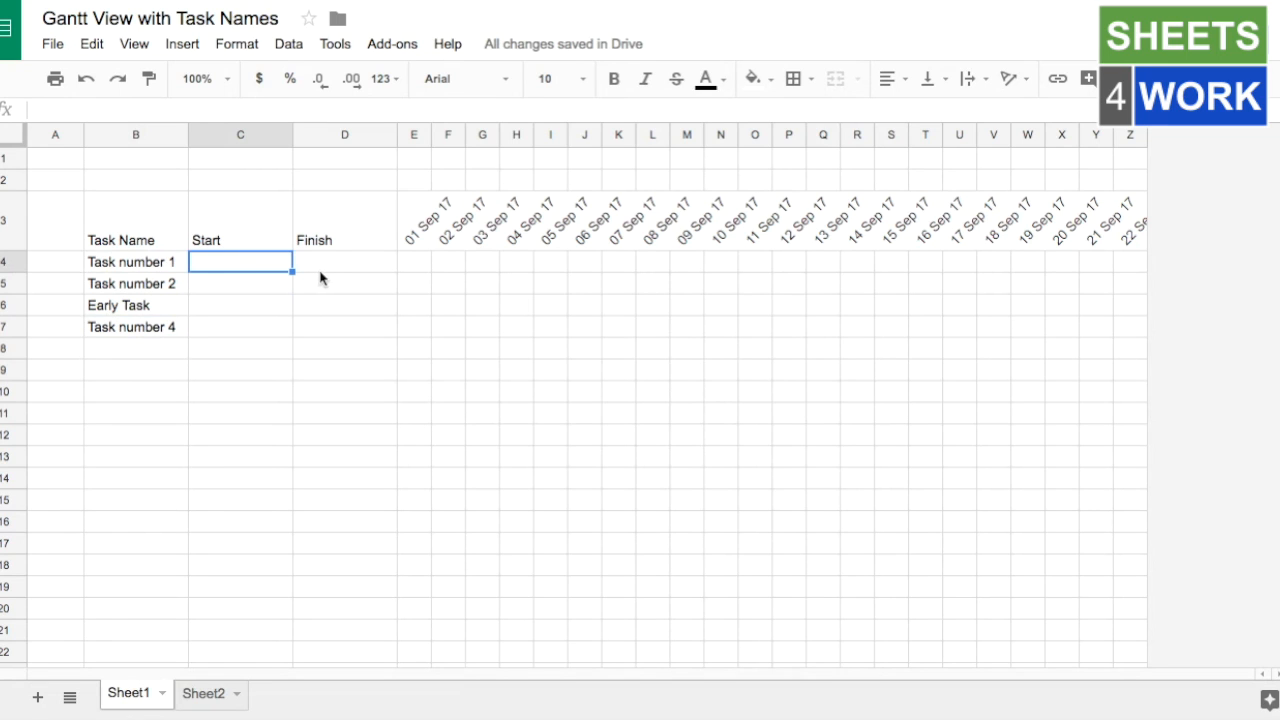
{"action": "type", "text": "2 s"}
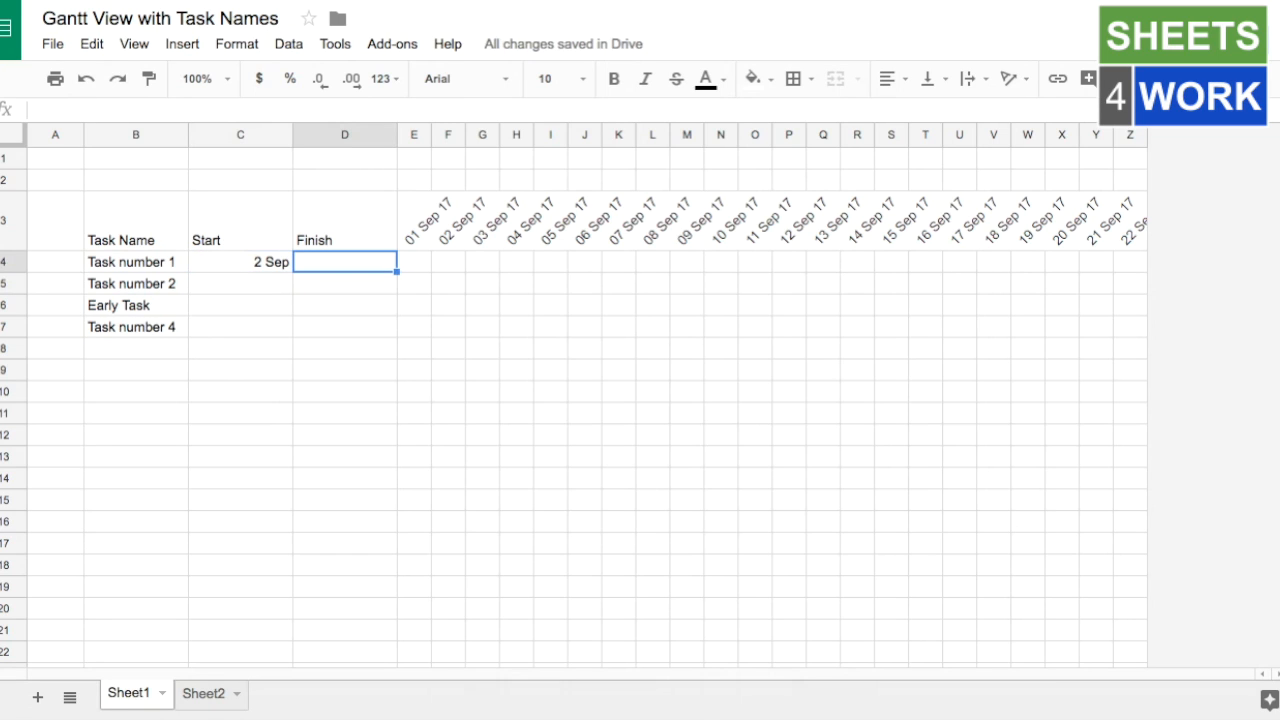
{"action": "type", "text": "17 sep"}
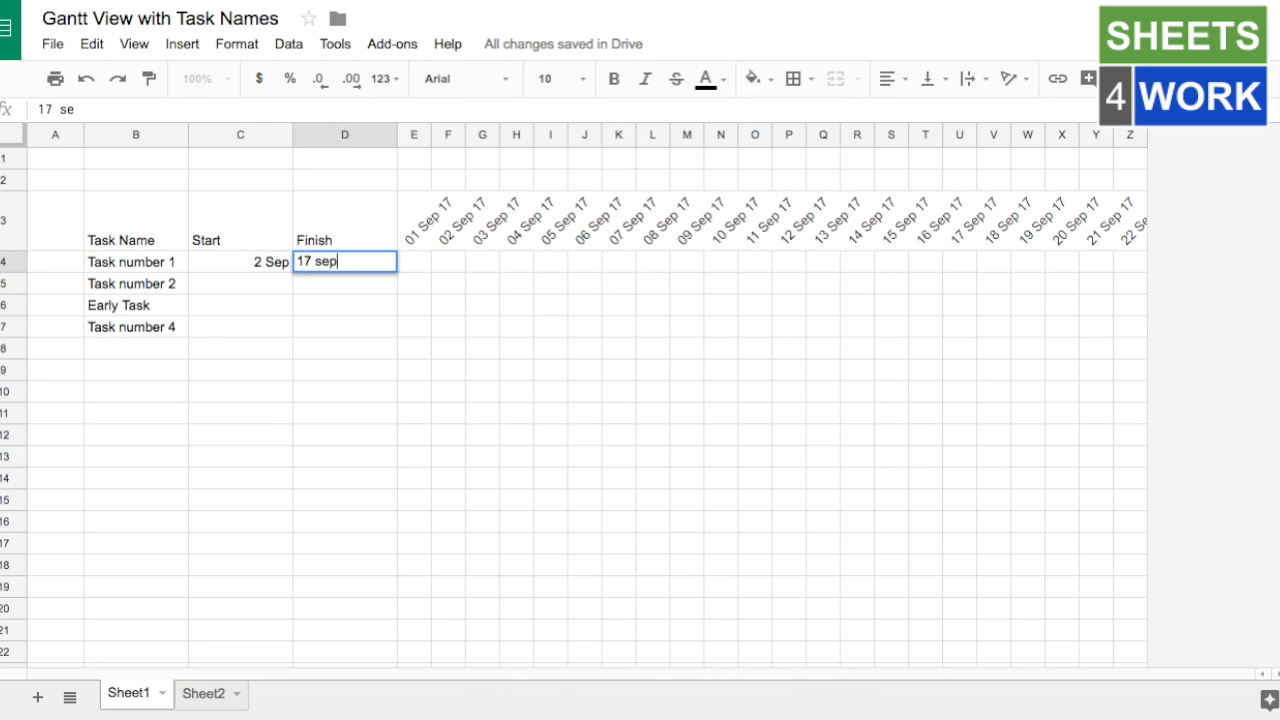
{"action": "key", "text": "enter"}
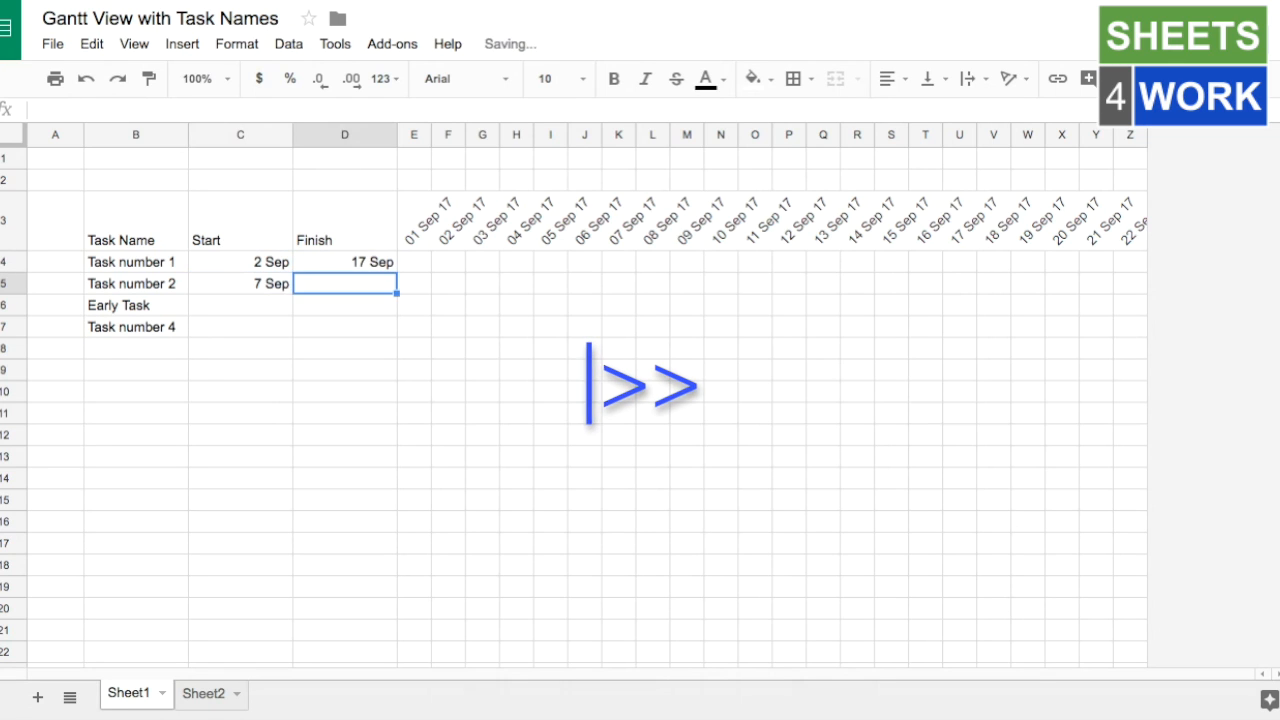
{"action": "type", "text": "12 Sep"}
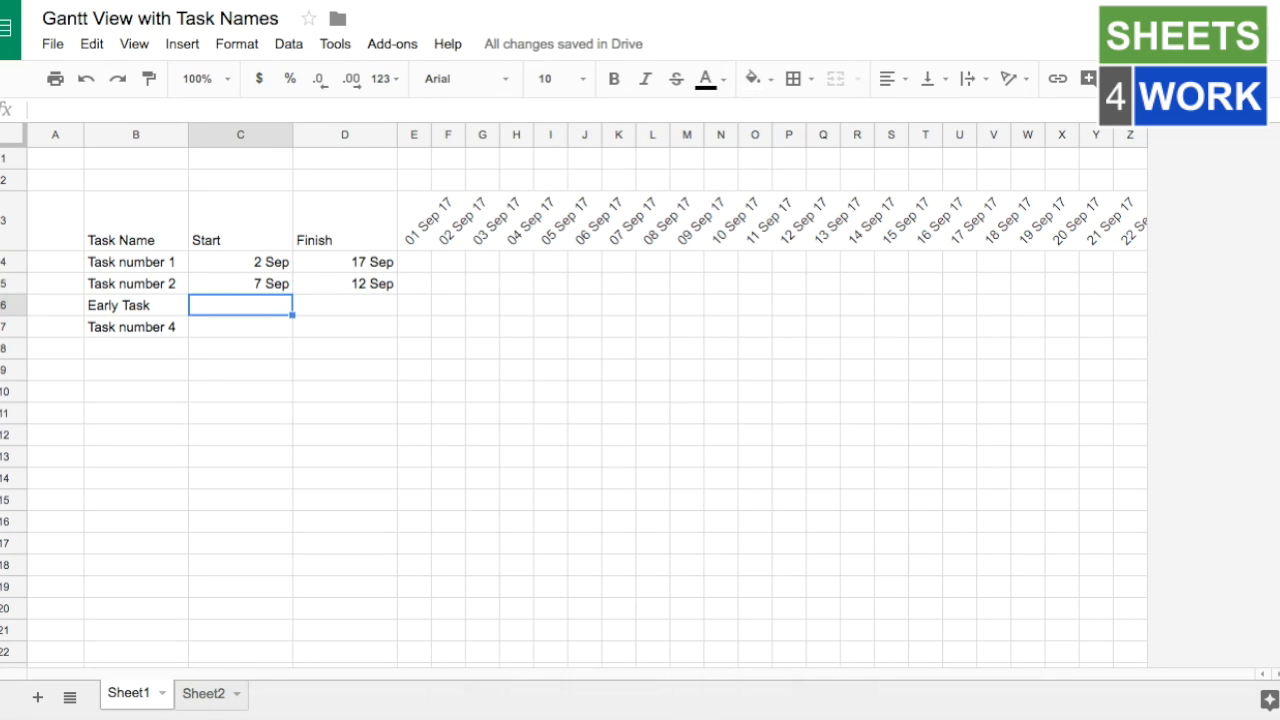
{"action": "type", "text": "2"}
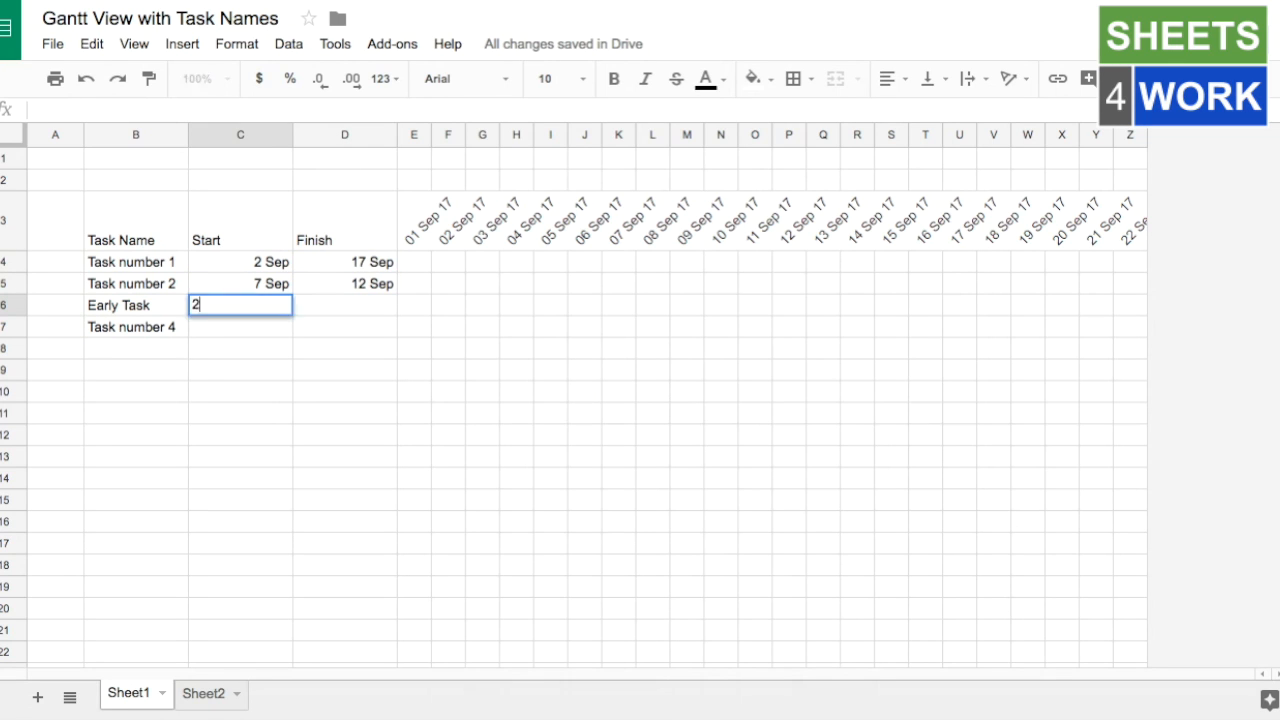
{"action": "type", "text": "5 aug"}
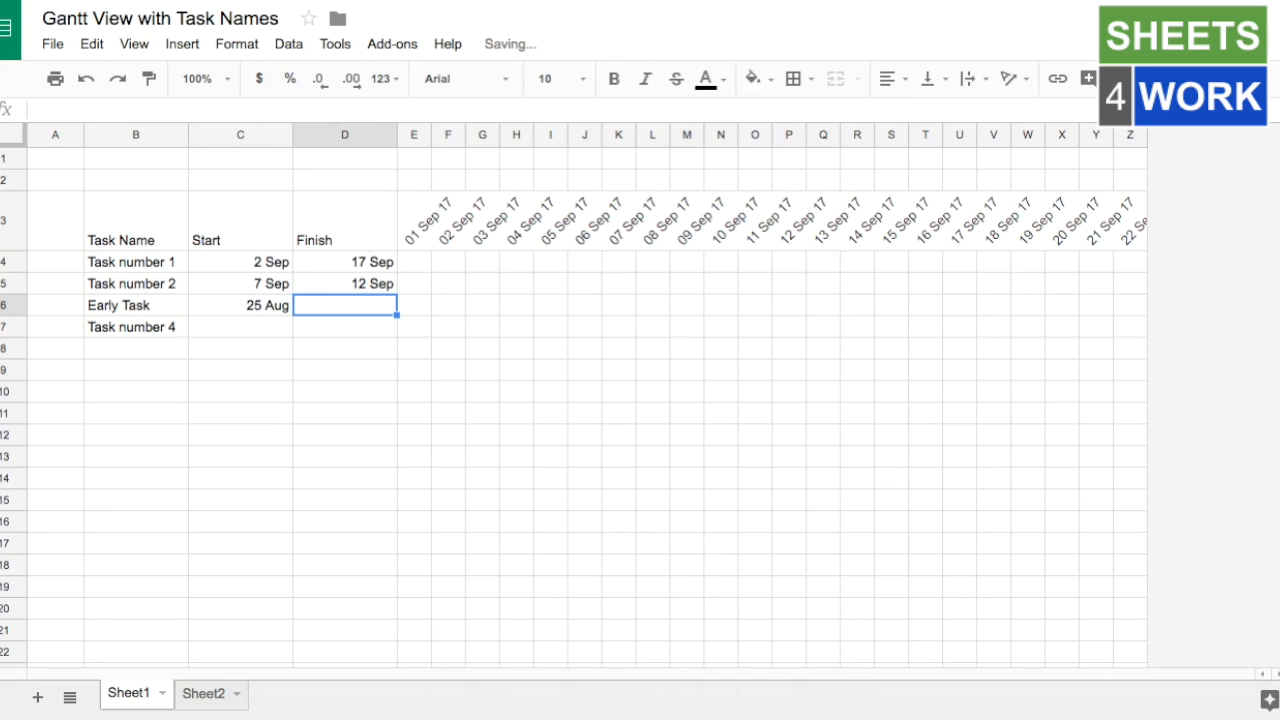
{"action": "type", "text": "7 sep 17"}
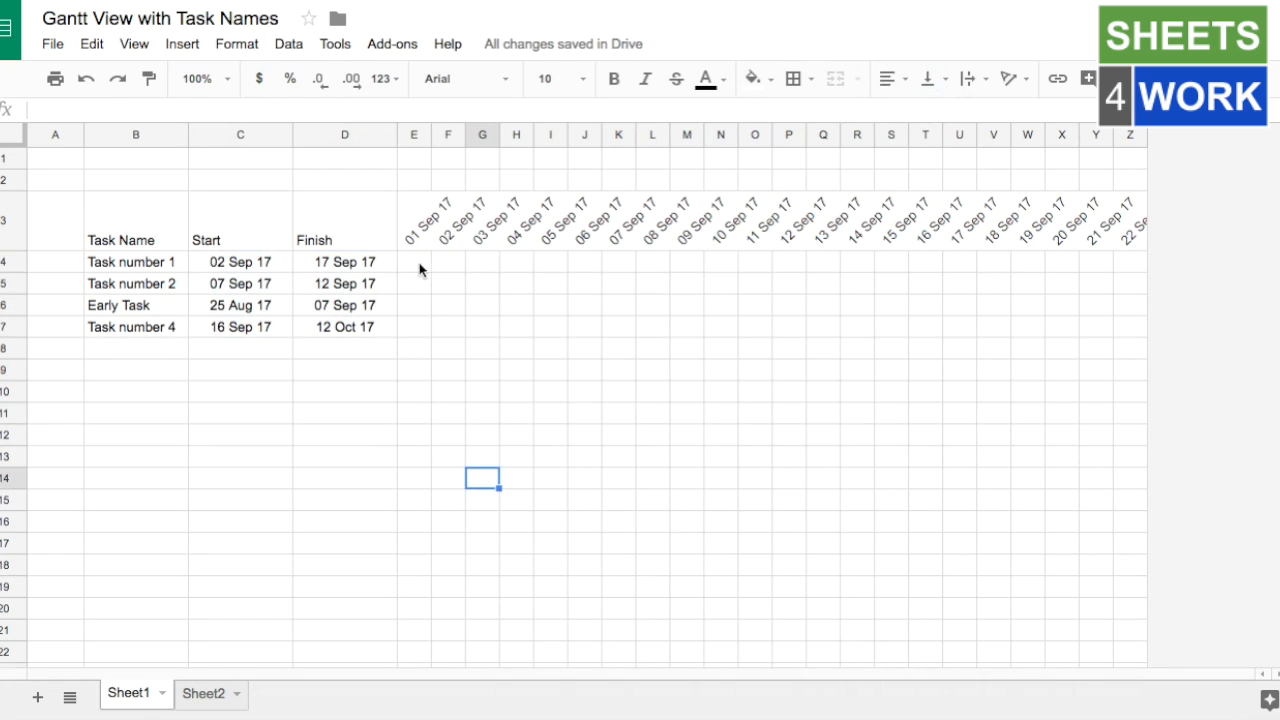
{"action": "mouse_move", "coordinate": [415, 285]}
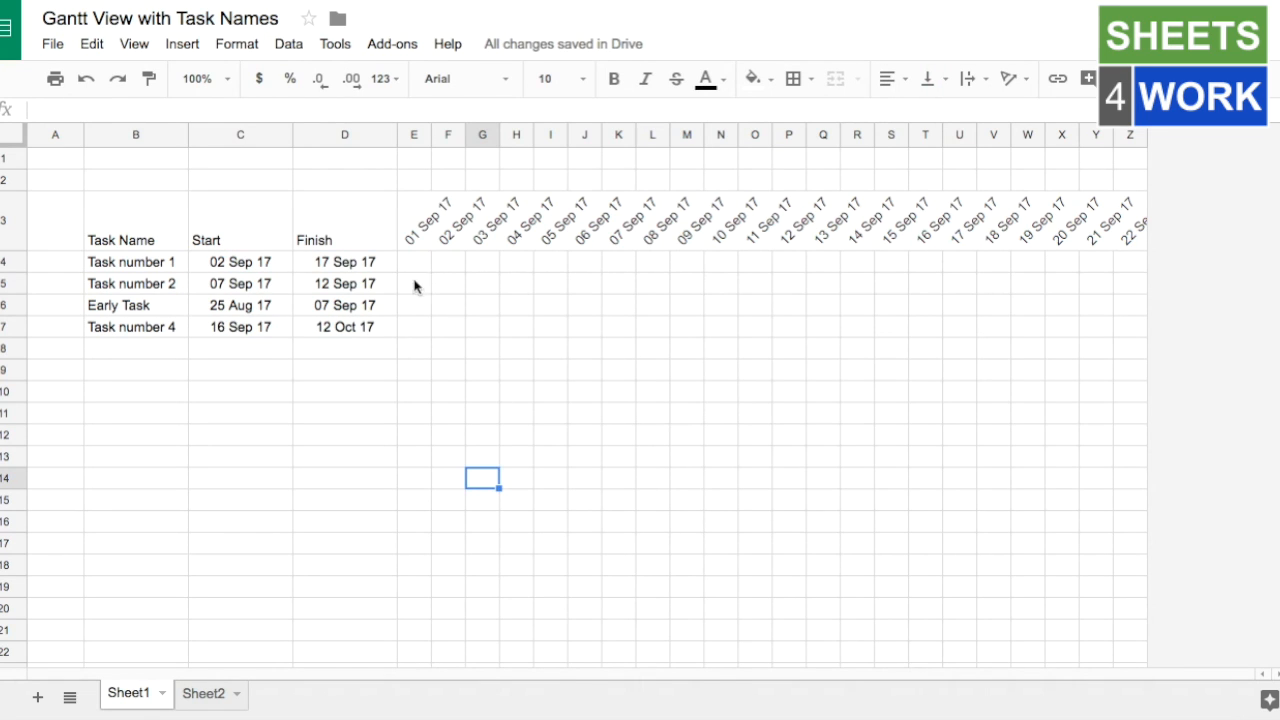
{"action": "mouse_move", "coordinate": [603, 262]}
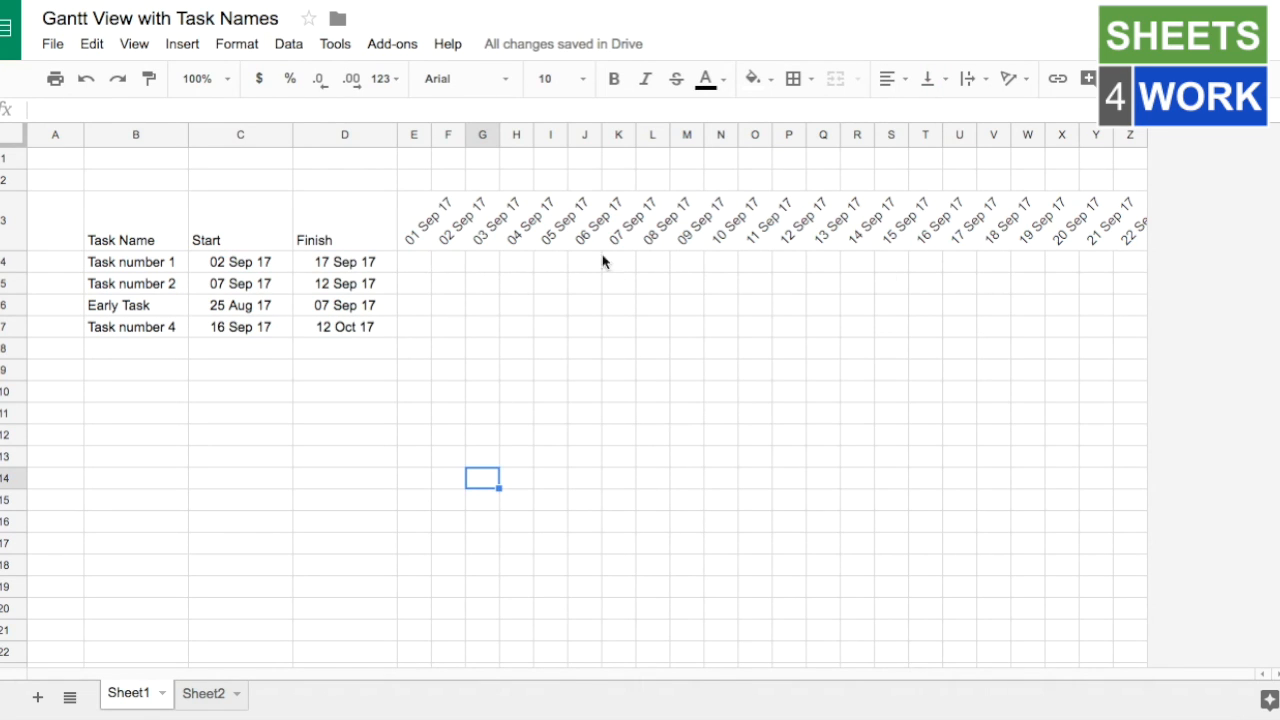
{"action": "mouse_move", "coordinate": [779, 261]}
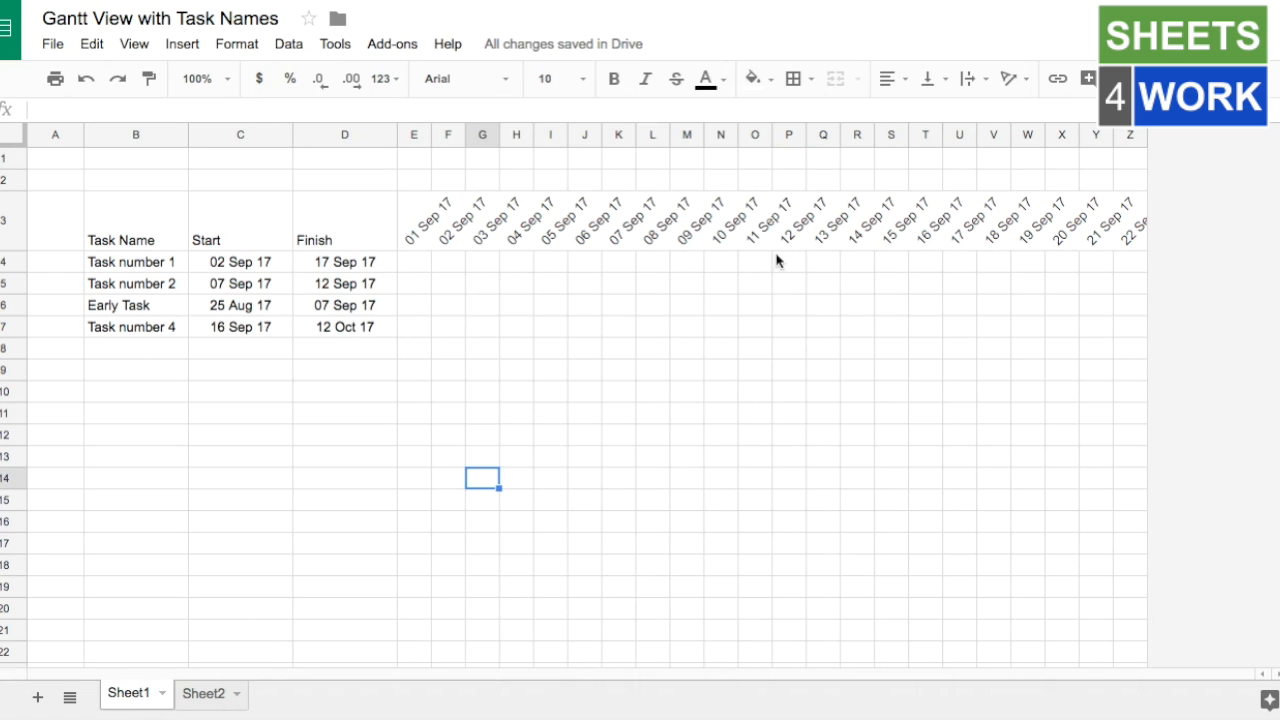
{"action": "mouse_move", "coordinate": [245, 270]}
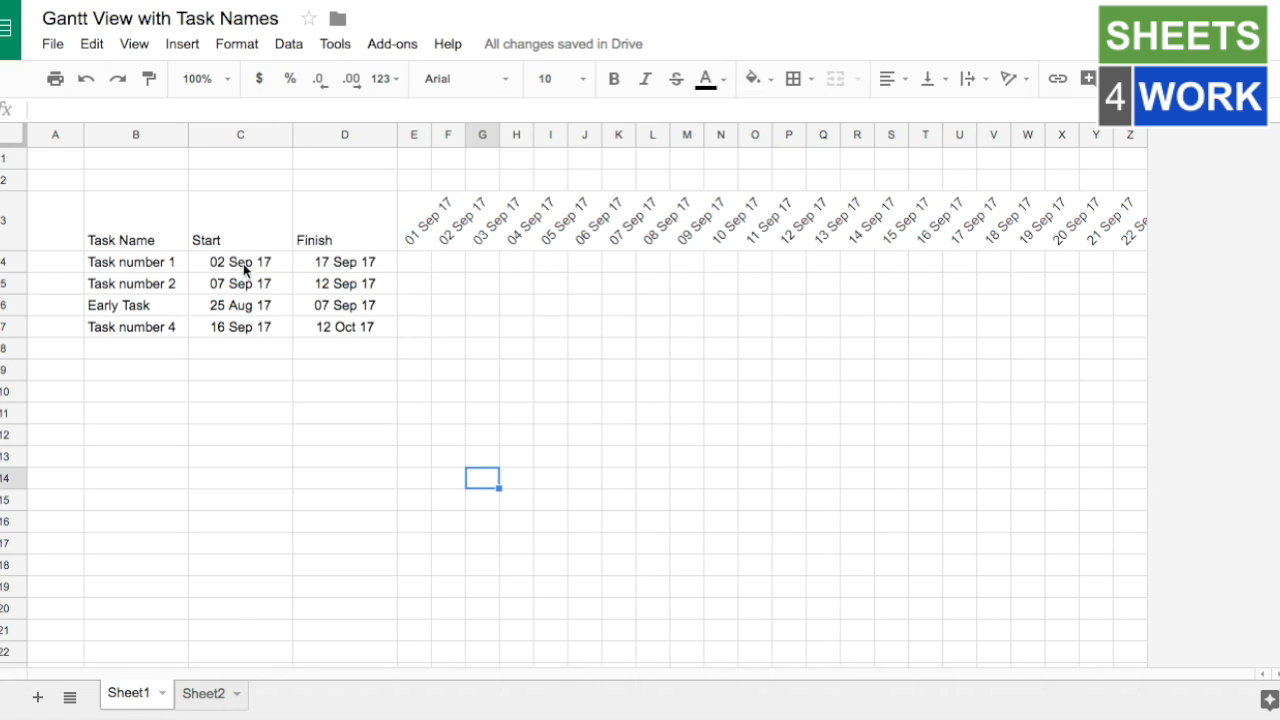
{"action": "mouse_move", "coordinate": [422, 268]}
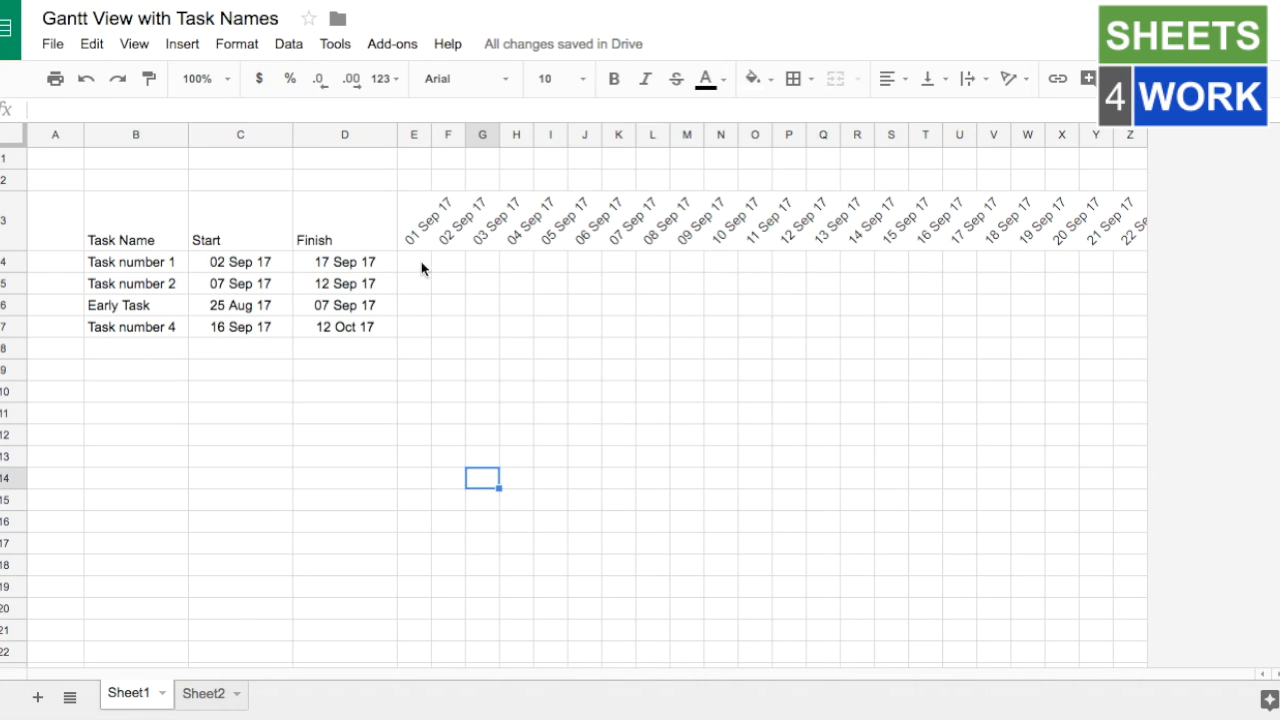
{"action": "left_click_drag", "start_coordinate": [414, 261], "coordinate": [1095, 498]}
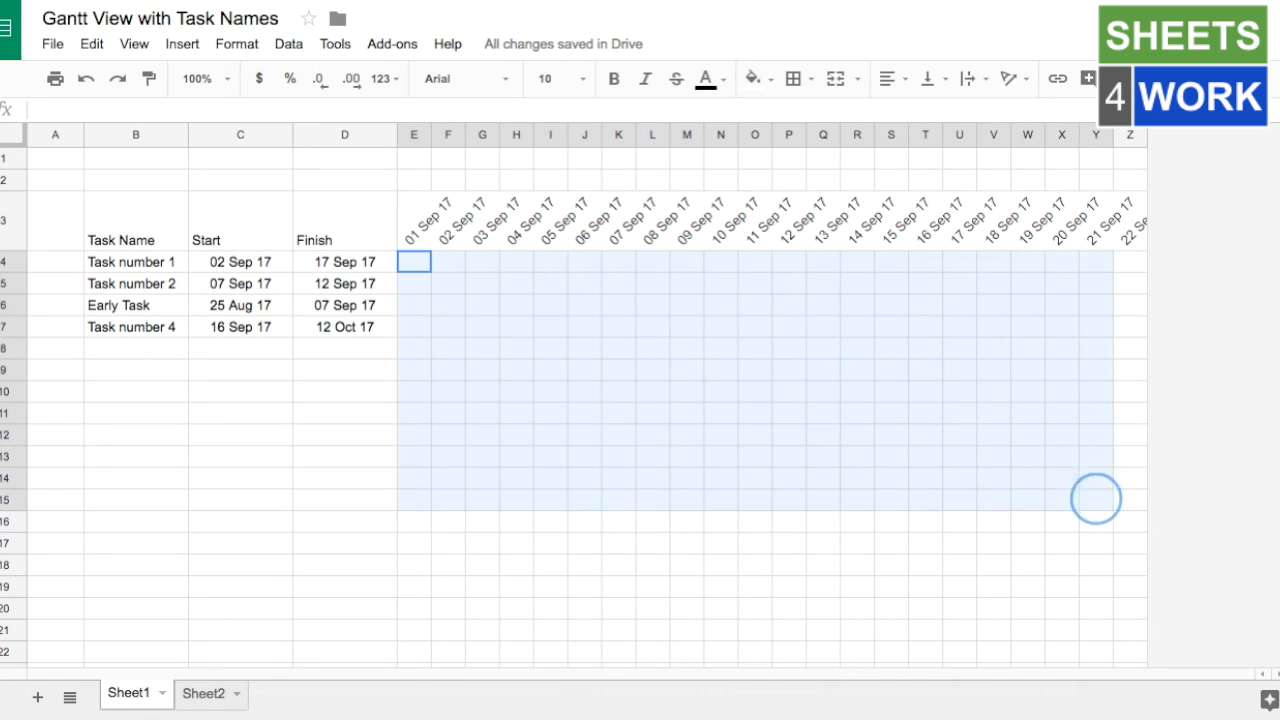
{"action": "left_click_drag", "start_coordinate": [1096, 499], "coordinate": [1147, 551]}
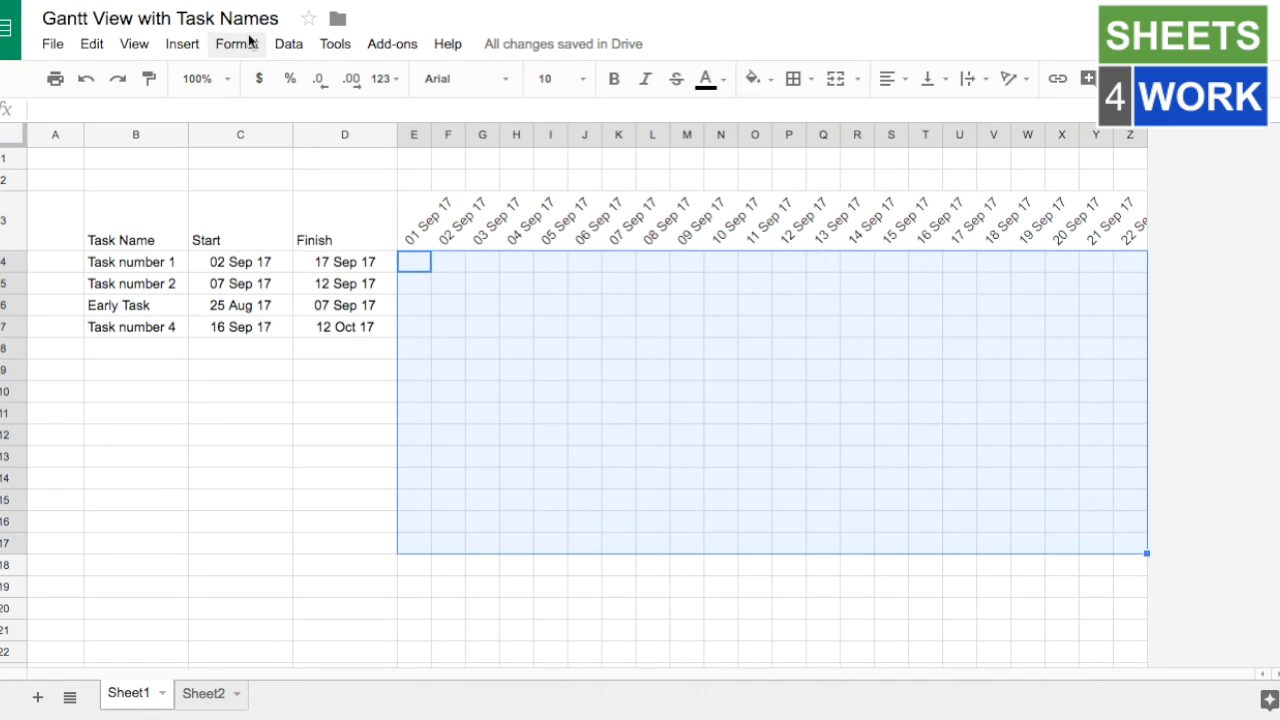
Step: Start a conditional formatting rule for E4:Z17 with the 'Custom formula is' condition
{"action": "left_click", "coordinate": [236, 43]}
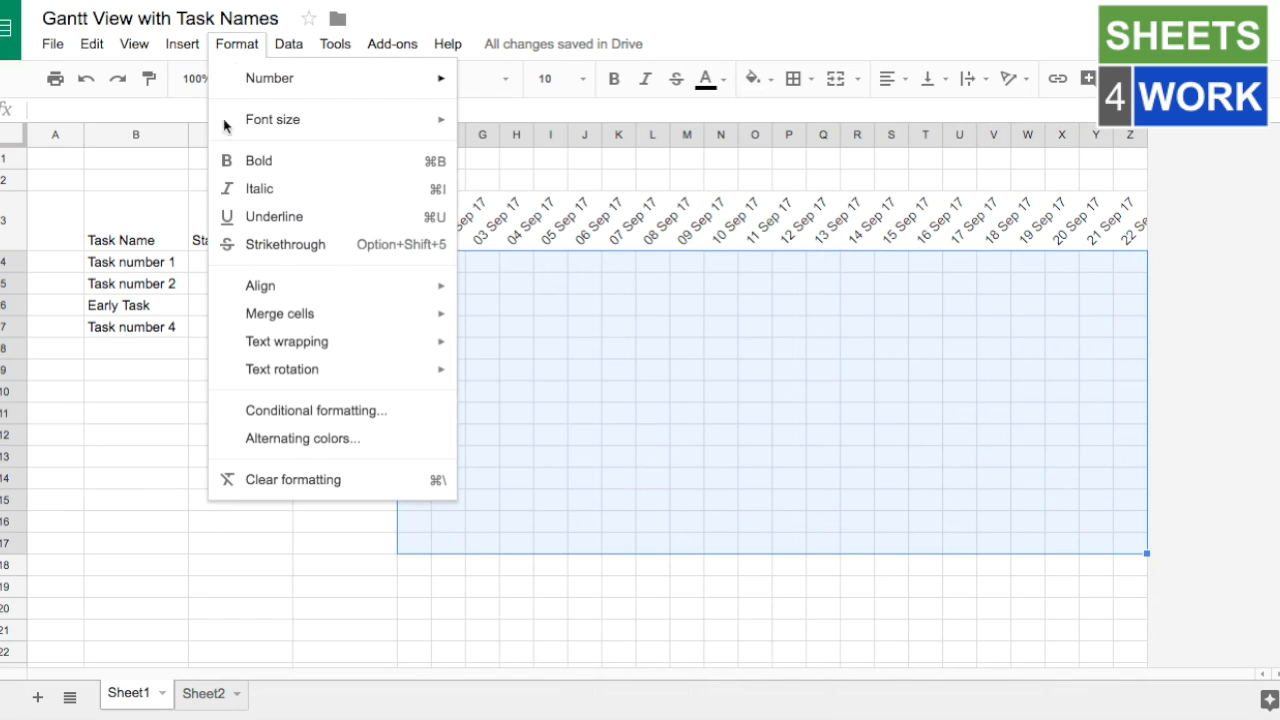
{"action": "left_click", "coordinate": [315, 410]}
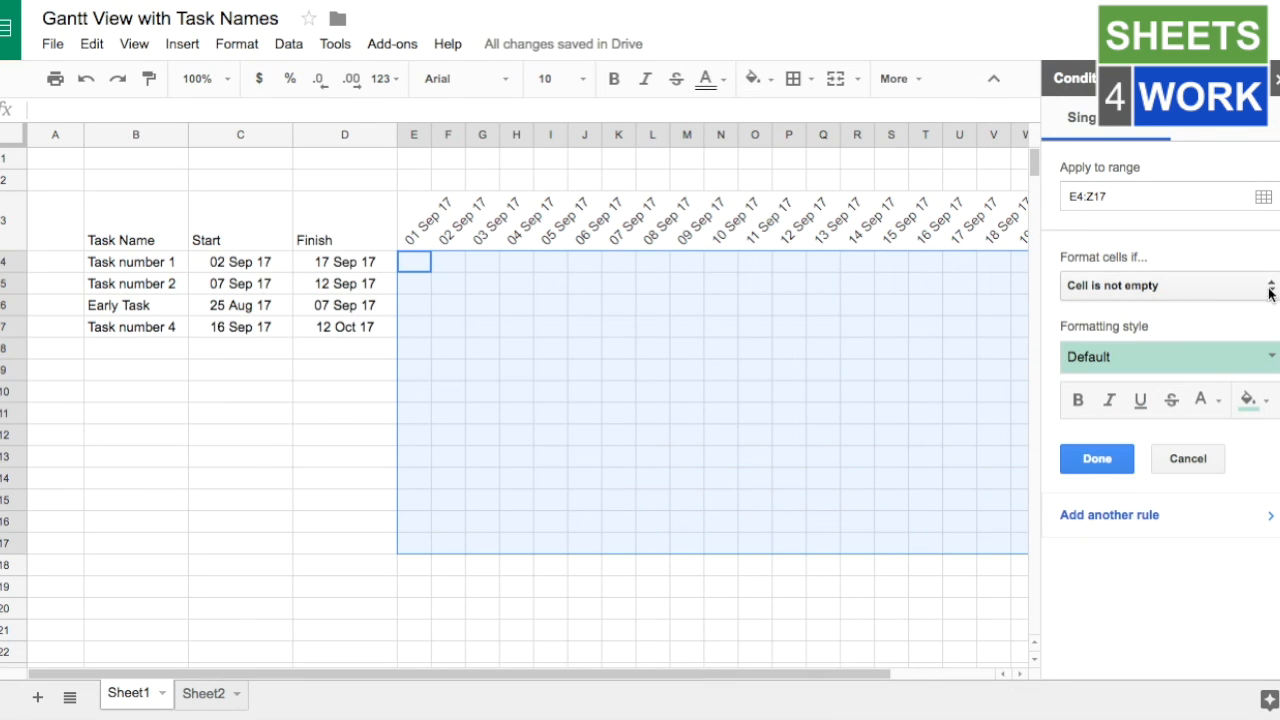
{"action": "left_click", "coordinate": [1167, 285]}
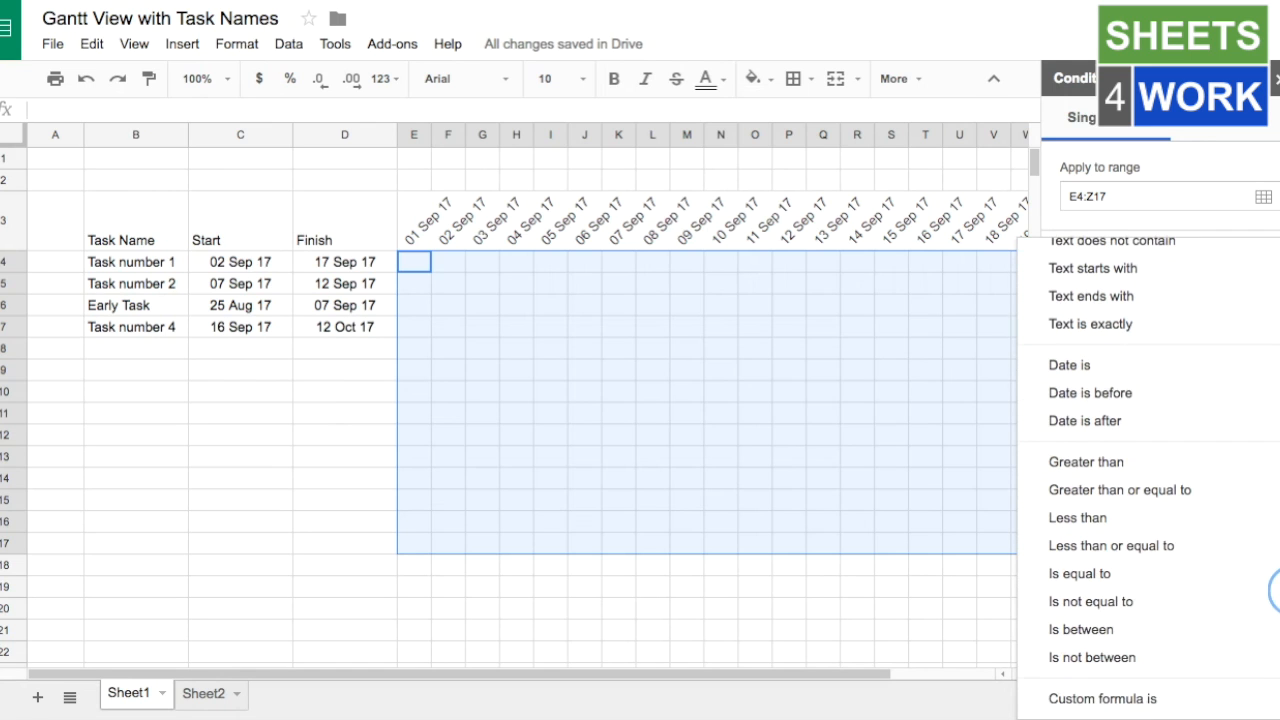
{"action": "left_click", "coordinate": [1103, 698]}
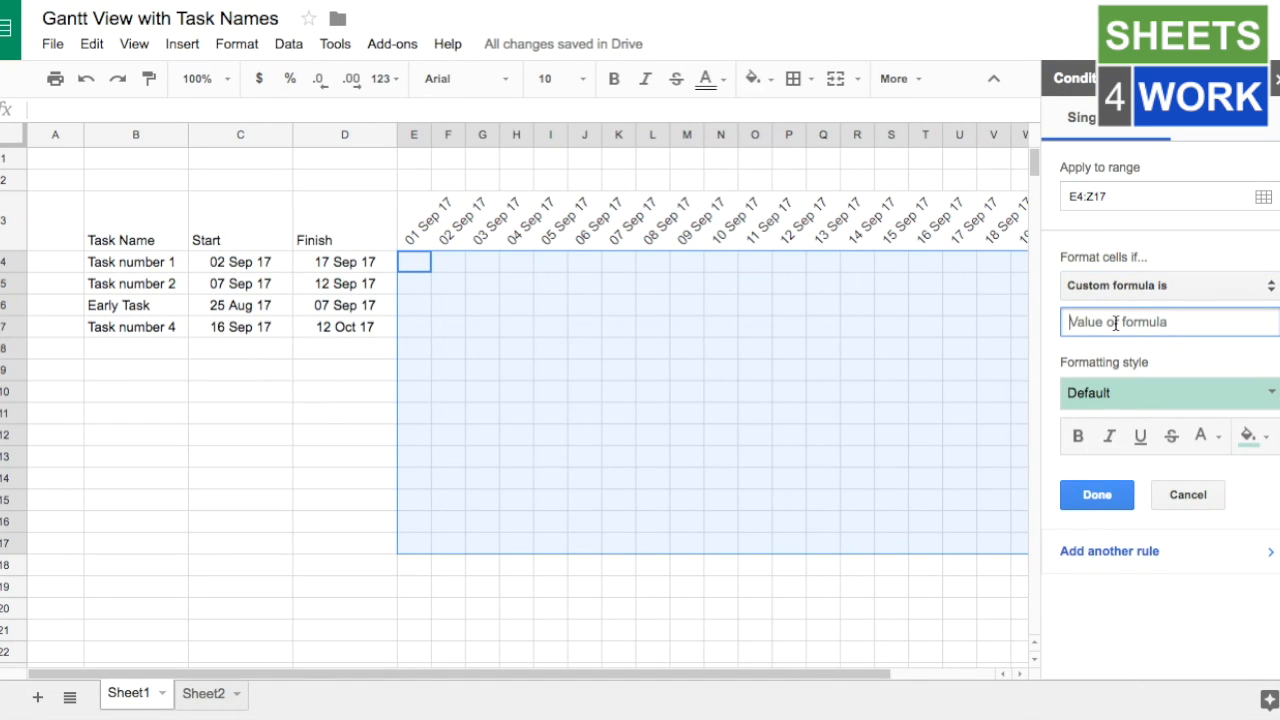
Step: Enter the custom formula =AND(E$3>=$C4,E$3<=$D4) to shade each task's date span
{"action": "type", "text": "="}
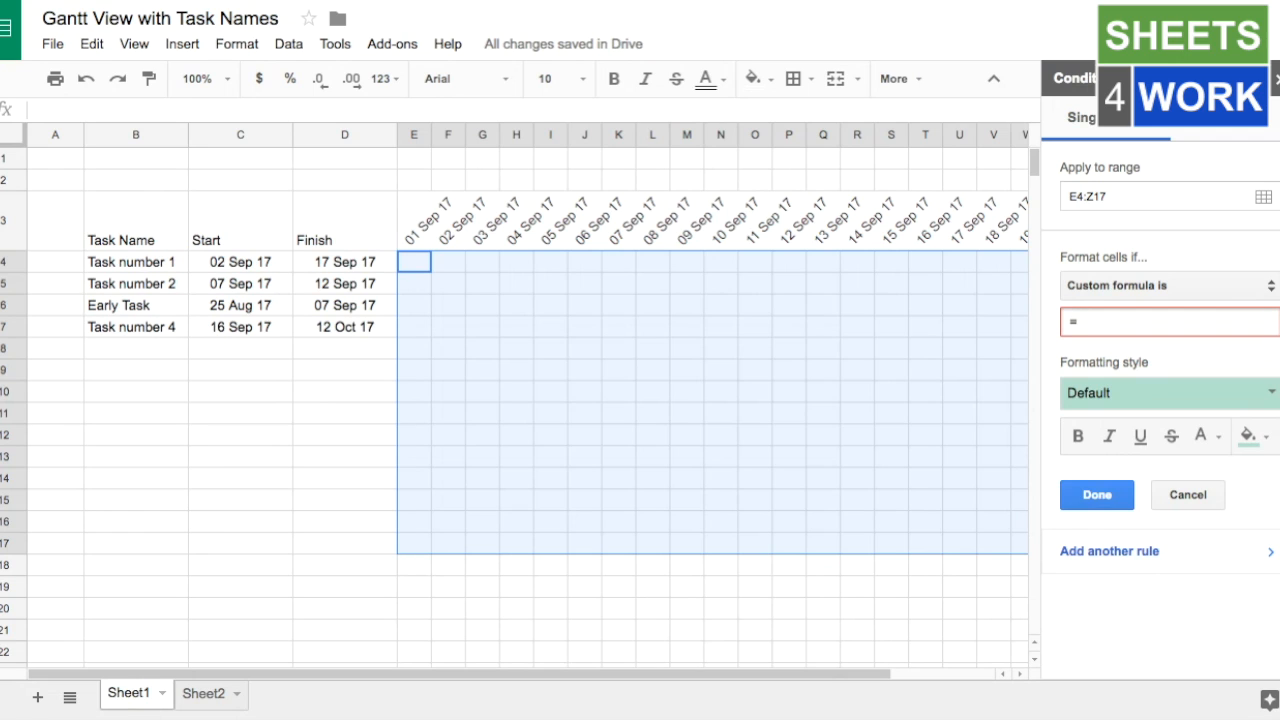
{"action": "mouse_move", "coordinate": [413, 220]}
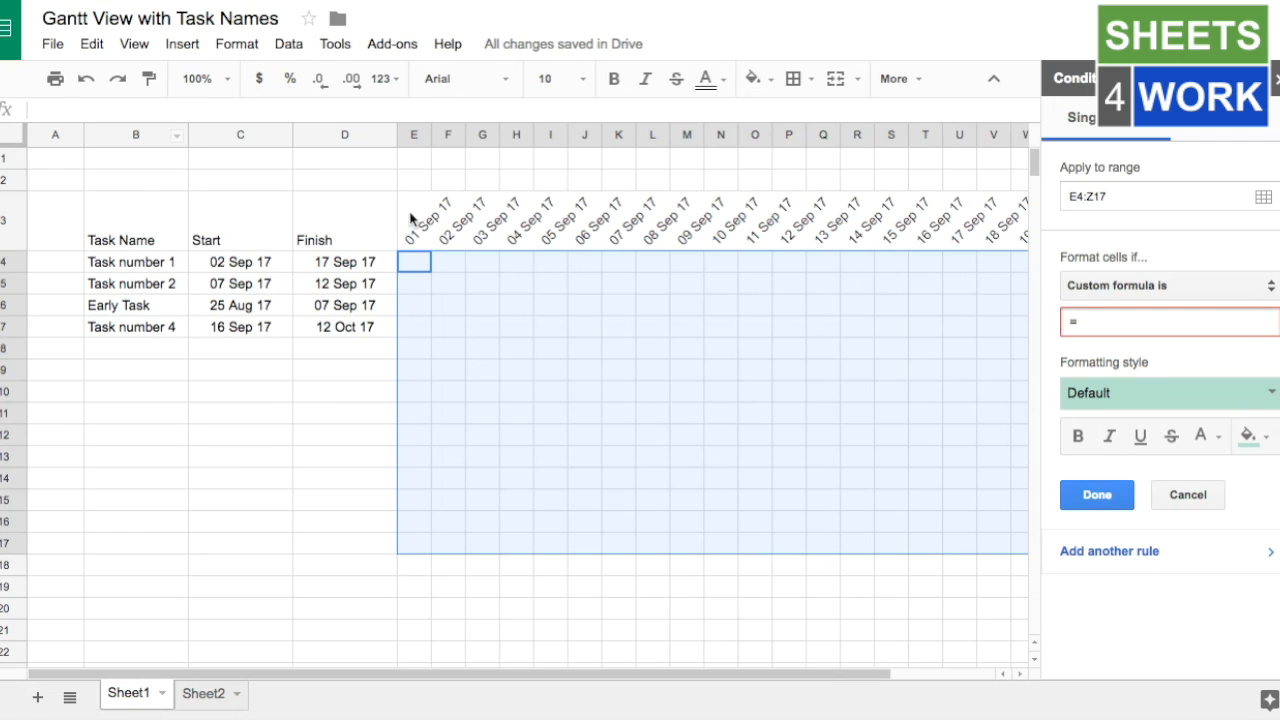
{"action": "mouse_move", "coordinate": [428, 238]}
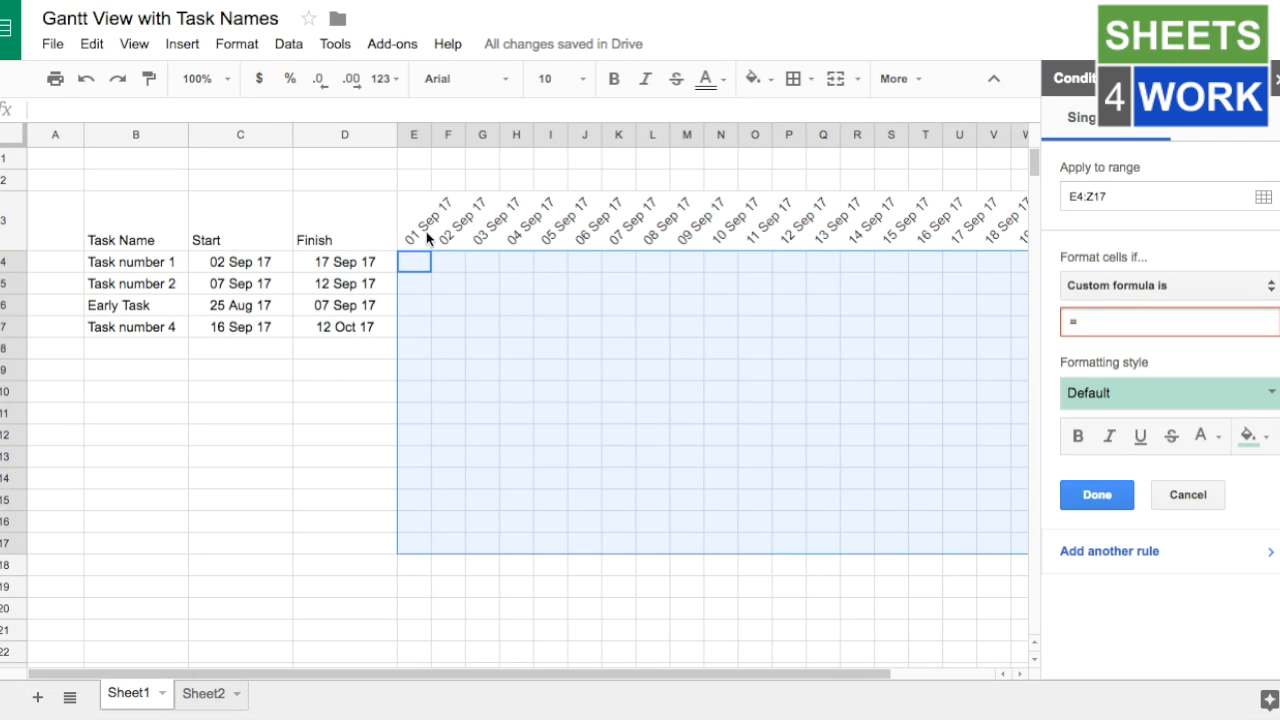
{"action": "mouse_move", "coordinate": [428, 235]}
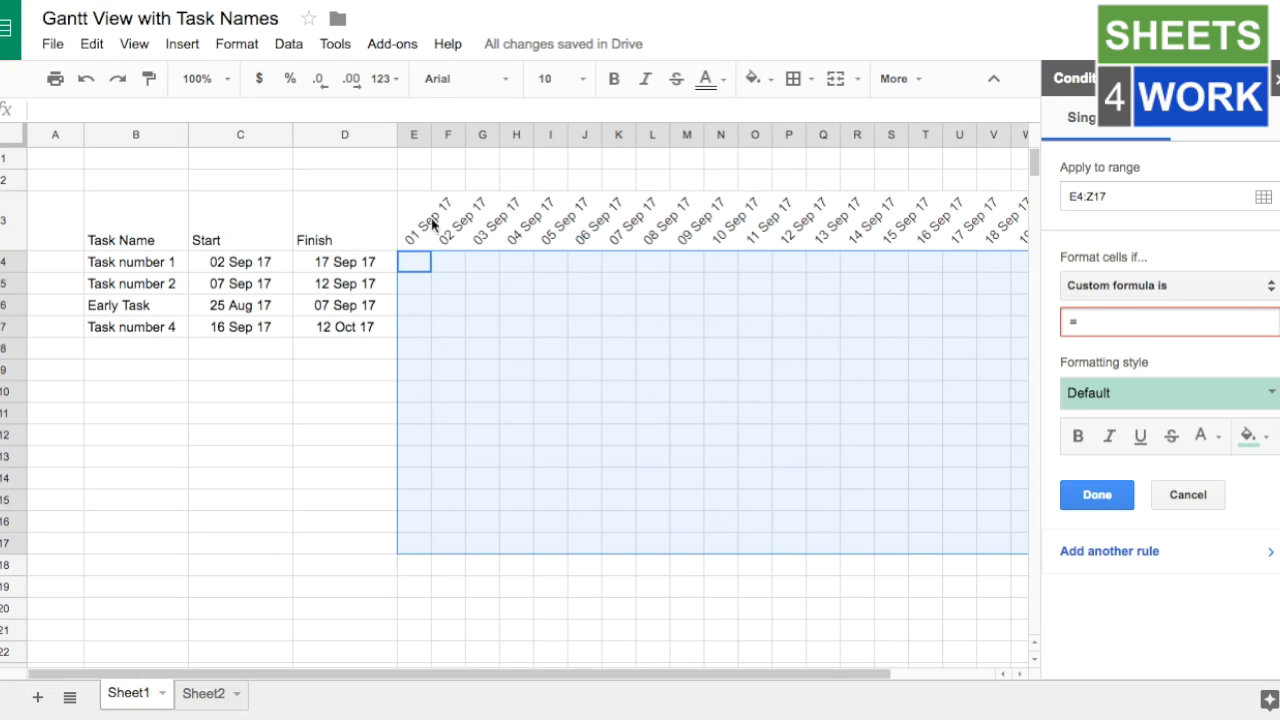
{"action": "mouse_move", "coordinate": [488, 243]}
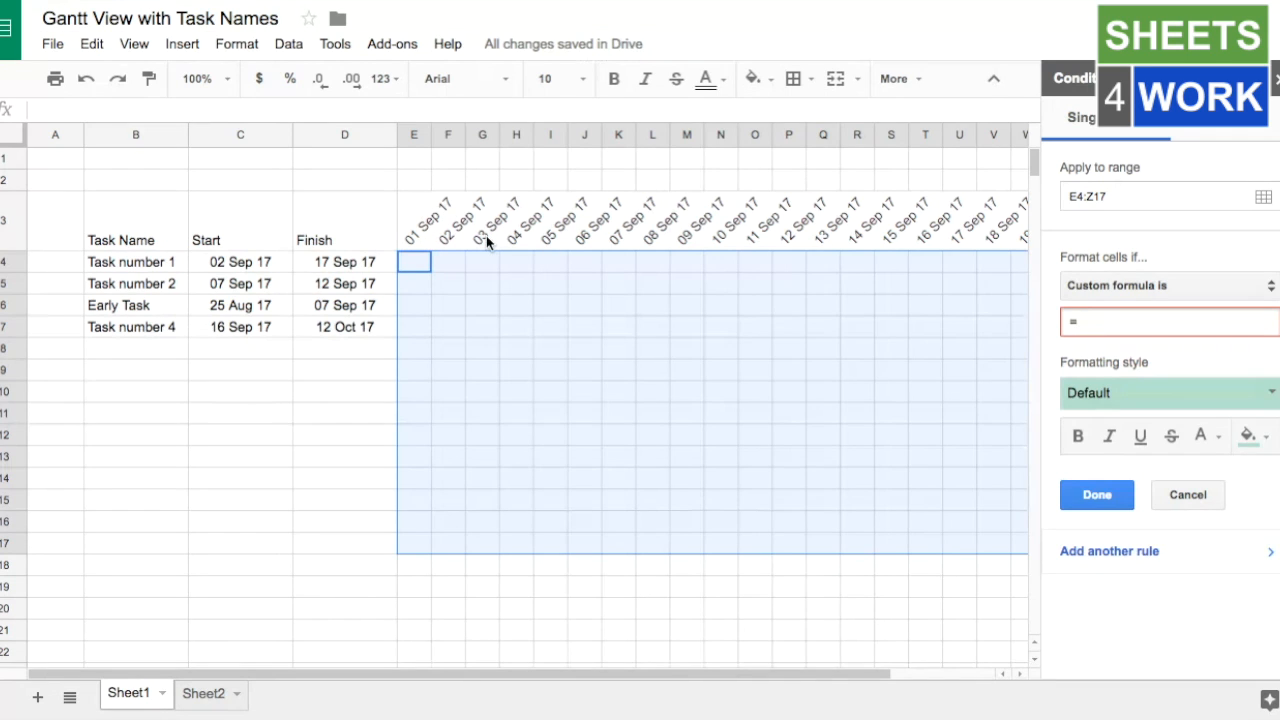
{"action": "type", "text": "AND("}
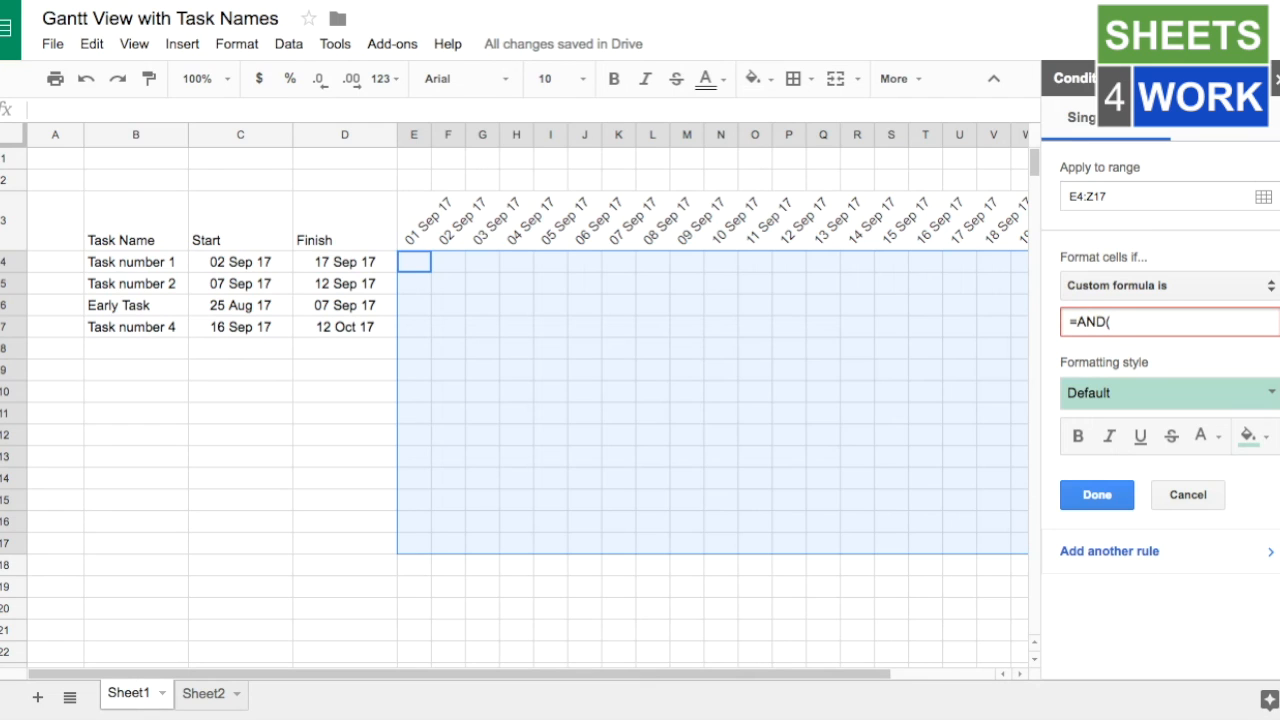
{"action": "type", "text": "E"}
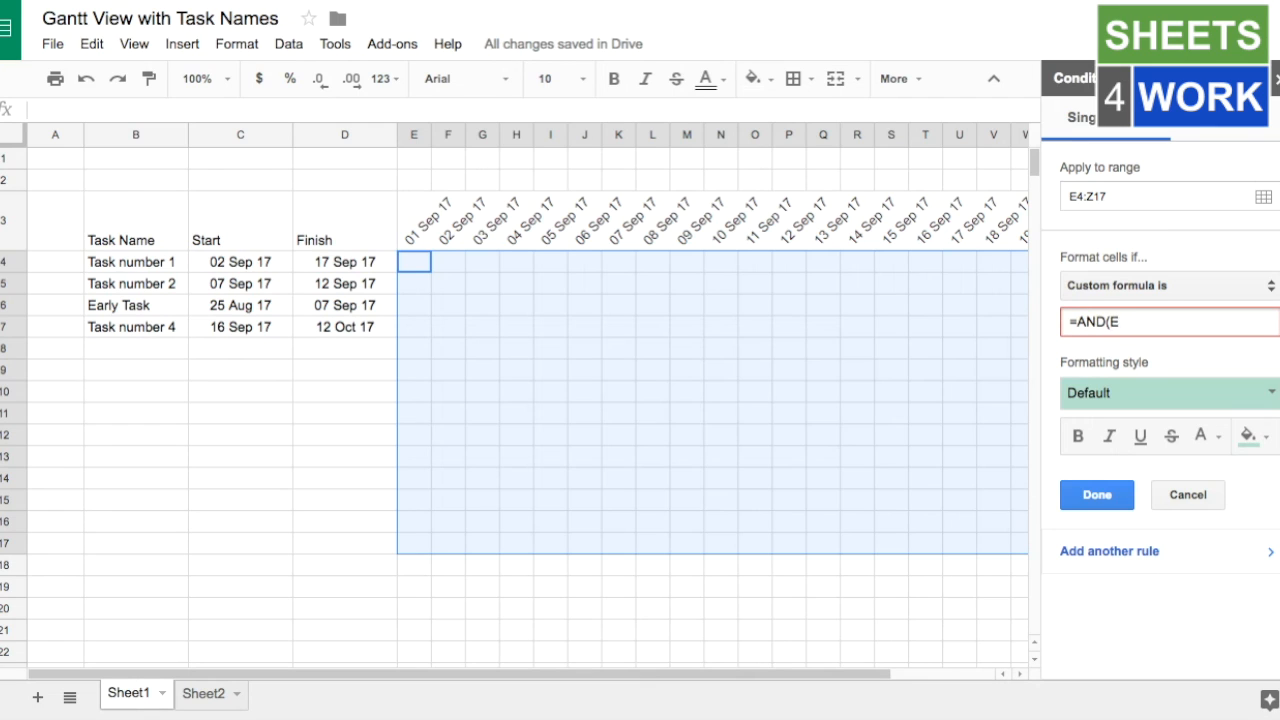
{"action": "mouse_move", "coordinate": [485, 221]}
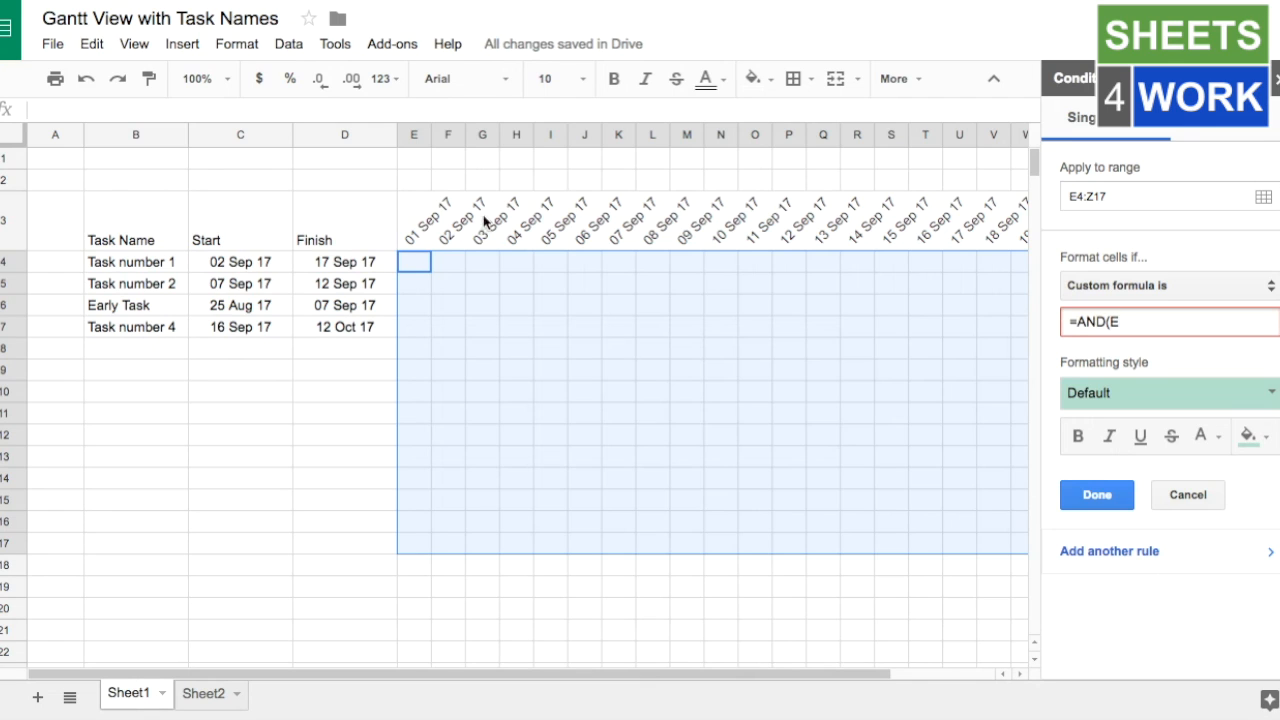
{"action": "mouse_move", "coordinate": [413, 232]}
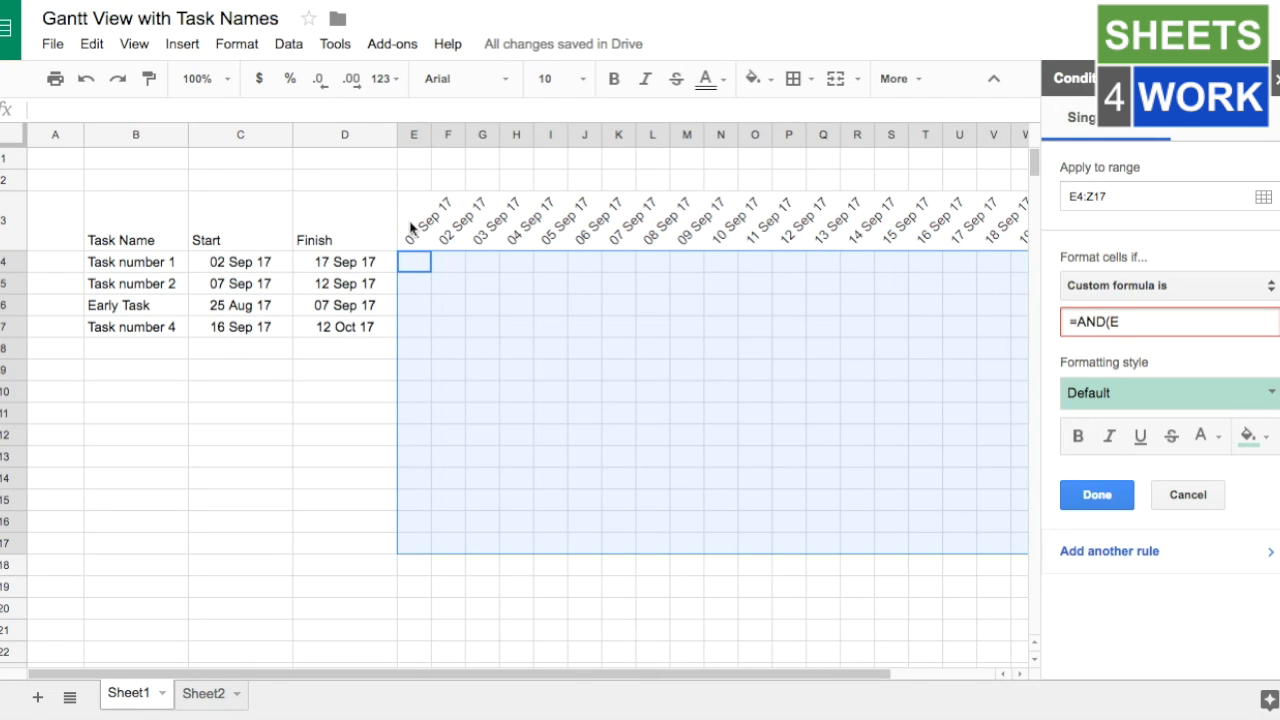
{"action": "mouse_move", "coordinate": [427, 212]}
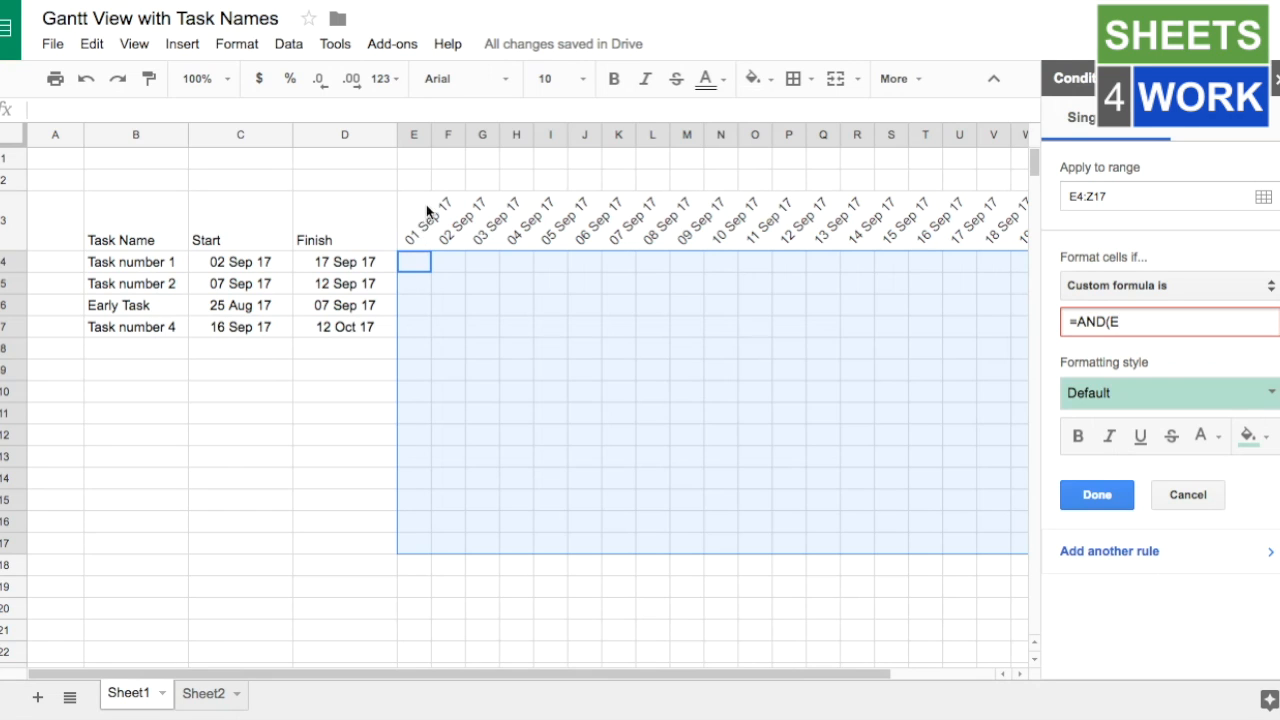
{"action": "mouse_move", "coordinate": [420, 285]}
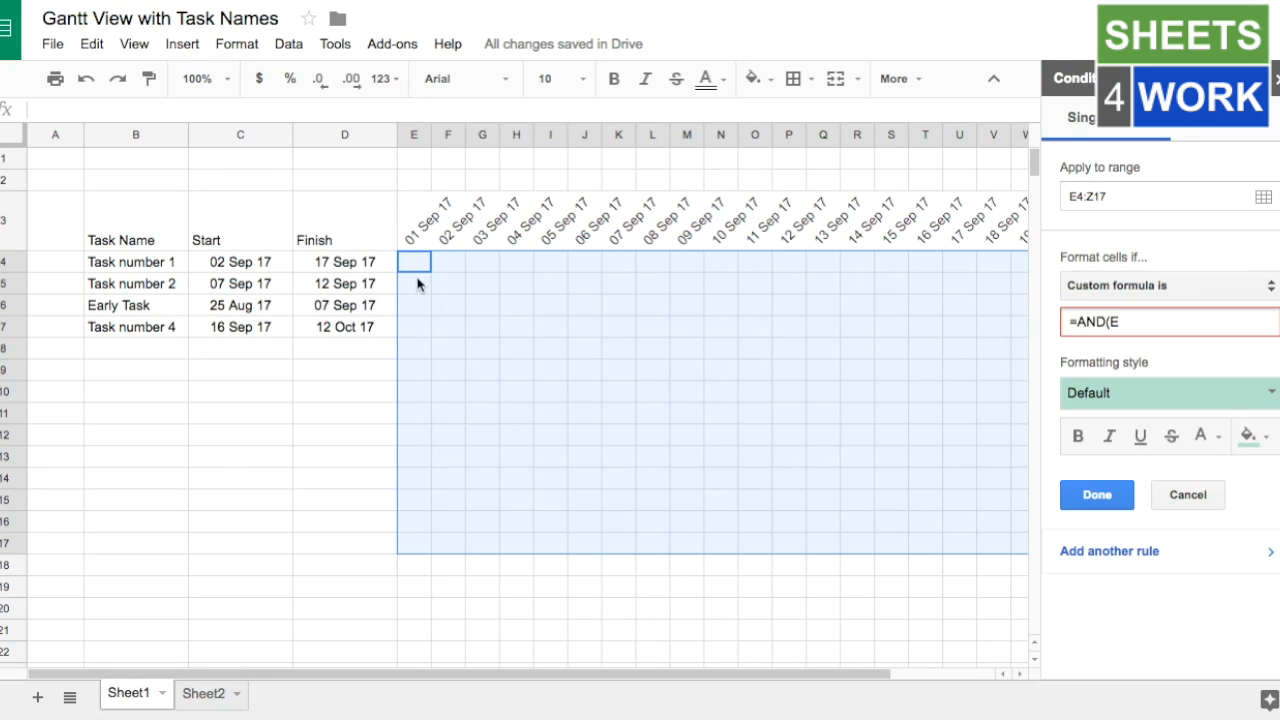
{"action": "mouse_move", "coordinate": [427, 227]}
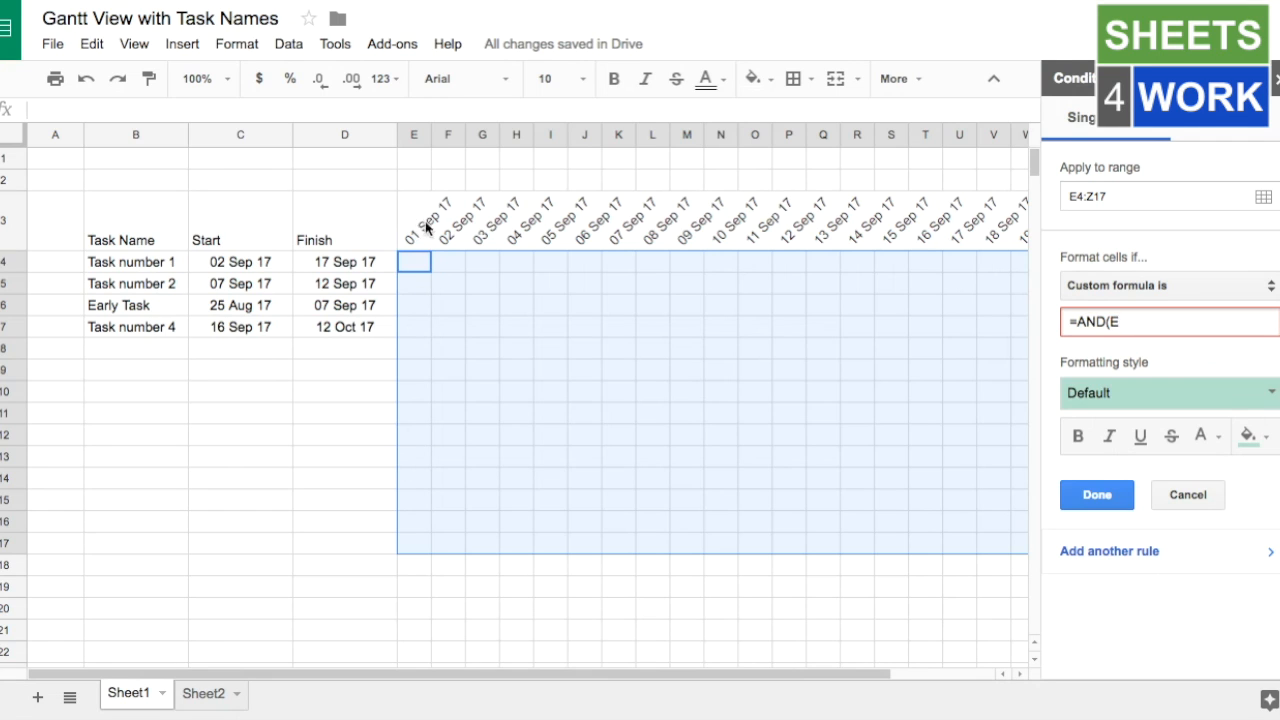
{"action": "mouse_move", "coordinate": [418, 225]}
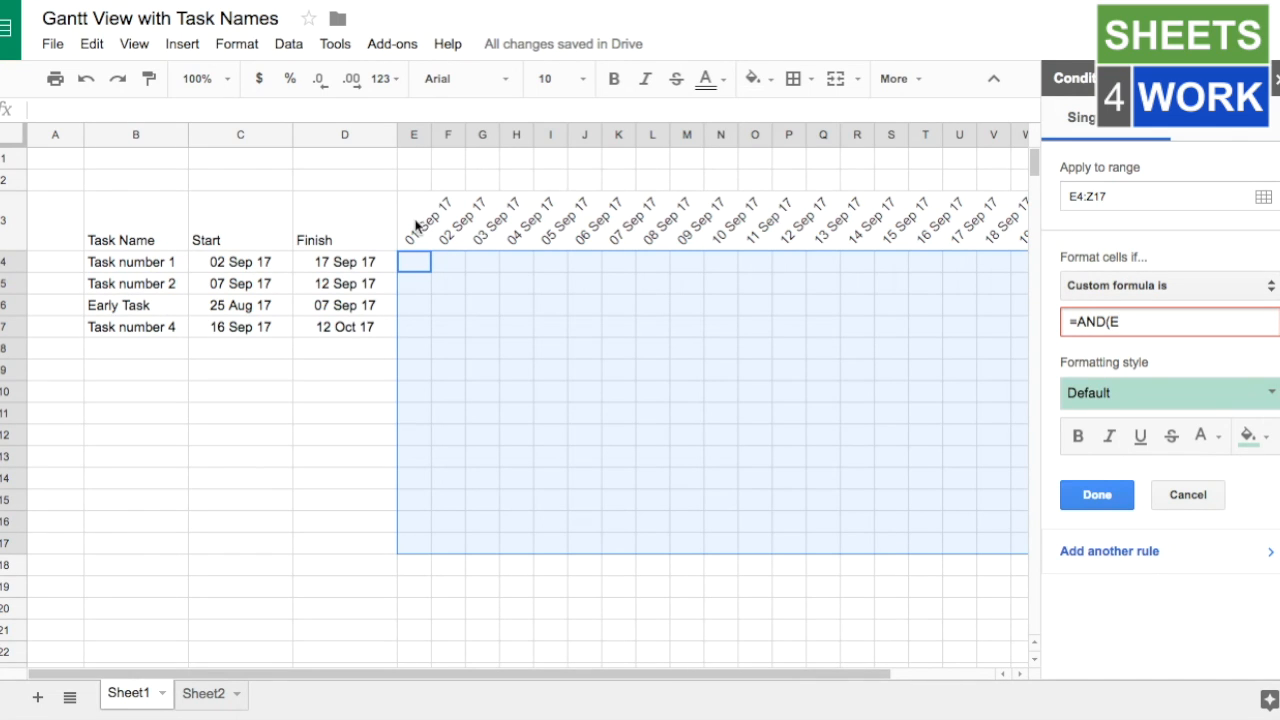
{"action": "type", "text": "$"}
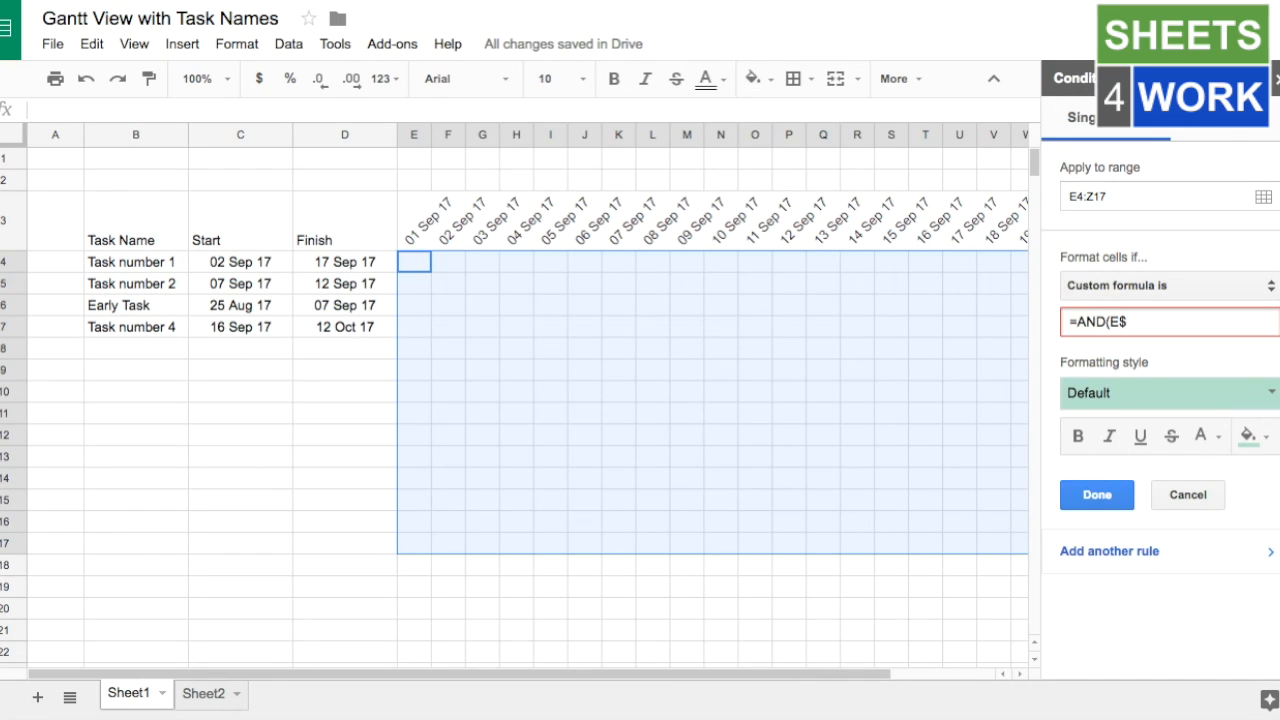
{"action": "type", "text": "3"}
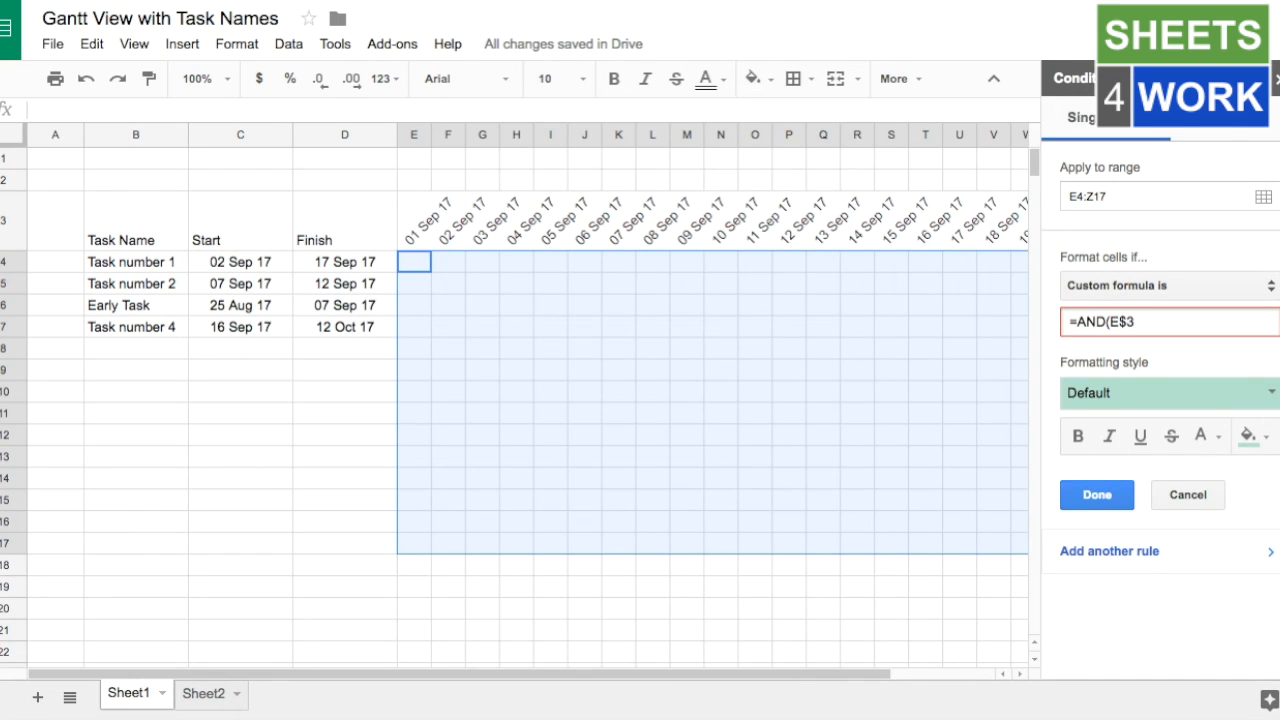
{"action": "type", "text": ">"}
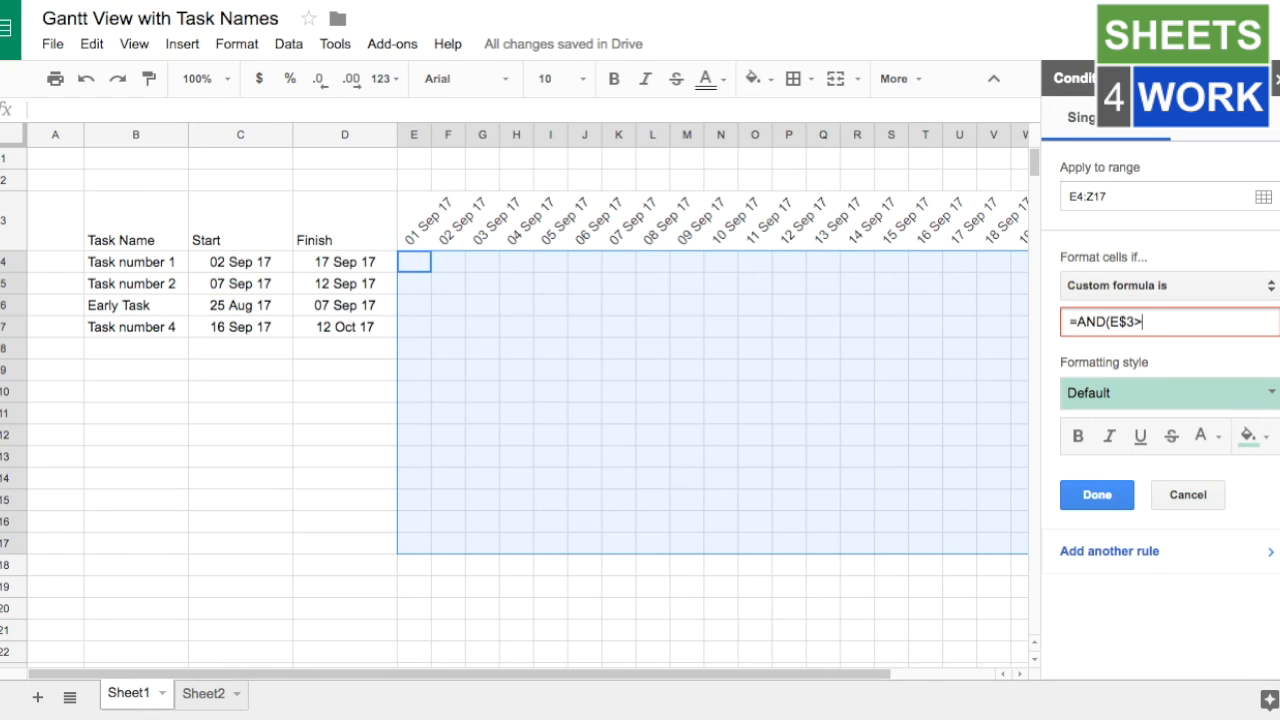
{"action": "type", "text": "="}
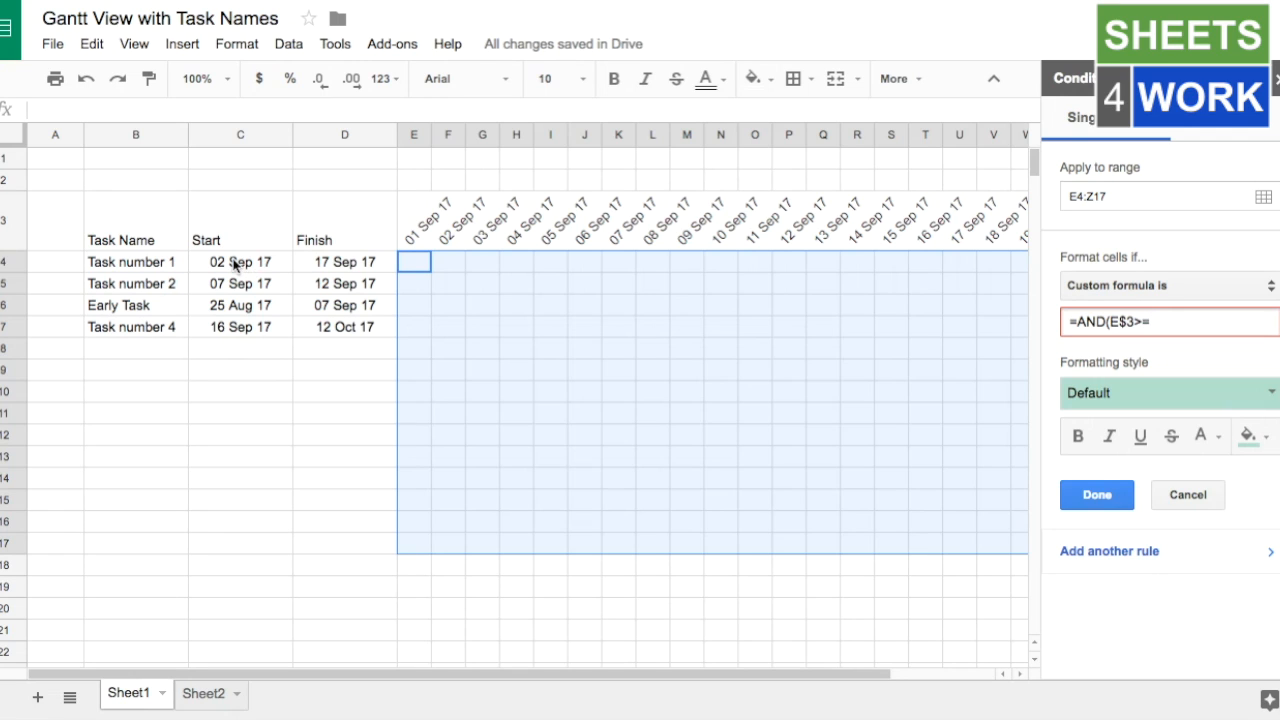
{"action": "type", "text": "=$C"}
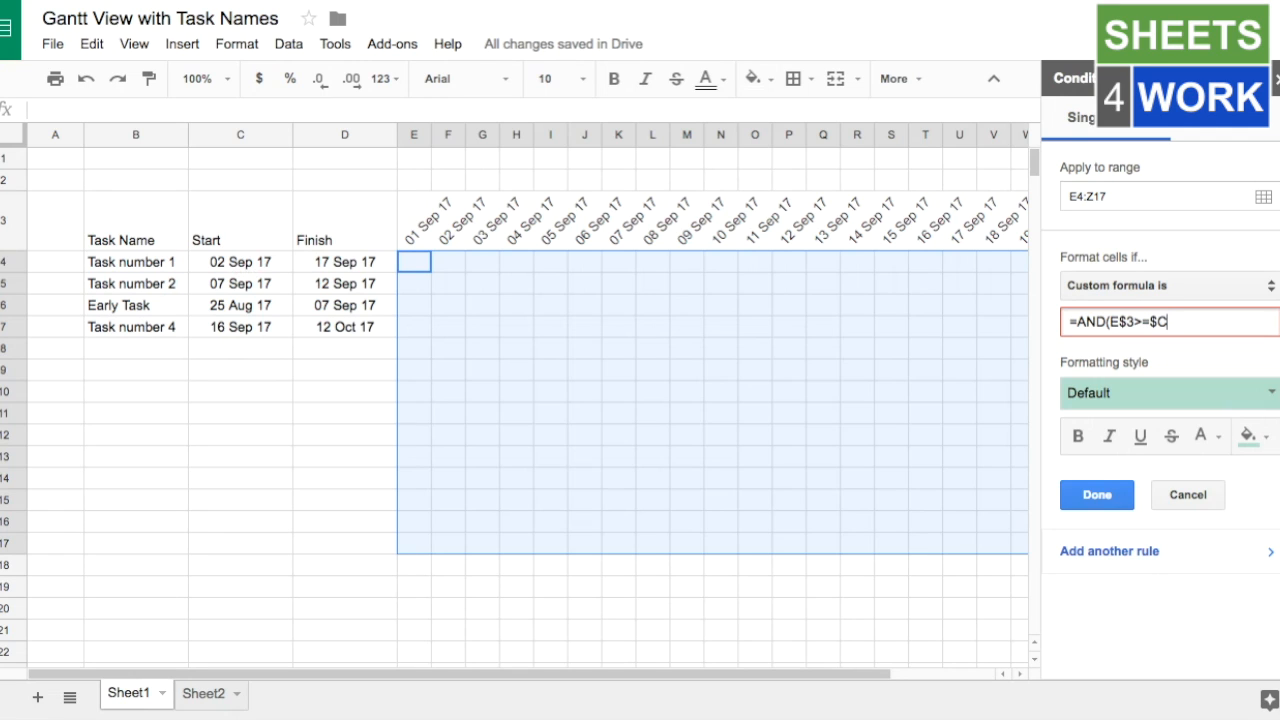
{"action": "type", "text": "4"}
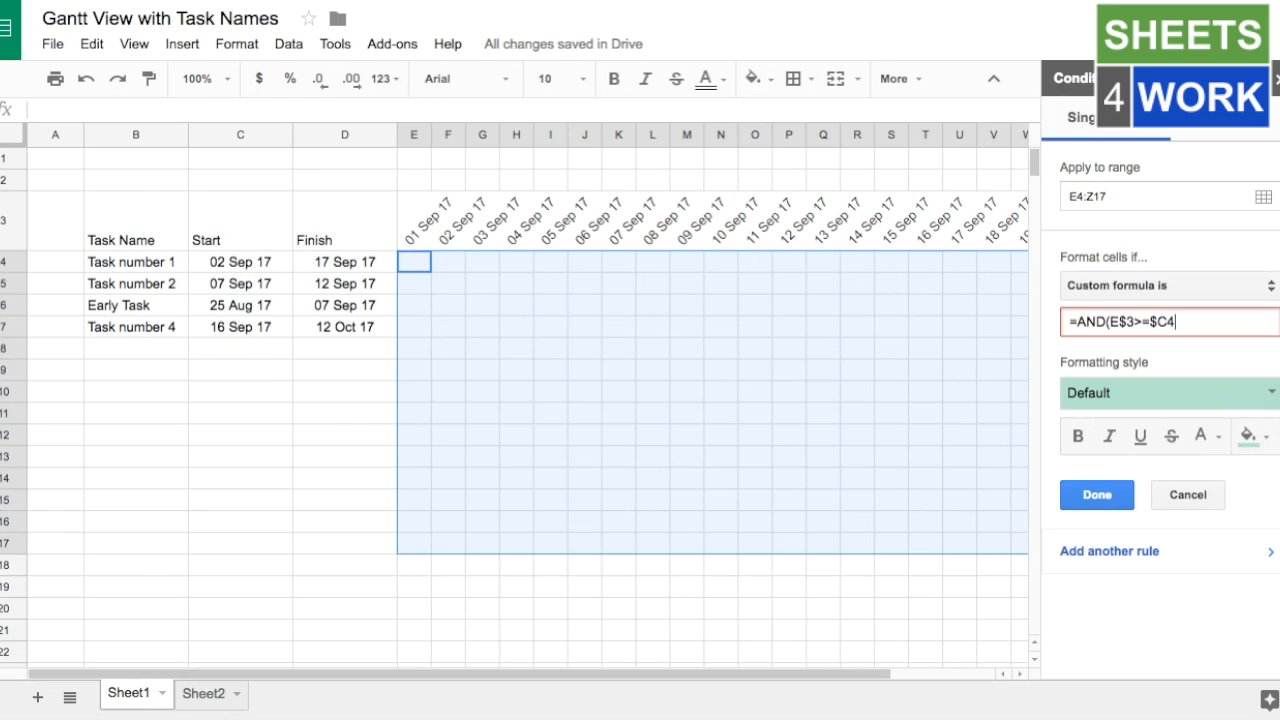
{"action": "type", "text": ","}
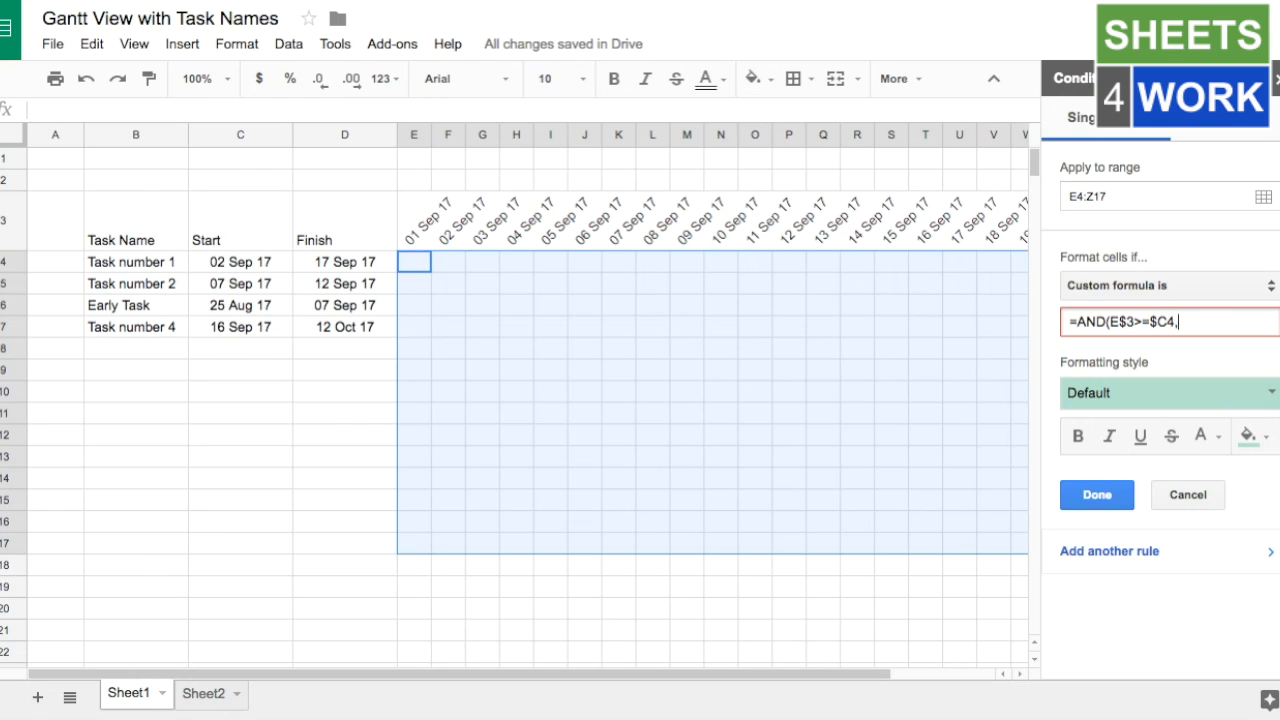
{"action": "type", "text": "E"}
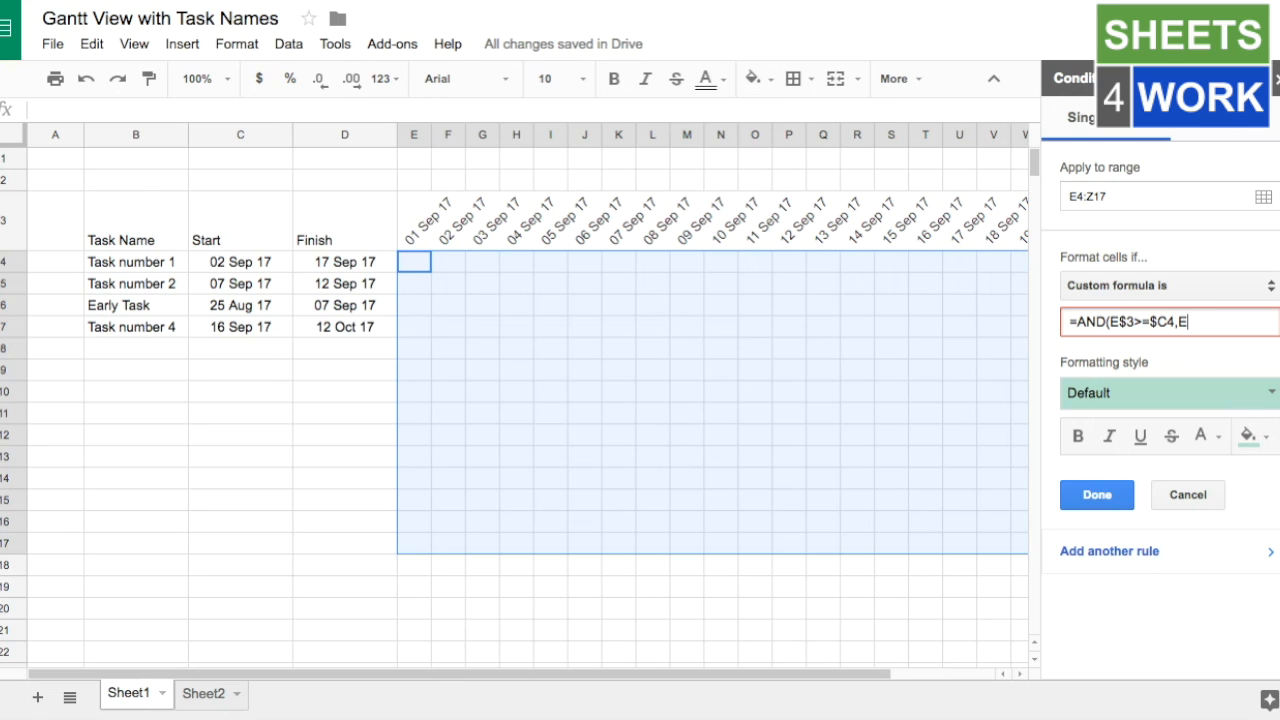
{"action": "type", "text": "$3<="}
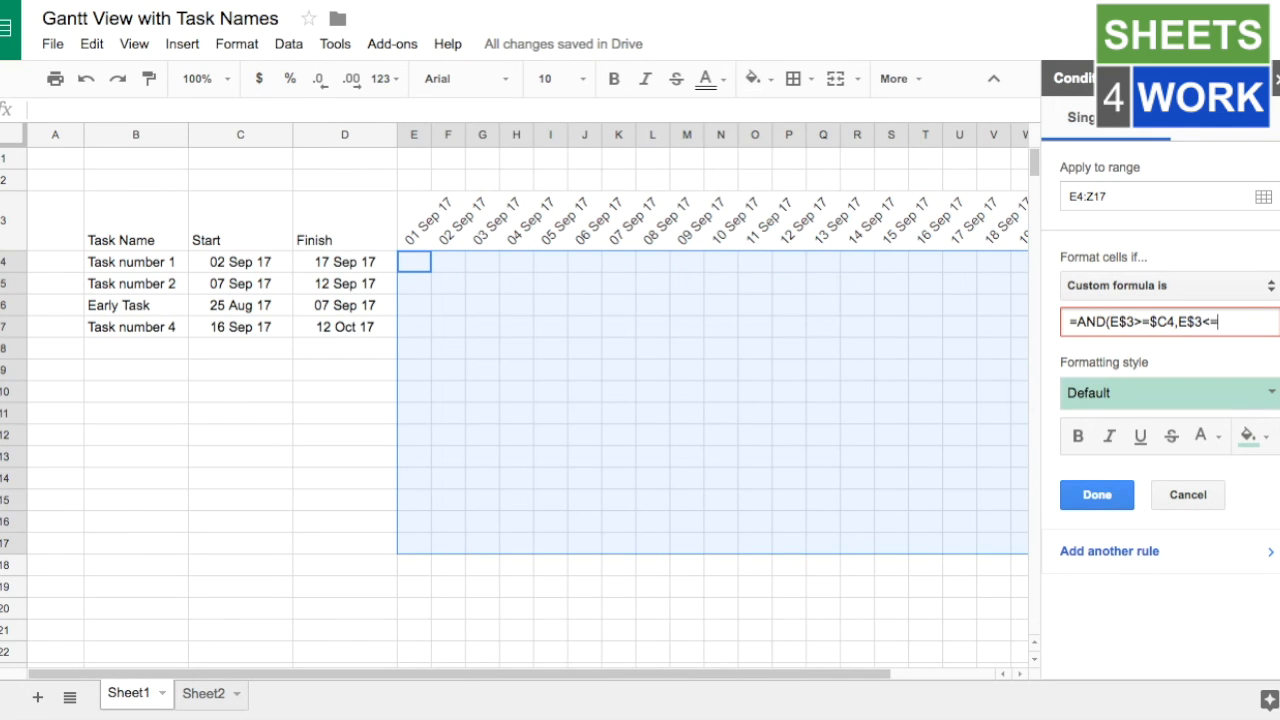
{"action": "type", "text": "$"}
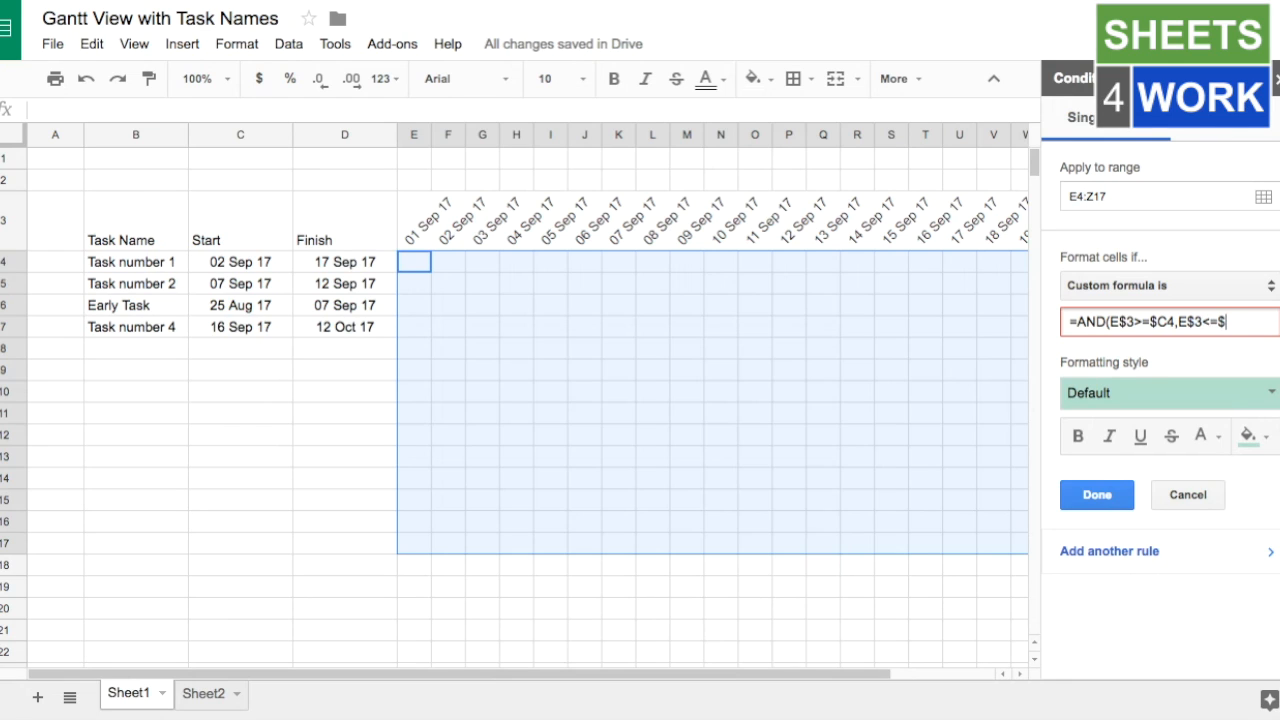
{"action": "type", "text": "D"}
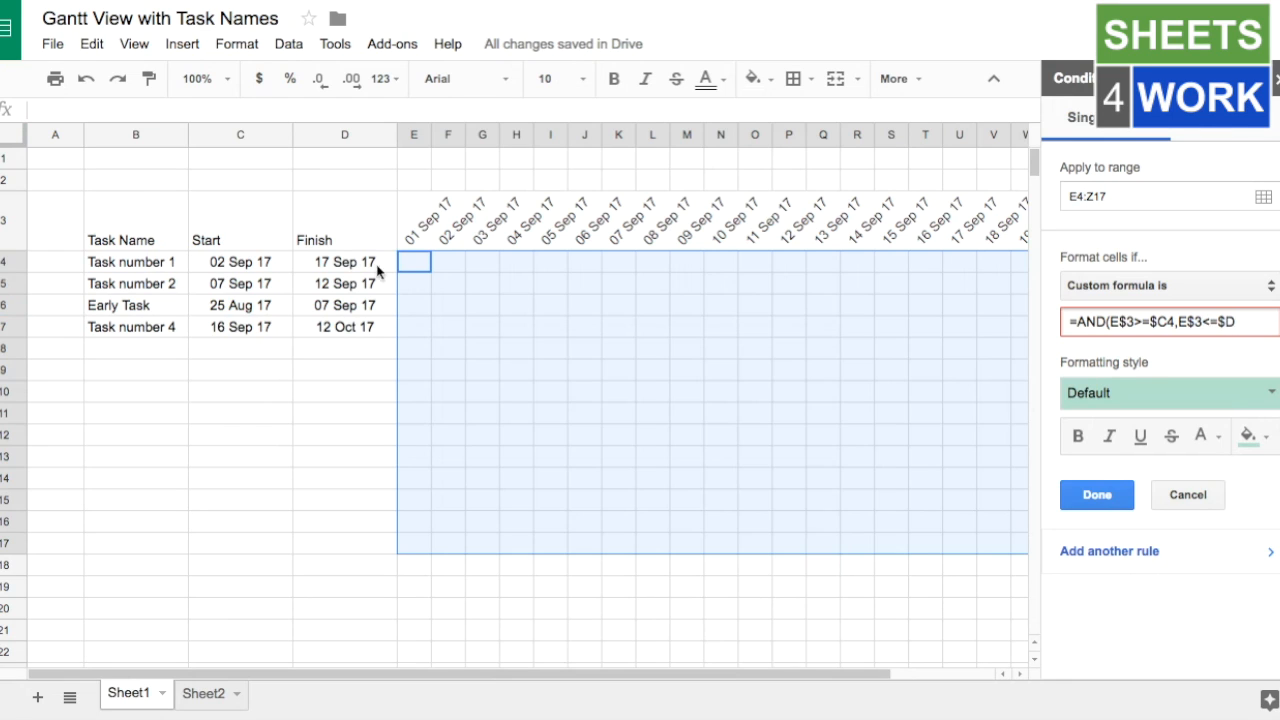
{"action": "mouse_move", "coordinate": [416, 355]}
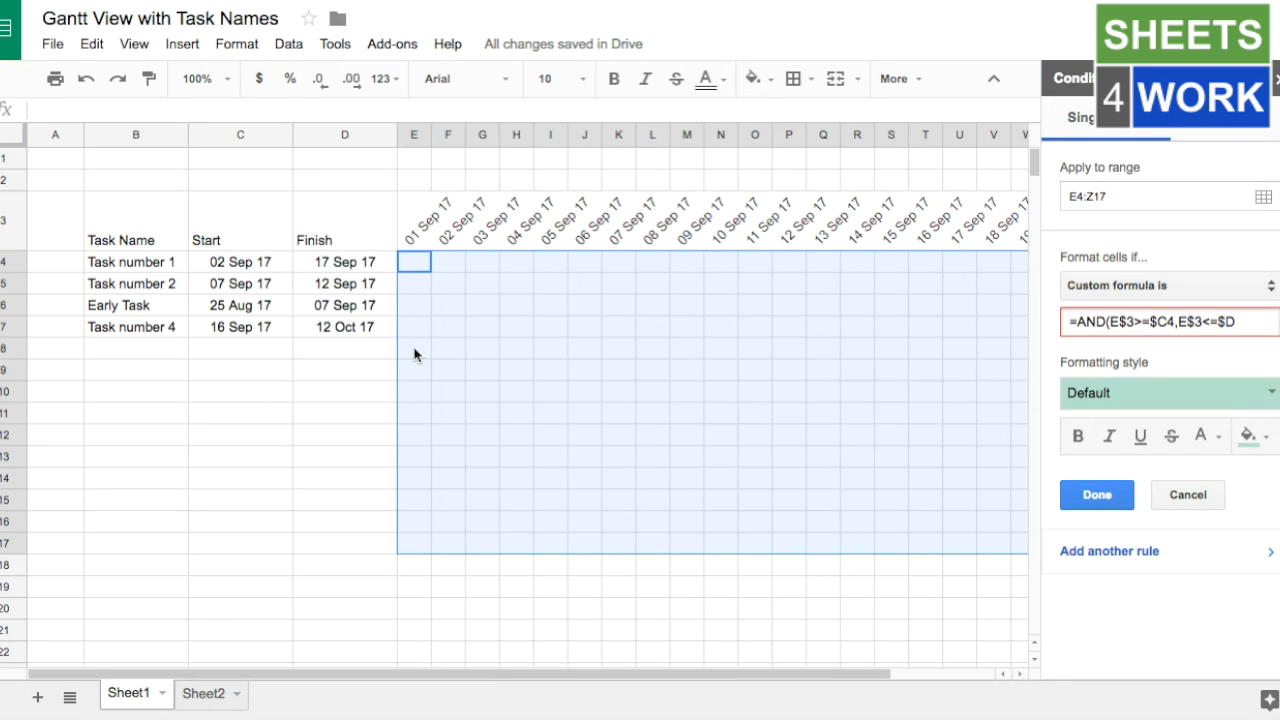
{"action": "type", "text": "4"}
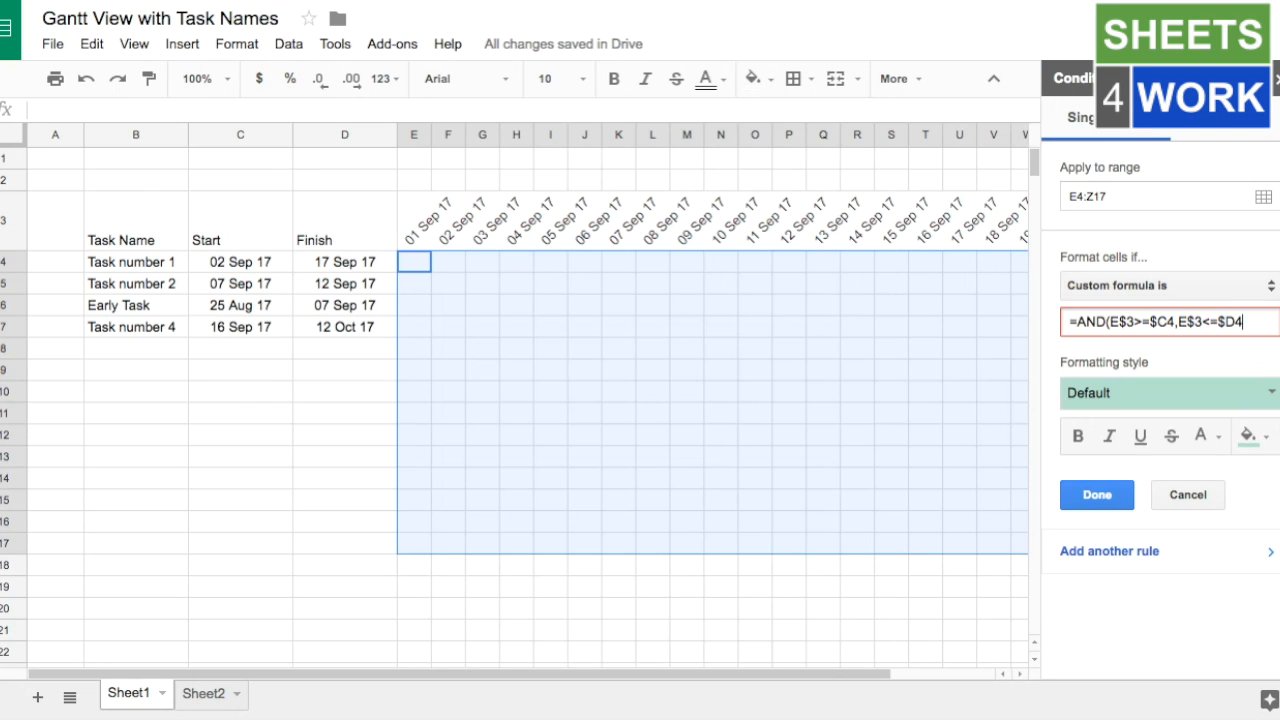
{"action": "type", "text": ")"}
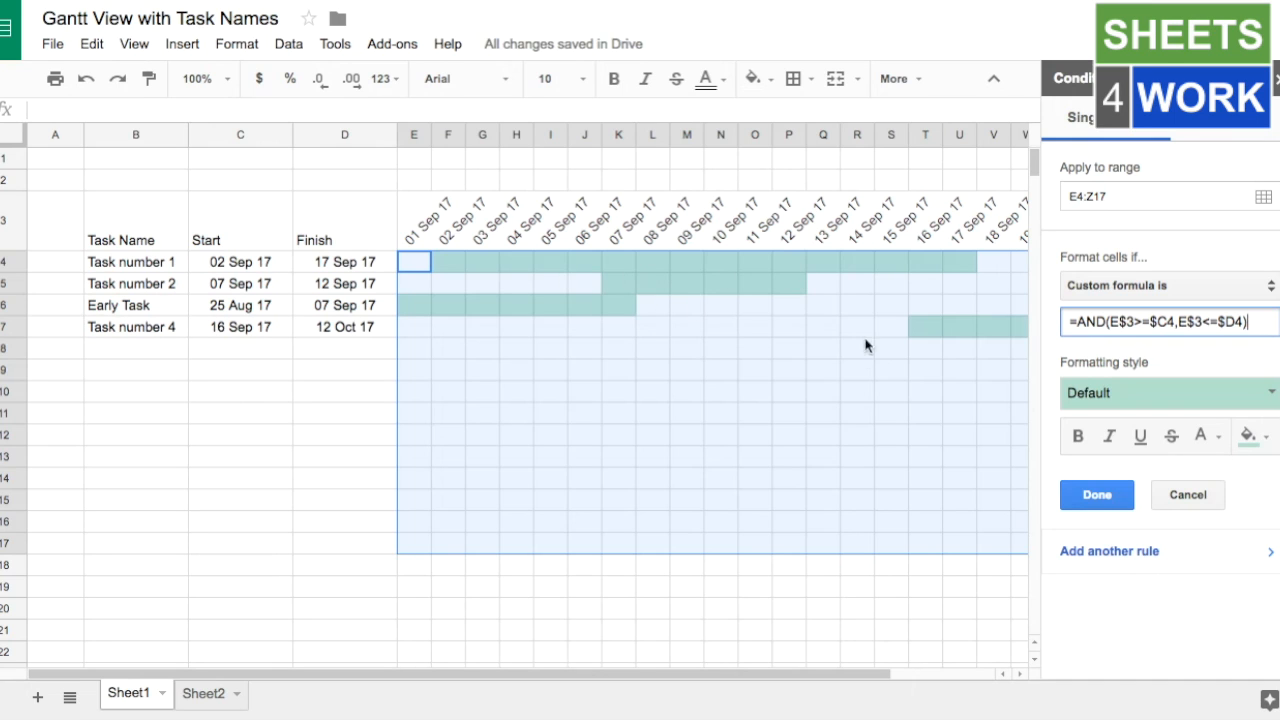
{"action": "mouse_move", "coordinate": [1248, 435]}
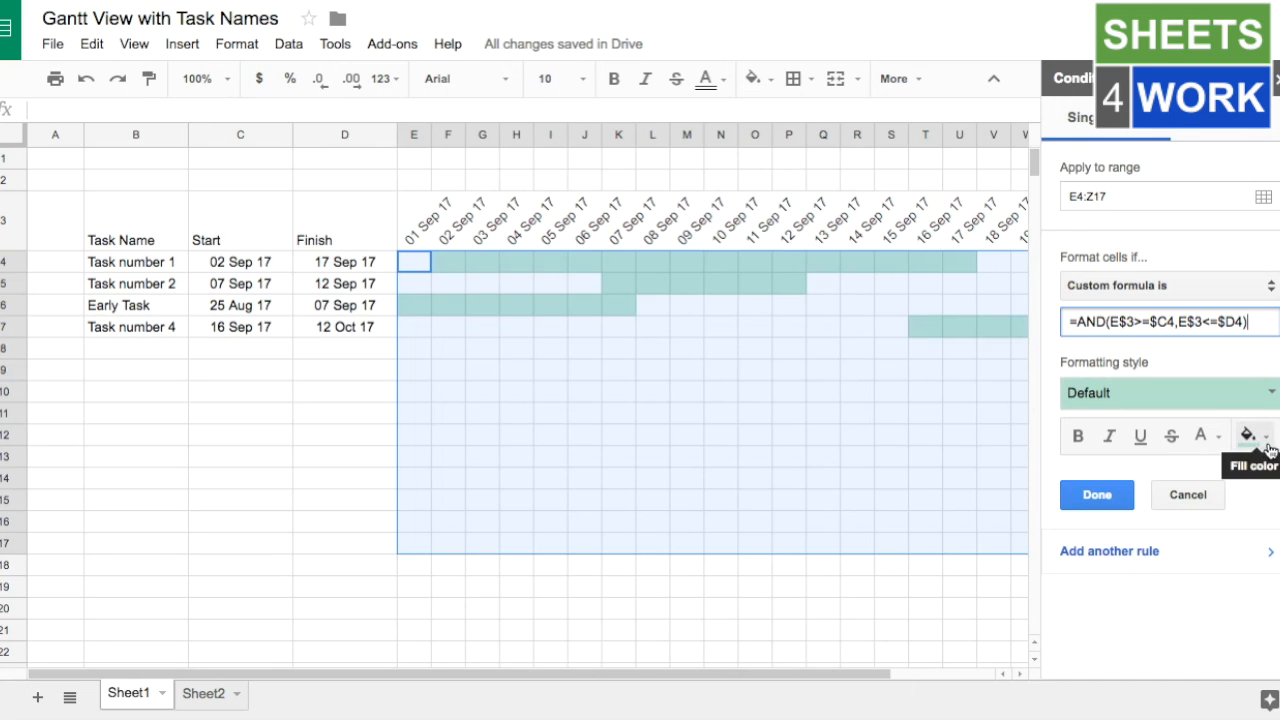
Step: Give the rule a light blue fill and save it with Done
{"action": "left_click", "coordinate": [1247, 435]}
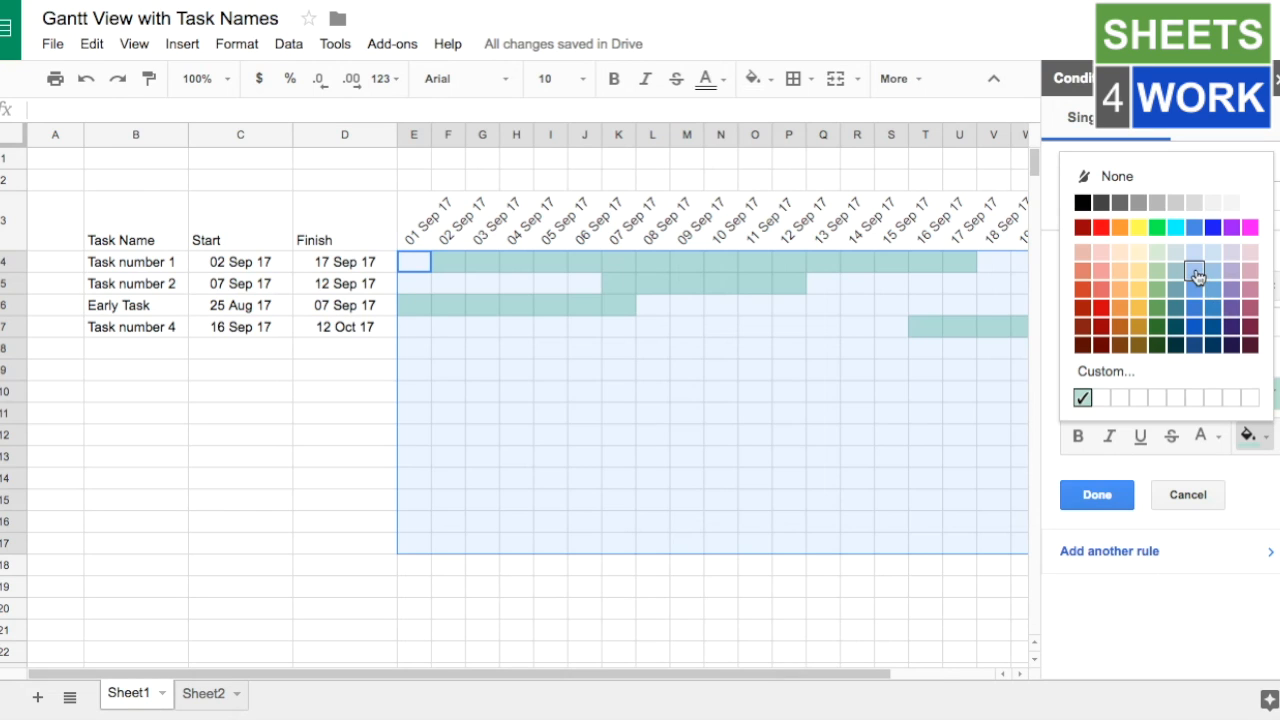
{"action": "left_click", "coordinate": [1197, 272]}
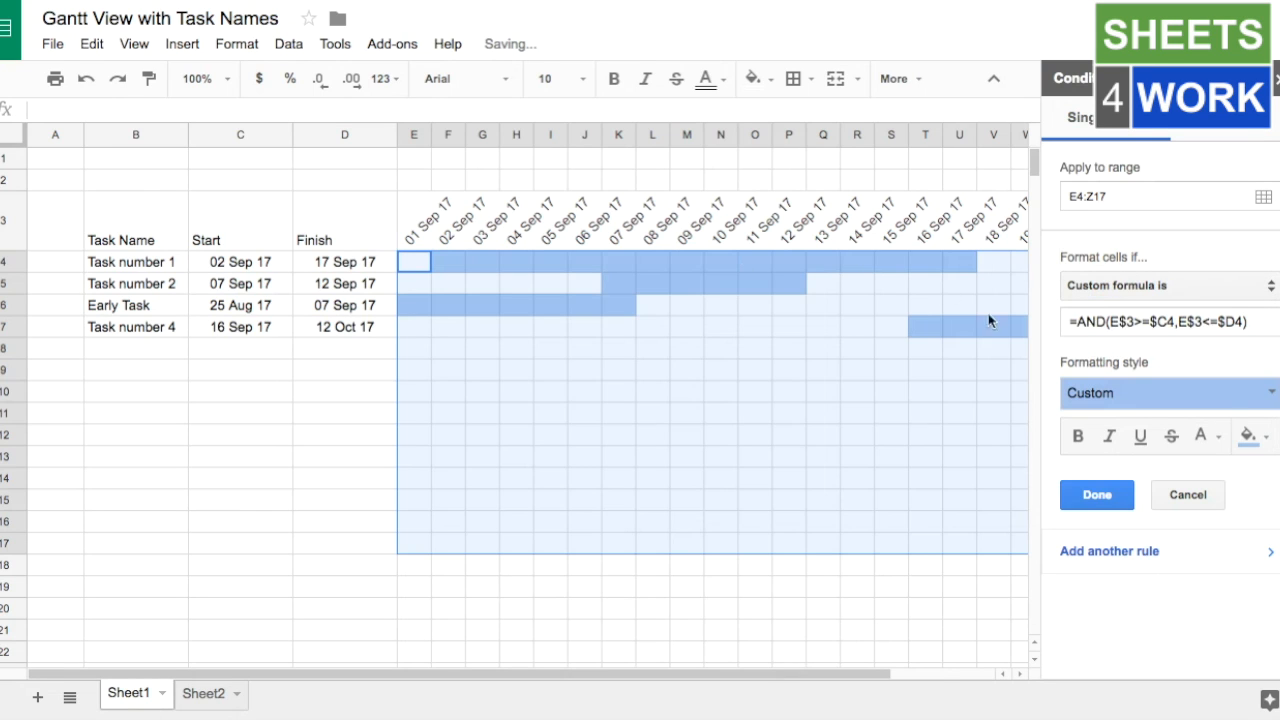
{"action": "mouse_move", "coordinate": [568, 275]}
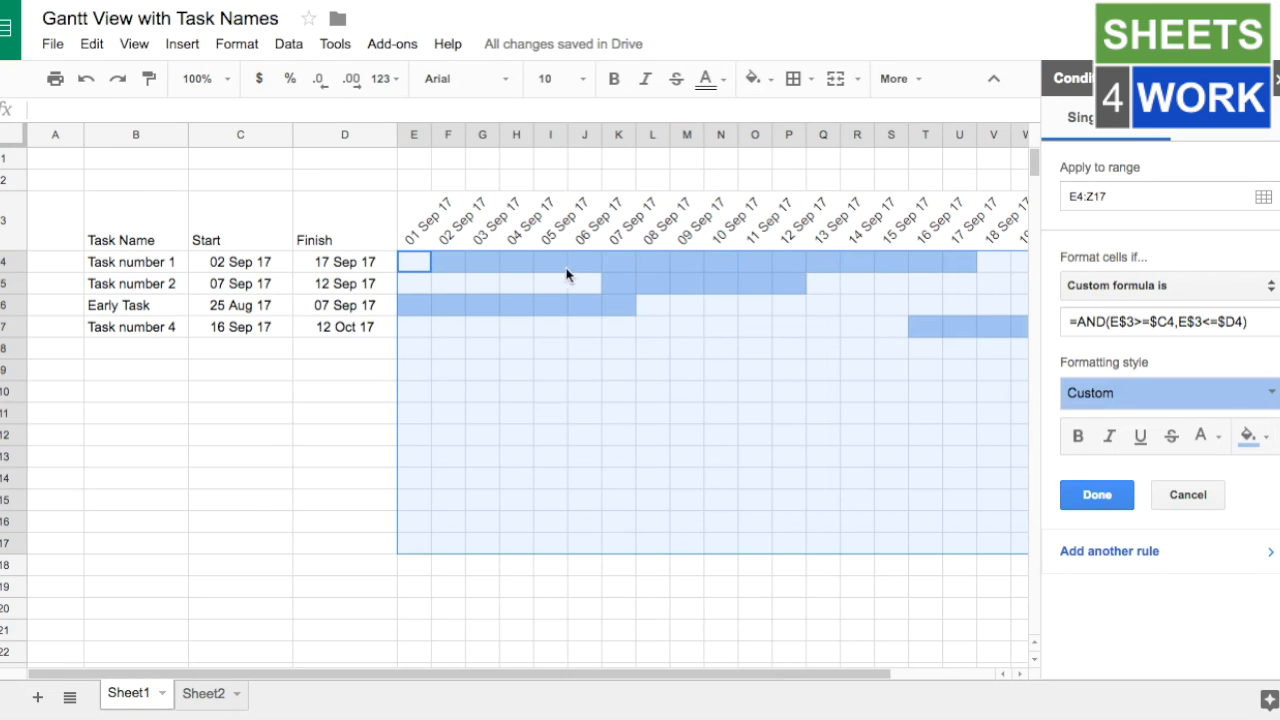
{"action": "mouse_move", "coordinate": [1031, 416]}
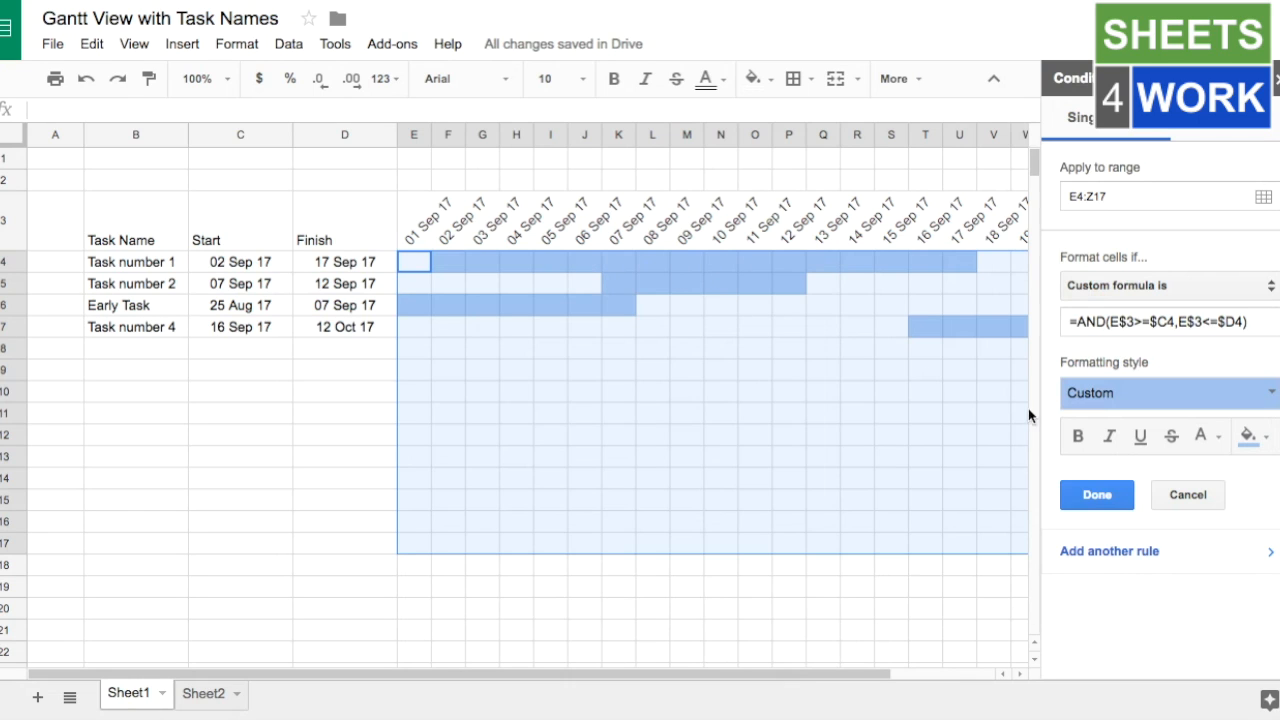
{"action": "mouse_move", "coordinate": [1000, 333]}
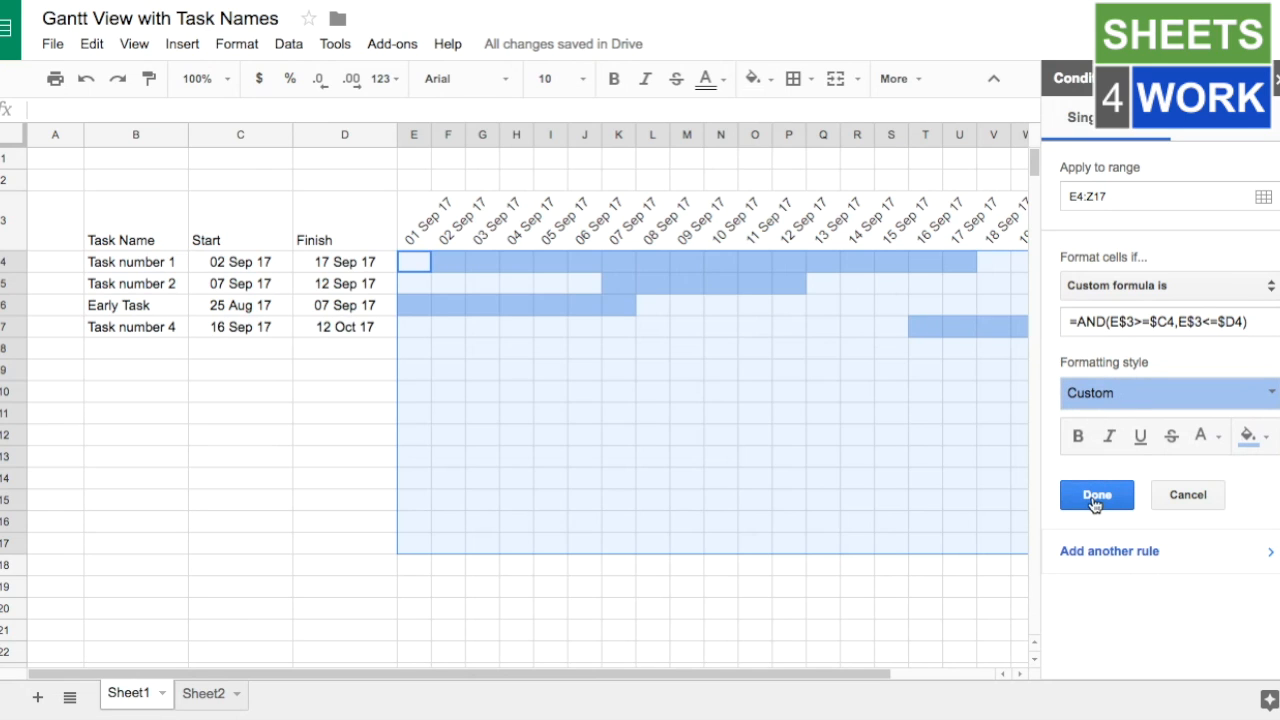
{"action": "left_click", "coordinate": [1096, 495]}
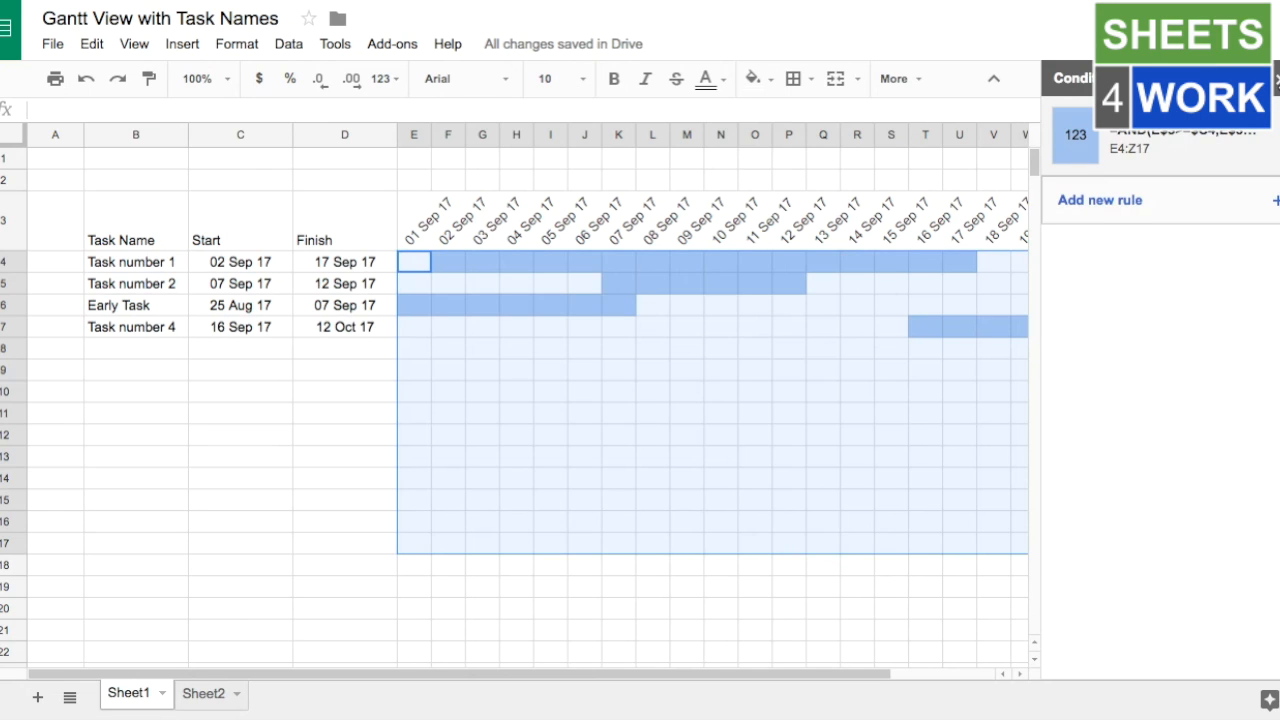
{"action": "left_click", "coordinate": [448, 413]}
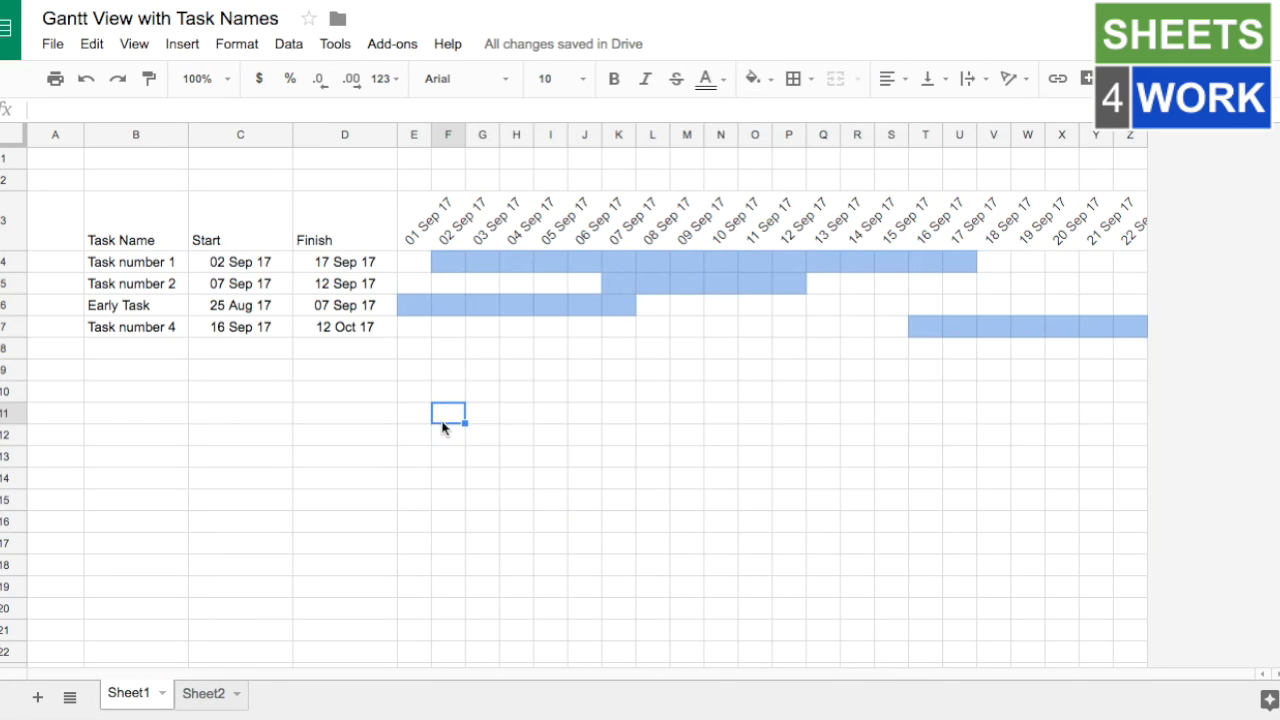
{"action": "mouse_move", "coordinate": [427, 435]}
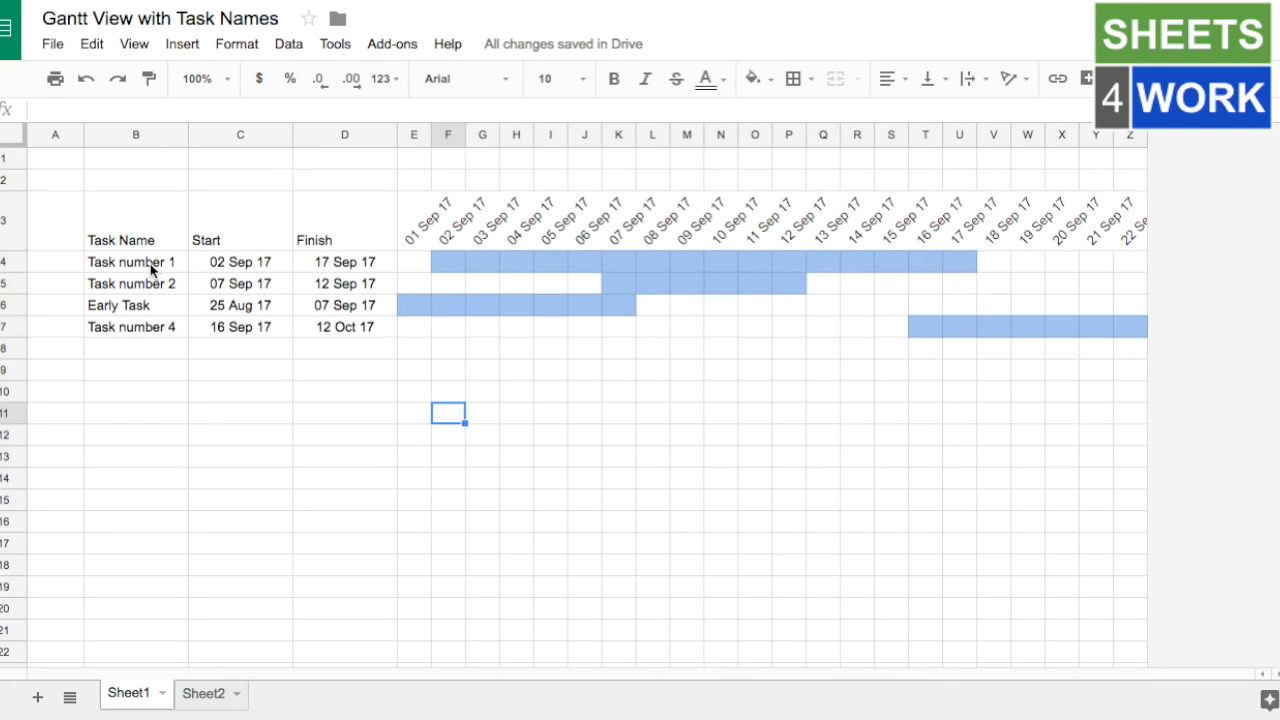
{"action": "mouse_move", "coordinate": [453, 270]}
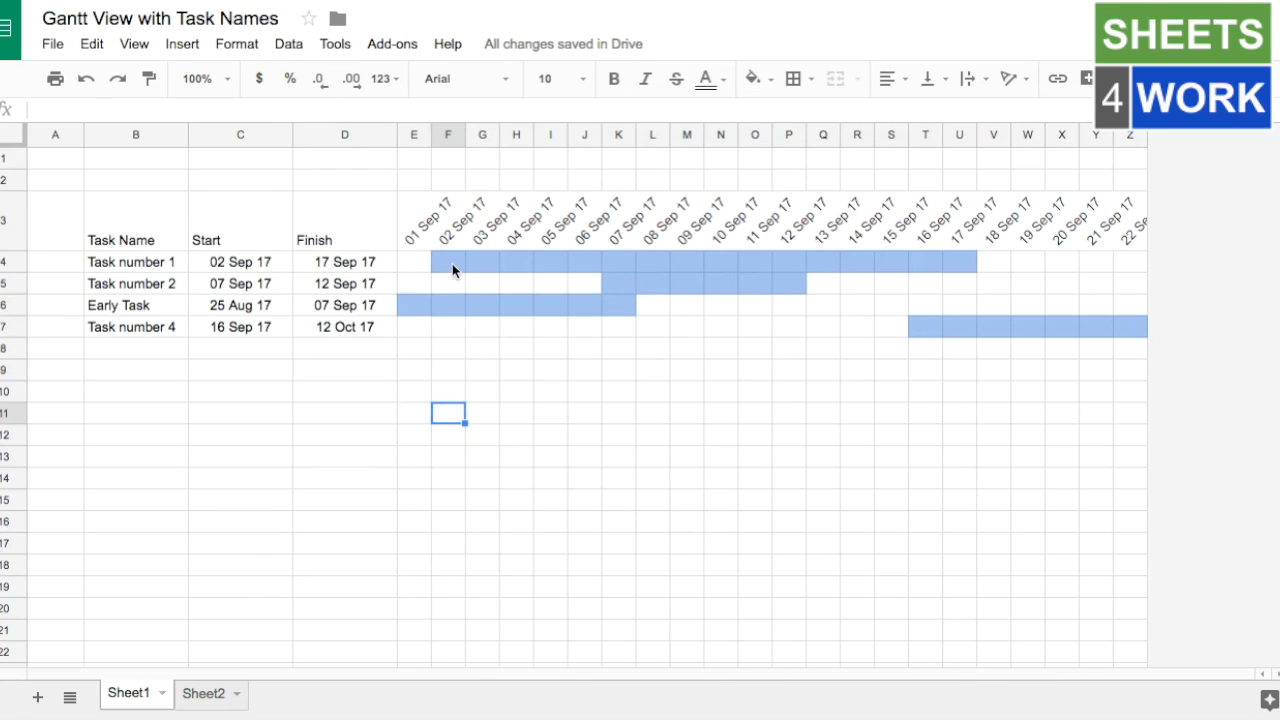
{"action": "mouse_move", "coordinate": [457, 267]}
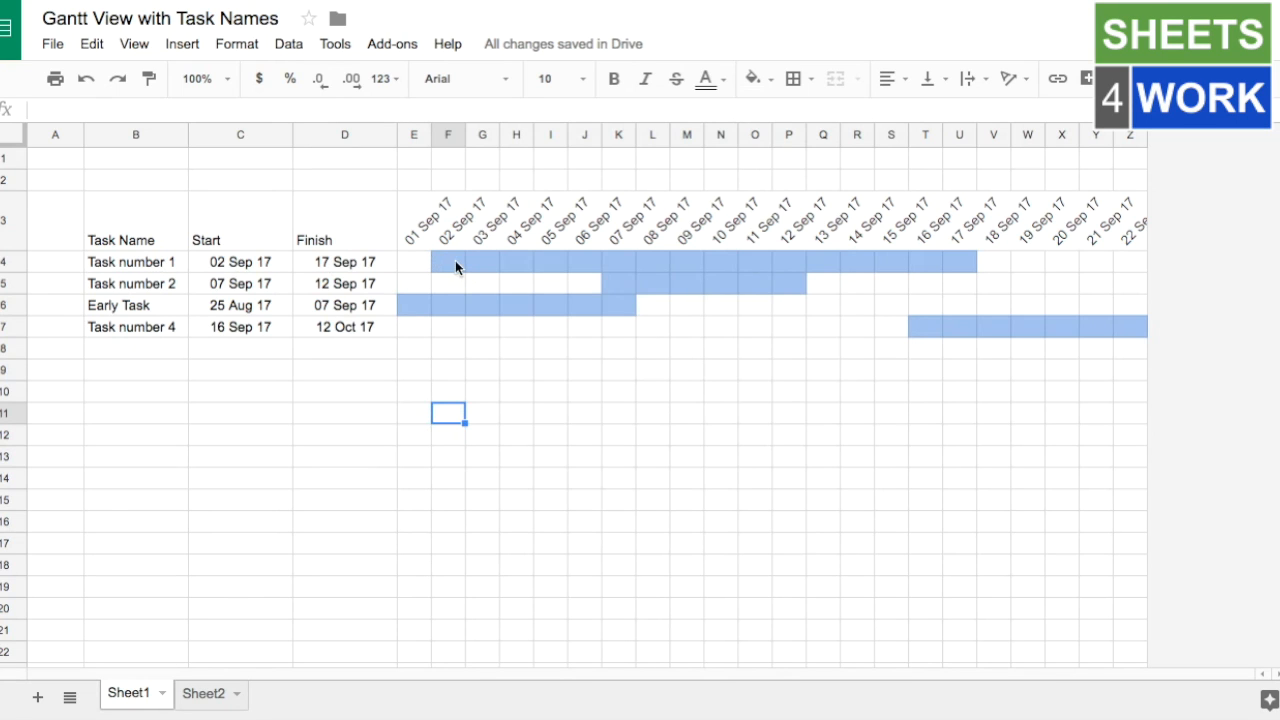
{"action": "mouse_move", "coordinate": [535, 270]}
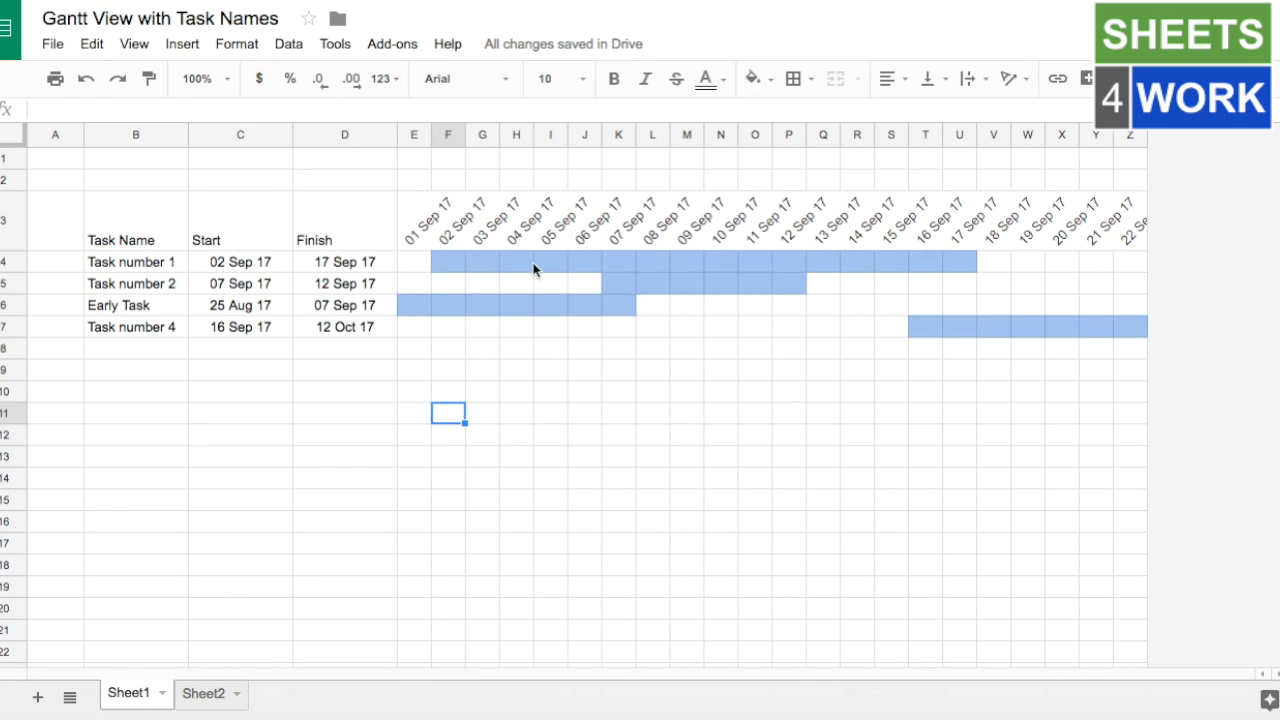
{"action": "mouse_move", "coordinate": [603, 291]}
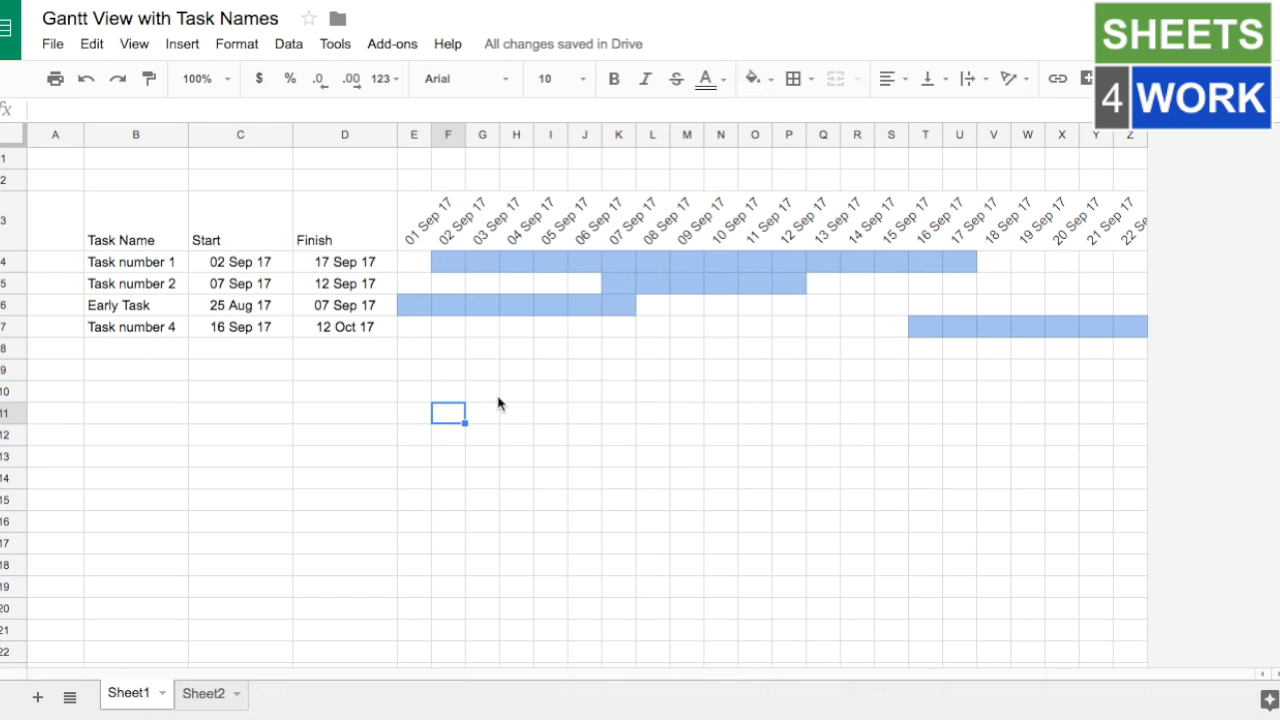
{"action": "mouse_move", "coordinate": [493, 383]}
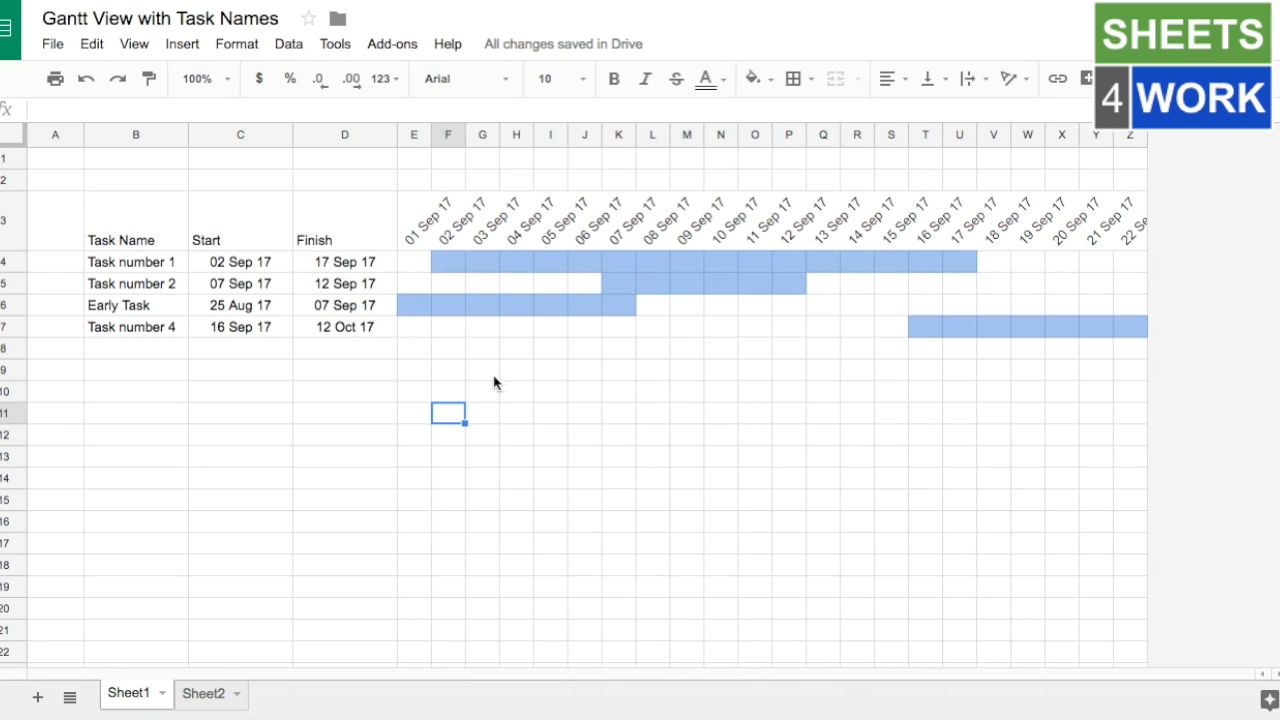
{"action": "mouse_move", "coordinate": [913, 538]}
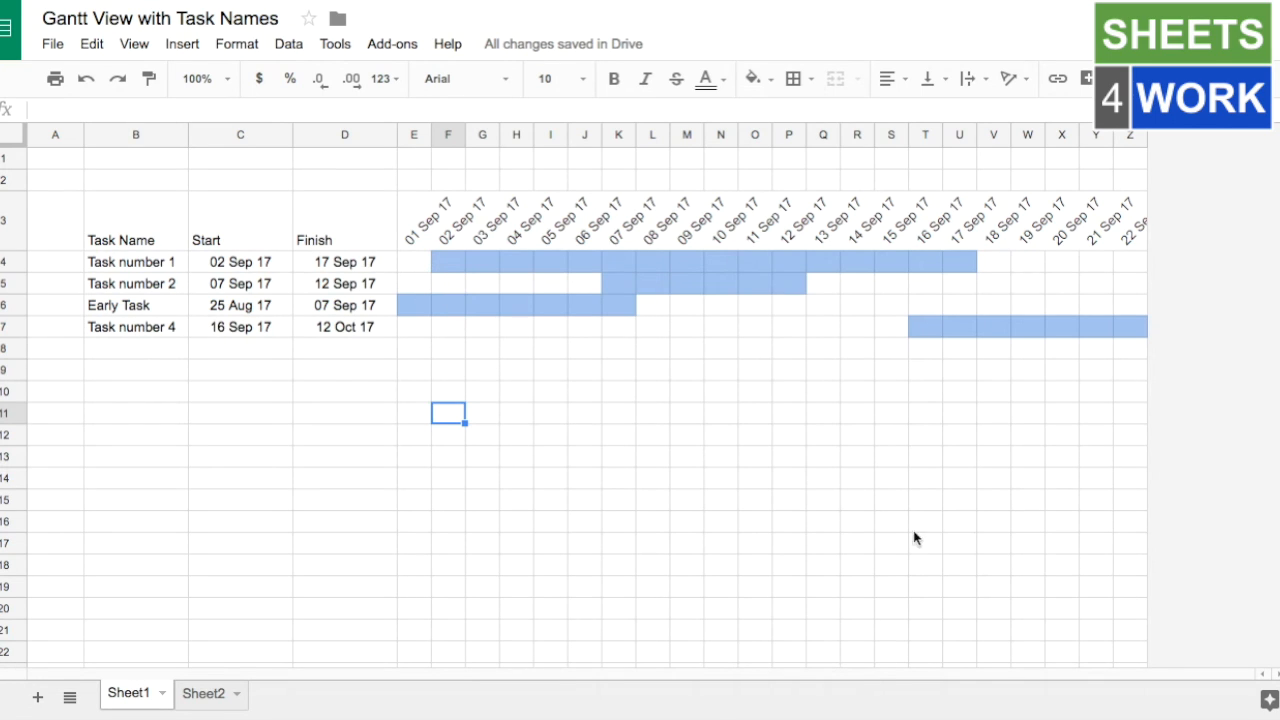
{"action": "mouse_move", "coordinate": [886, 513]}
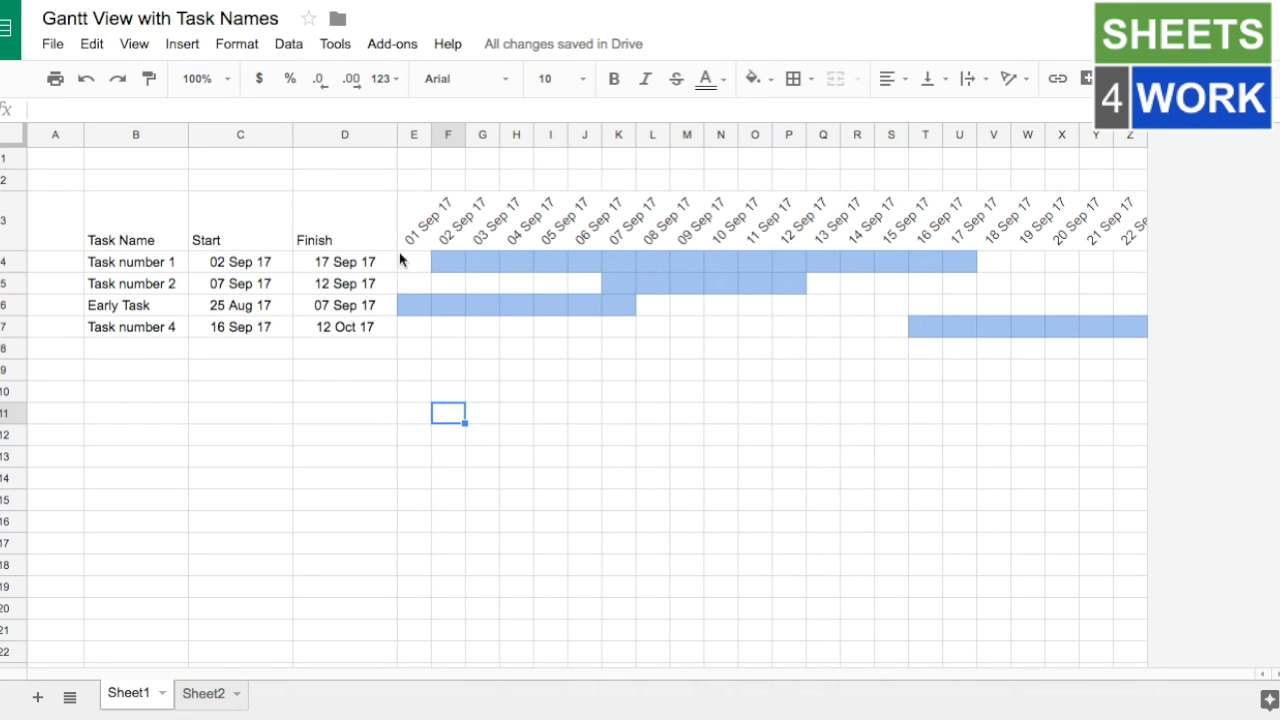
{"action": "mouse_move", "coordinate": [160, 270]}
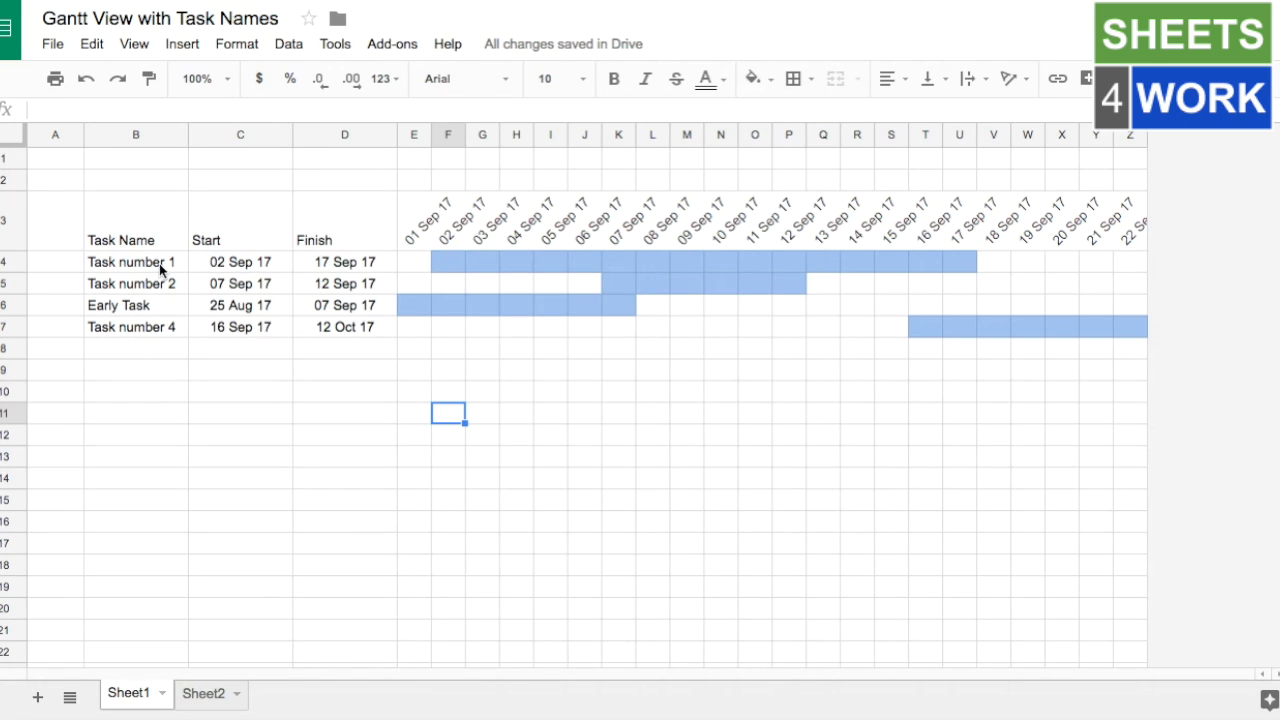
{"action": "mouse_move", "coordinate": [461, 268]}
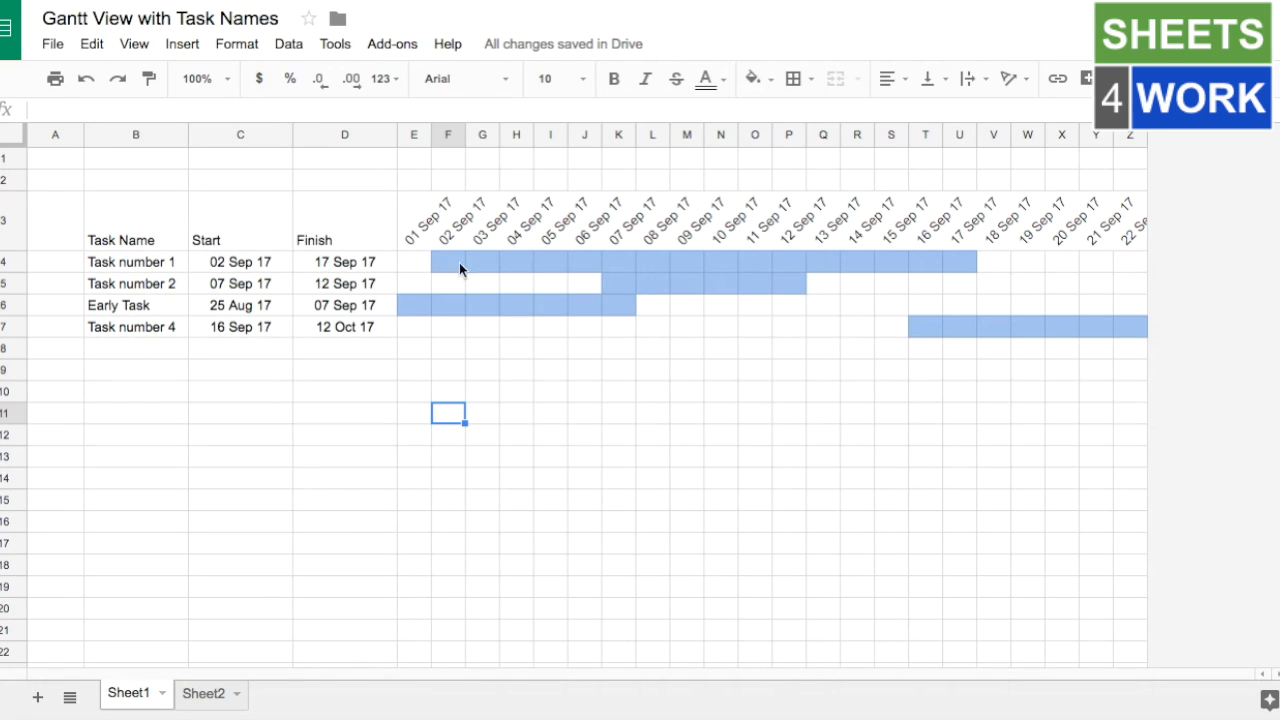
{"action": "mouse_move", "coordinate": [417, 266]}
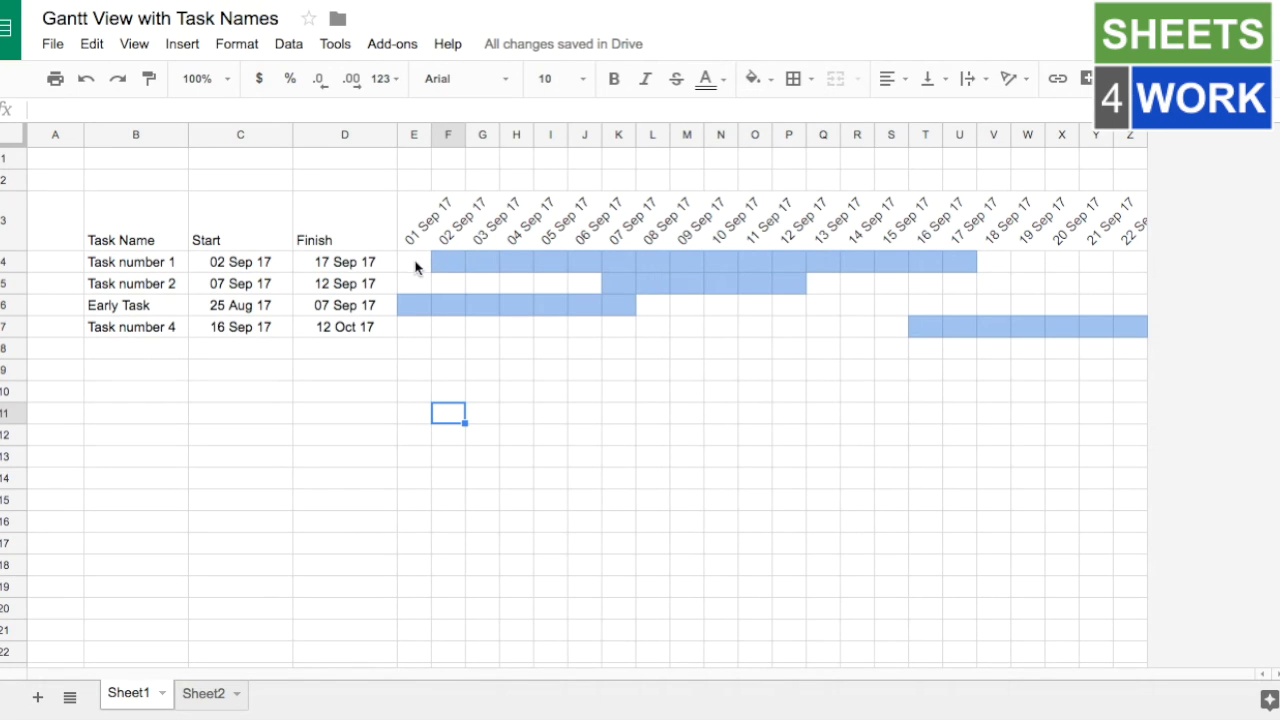
{"action": "mouse_move", "coordinate": [402, 265]}
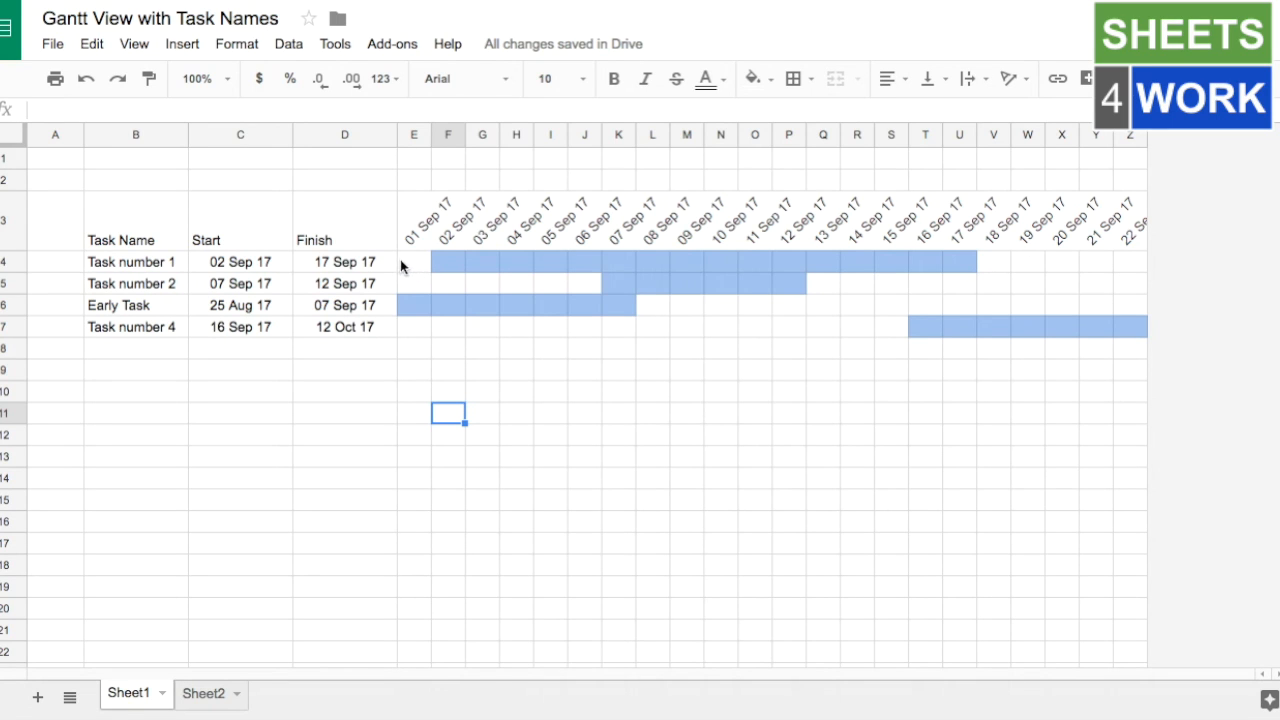
{"action": "mouse_move", "coordinate": [448, 268]}
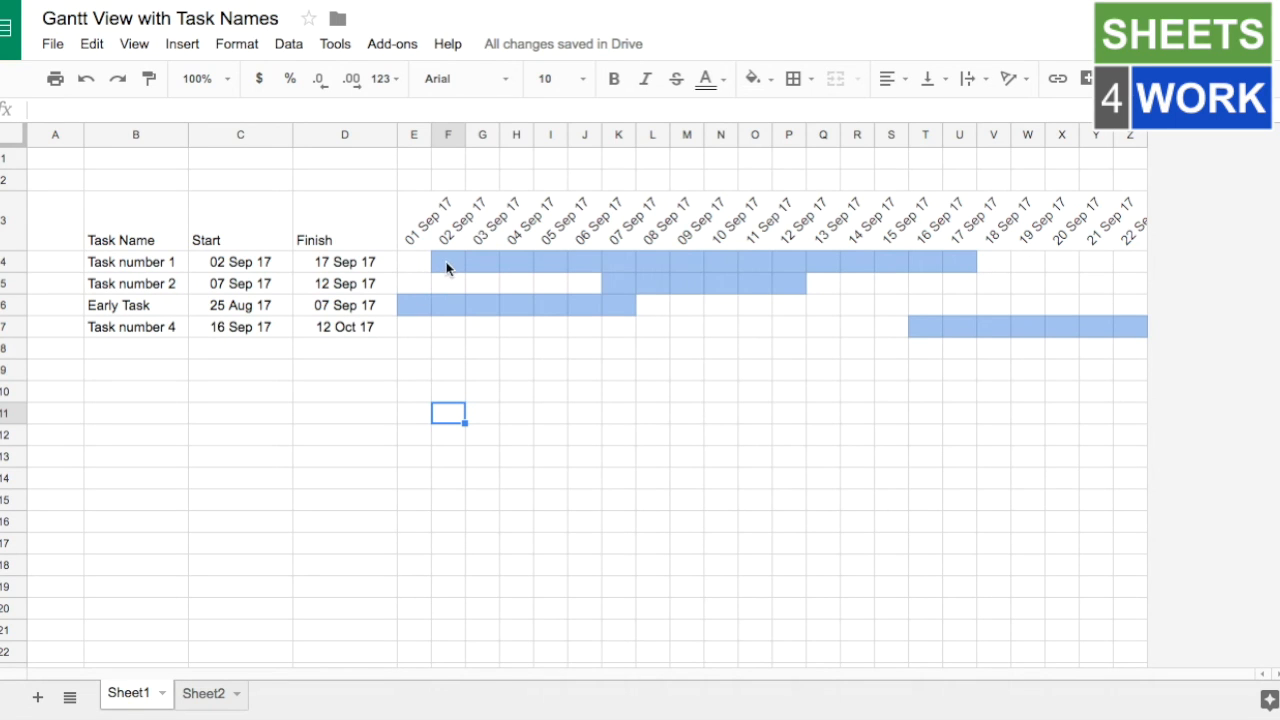
{"action": "mouse_move", "coordinate": [450, 273]}
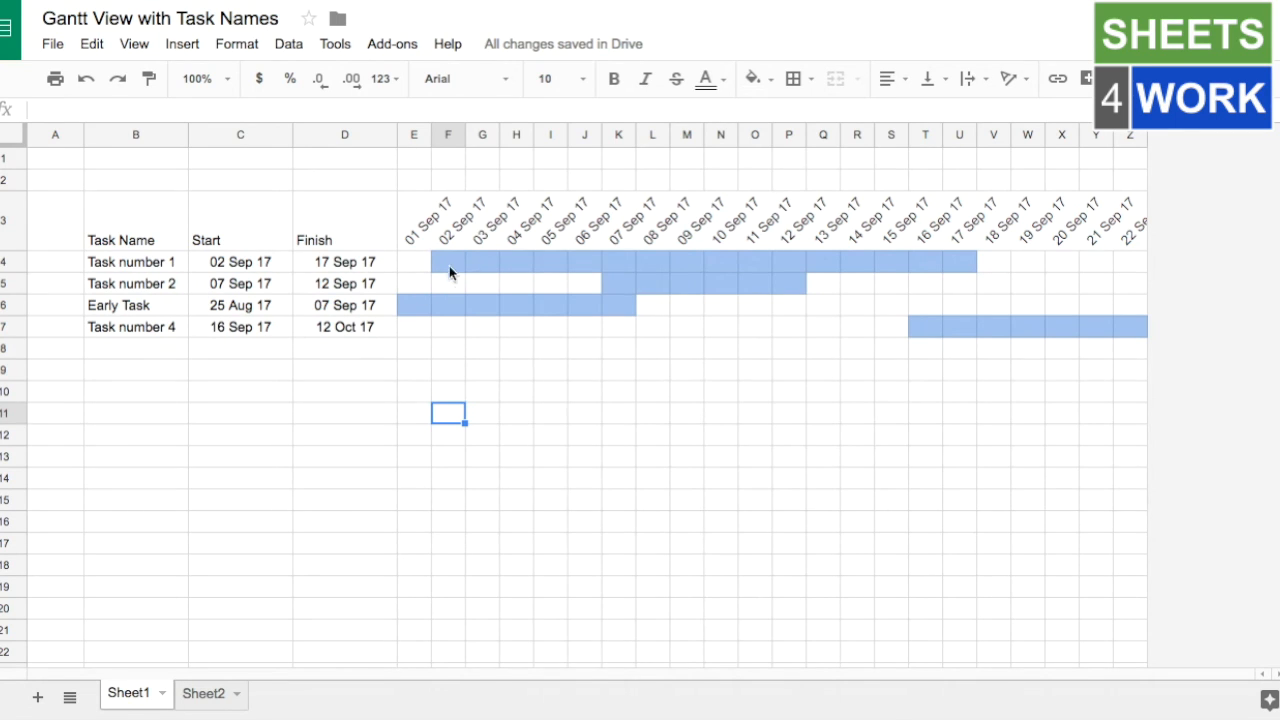
{"action": "mouse_move", "coordinate": [438, 268]}
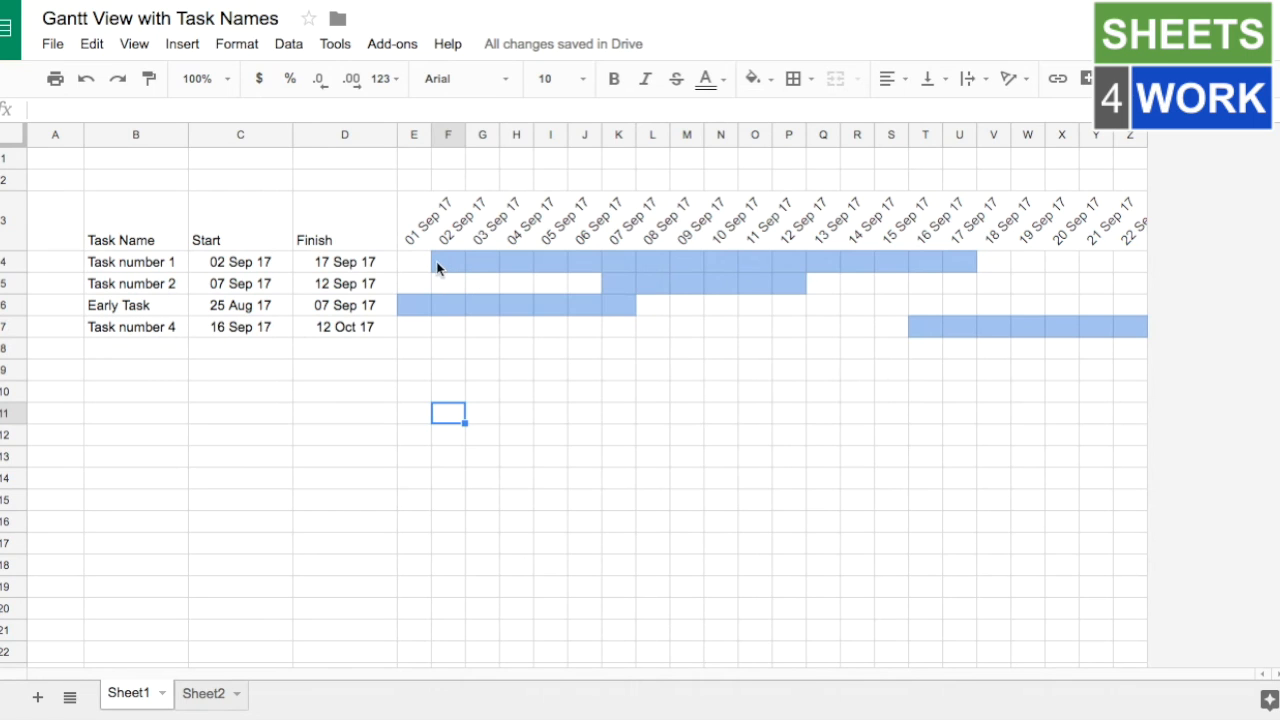
{"action": "mouse_move", "coordinate": [612, 279]}
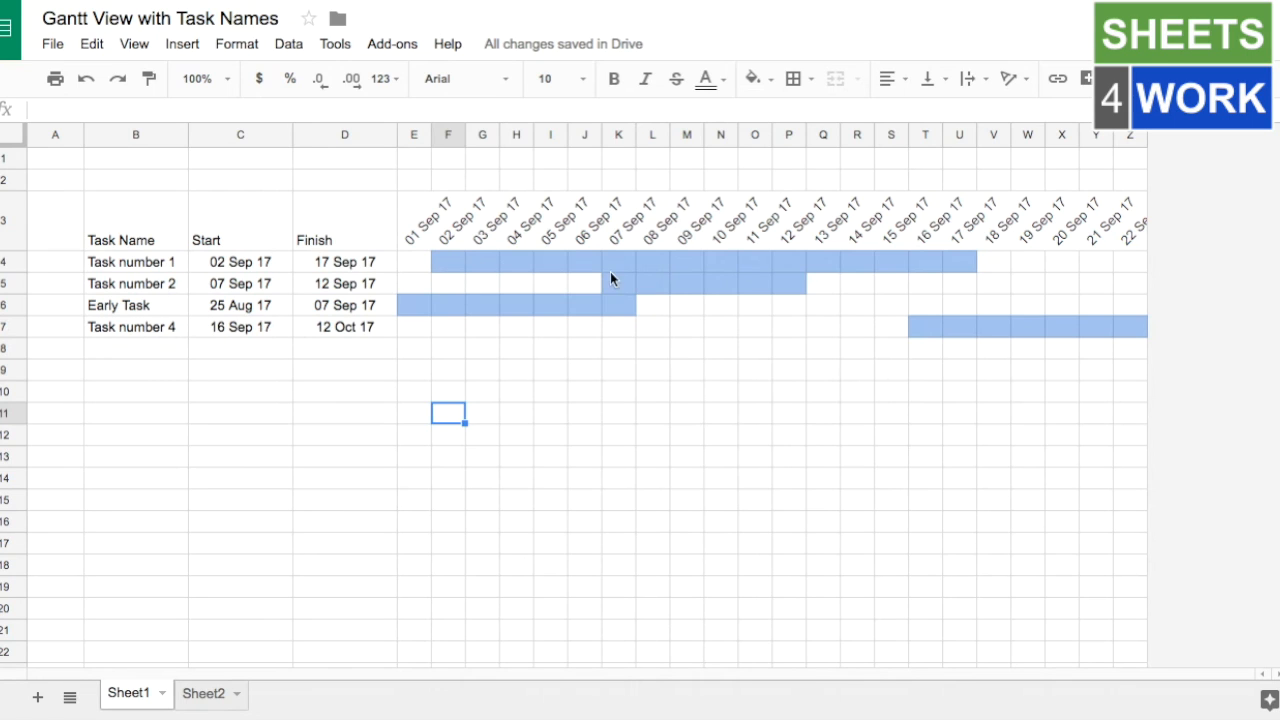
{"action": "mouse_move", "coordinate": [530, 276]}
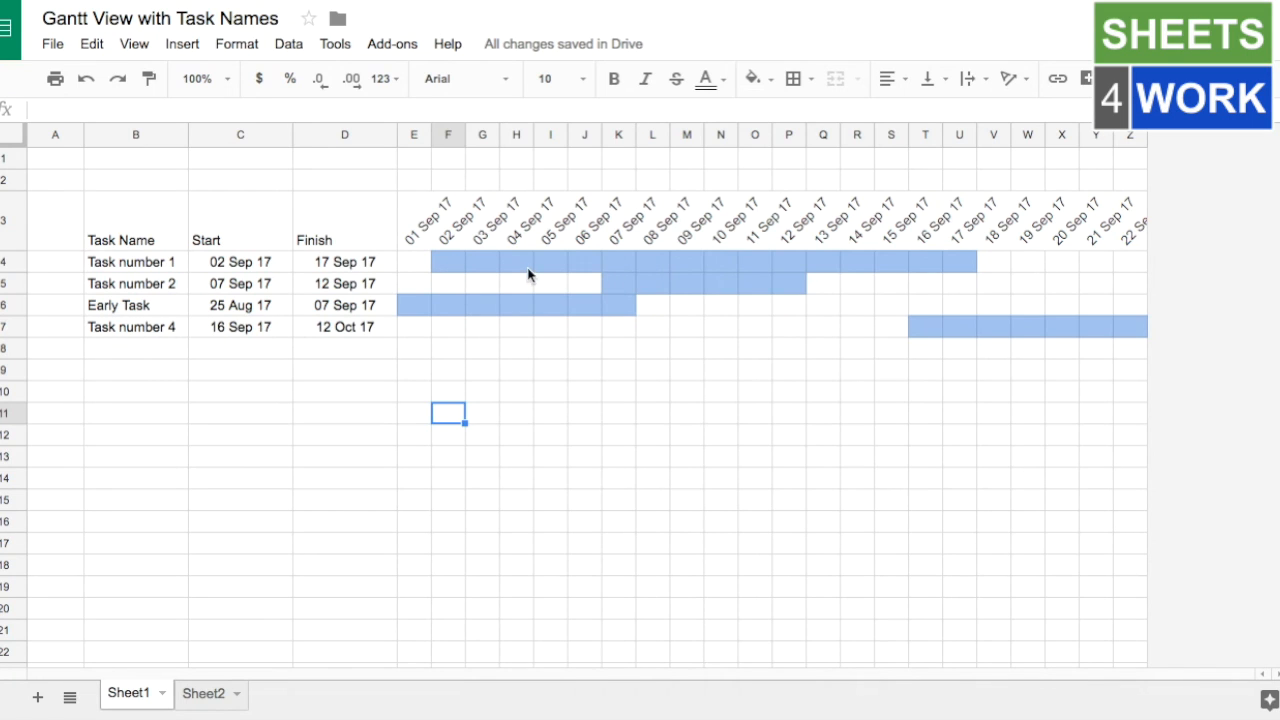
{"action": "mouse_move", "coordinate": [522, 280]}
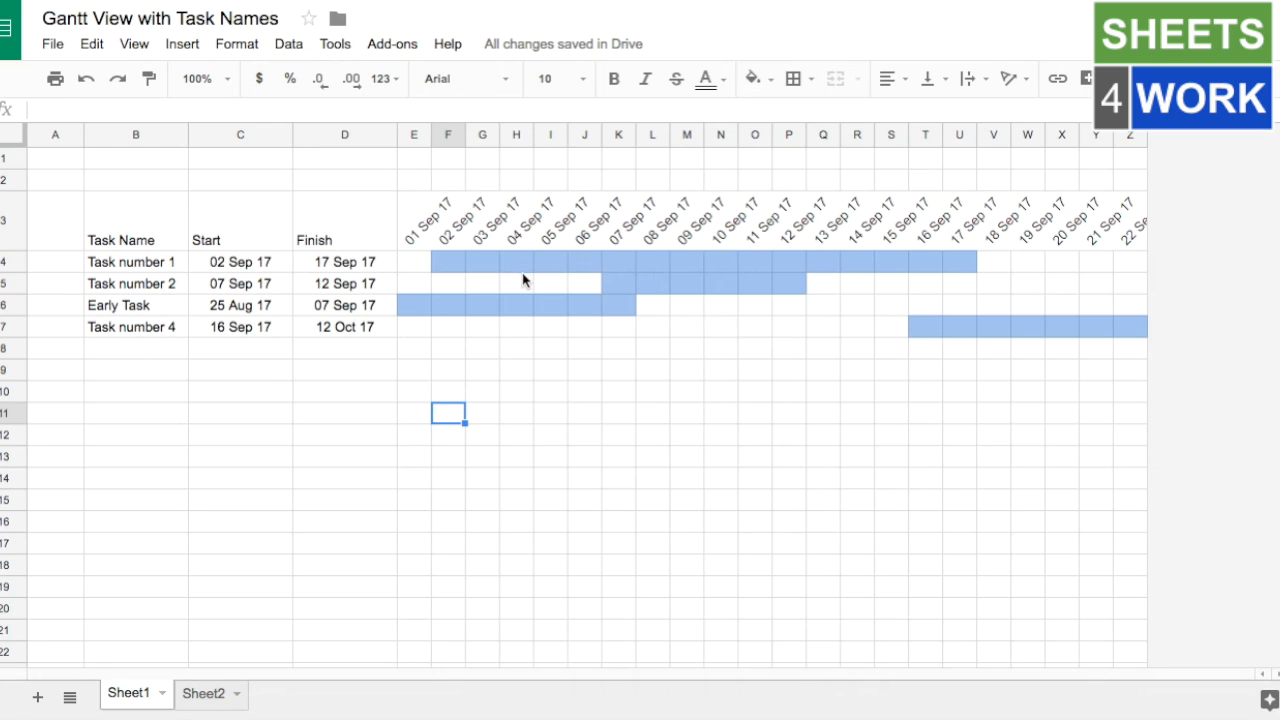
{"action": "mouse_move", "coordinate": [523, 290]}
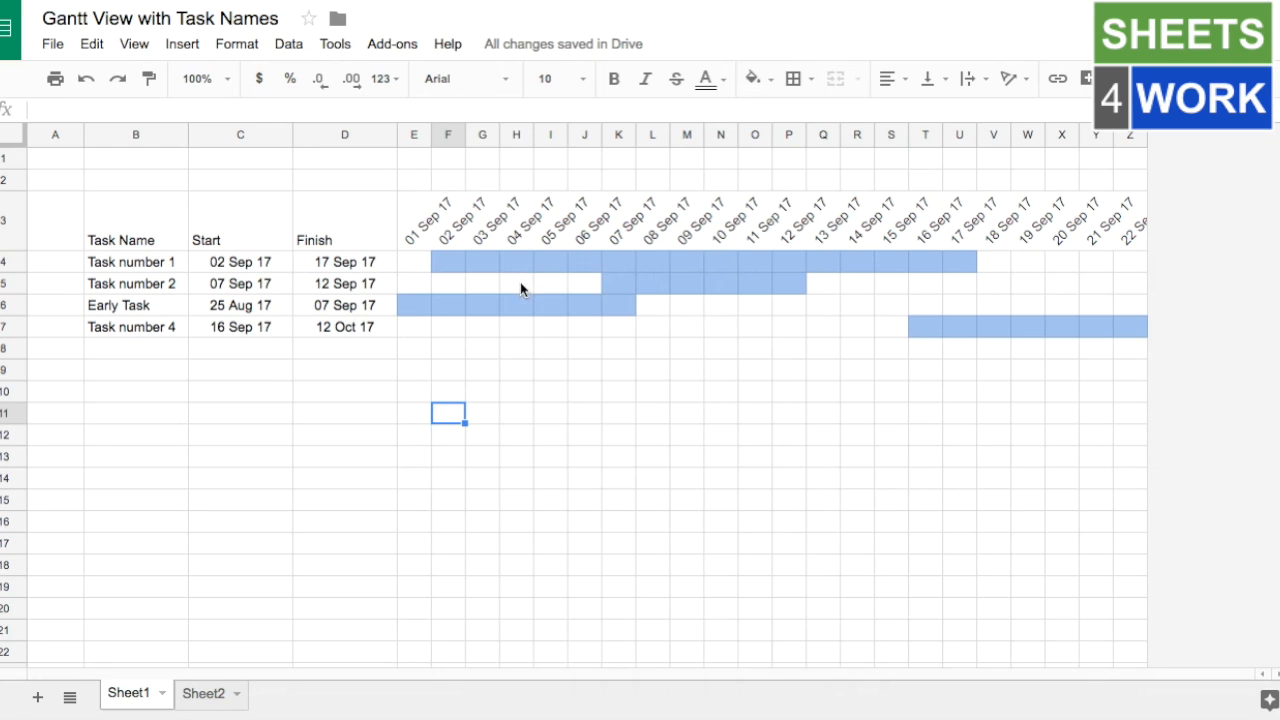
{"action": "mouse_move", "coordinate": [510, 302]}
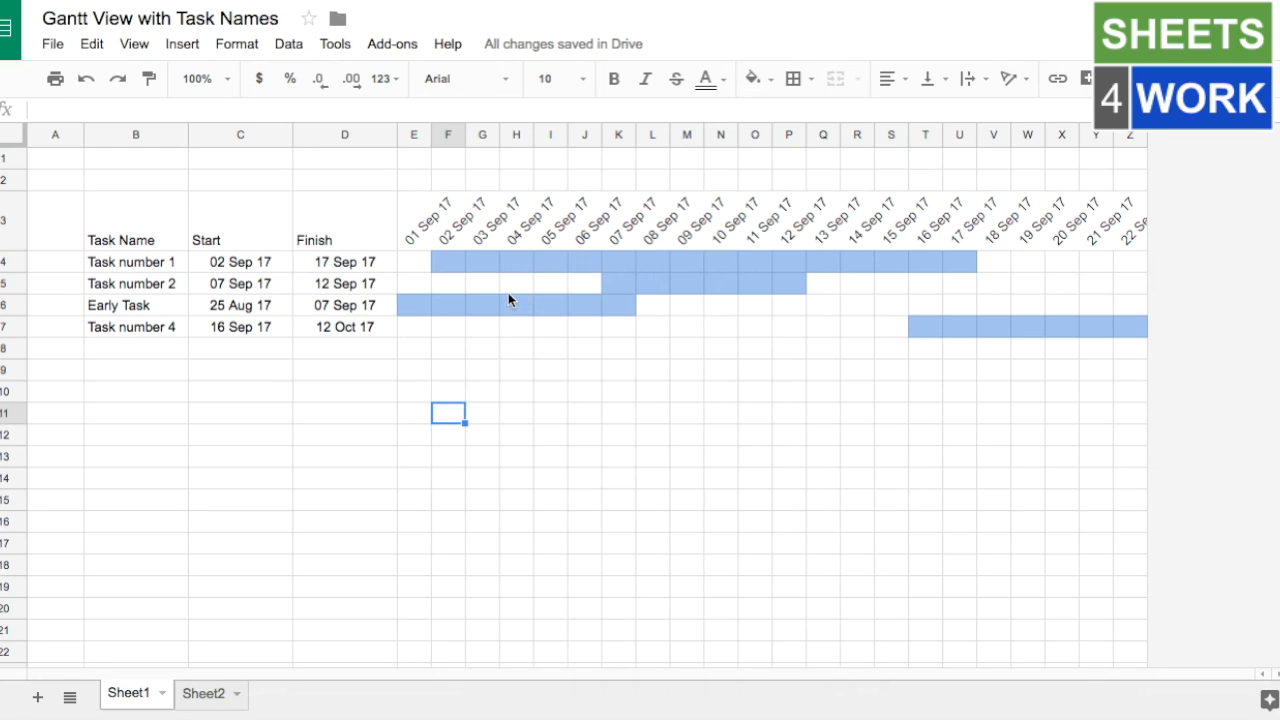
{"action": "mouse_move", "coordinate": [490, 306]}
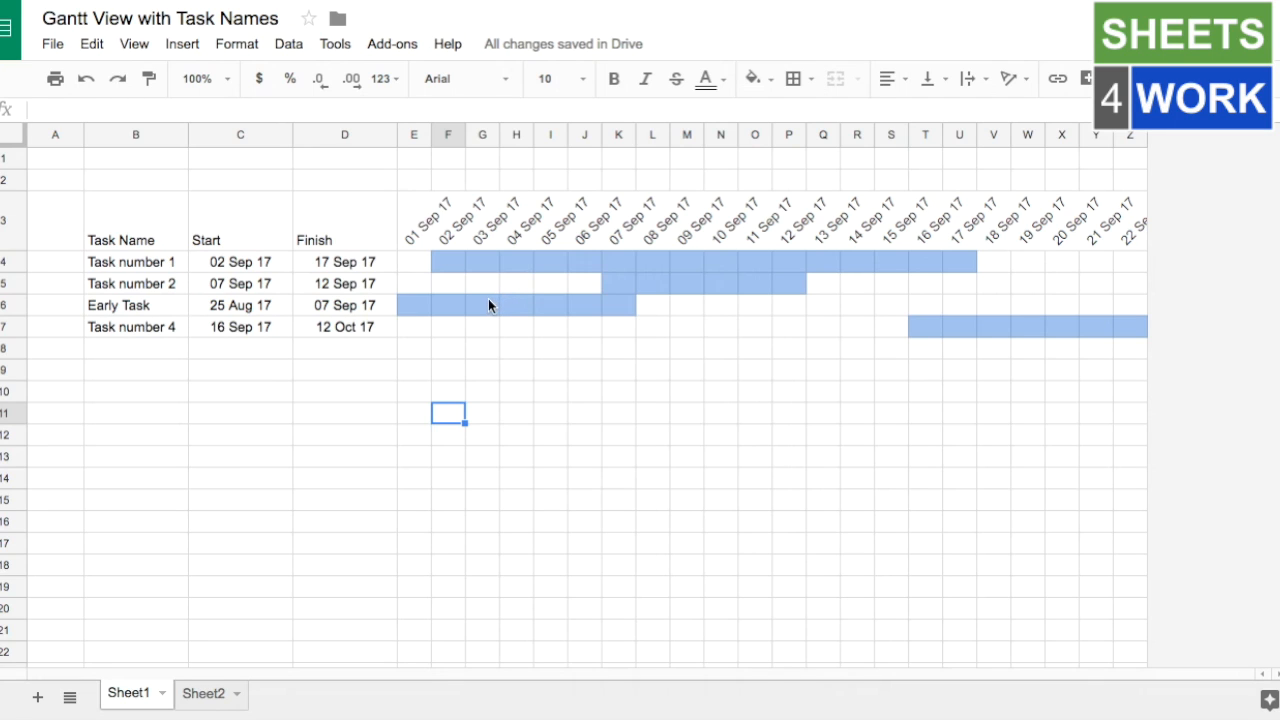
{"action": "mouse_move", "coordinate": [413, 273]}
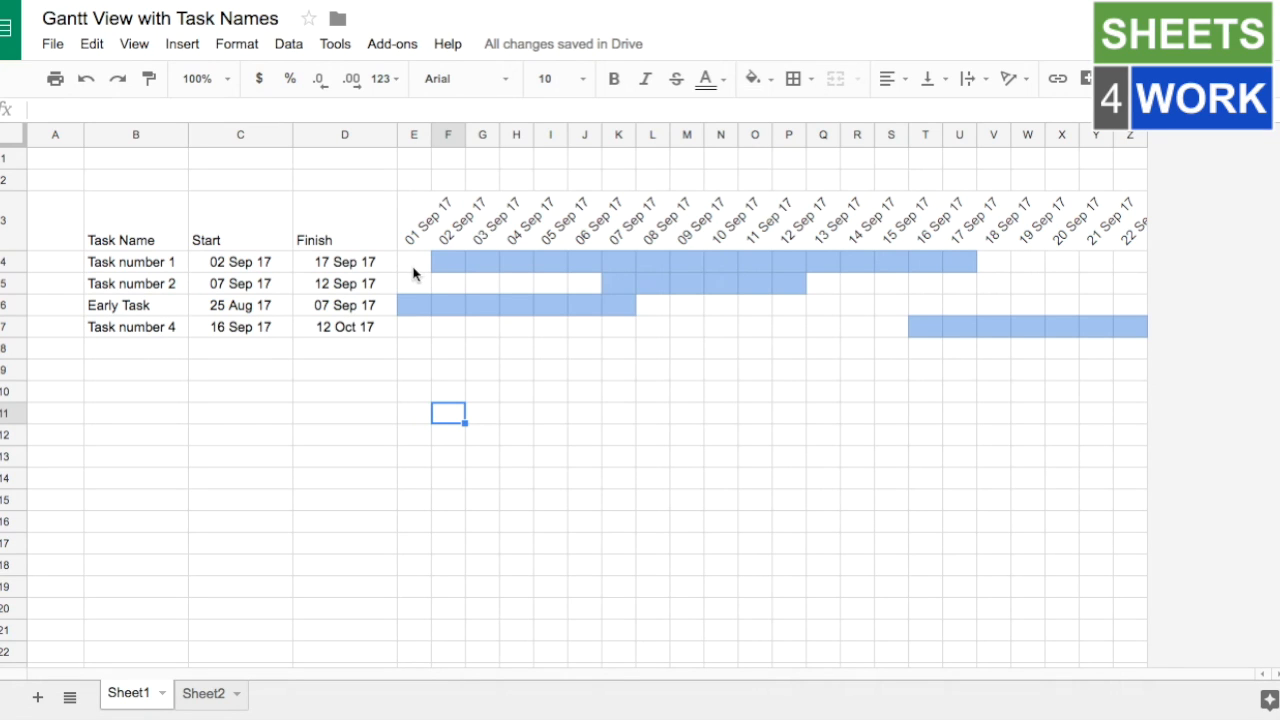
{"action": "mouse_move", "coordinate": [413, 282]}
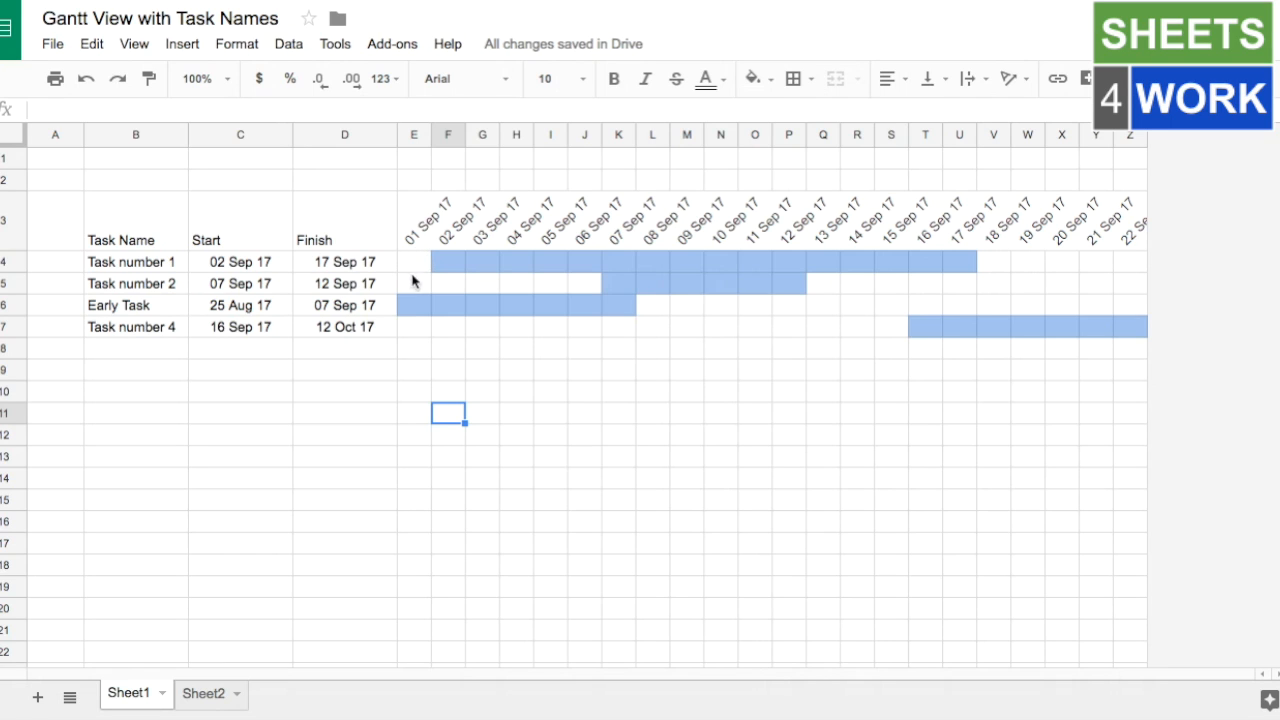
{"action": "mouse_move", "coordinate": [950, 437]}
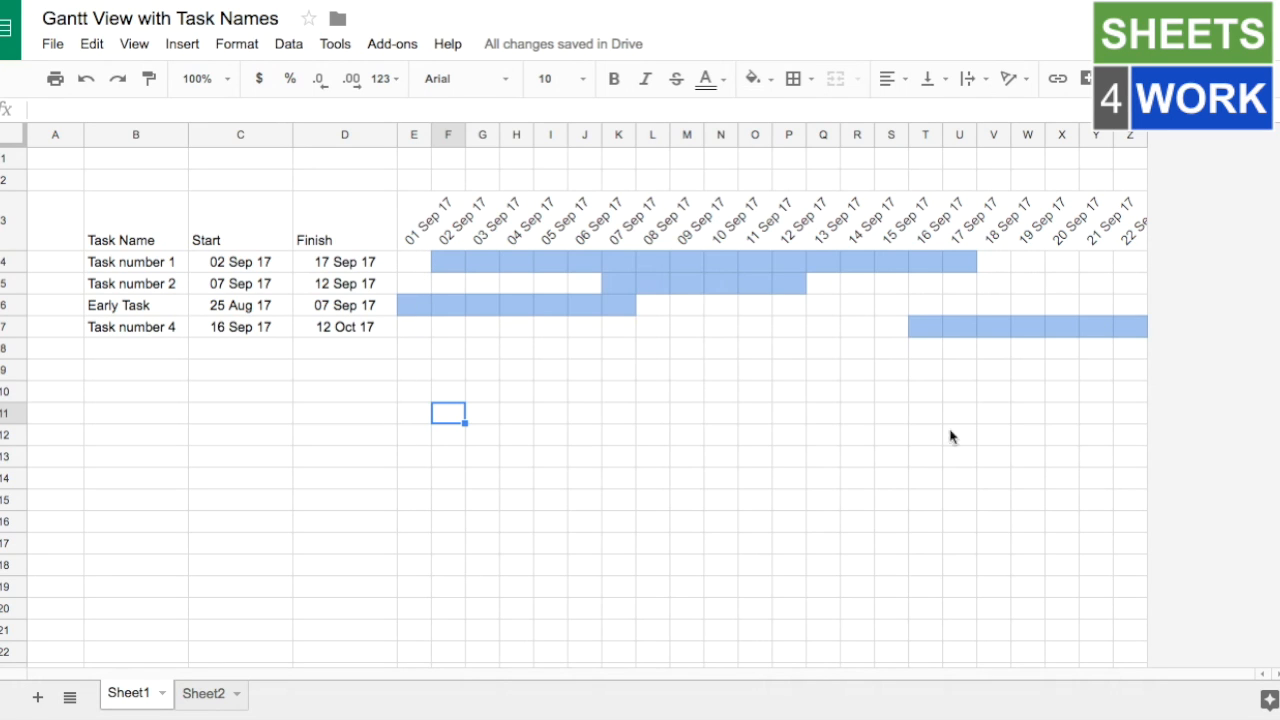
{"action": "mouse_move", "coordinate": [583, 452]}
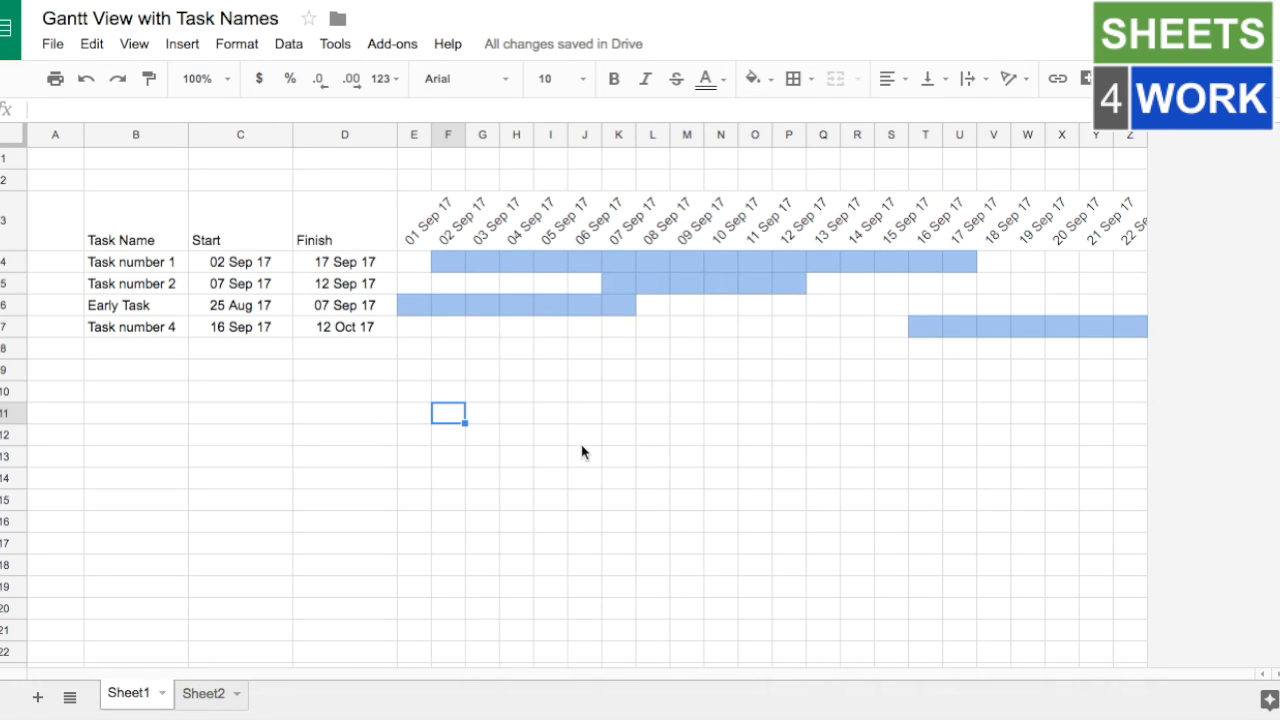
{"action": "mouse_move", "coordinate": [38, 278]}
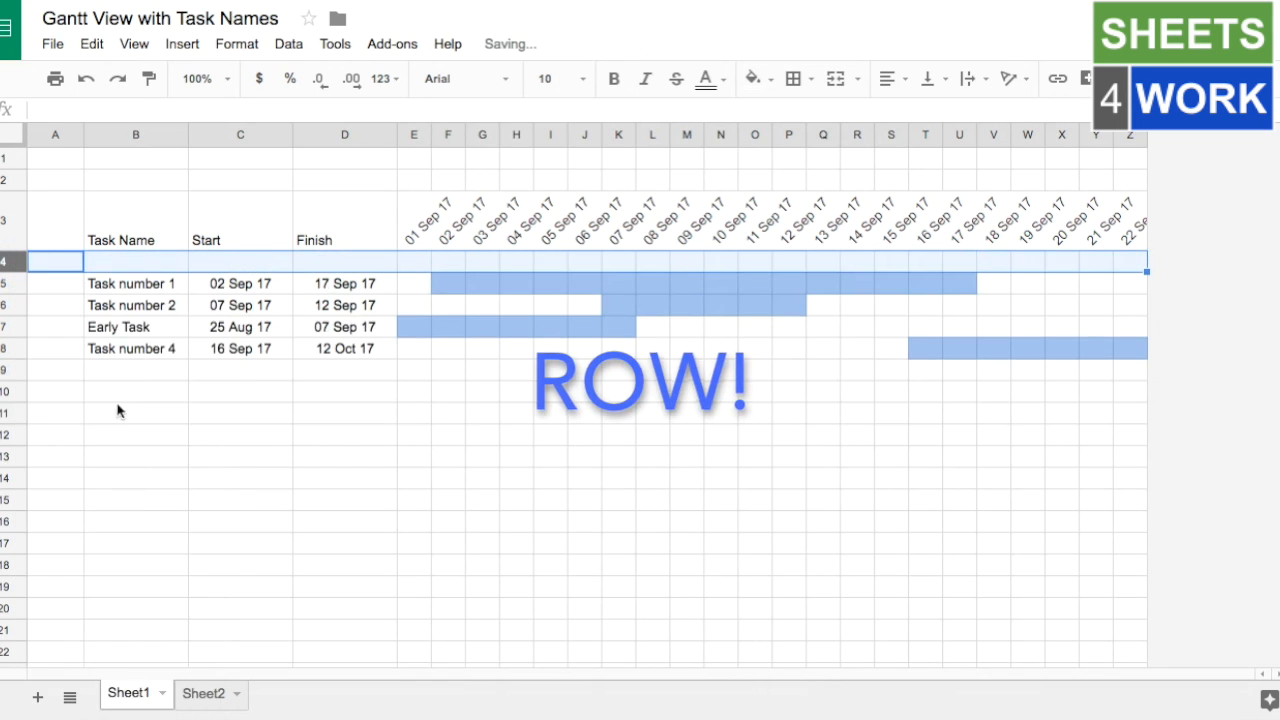
{"action": "mouse_move", "coordinate": [417, 272]}
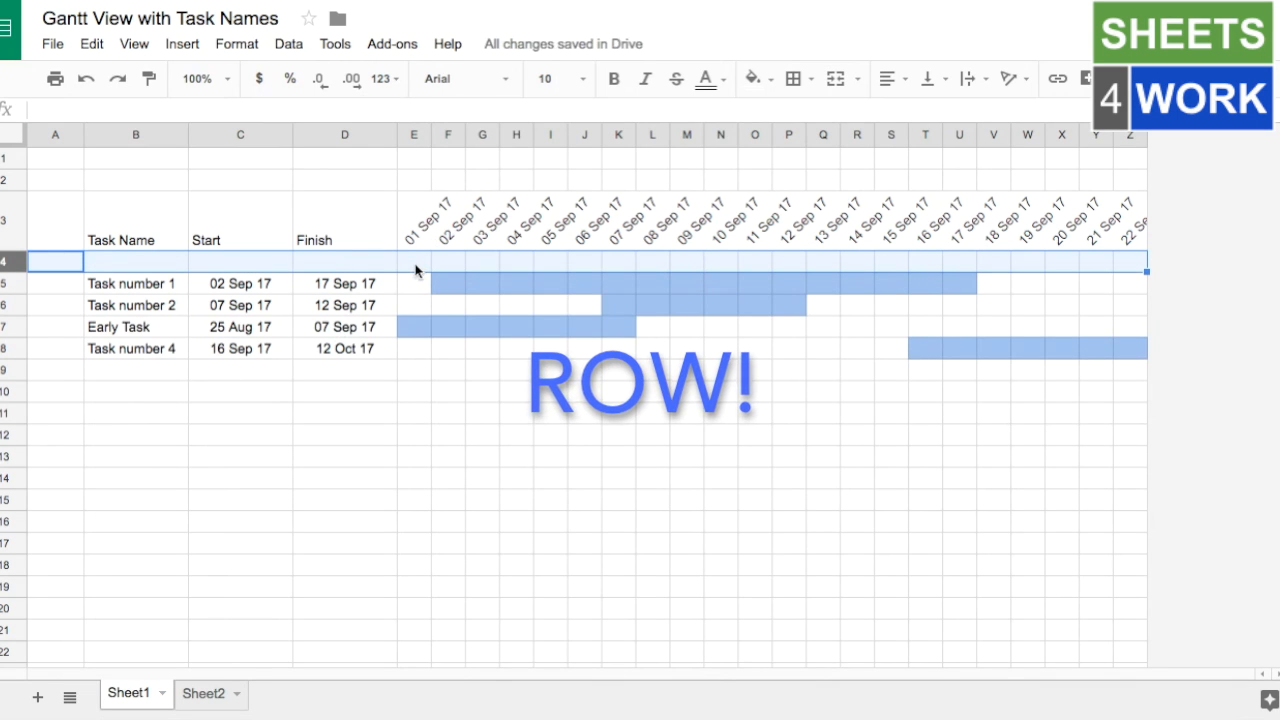
{"action": "mouse_move", "coordinate": [418, 187]}
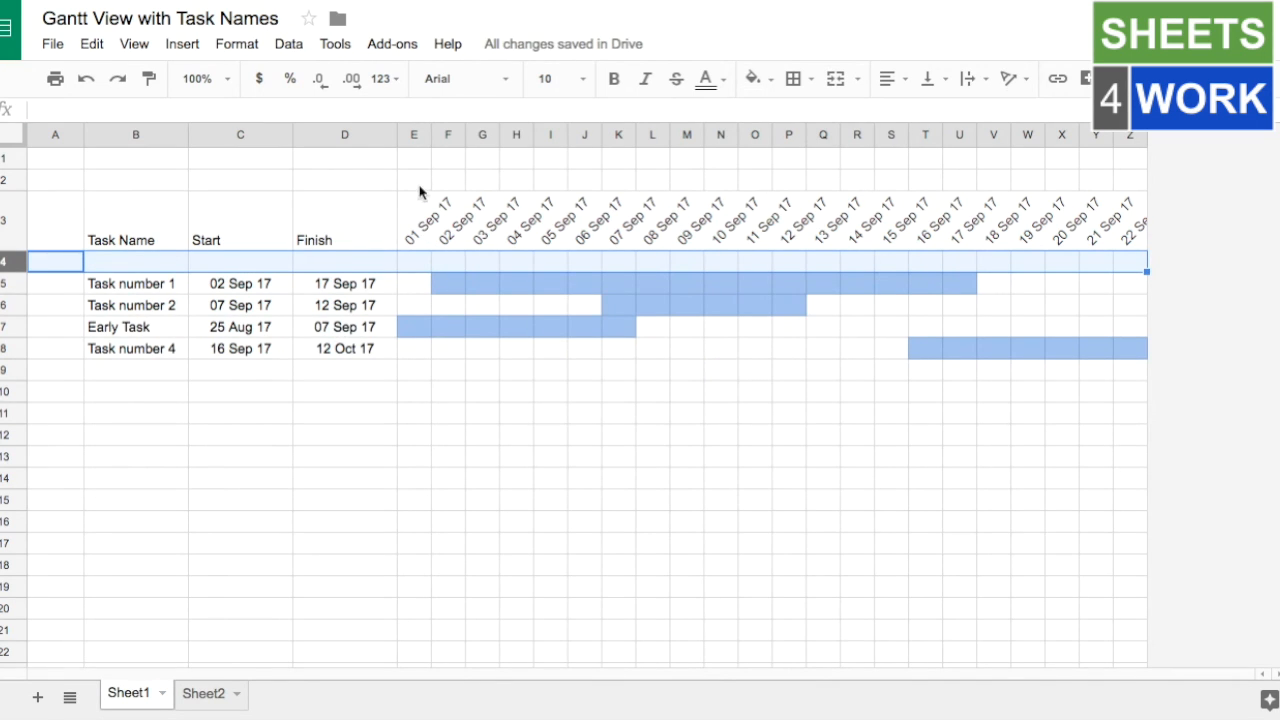
{"action": "mouse_move", "coordinate": [422, 181]}
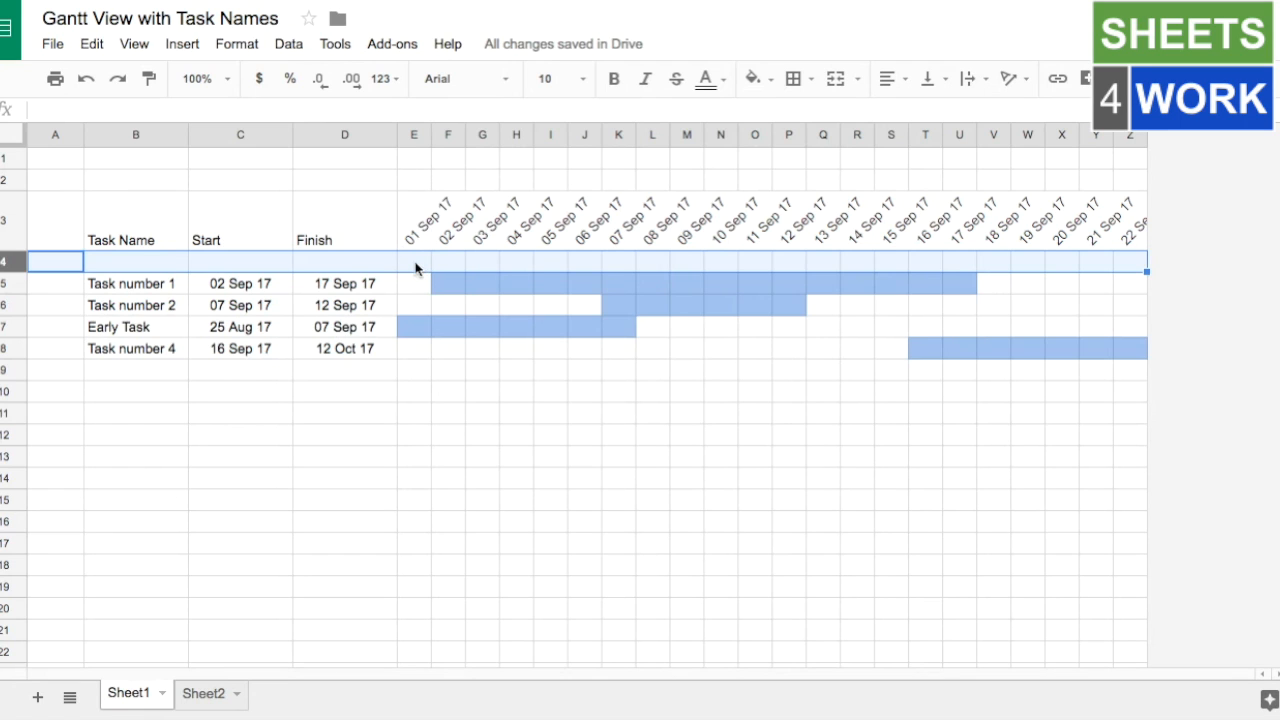
{"action": "mouse_move", "coordinate": [447, 269]}
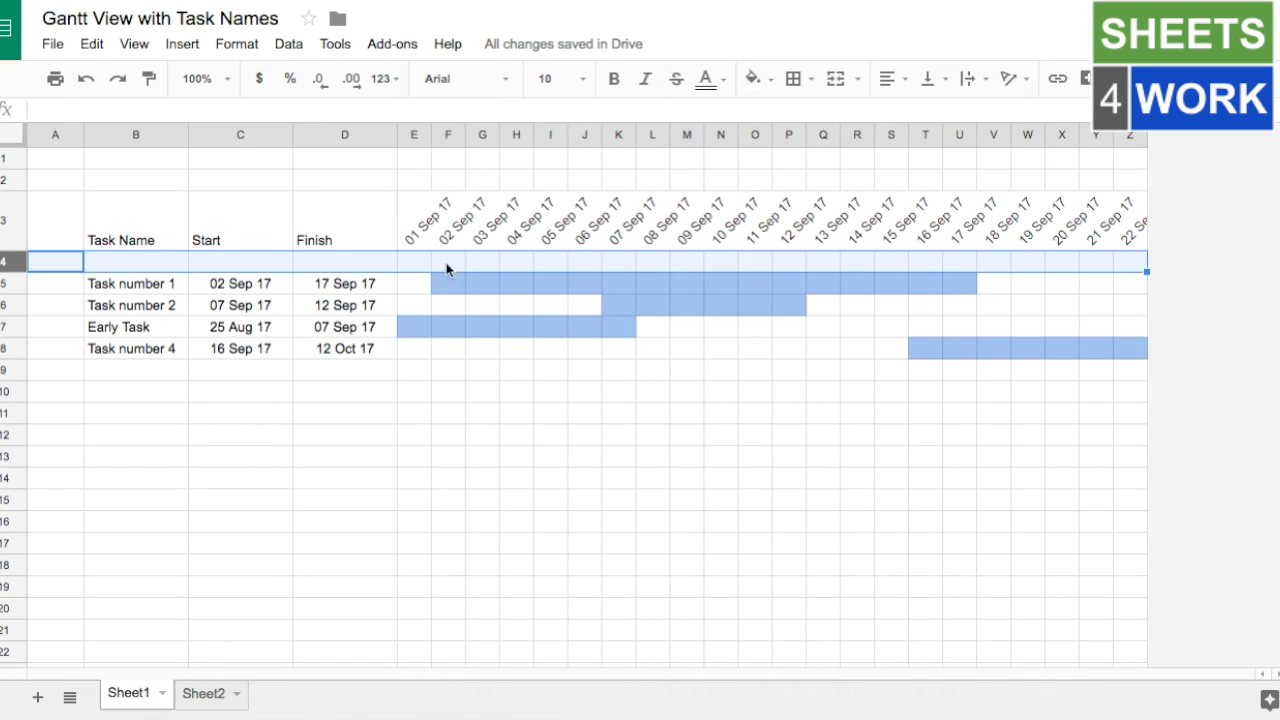
{"action": "mouse_move", "coordinate": [455, 268]}
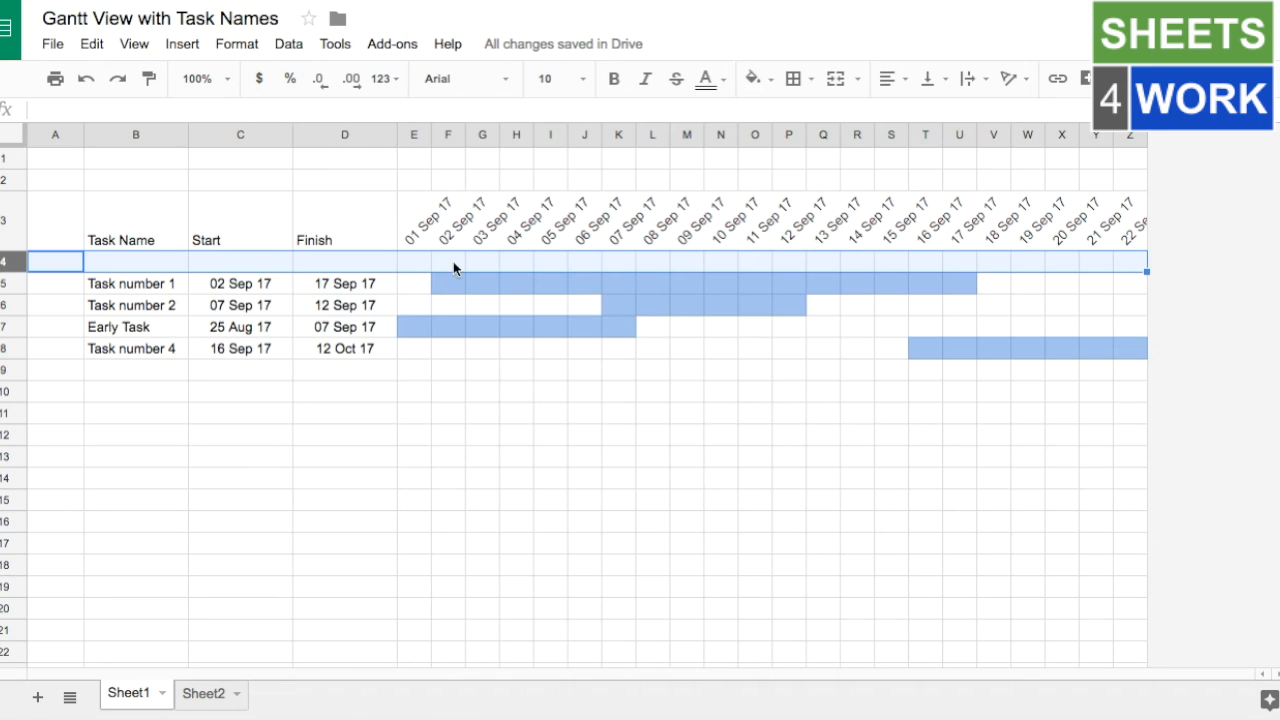
Step: Select the blank helper-row cell beneath the first date header
{"action": "left_click", "coordinate": [448, 261]}
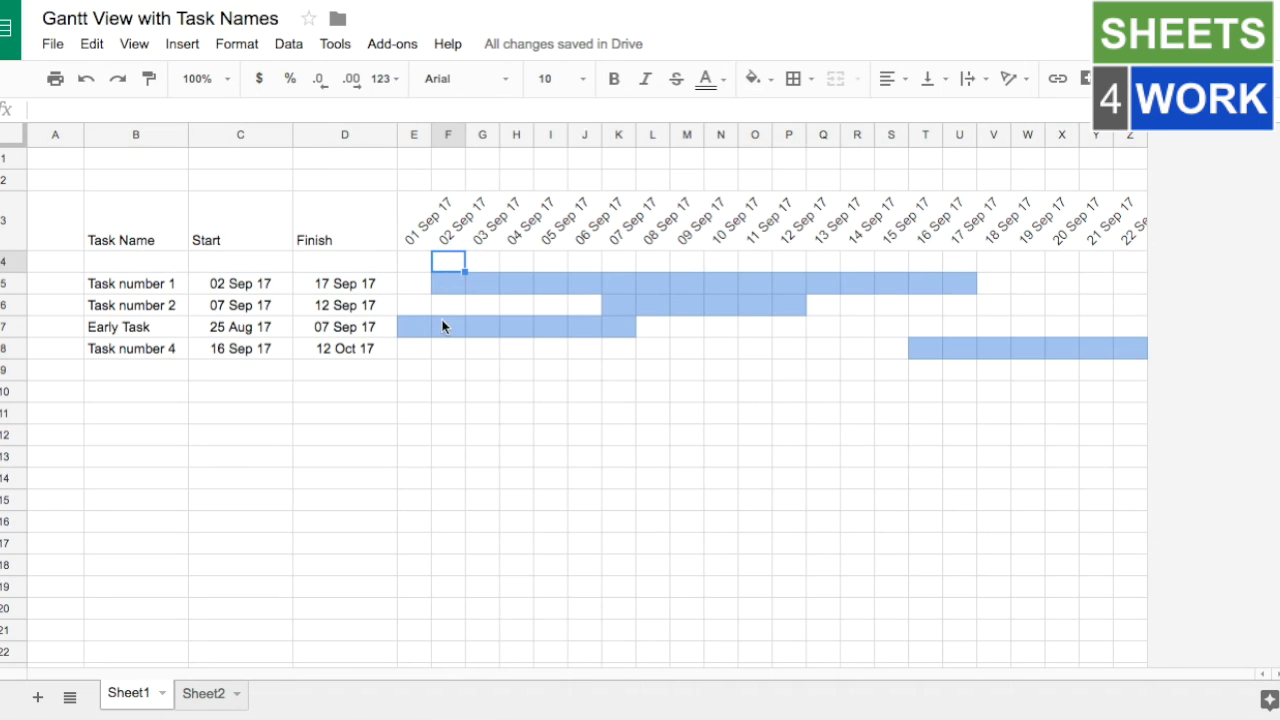
{"action": "mouse_move", "coordinate": [422, 365]}
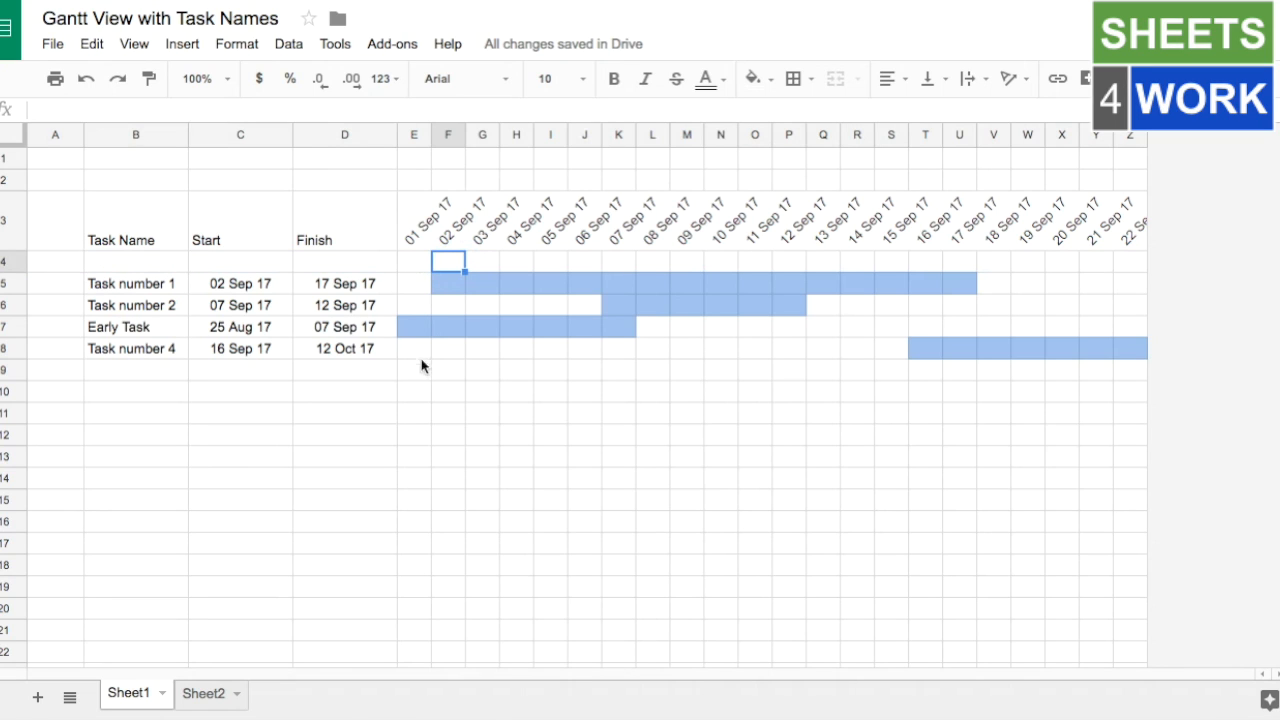
{"action": "mouse_move", "coordinate": [460, 270]}
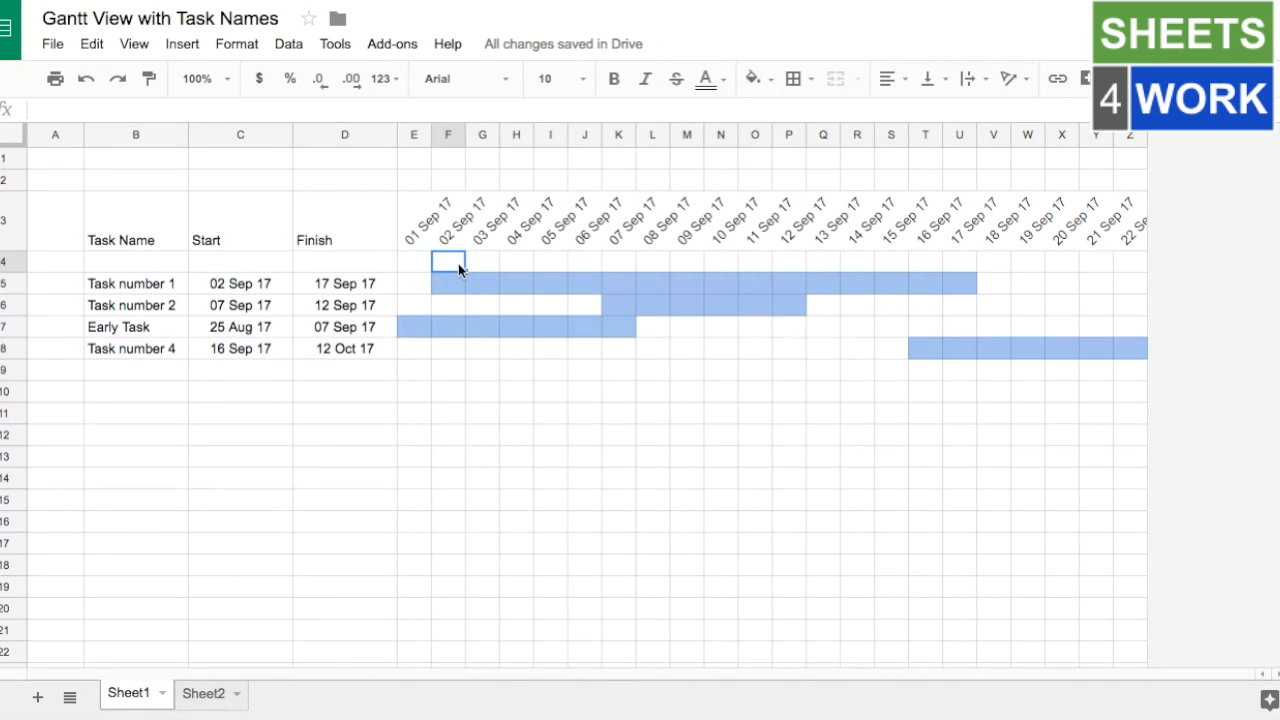
{"action": "mouse_move", "coordinate": [458, 290]}
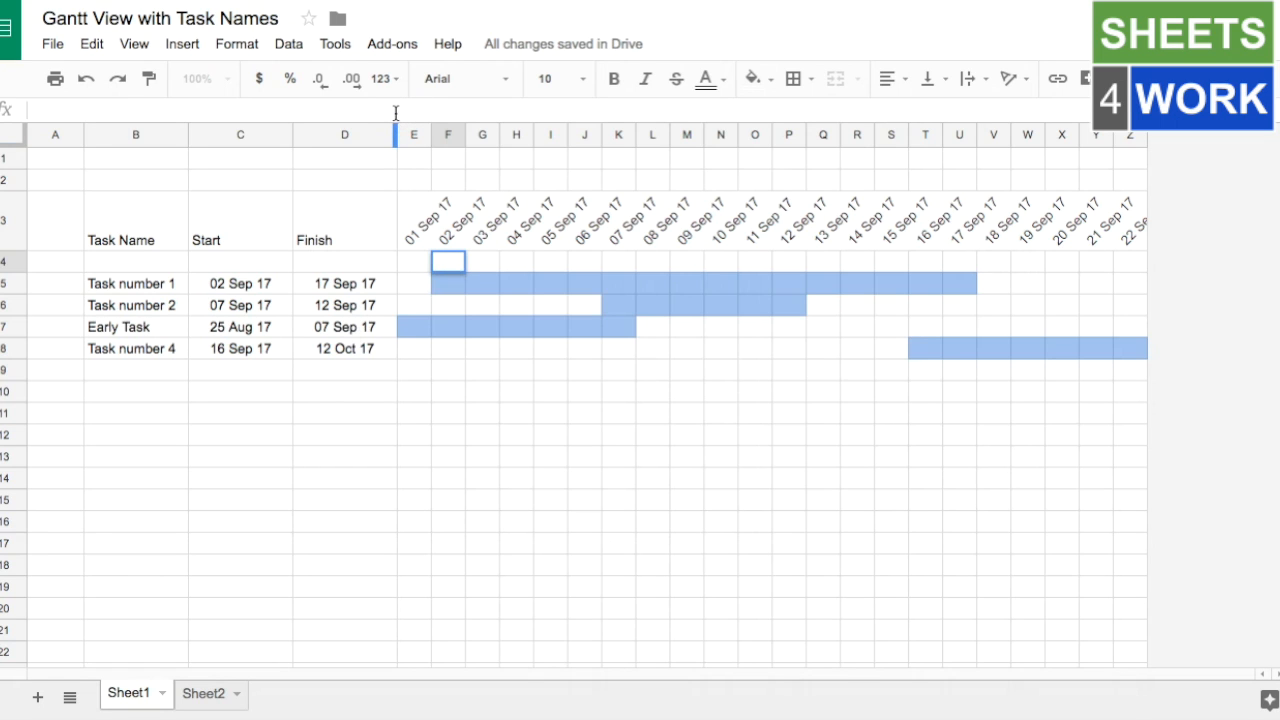
Step: Begin the F4 array formula with the condition F$3=$C$4:$C
{"action": "type", "text": "="}
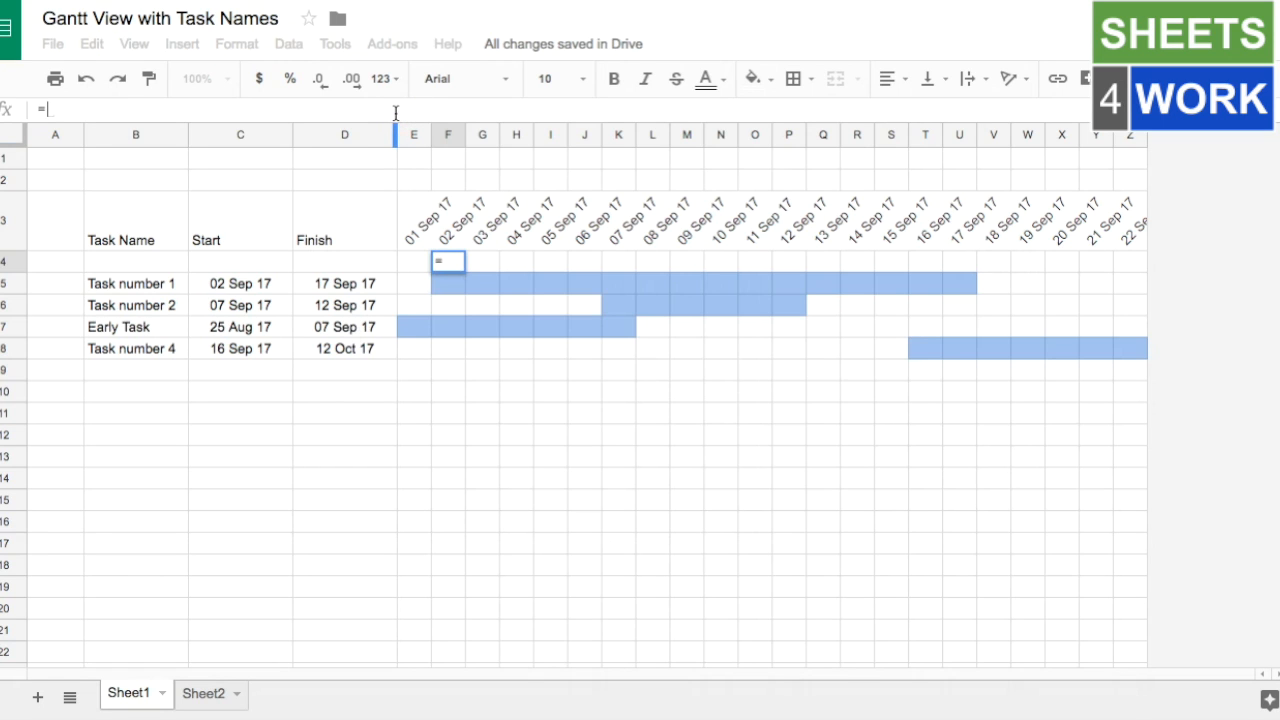
{"action": "type", "text": "array"}
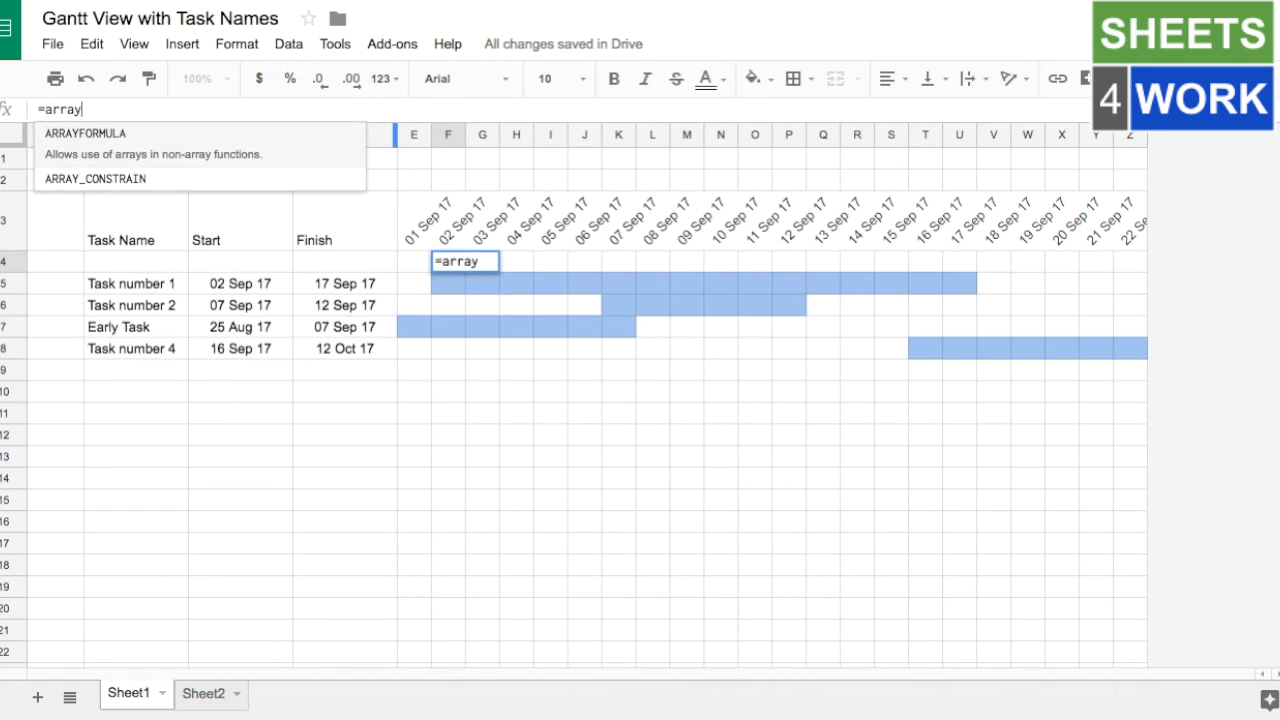
{"action": "type", "text": "formula("}
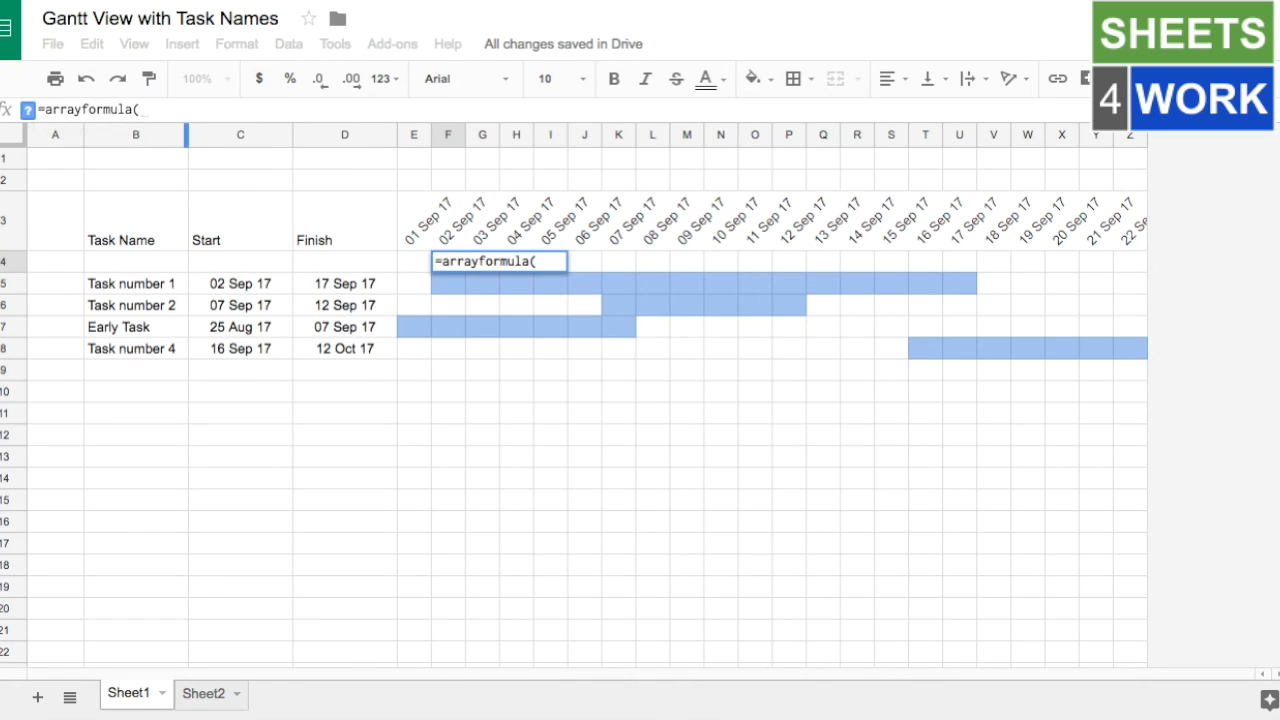
{"action": "type", "text": "if("}
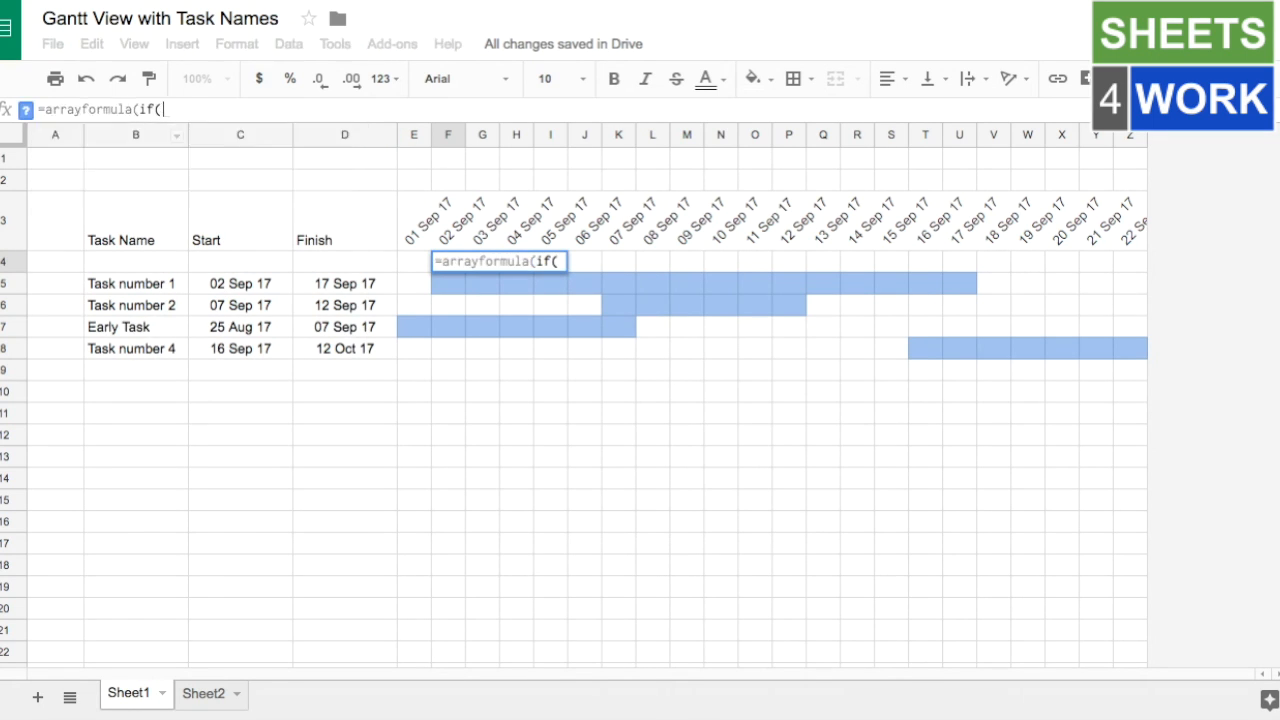
{"action": "type", "text": "F"}
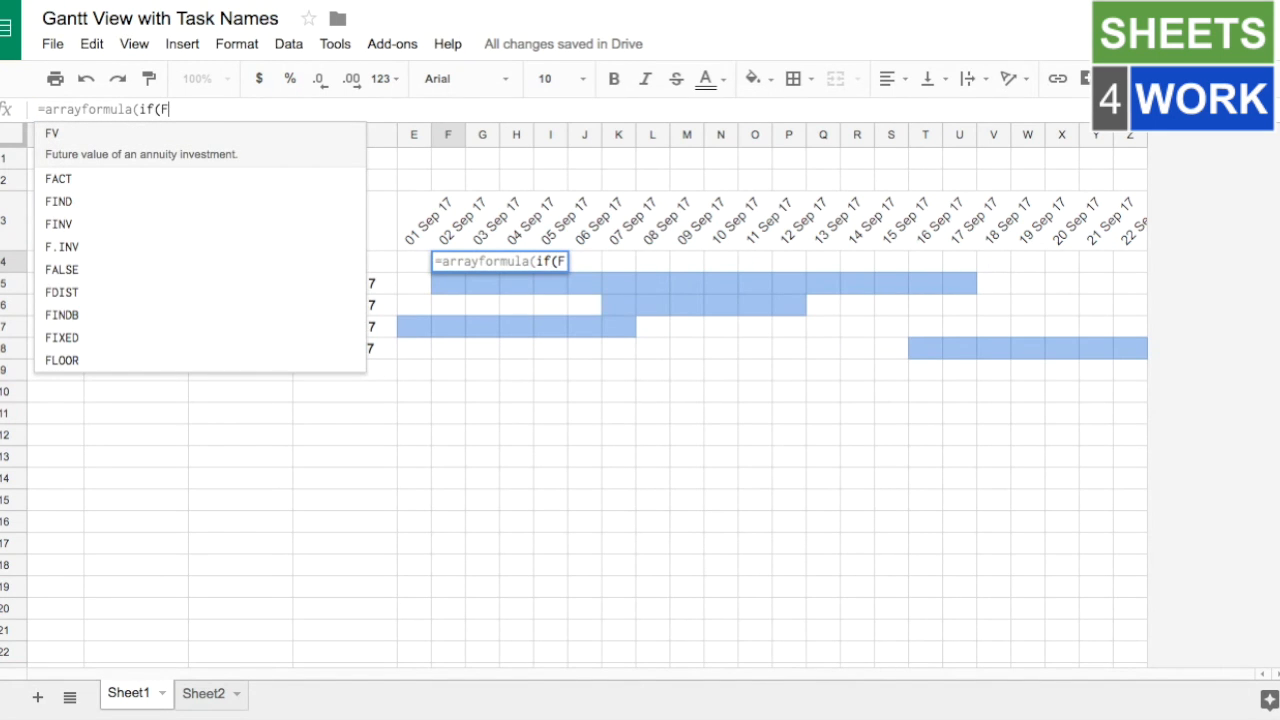
{"action": "left_click", "coordinate": [447, 218]}
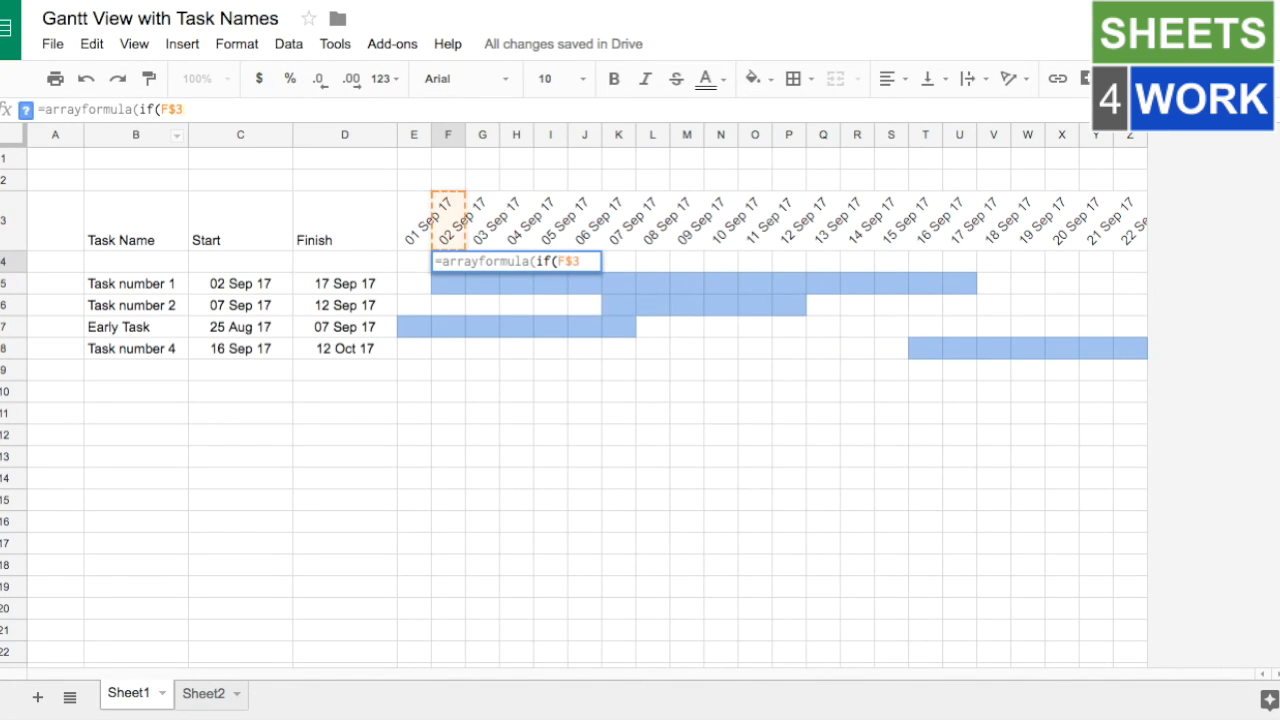
{"action": "type", "text": "="}
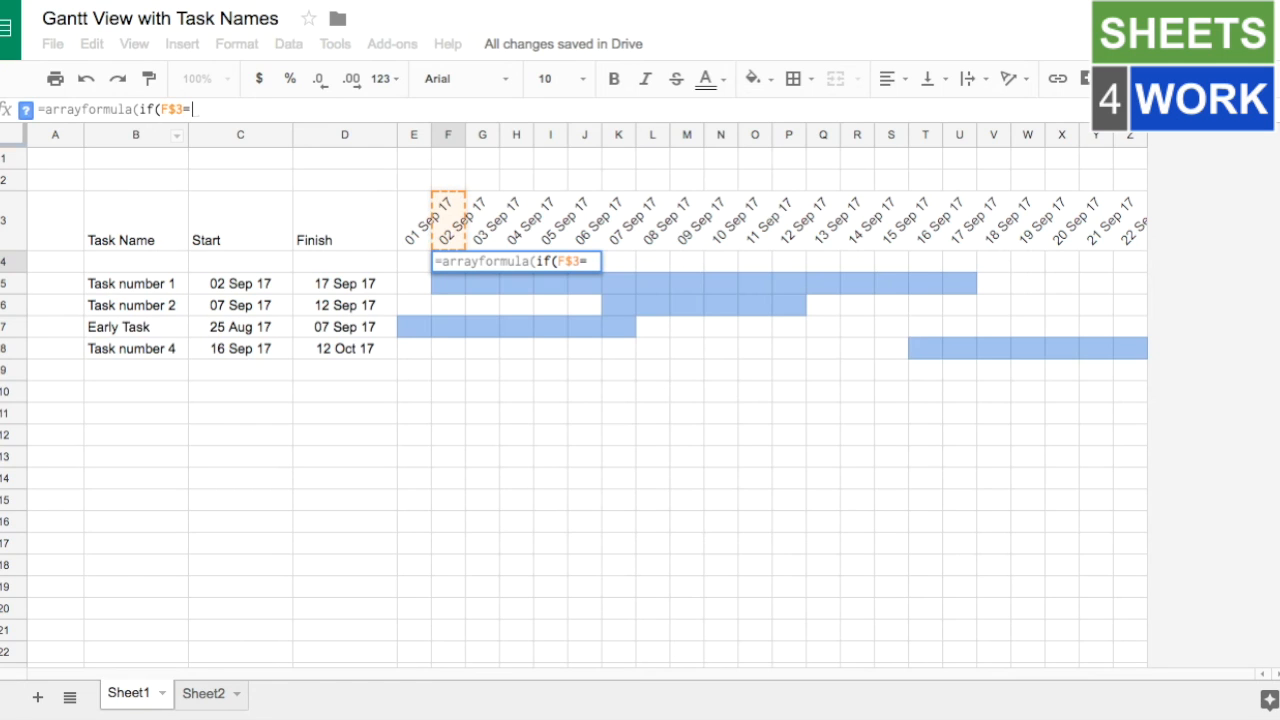
{"action": "mouse_move", "coordinate": [237, 268]}
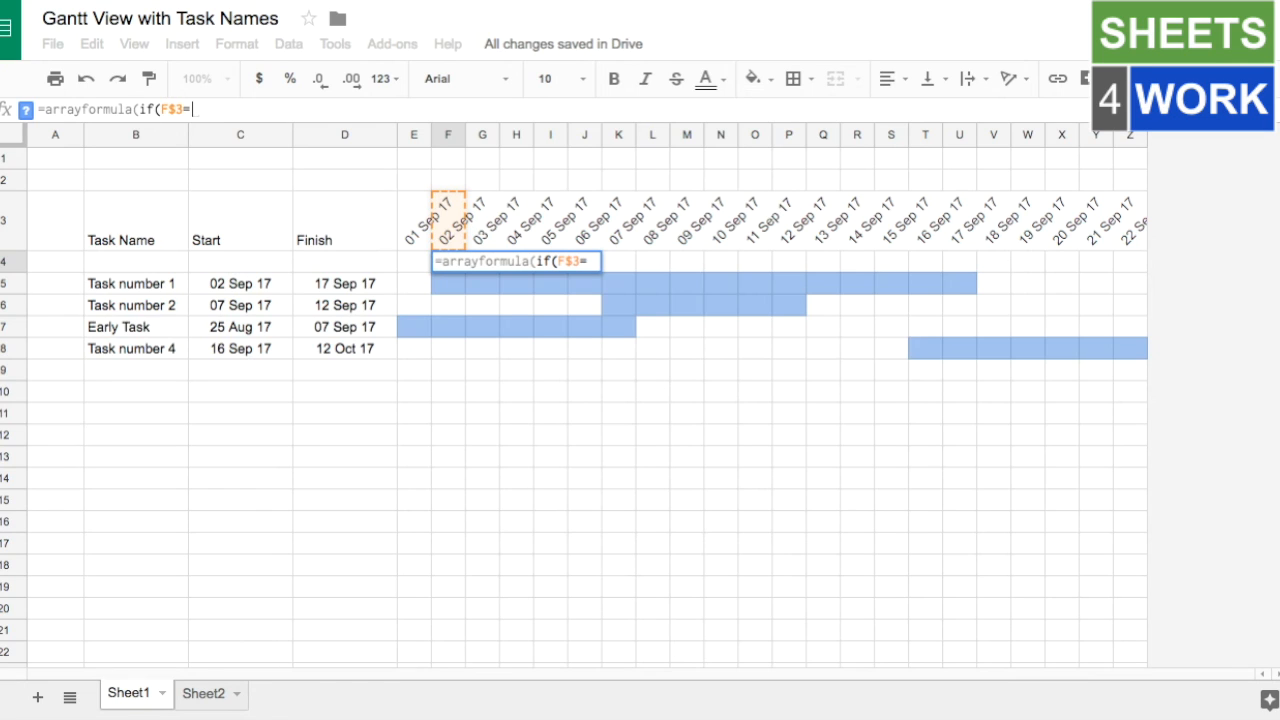
{"action": "type", "text": "$C"}
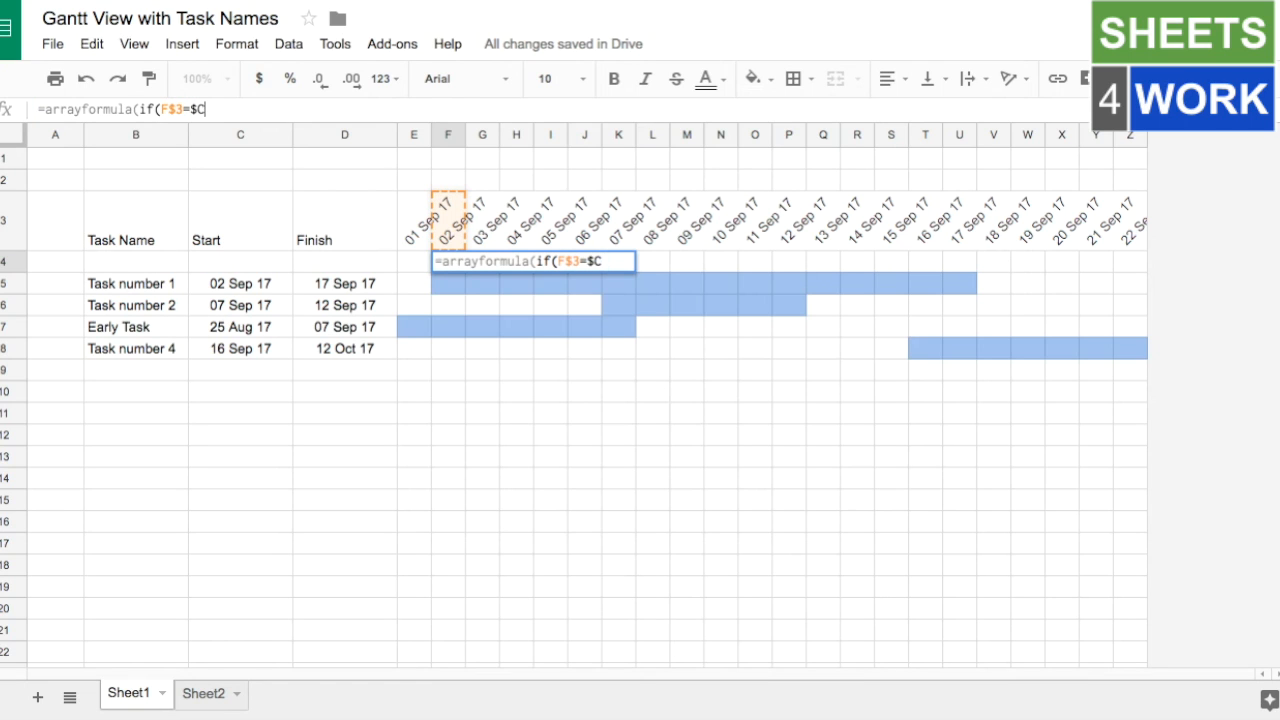
{"action": "left_click", "coordinate": [240, 261]}
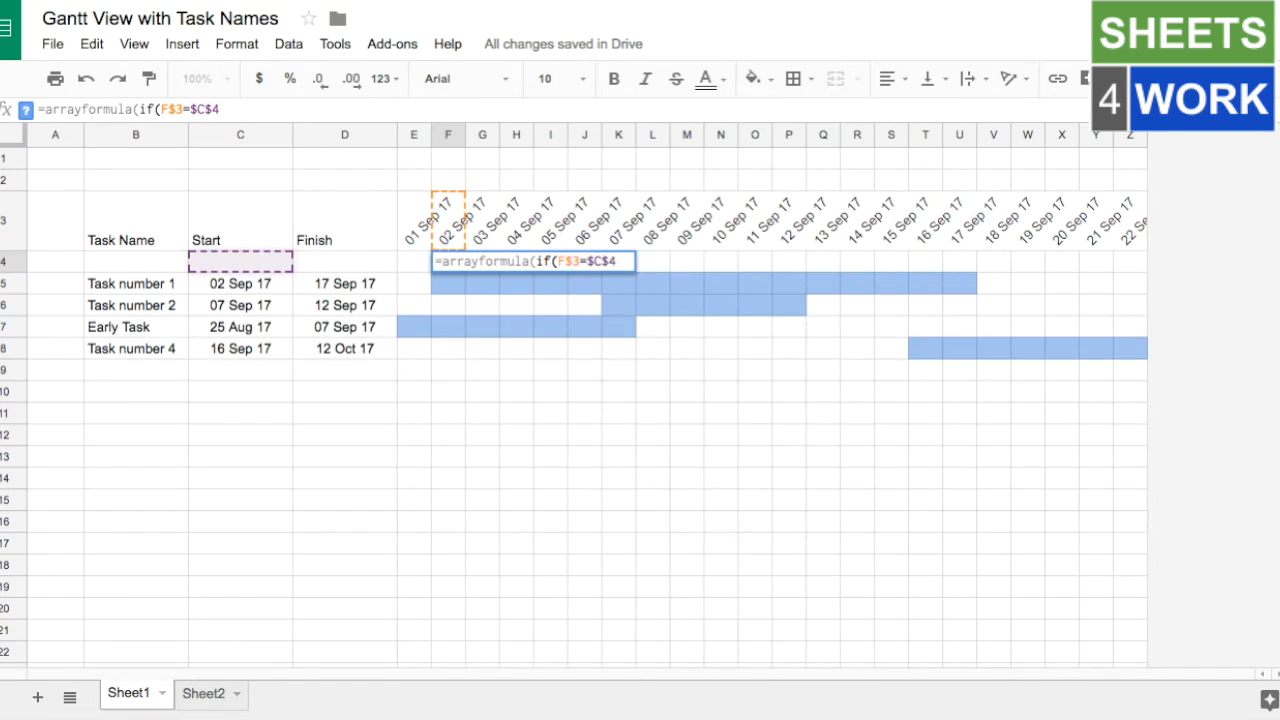
{"action": "type", "text": ":$C"}
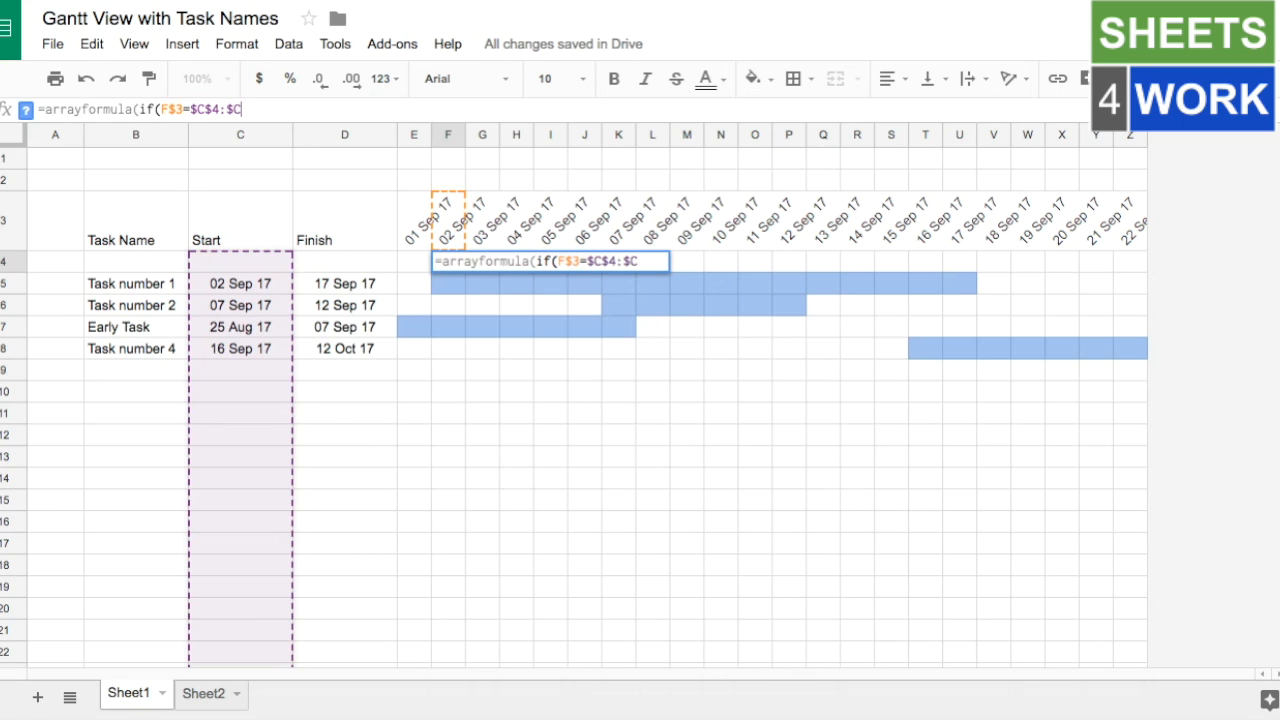
Step: Complete the formula with $B$4:$B and "", then select F4 for copying across
{"action": "type", "text": ","}
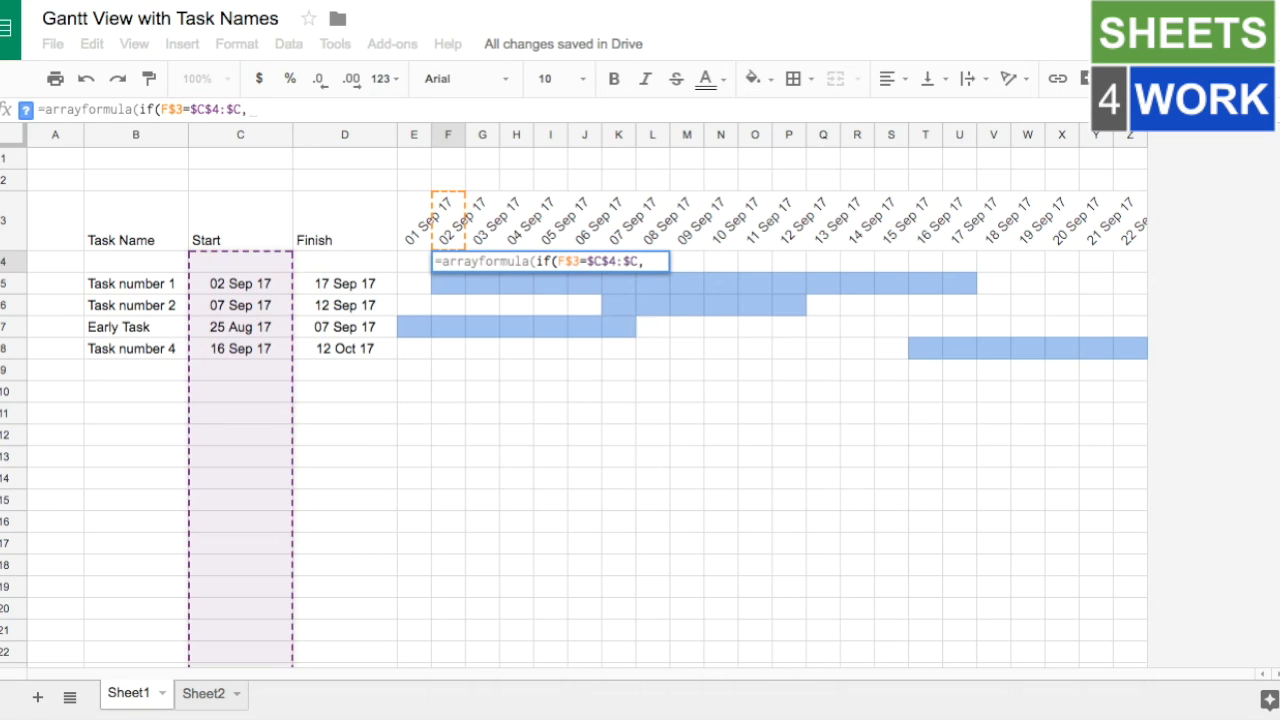
{"action": "type", "text": "$"}
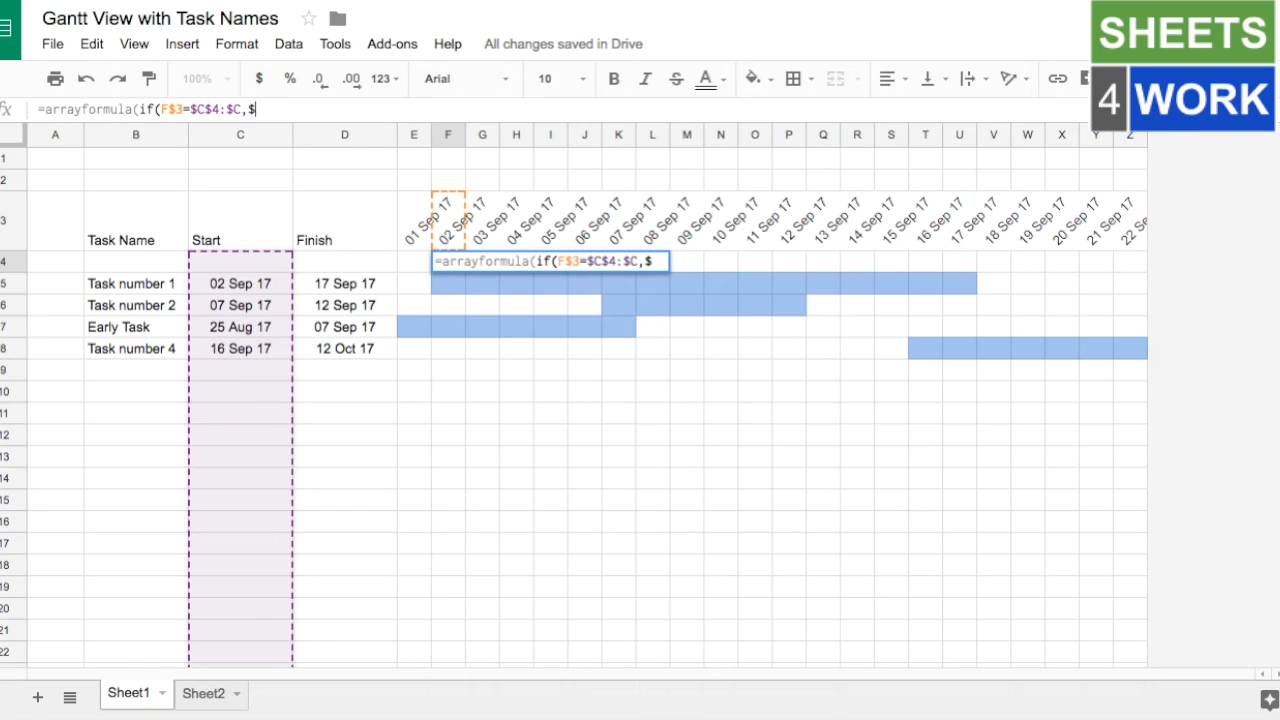
{"action": "type", "text": "B"}
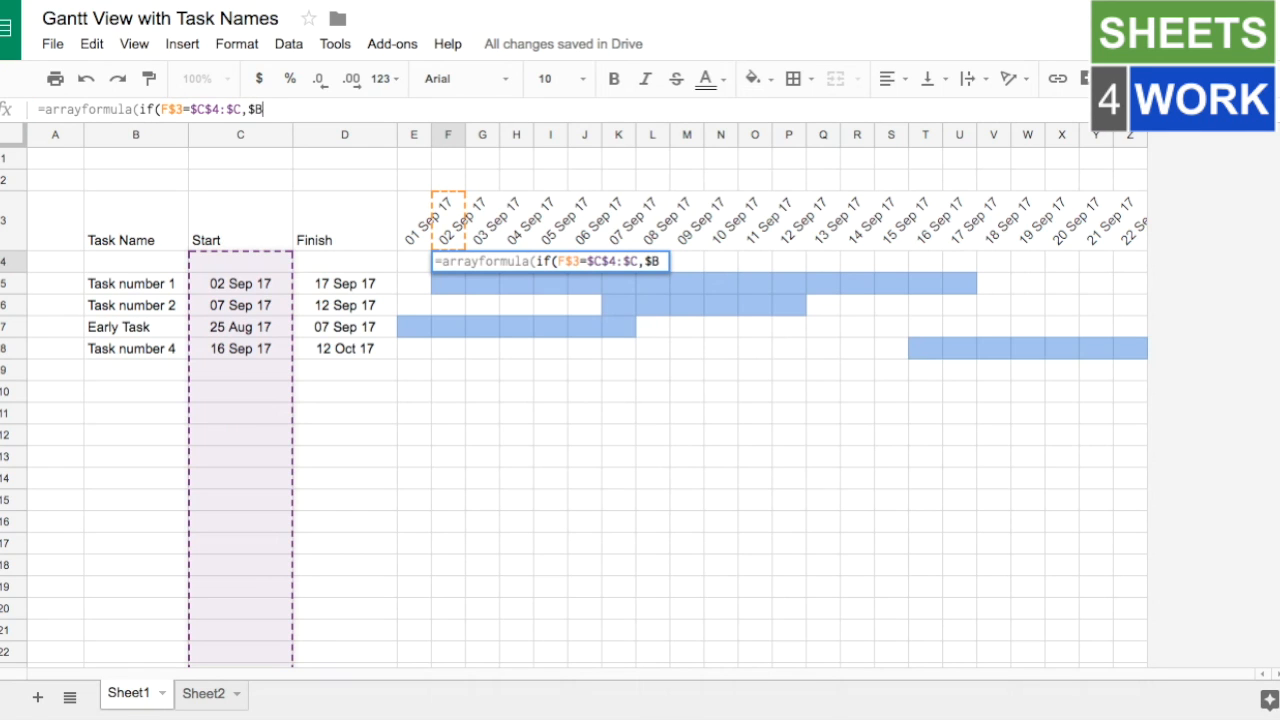
{"action": "type", "text": "$4"}
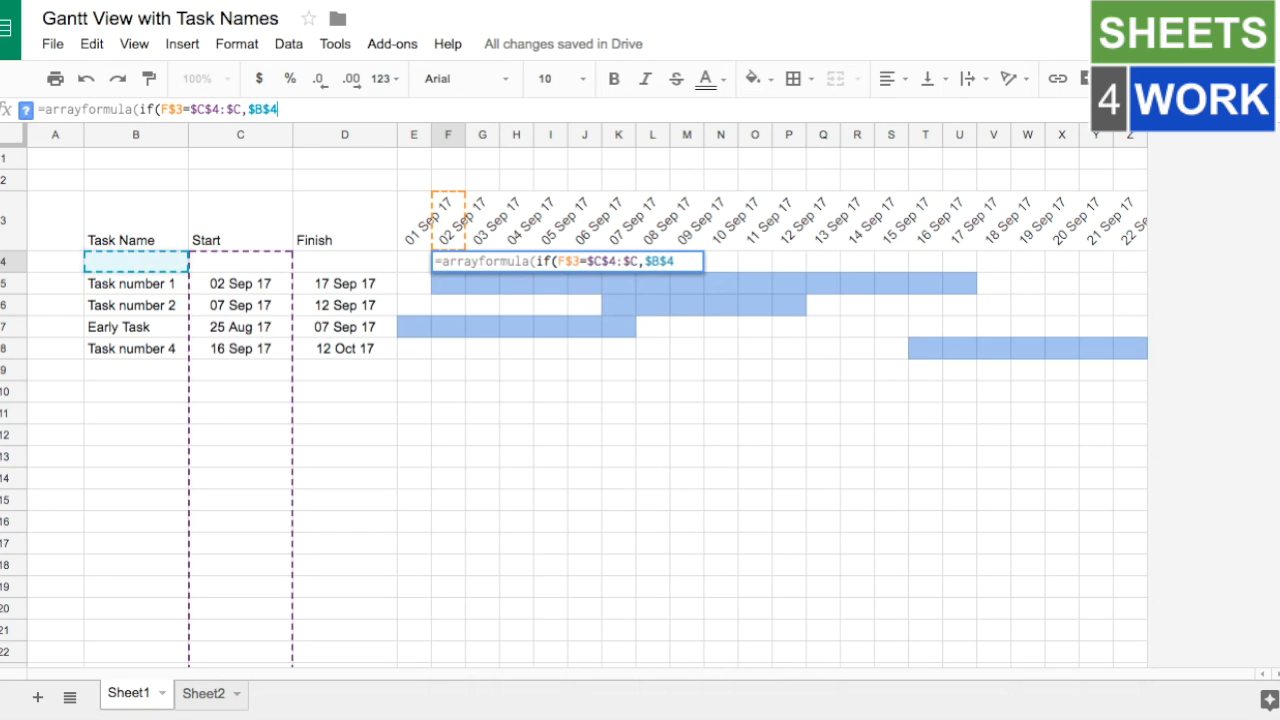
{"action": "type", "text": ":"}
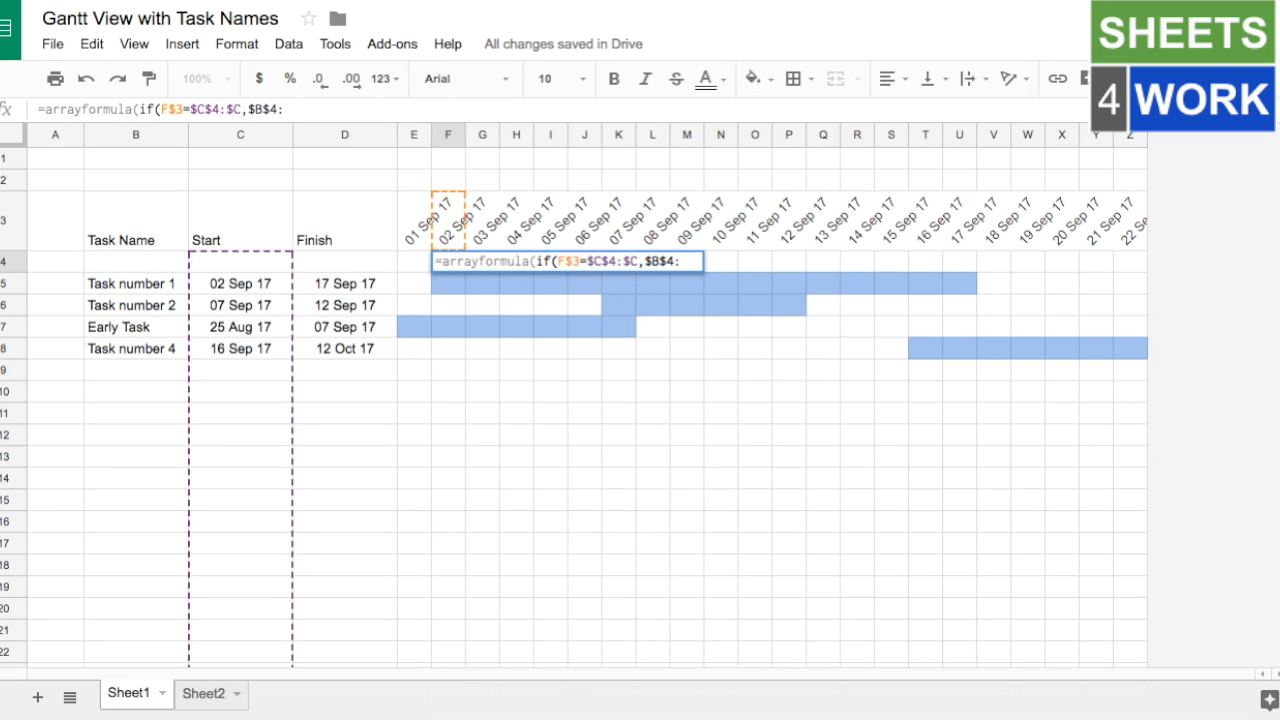
{"action": "type", "text": "$B"}
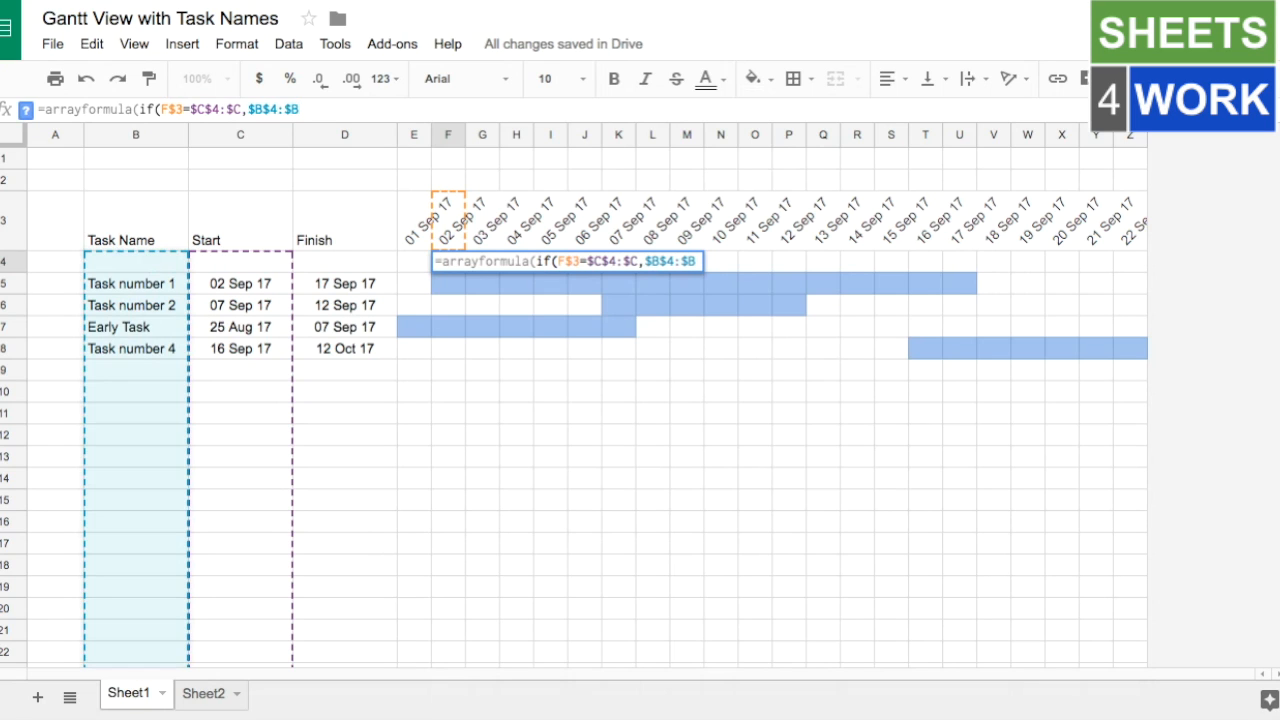
{"action": "type", "text": ","}
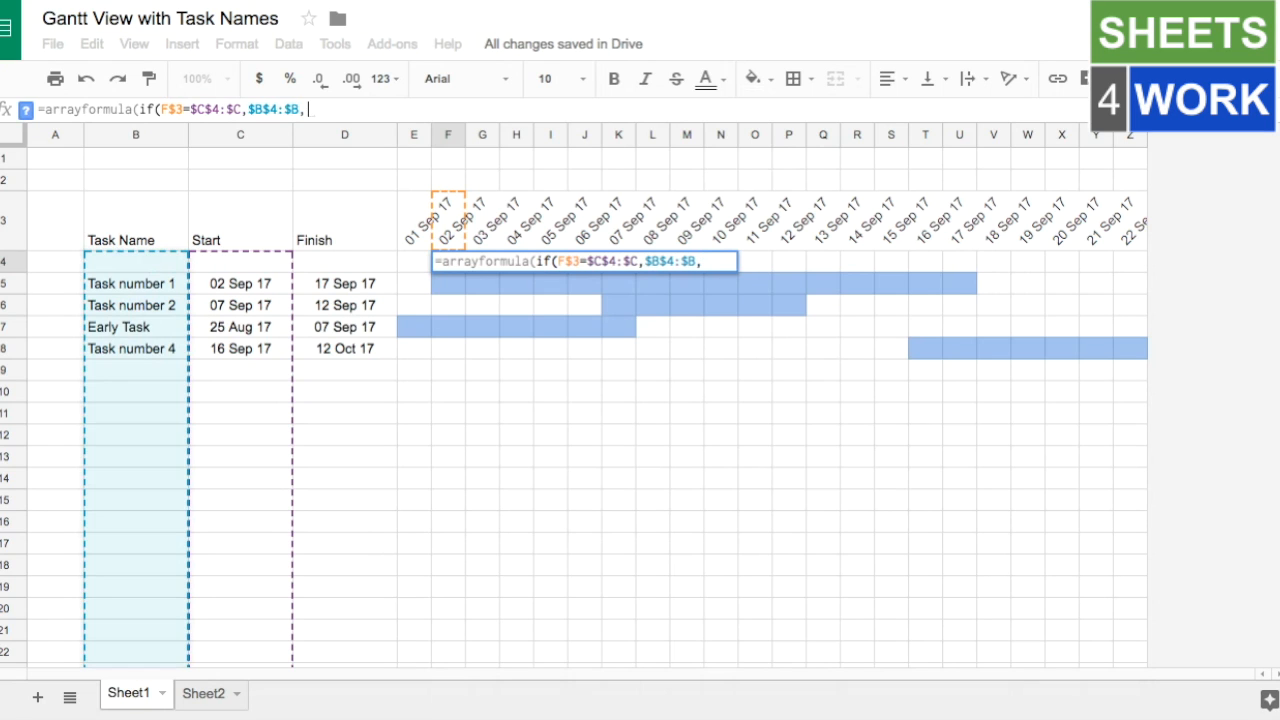
{"action": "type", "text": "\"\""}
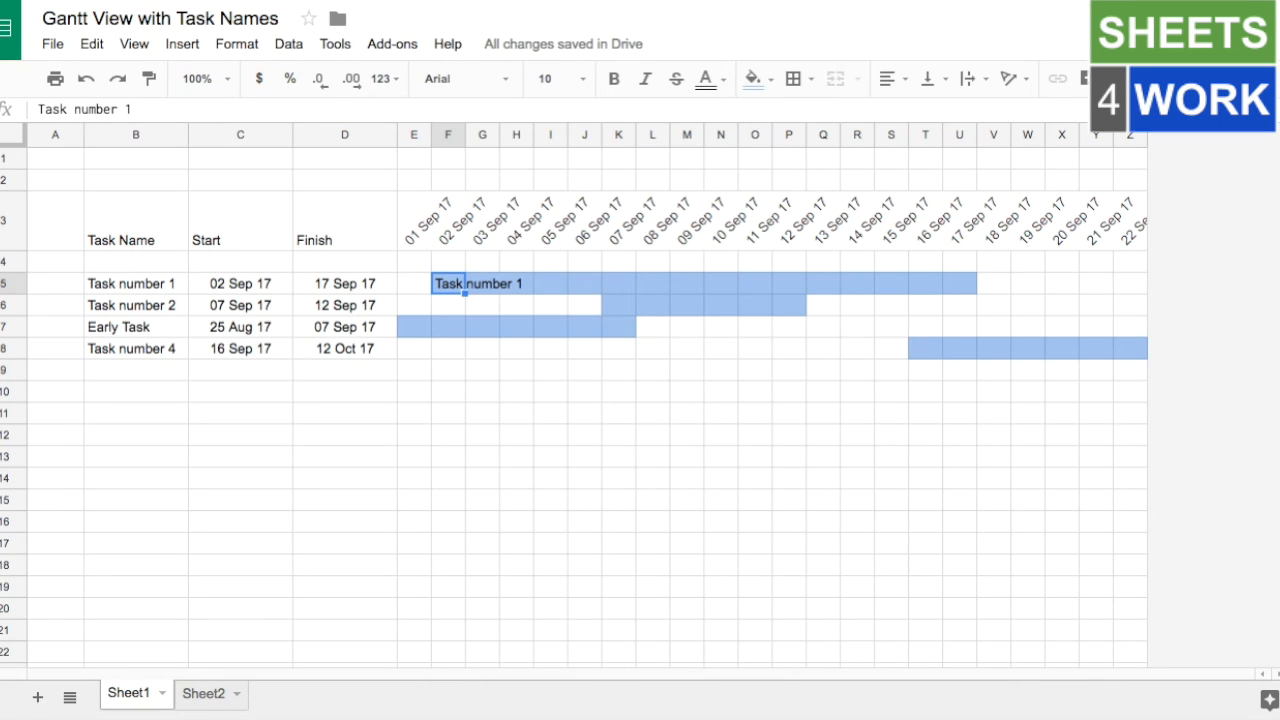
{"action": "mouse_move", "coordinate": [457, 287]}
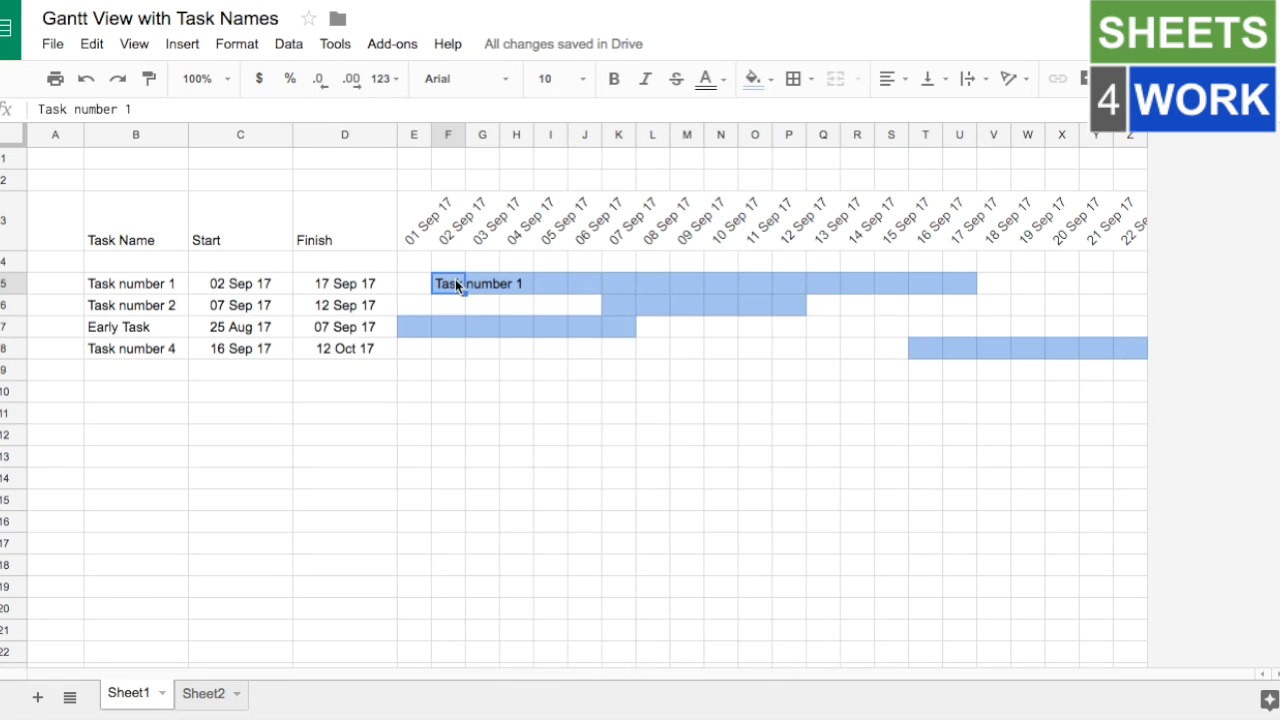
{"action": "mouse_move", "coordinate": [483, 340]}
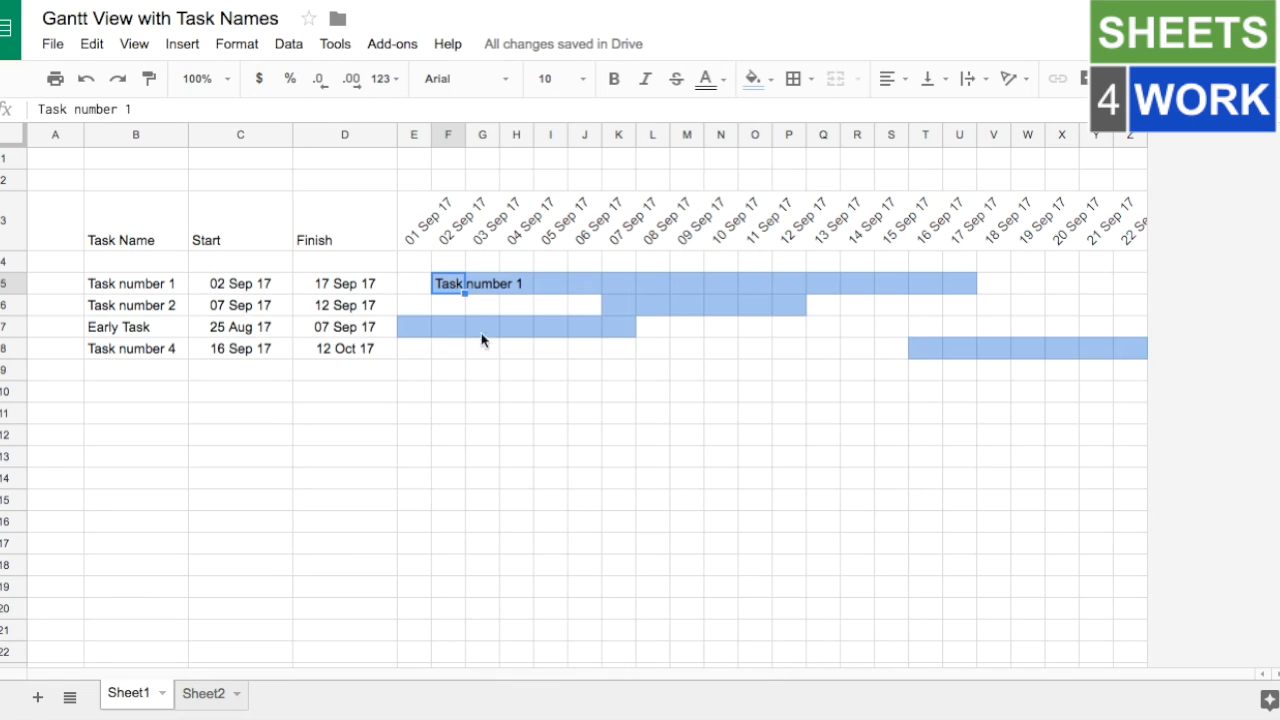
{"action": "left_click", "coordinate": [447, 262]}
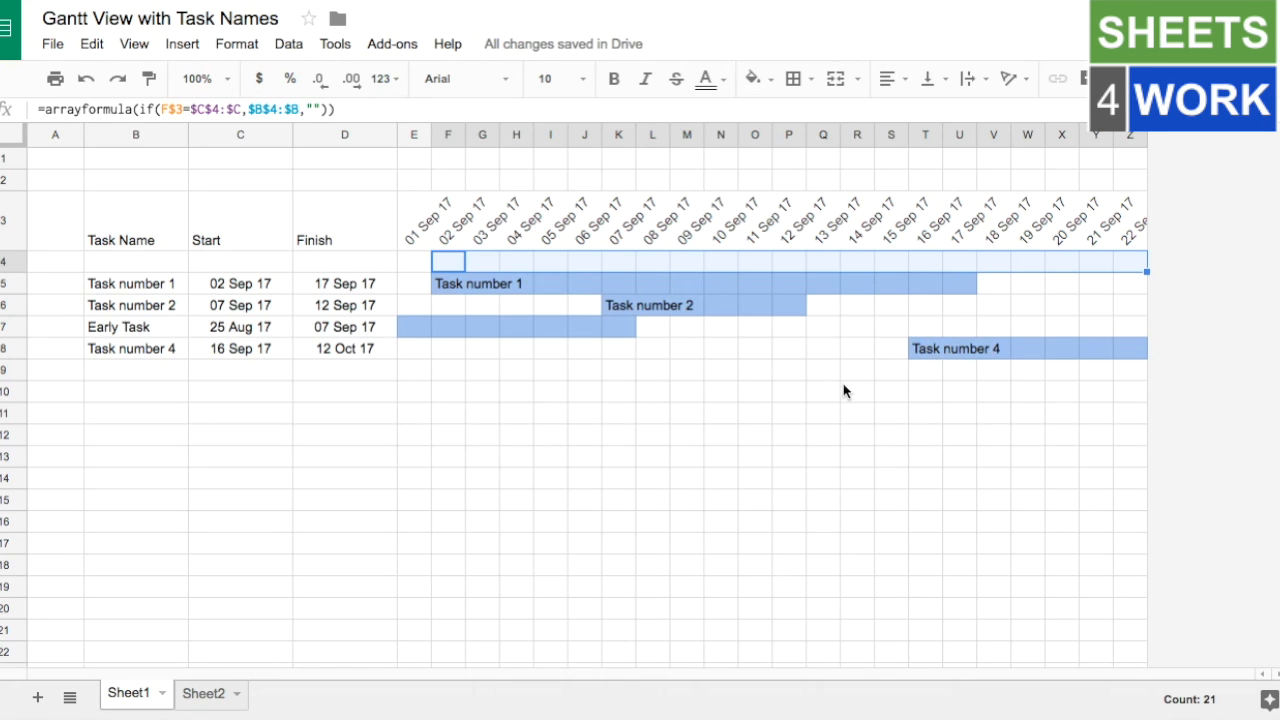
{"action": "mouse_move", "coordinate": [755, 400]}
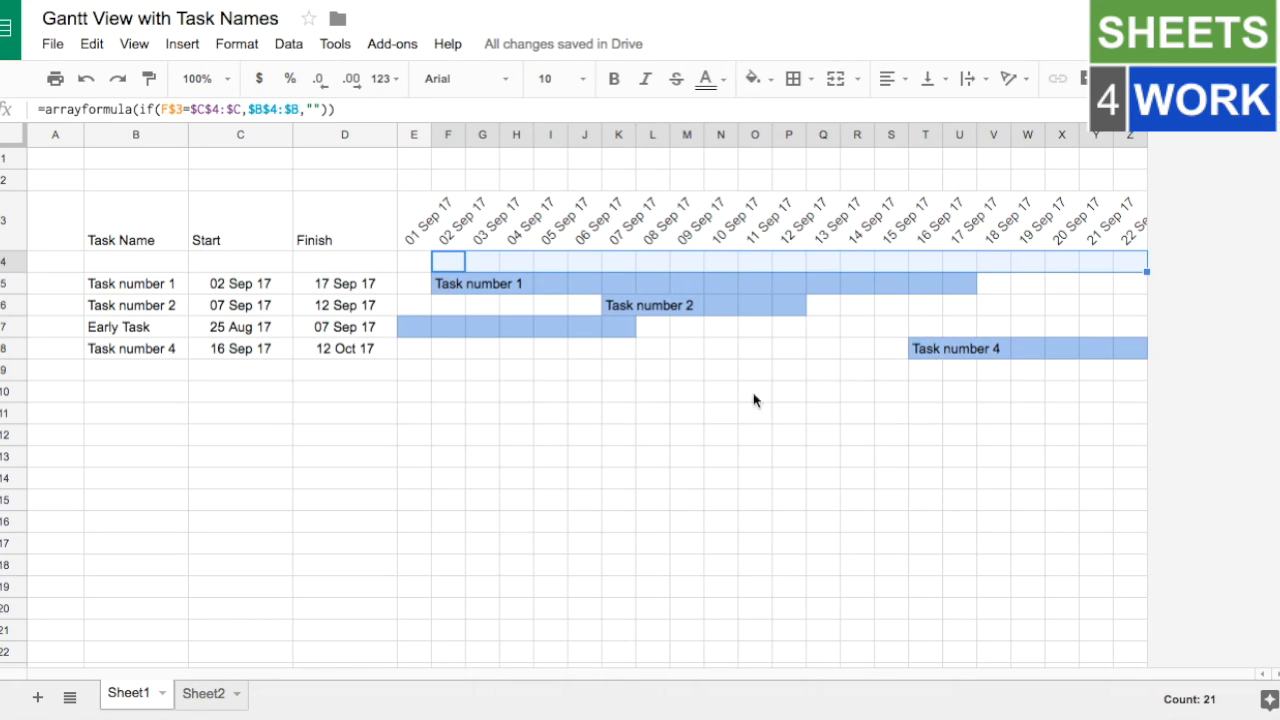
{"action": "mouse_move", "coordinate": [140, 340]}
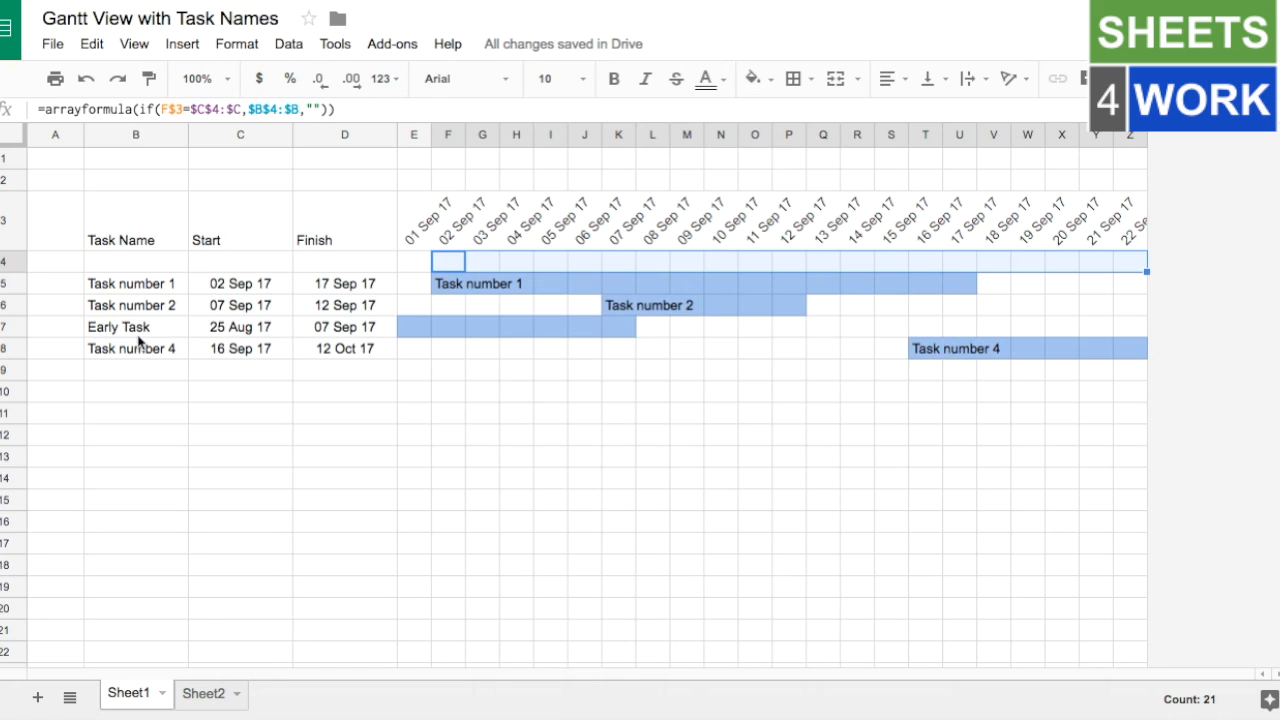
{"action": "left_click", "coordinate": [135, 326]}
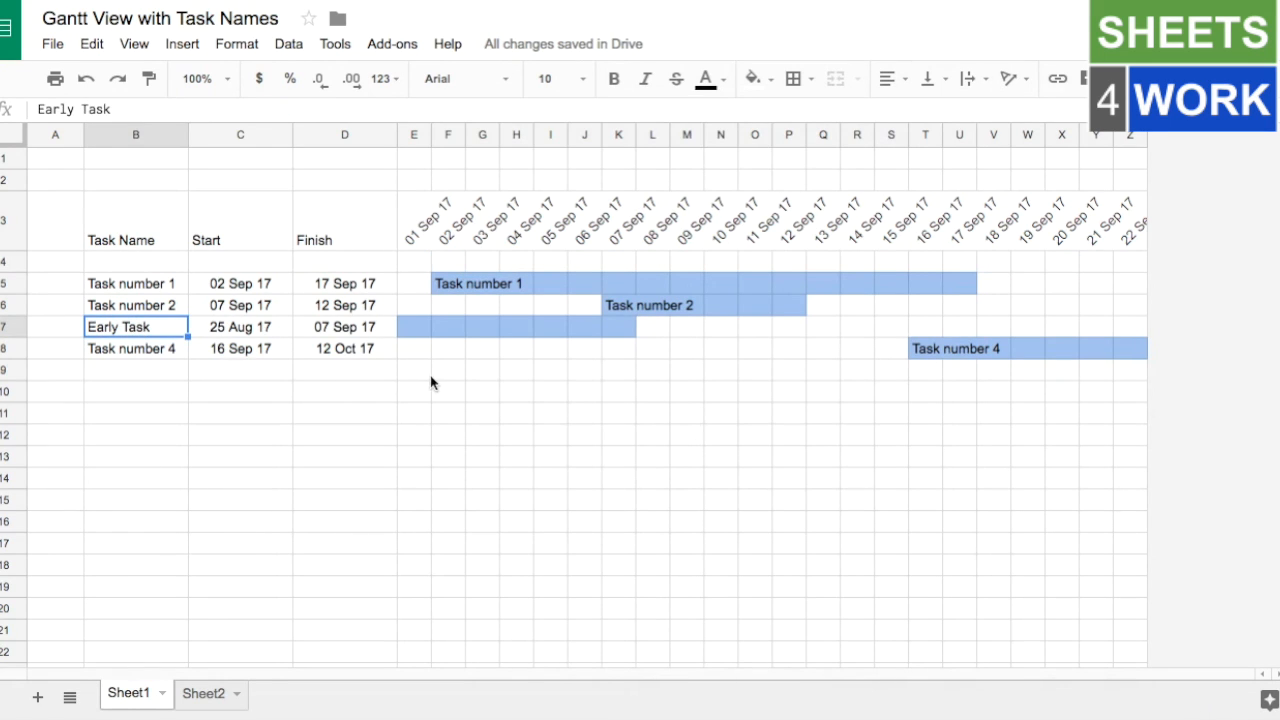
{"action": "mouse_move", "coordinate": [250, 338]}
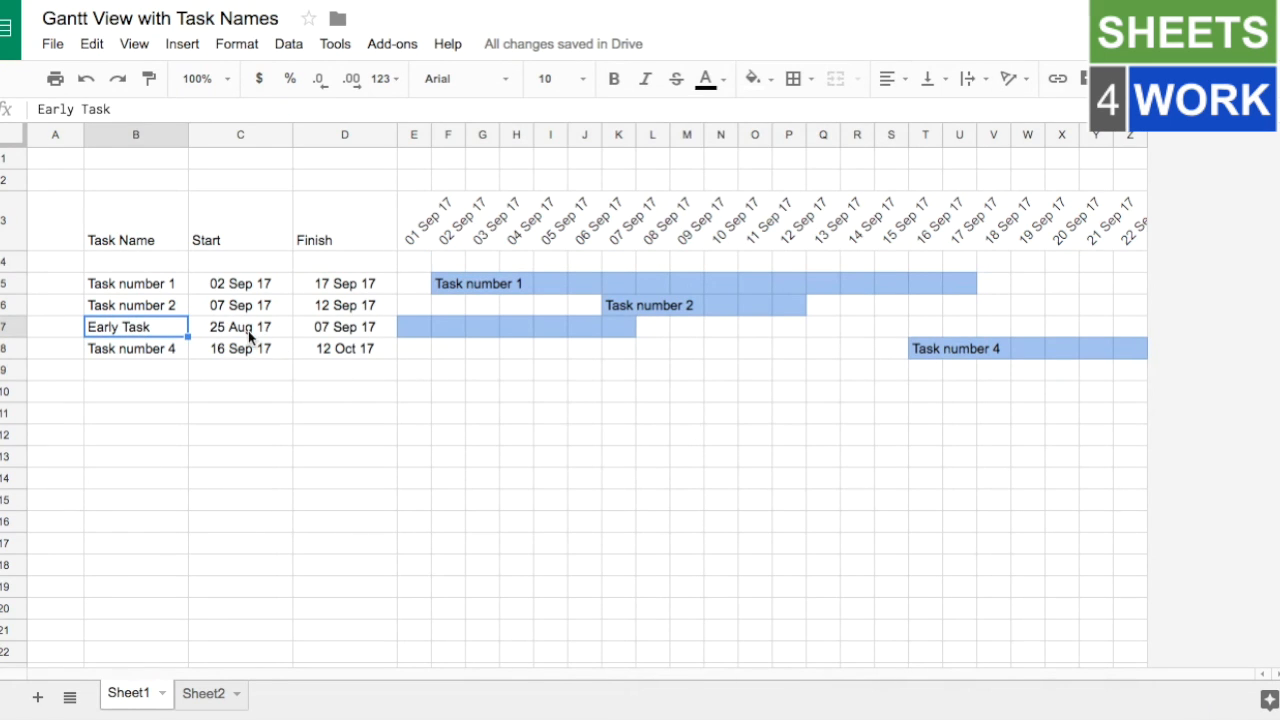
{"action": "mouse_move", "coordinate": [455, 291]}
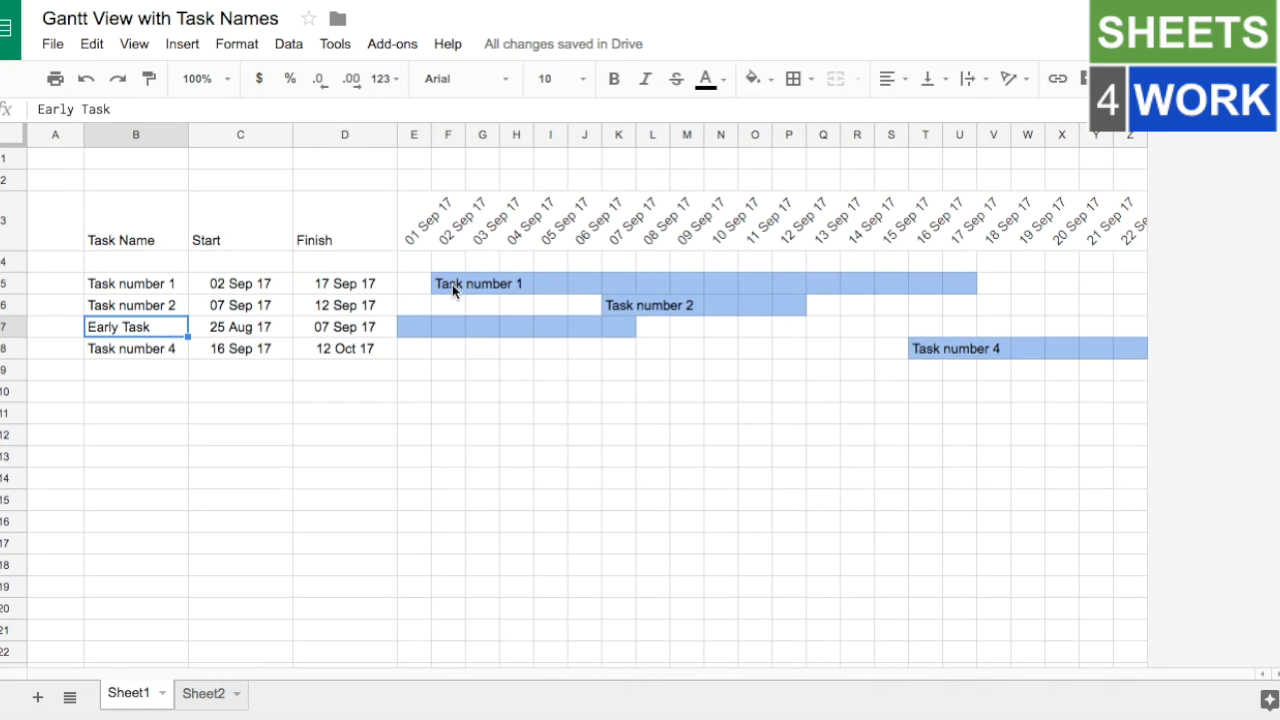
{"action": "mouse_move", "coordinate": [412, 336]}
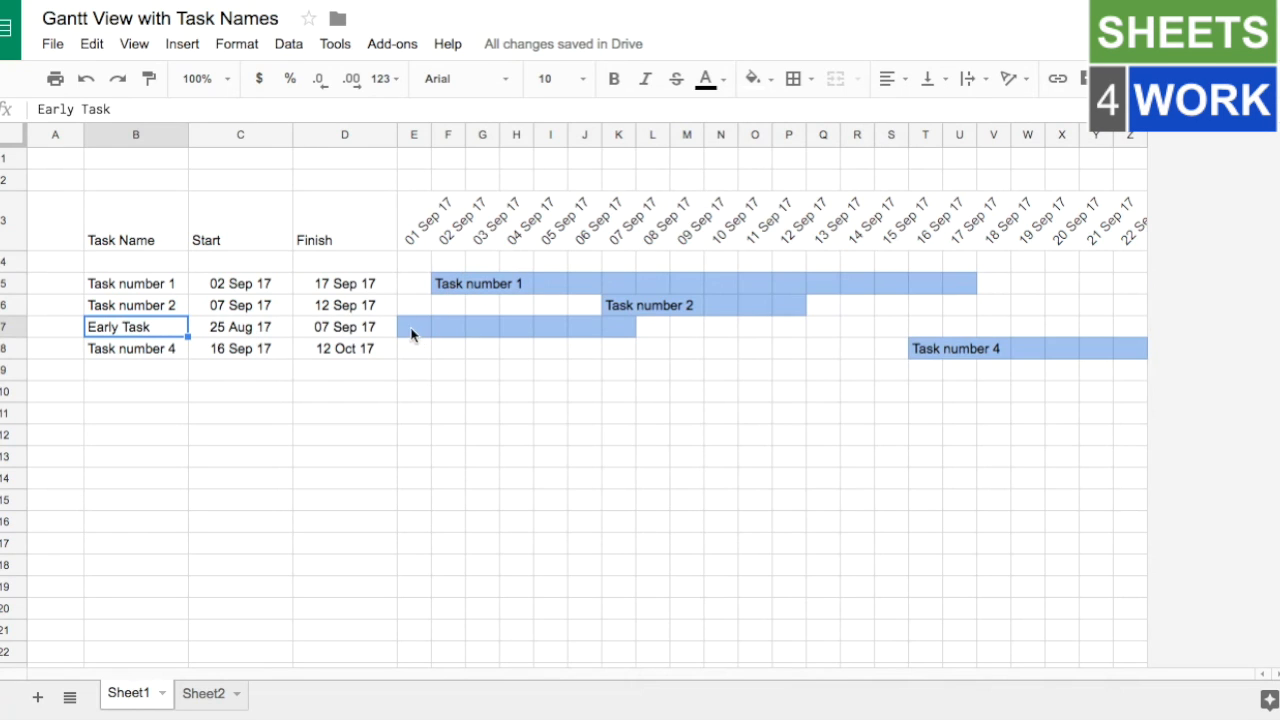
{"action": "left_click", "coordinate": [413, 326]}
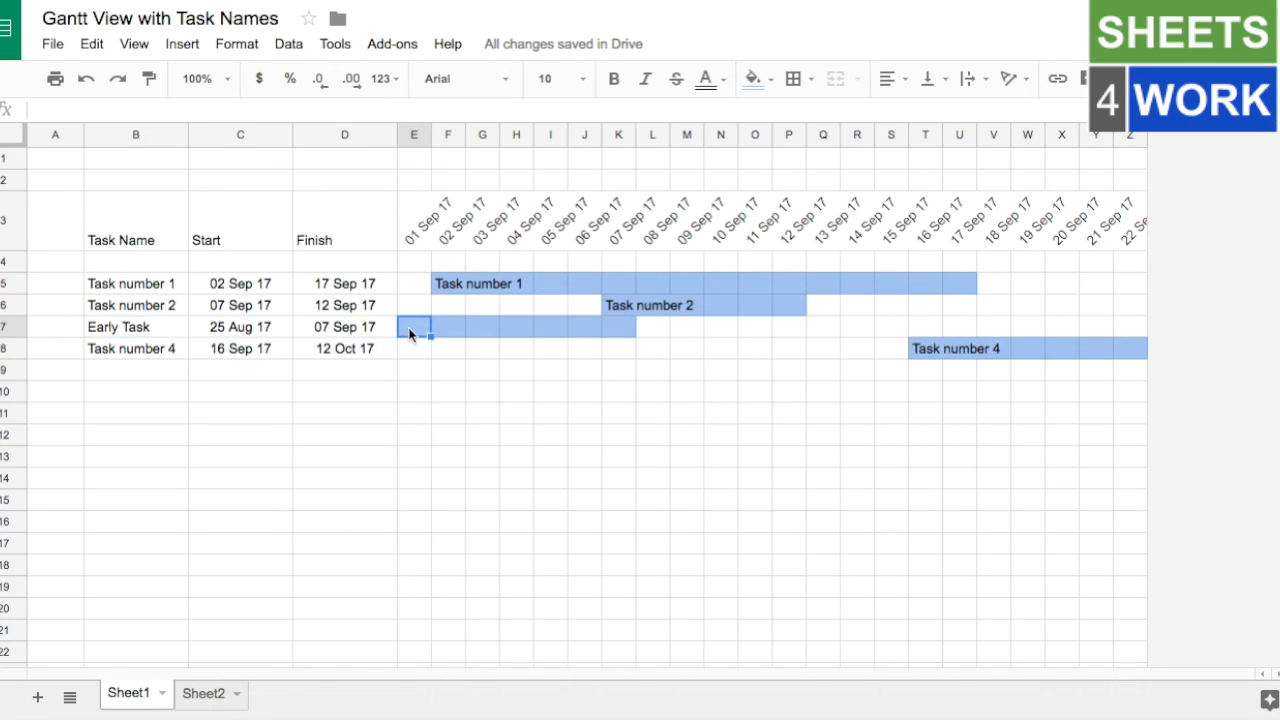
{"action": "mouse_move", "coordinate": [477, 328]}
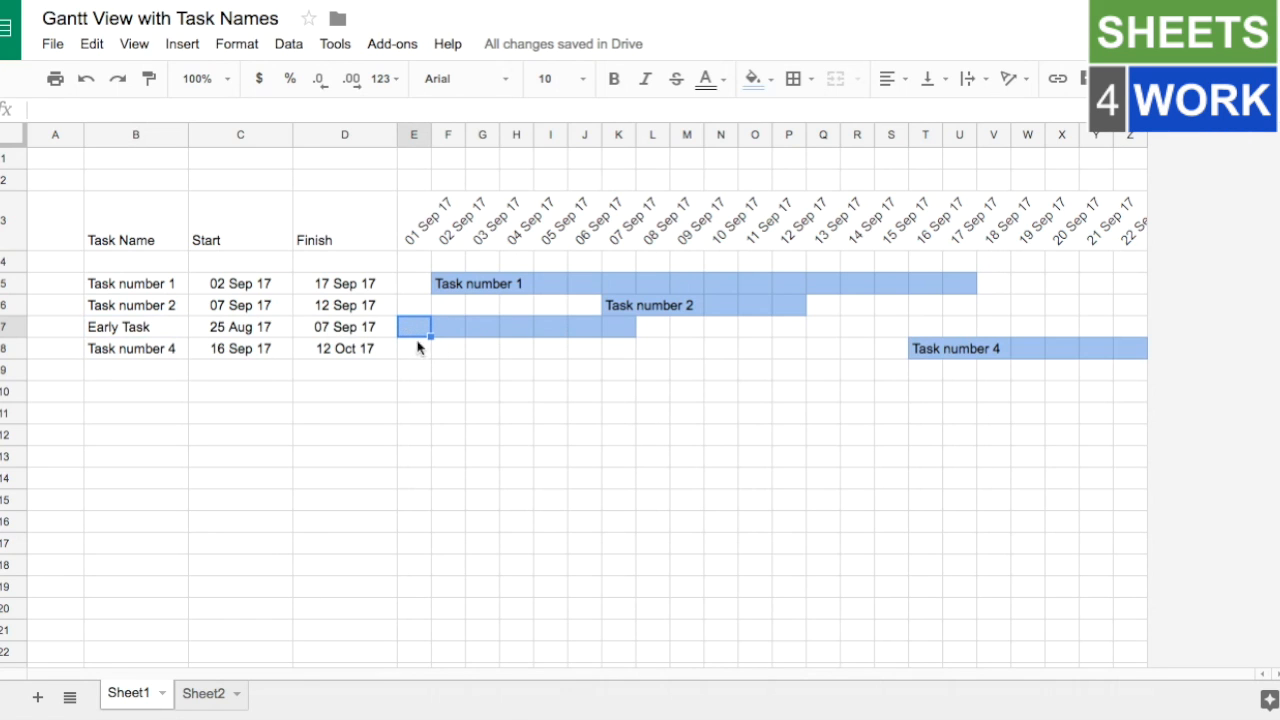
{"action": "mouse_move", "coordinate": [487, 357]}
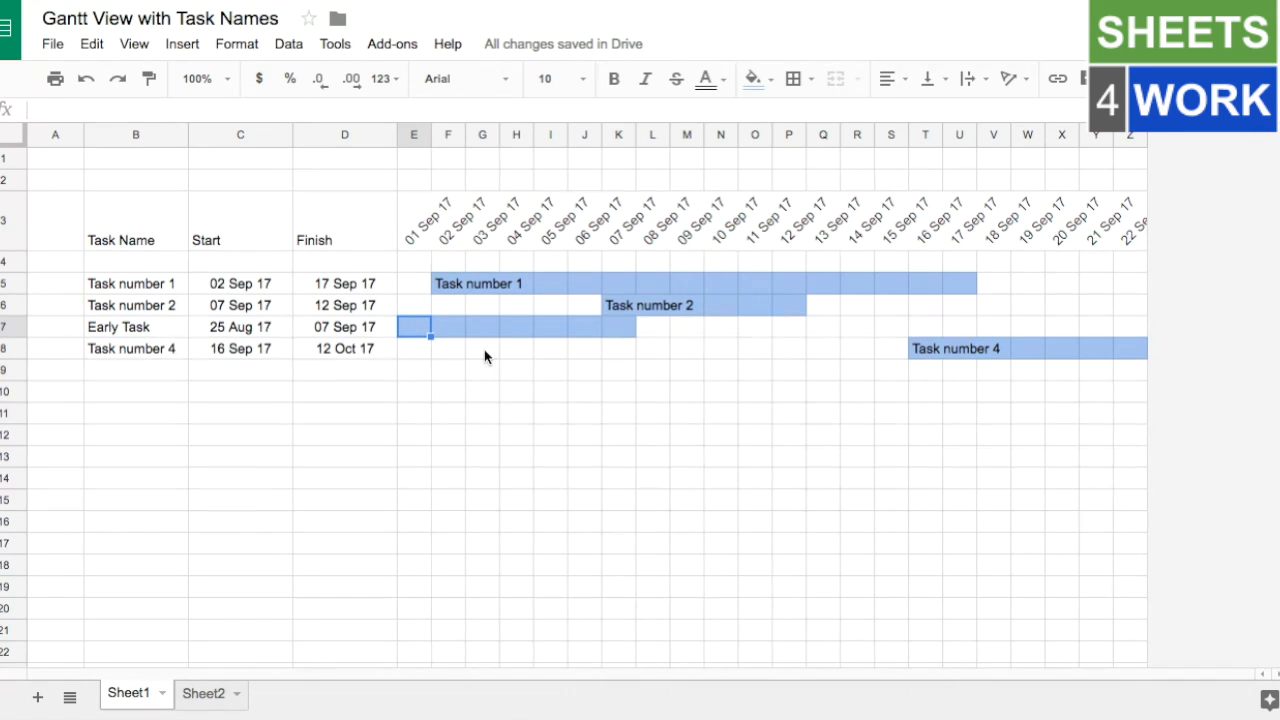
{"action": "mouse_move", "coordinate": [422, 270]}
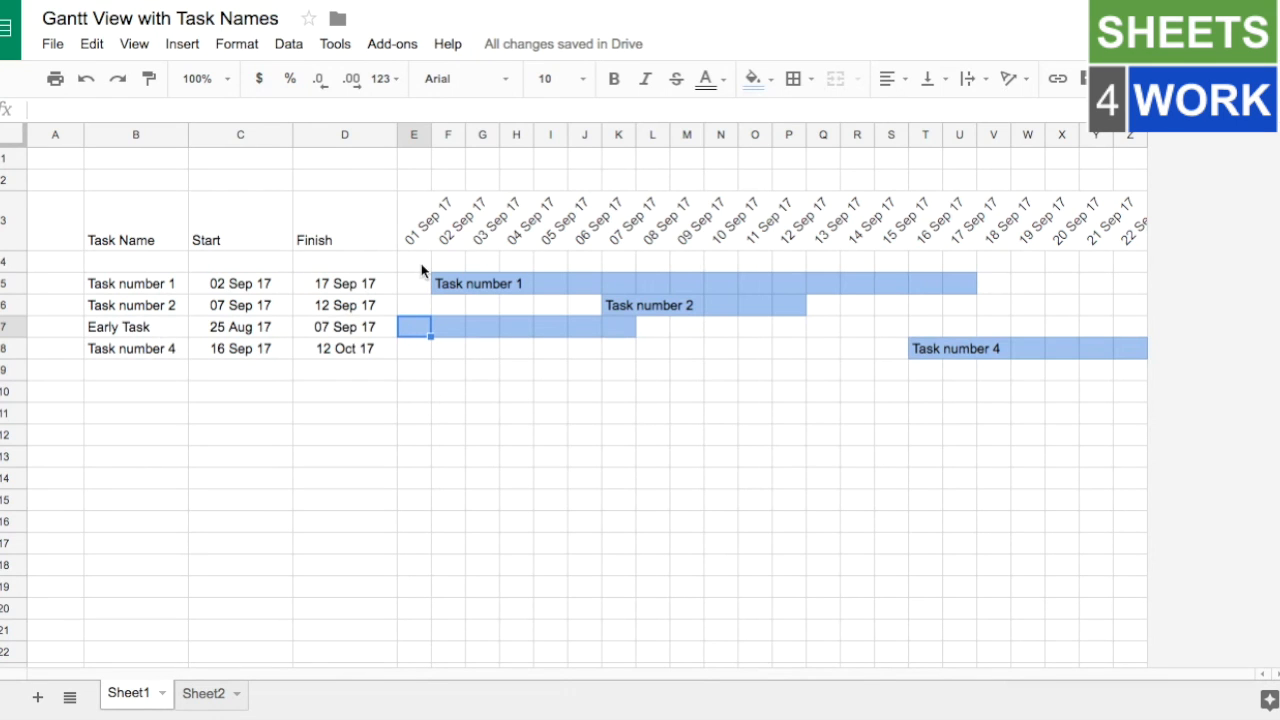
{"action": "left_click", "coordinate": [413, 261]}
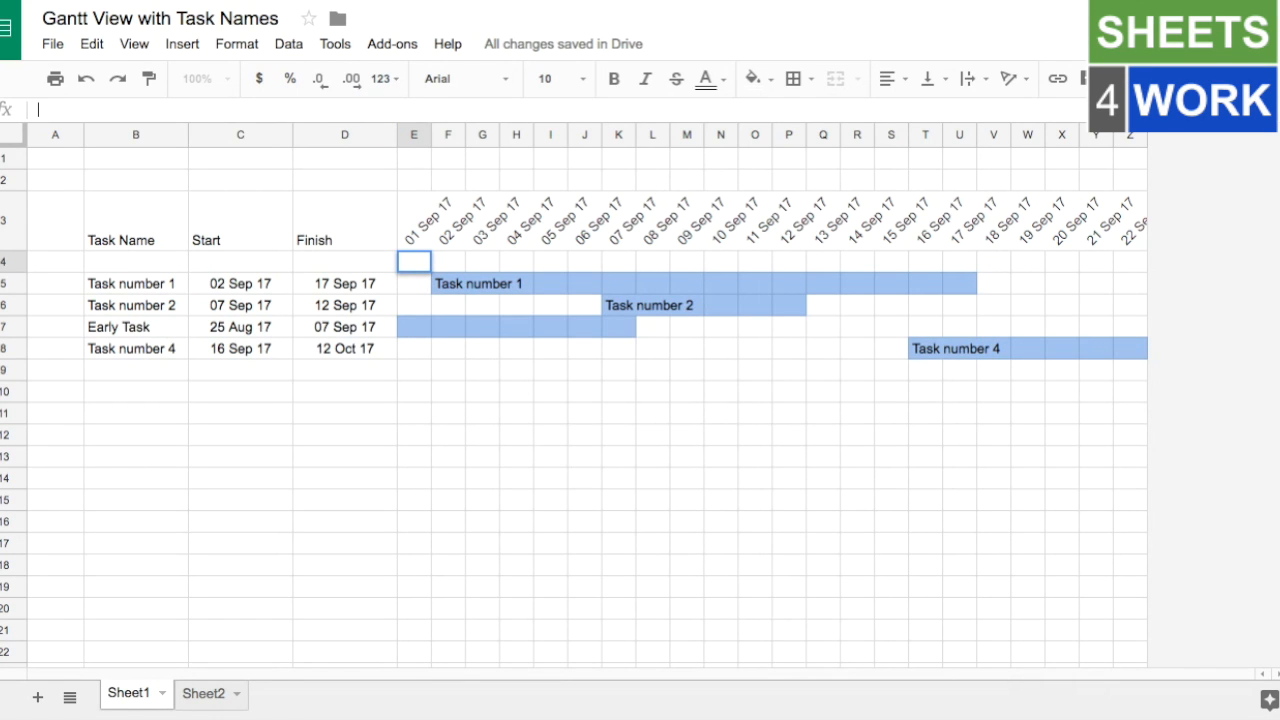
Step: In E4, start an ARRAYFORMULA testing whether E$3 is on or after the Start dates $C$4:$C
{"action": "type", "text": "a"}
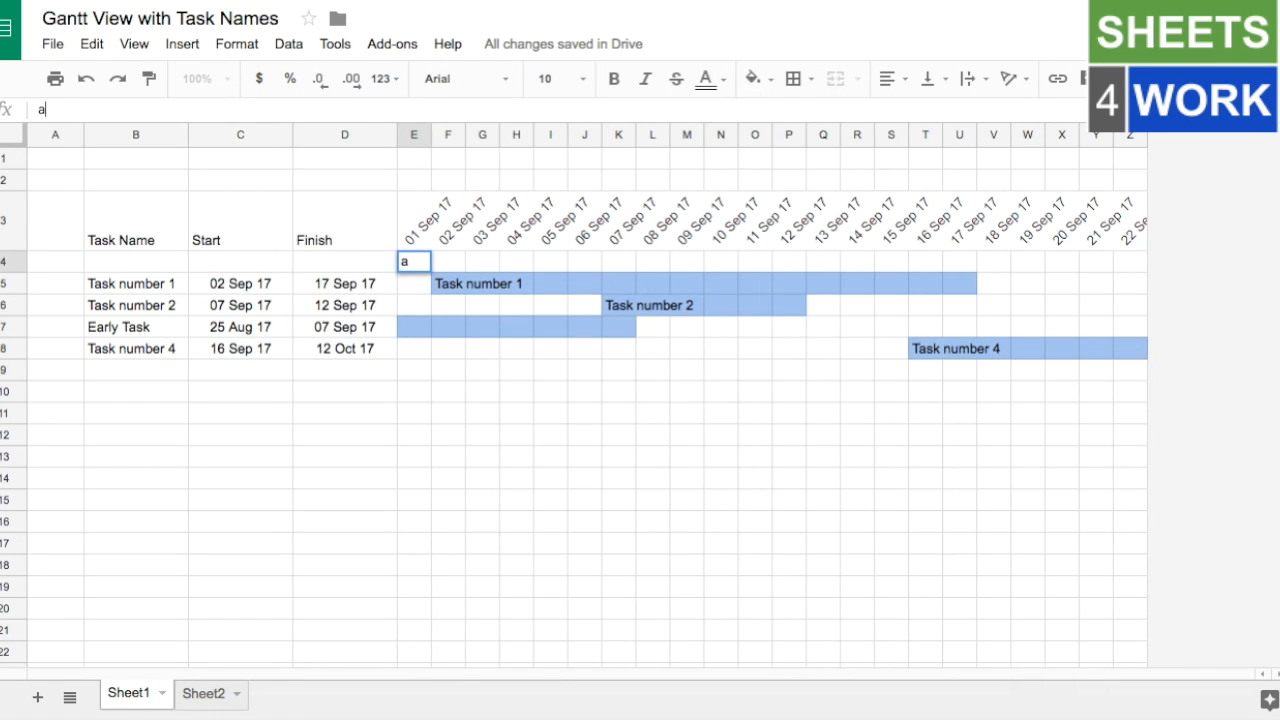
{"action": "type", "text": "rray"}
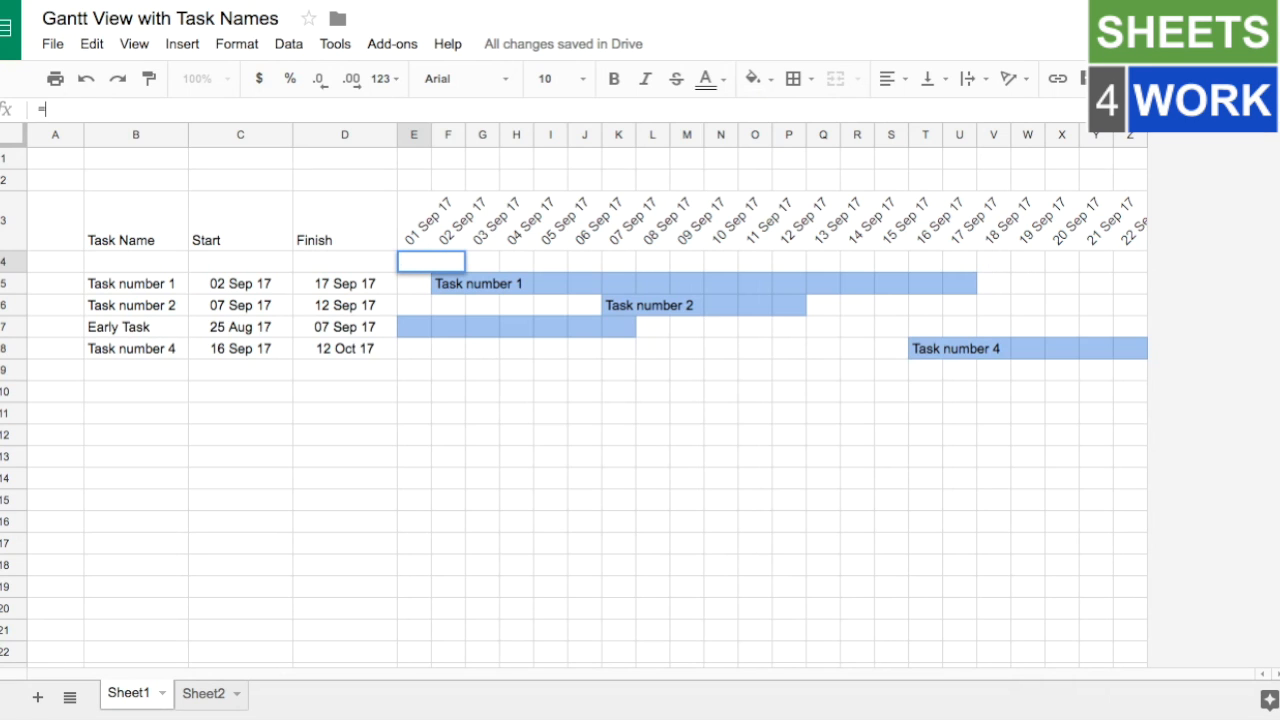
{"action": "type", "text": "arrayformula("}
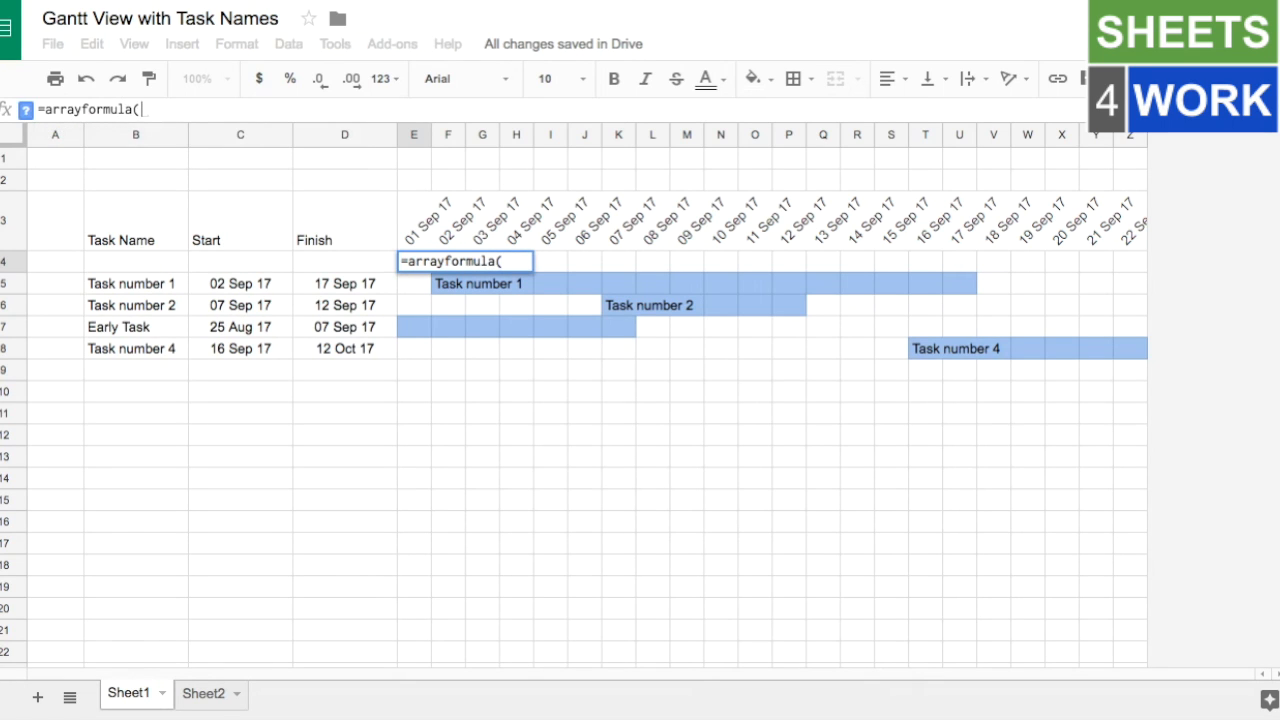
{"action": "type", "text": "IF("}
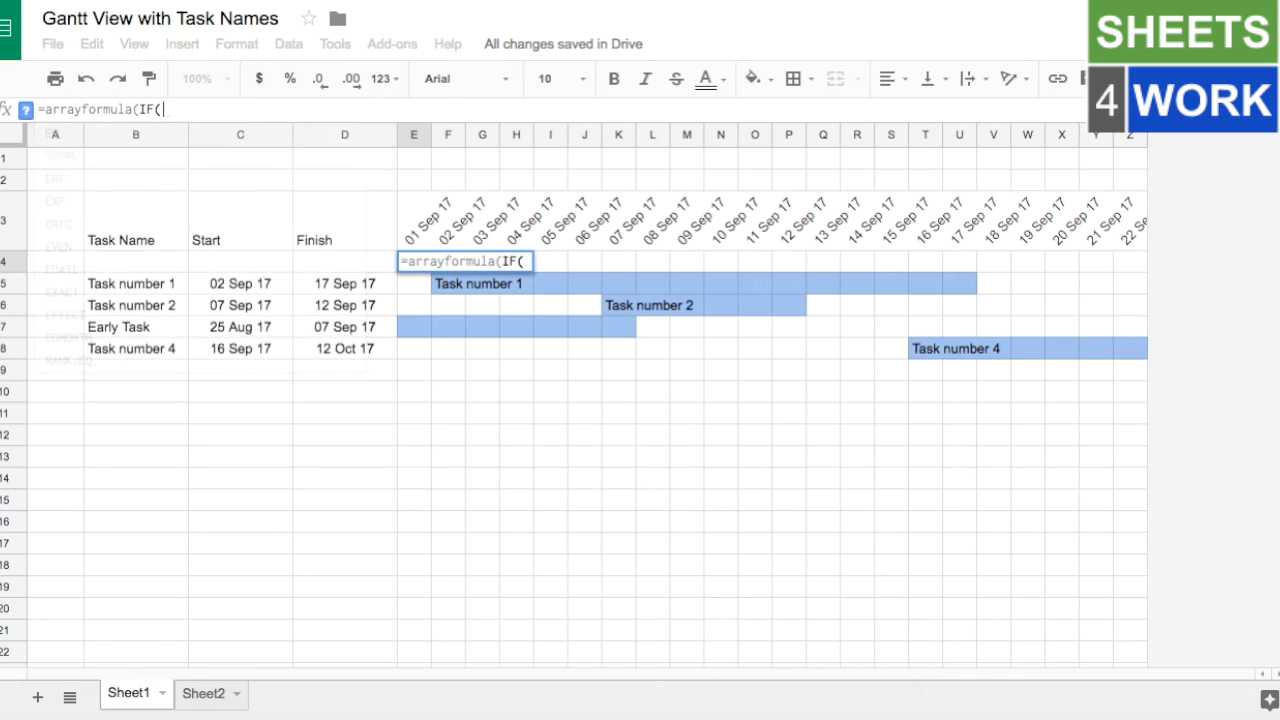
{"action": "type", "text": "E$3"}
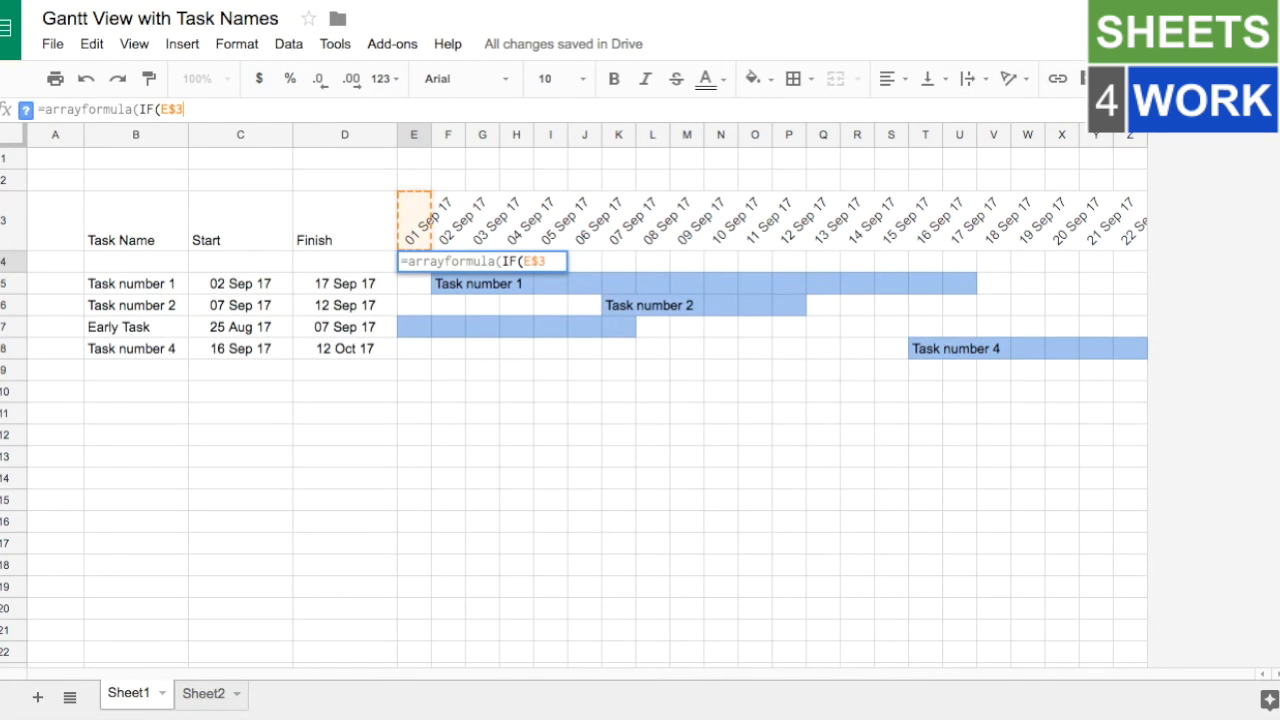
{"action": "type", "text": ">"}
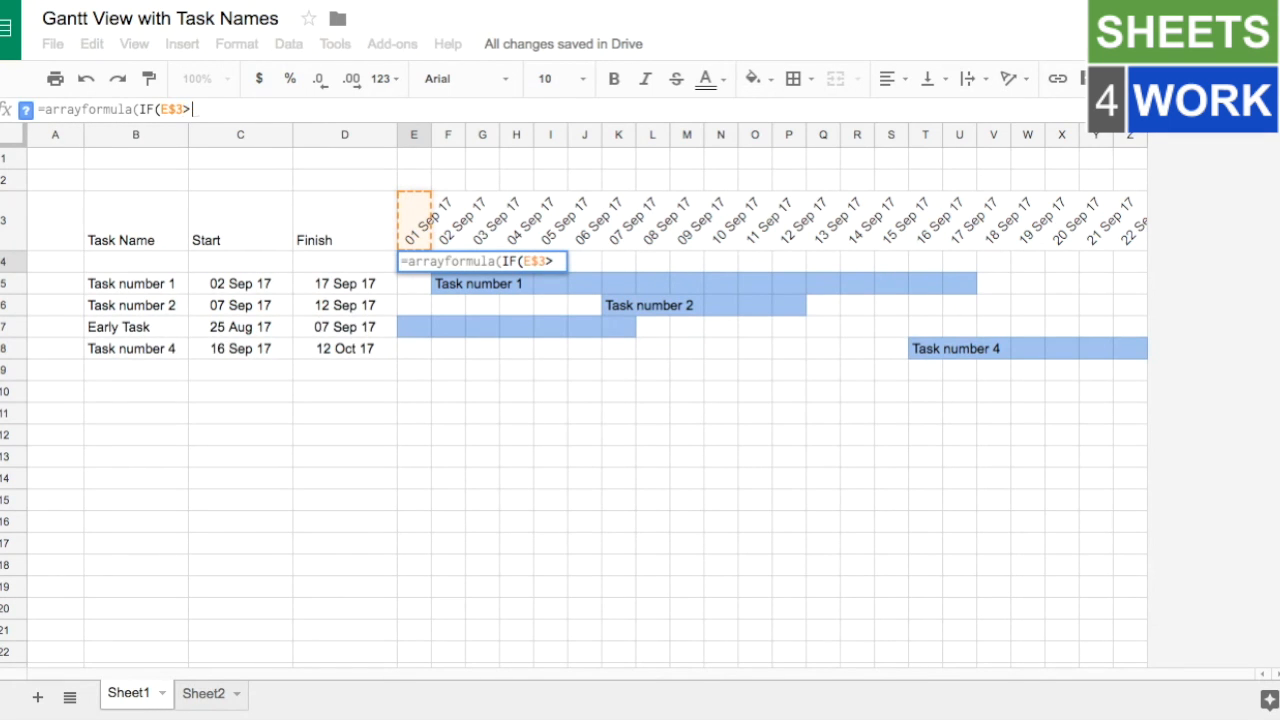
{"action": "type", "text": "="}
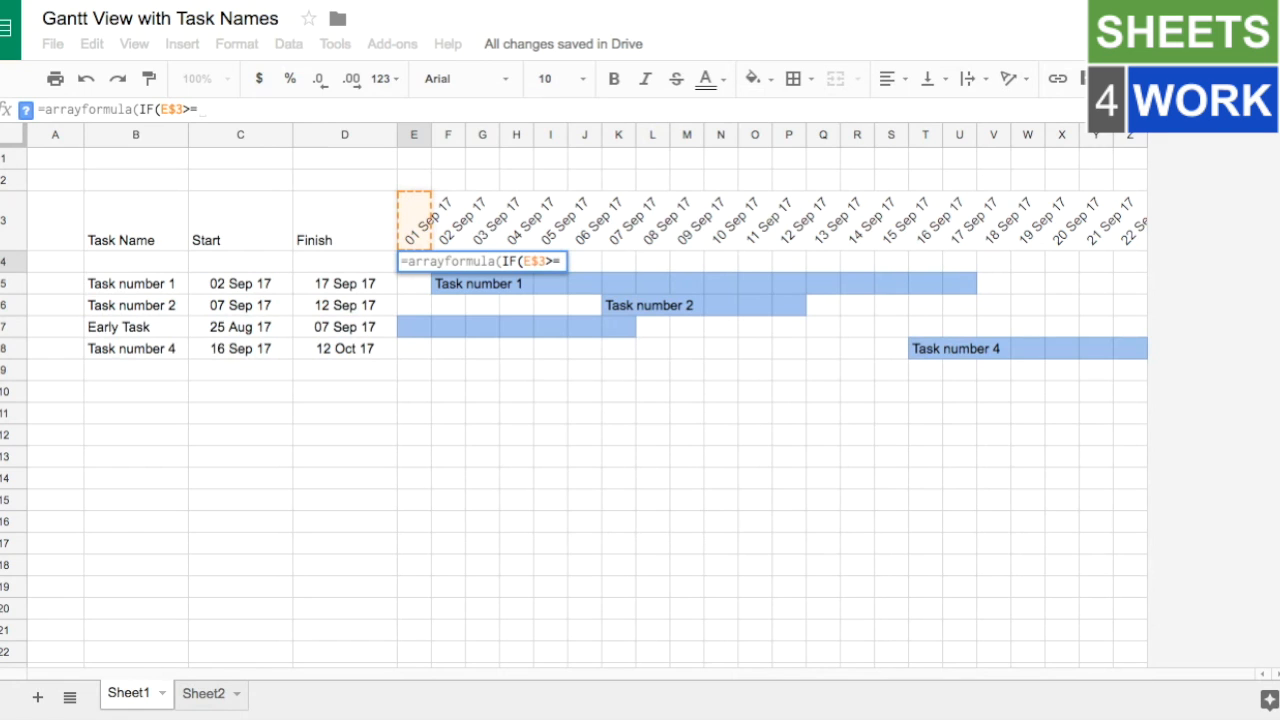
{"action": "type", "text": "$C"}
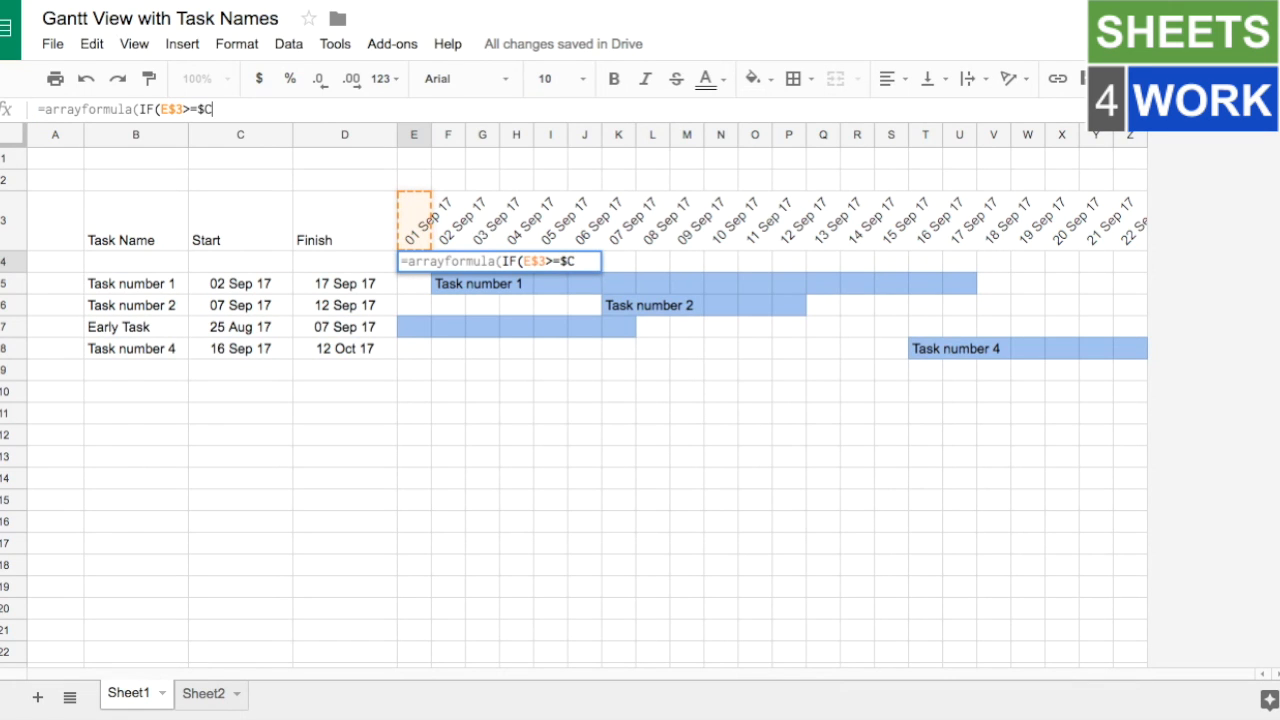
{"action": "left_click", "coordinate": [240, 261]}
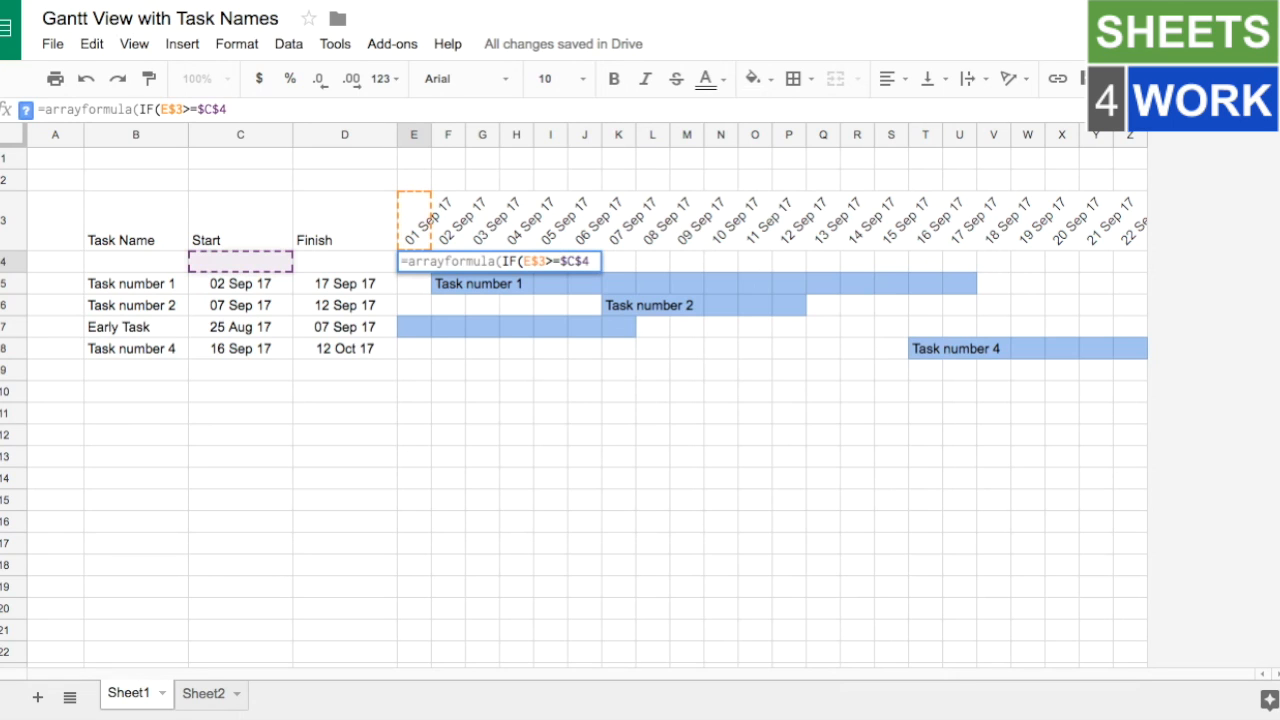
{"action": "type", "text": ":$C"}
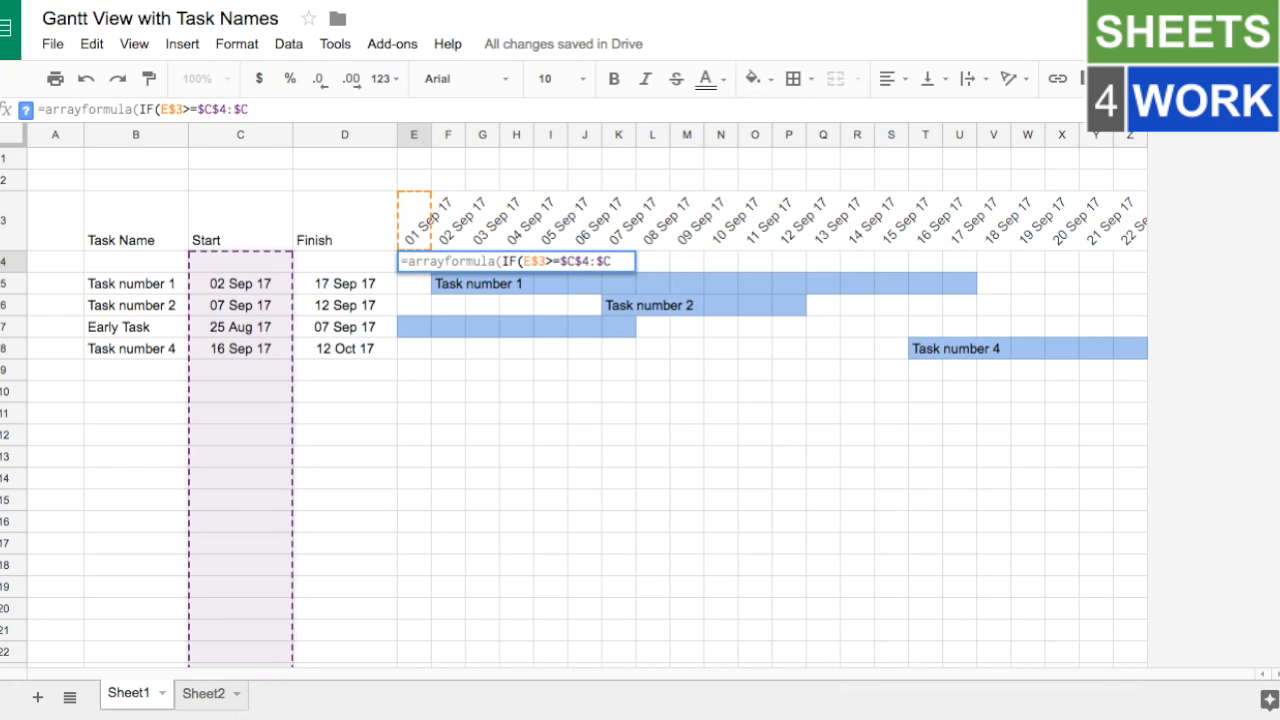
{"action": "type", "text": ","}
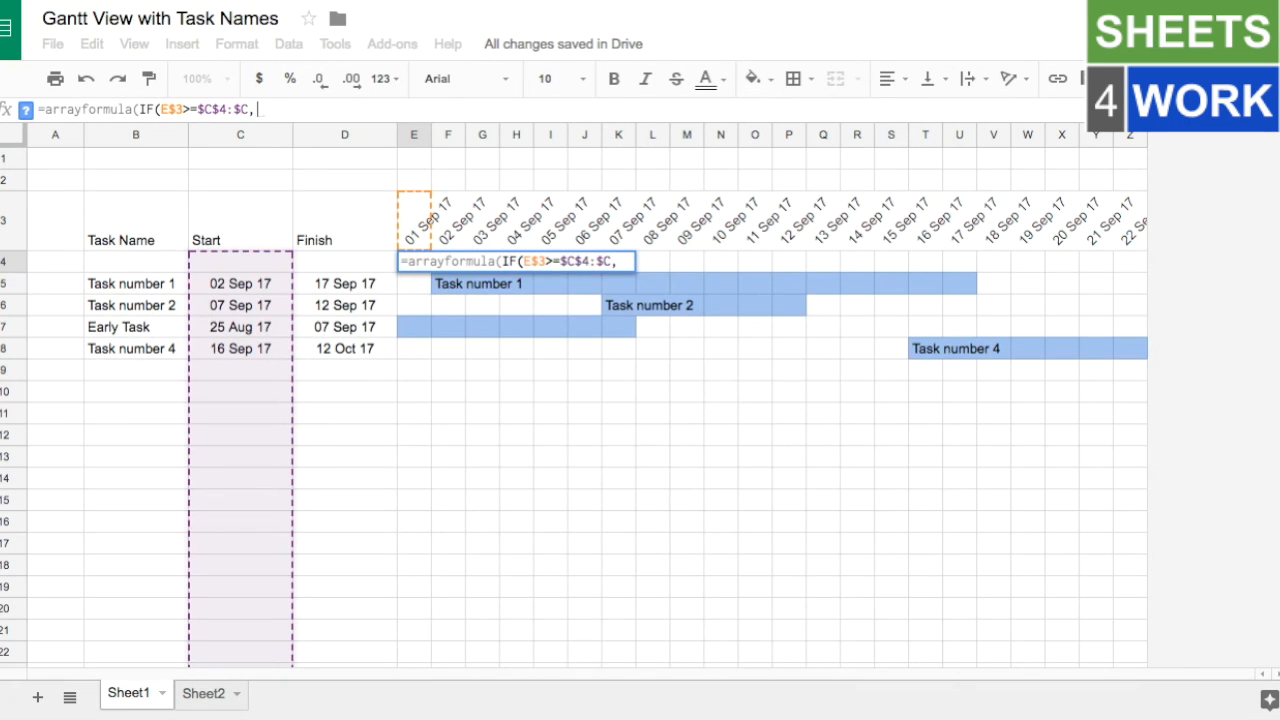
Step: Complete it with a nested IF on Finish dates $D$4:$D, returning task names $B$4:$B
{"action": "type", "text": "IF("}
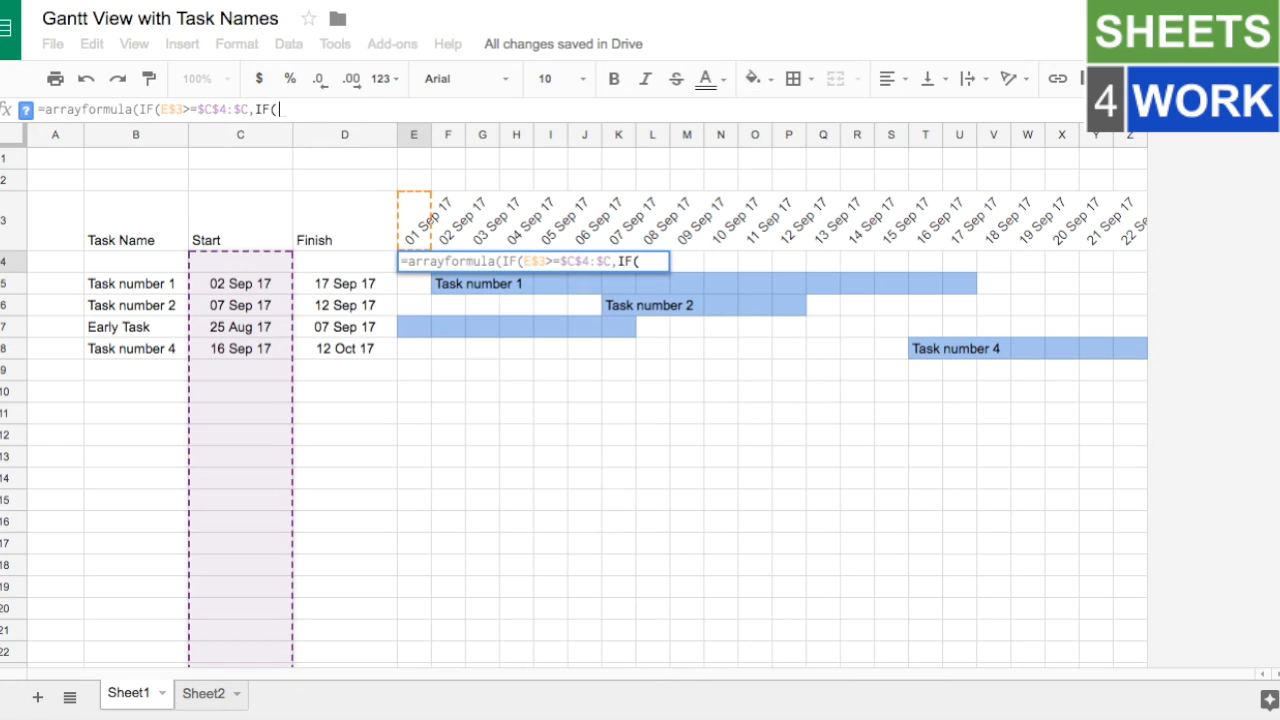
{"action": "type", "text": "E$3"}
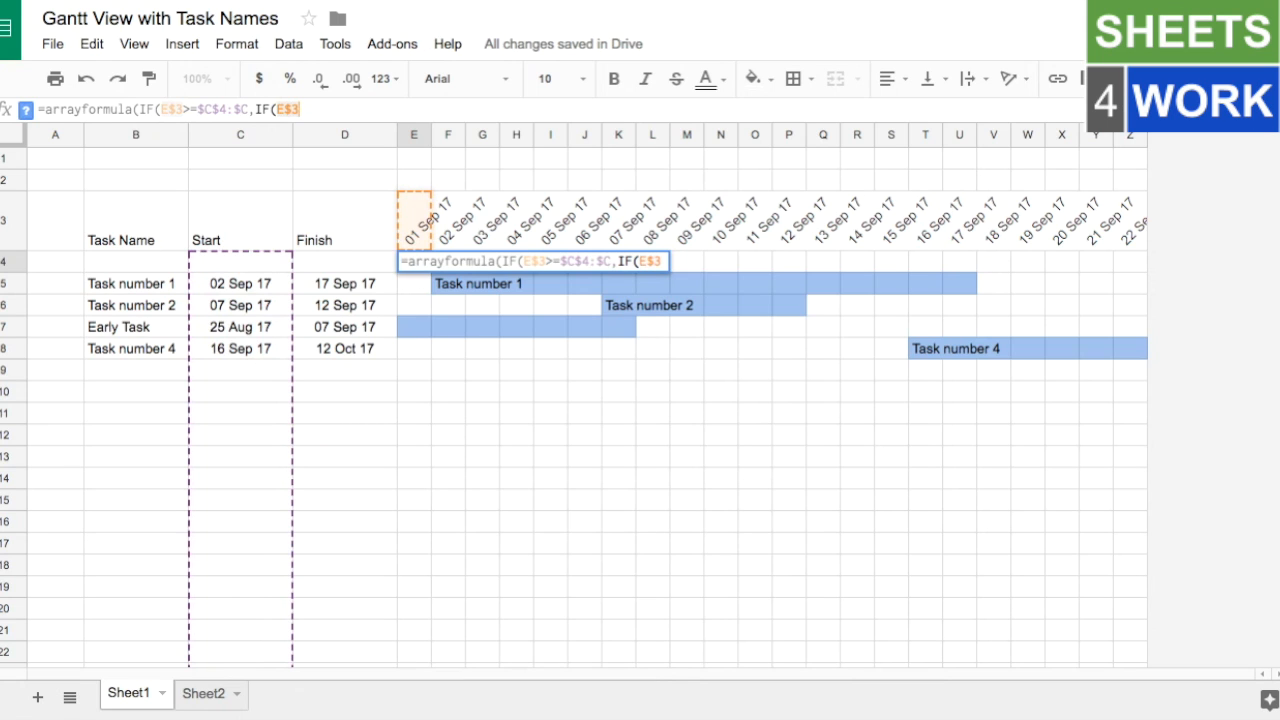
{"action": "type", "text": "<="}
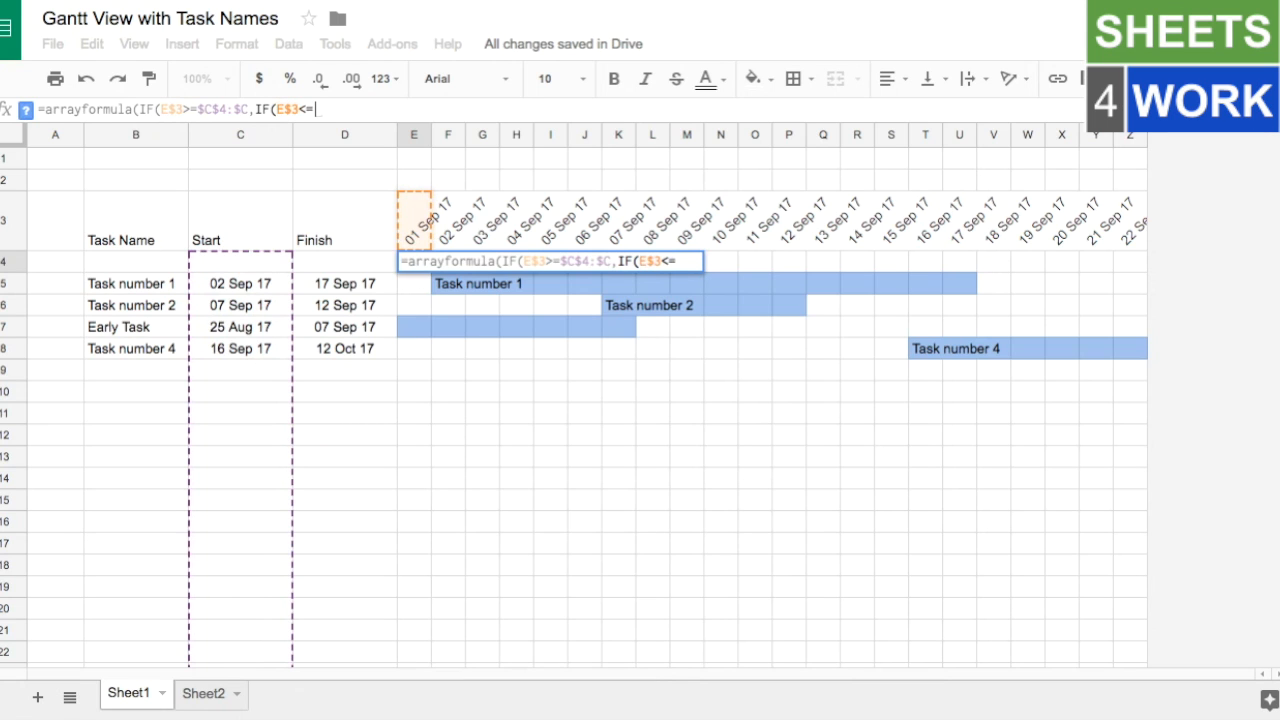
{"action": "type", "text": "$"}
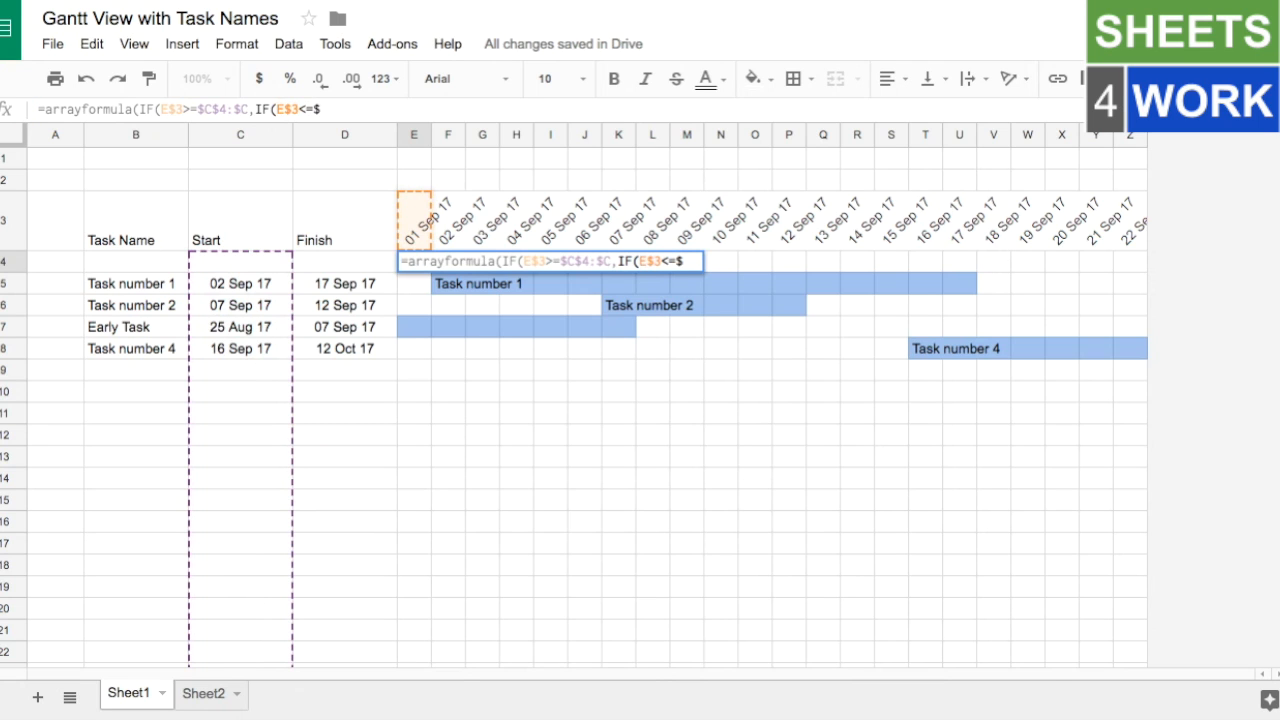
{"action": "type", "text": "D$4"}
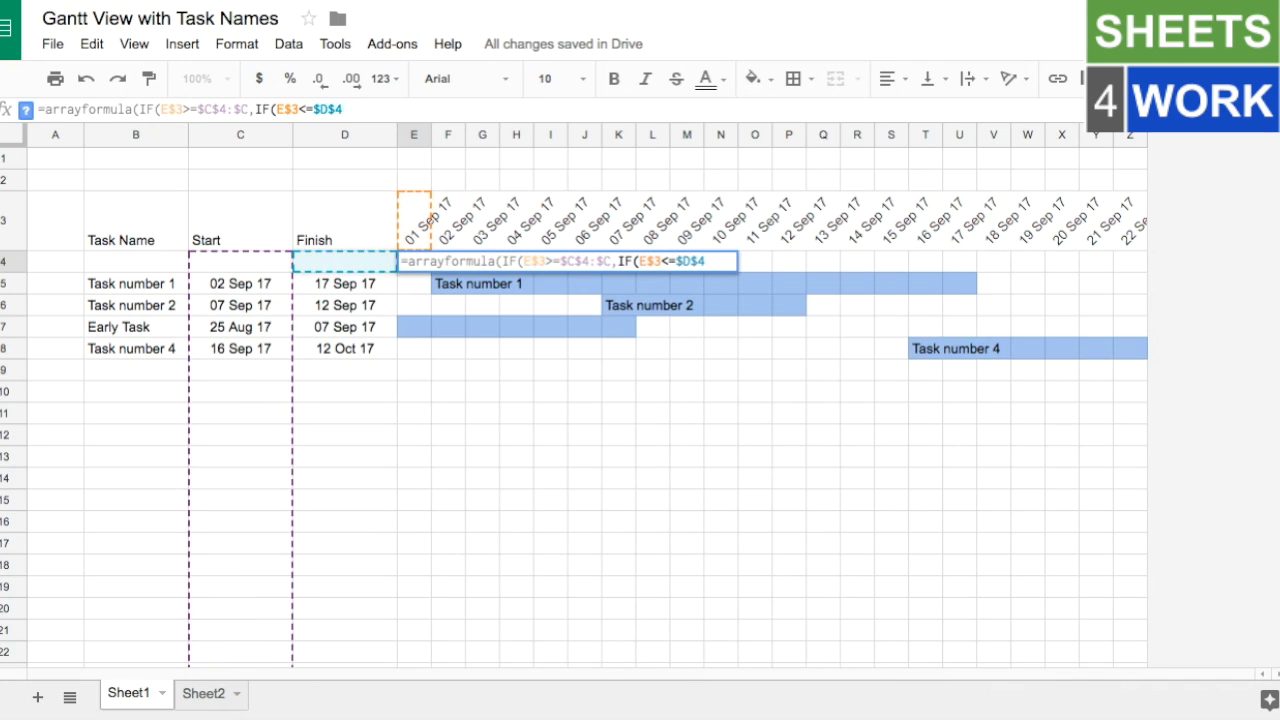
{"action": "type", "text": ":"}
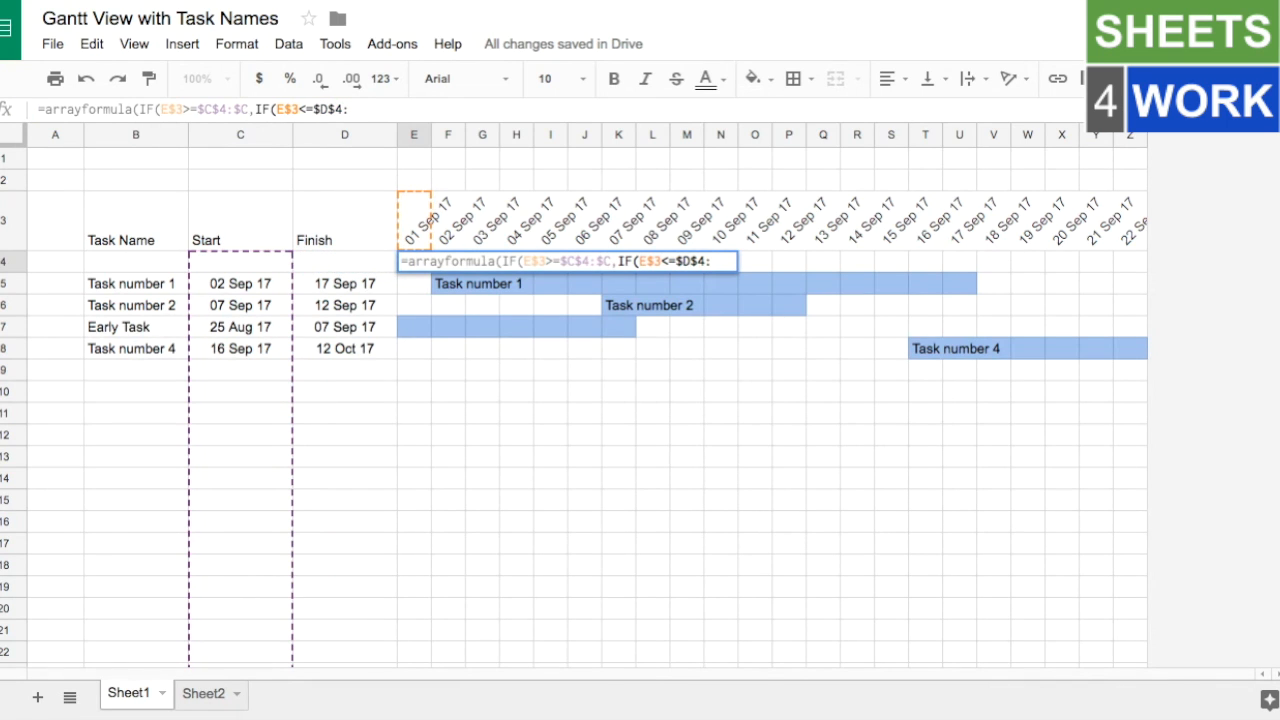
{"action": "left_click", "coordinate": [344, 134]}
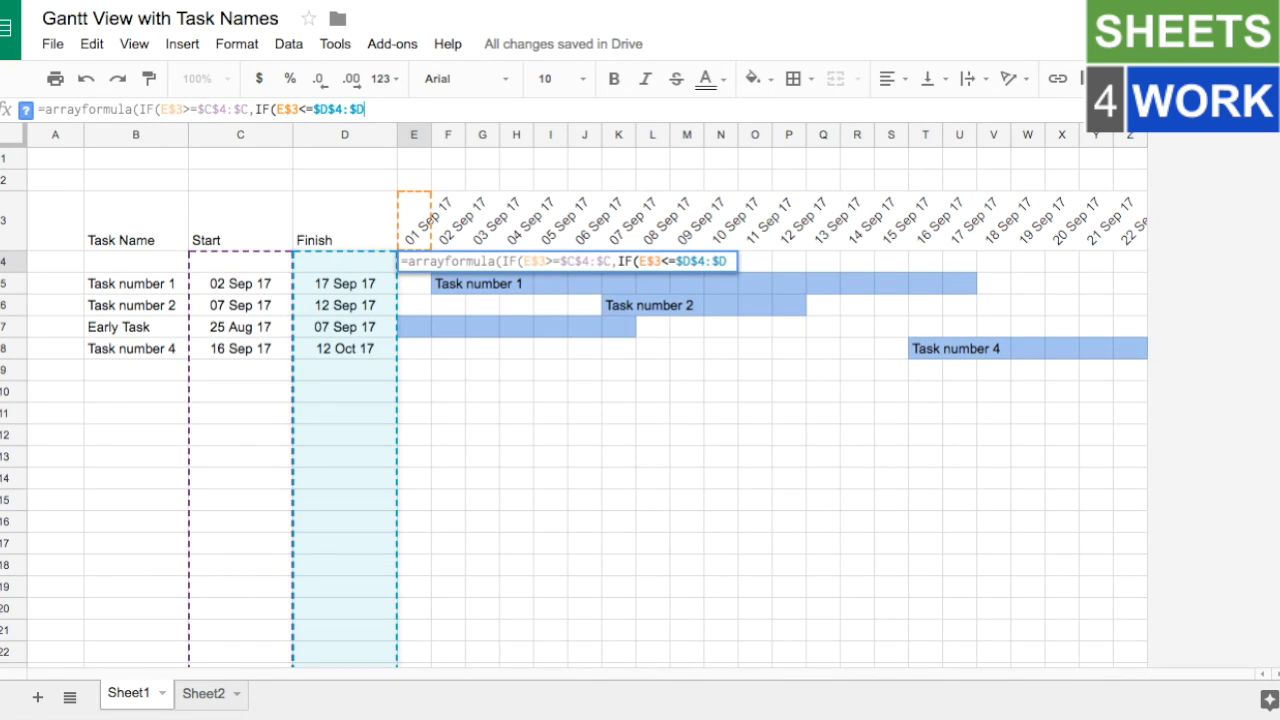
{"action": "type", "text": ","}
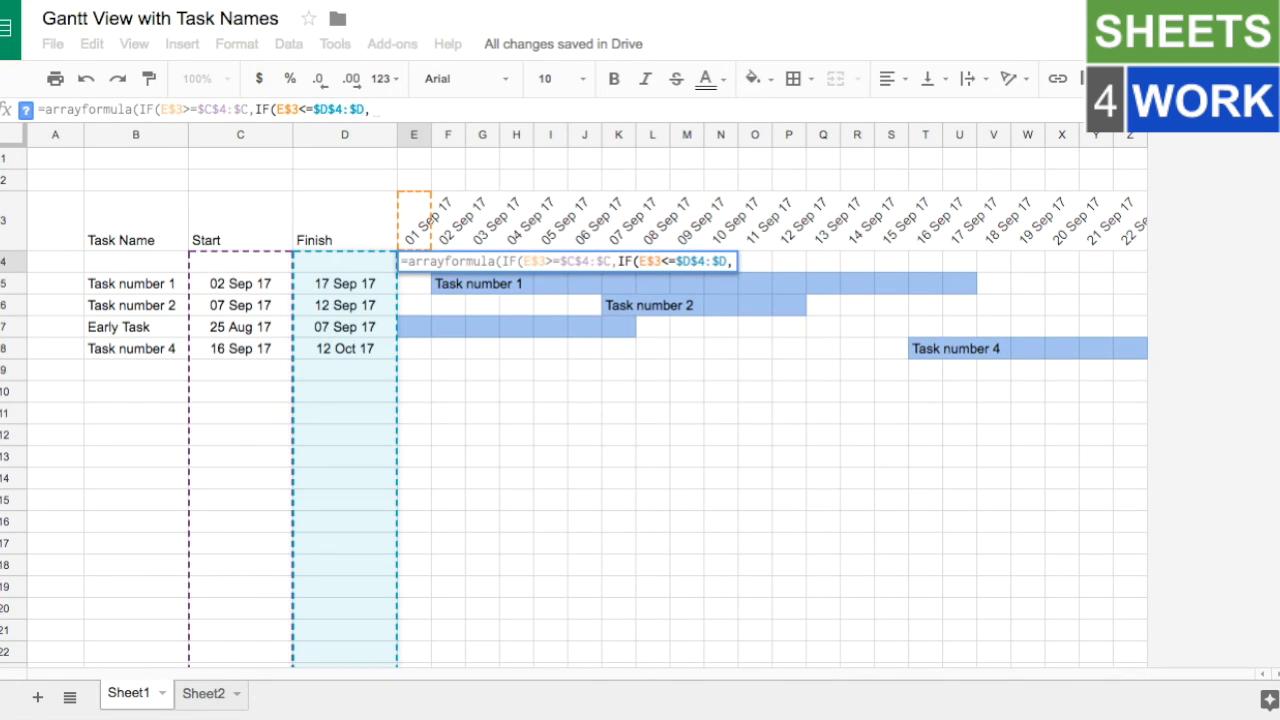
{"action": "type", "text": "$B"}
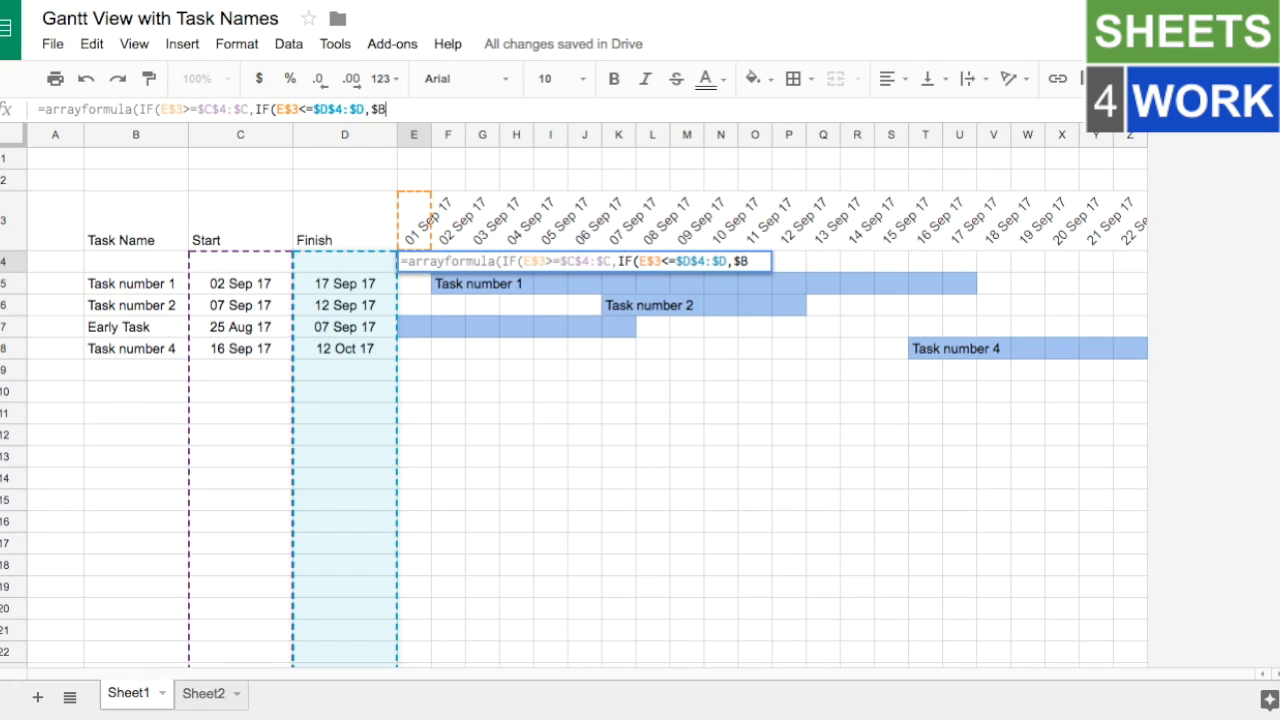
{"action": "type", "text": "$4"}
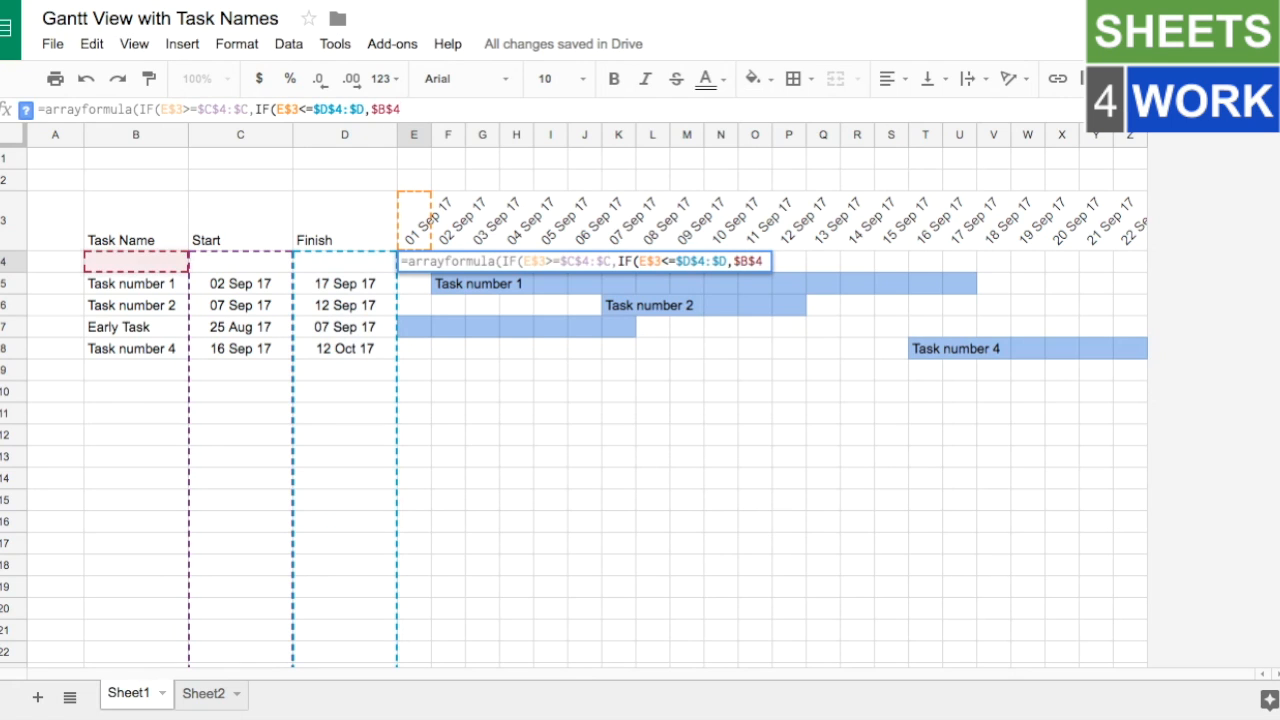
{"action": "type", "text": ":$B"}
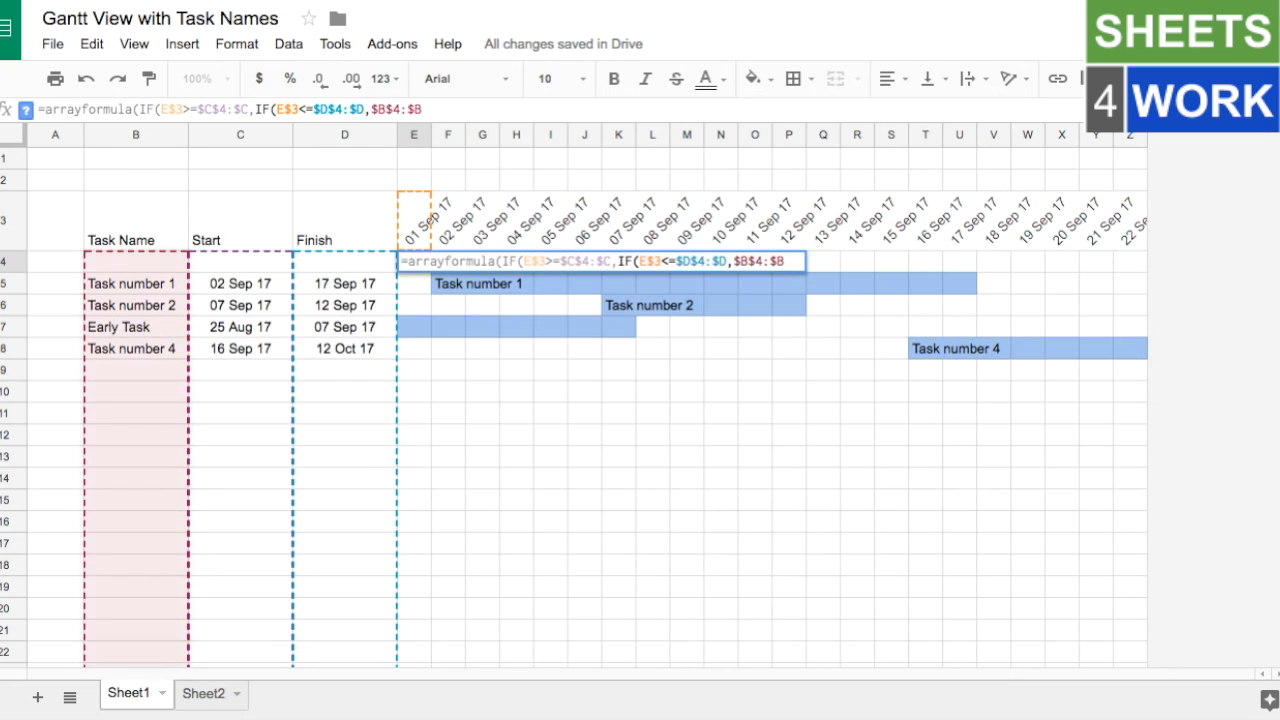
{"action": "type", "text": ",\"\""}
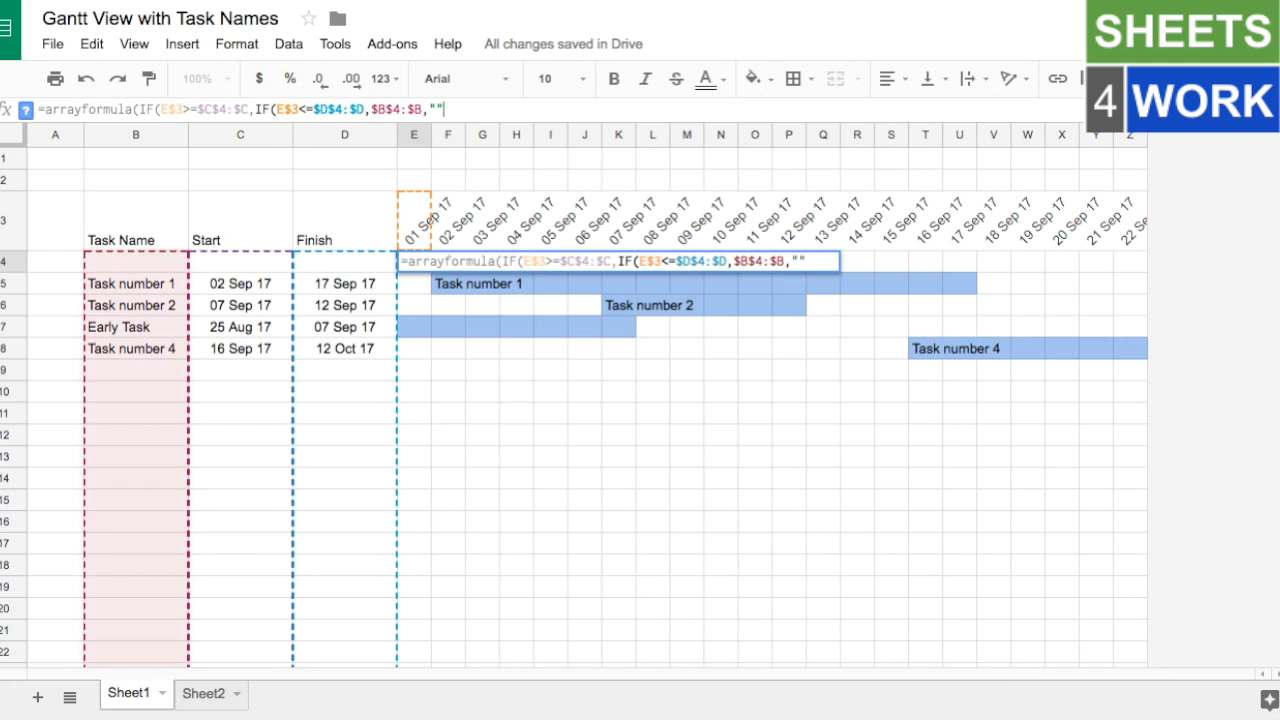
{"action": "type", "text": ")"}
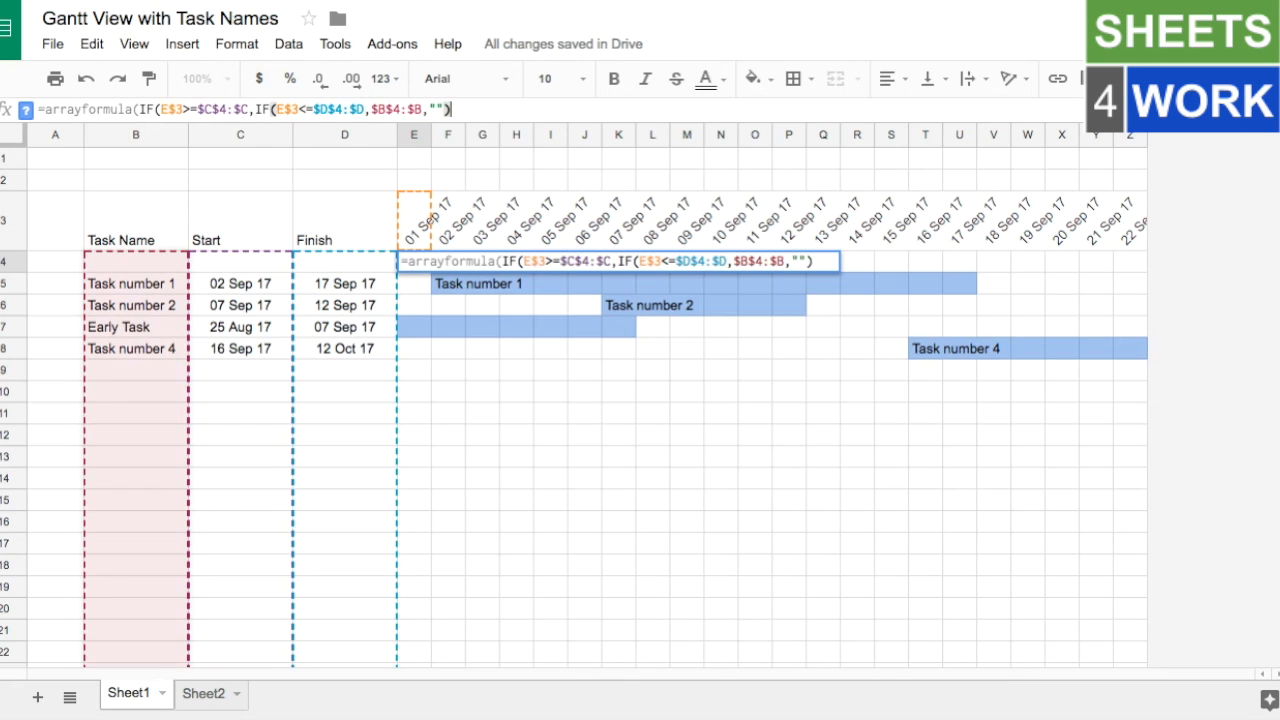
{"action": "type", "text": ",\""}
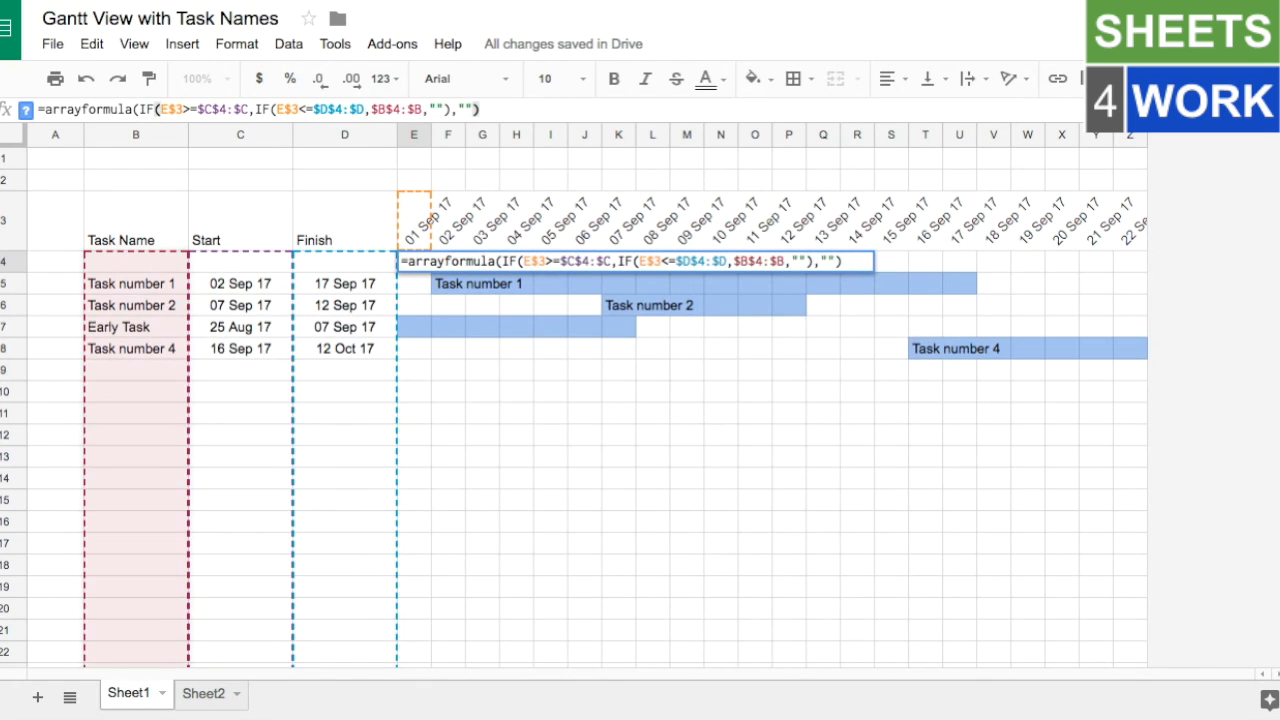
{"action": "type", "text": ")"}
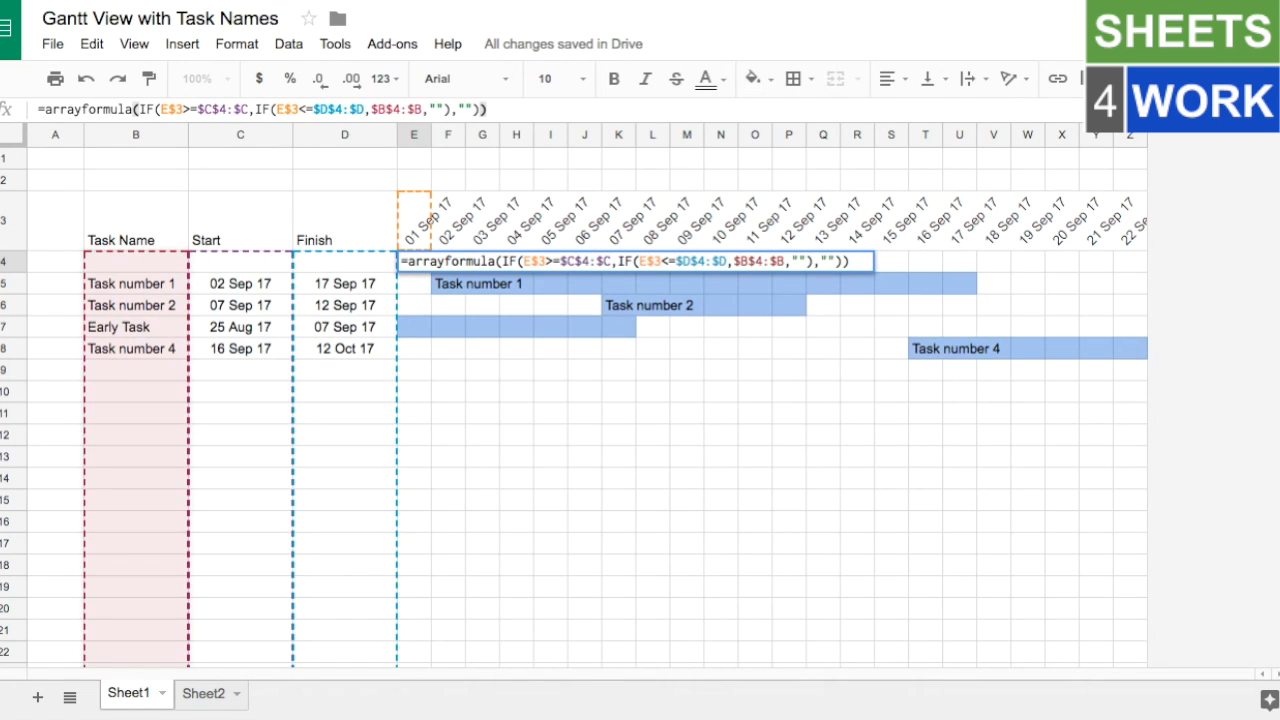
{"action": "key", "text": "enter"}
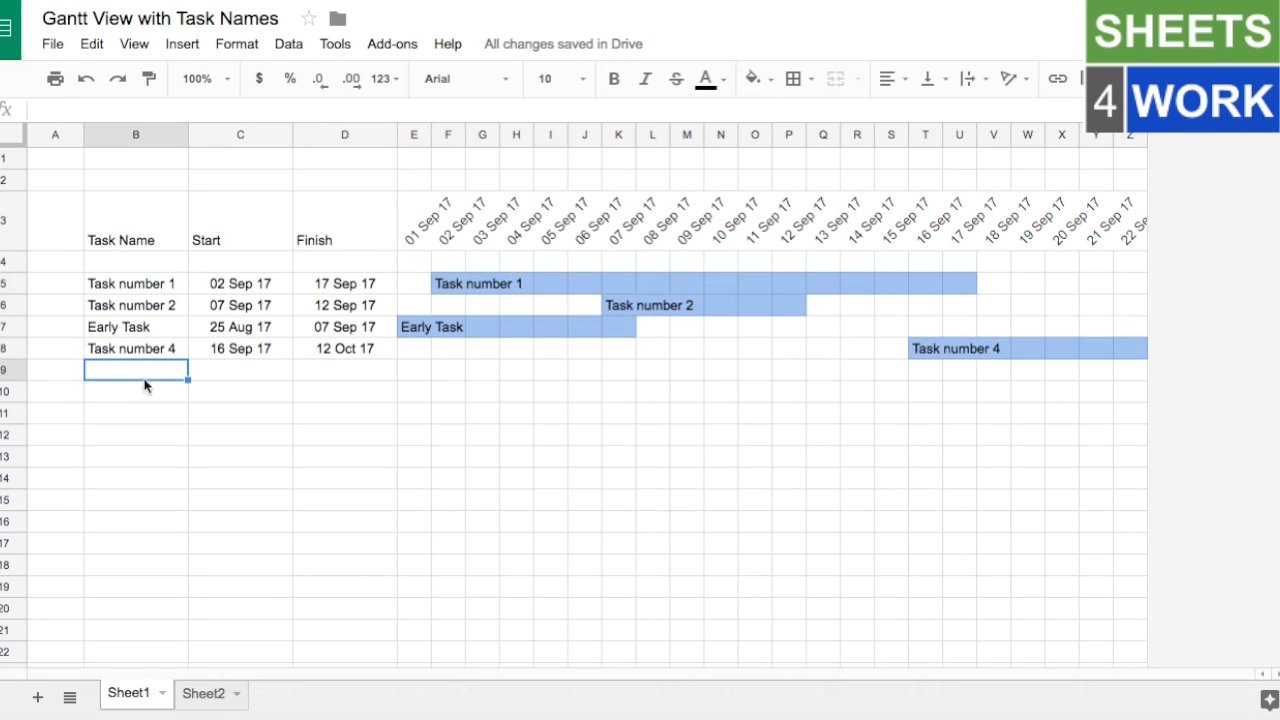
Step: Add Task number 5 in row 9, running from 29 Aug to 18 Sep
{"action": "type", "text": "Task"}
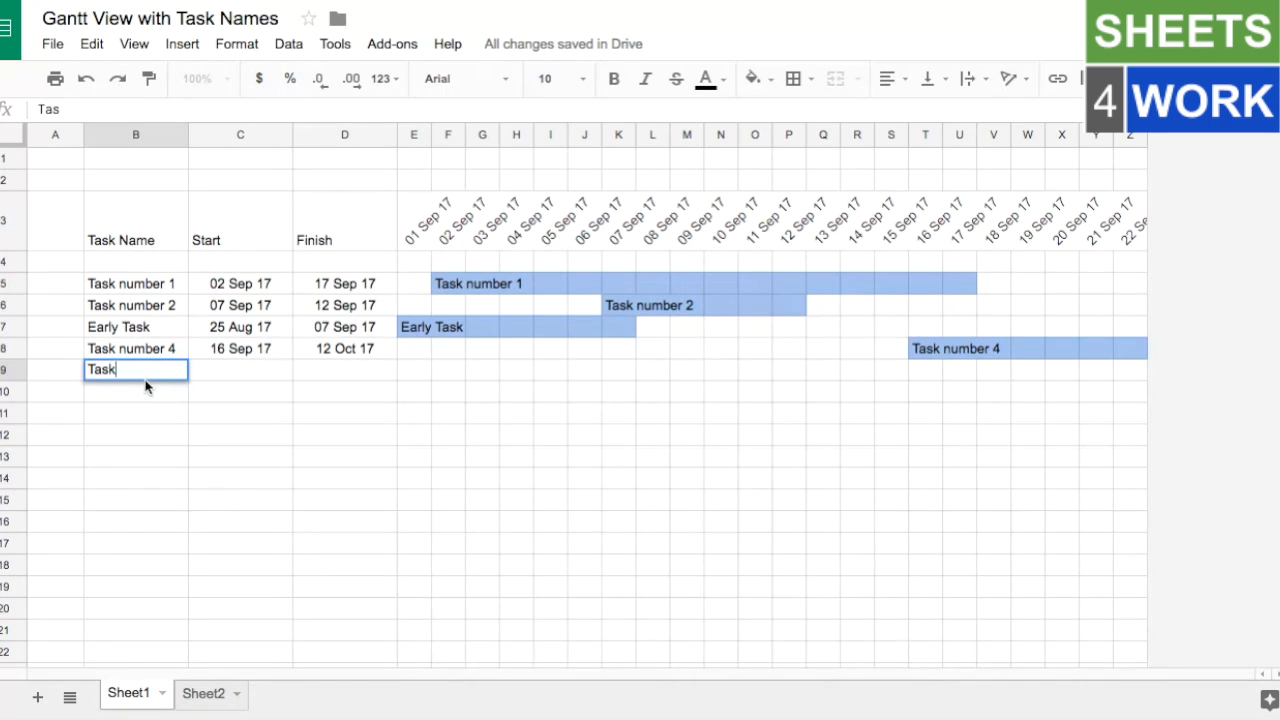
{"action": "type", "text": "k"}
{"action": "left_click", "coordinate": [240, 369]}
{"action": "type", "text": "29 Aug"}
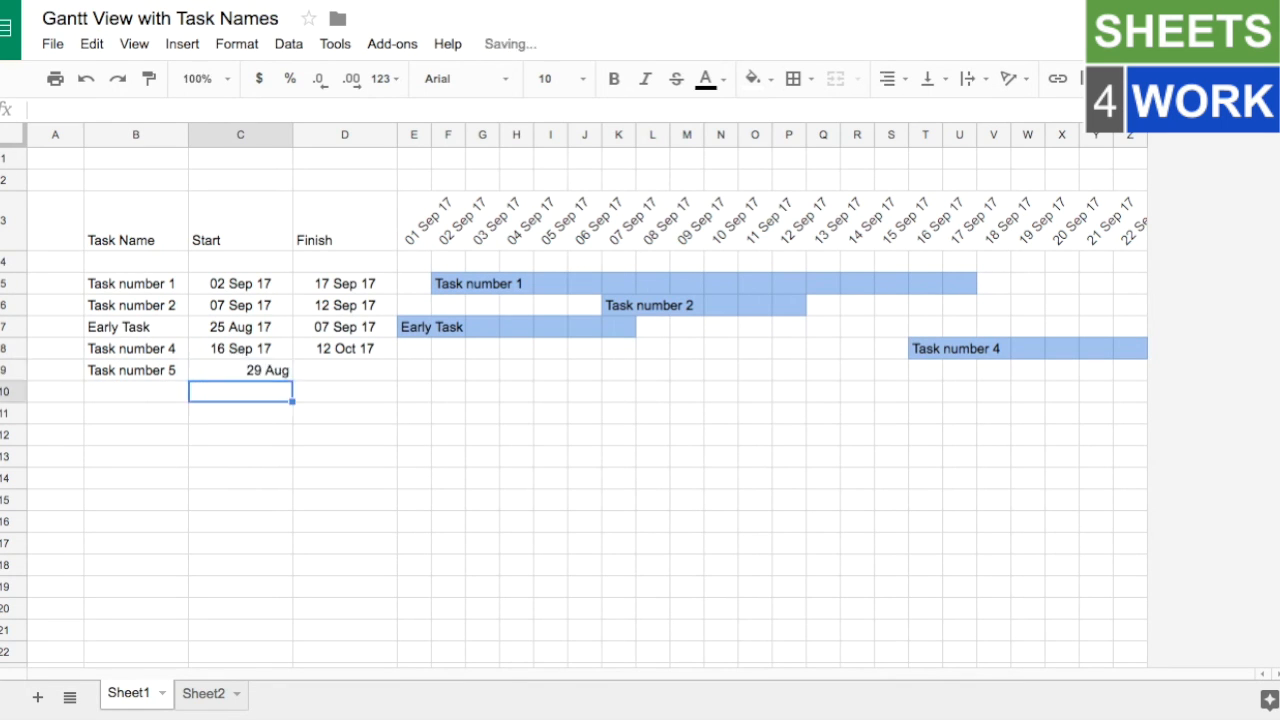
{"action": "left_click", "coordinate": [345, 370]}
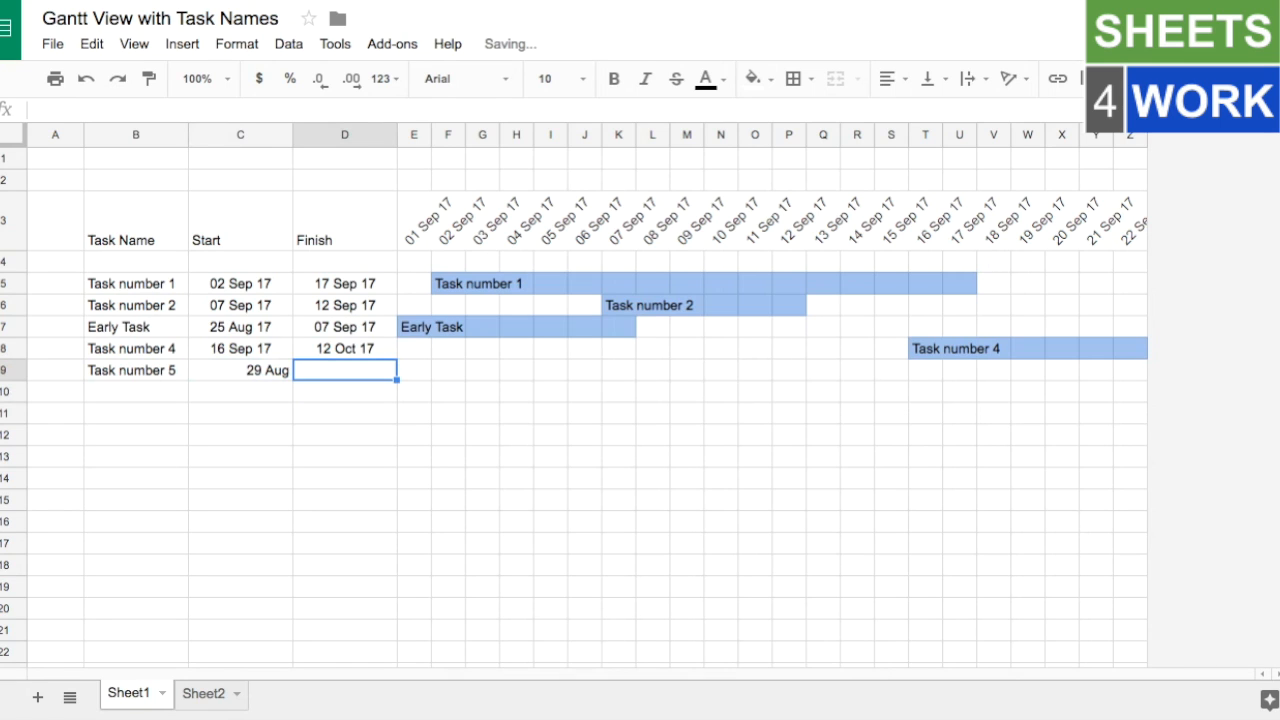
{"action": "type", "text": "18 Sep"}
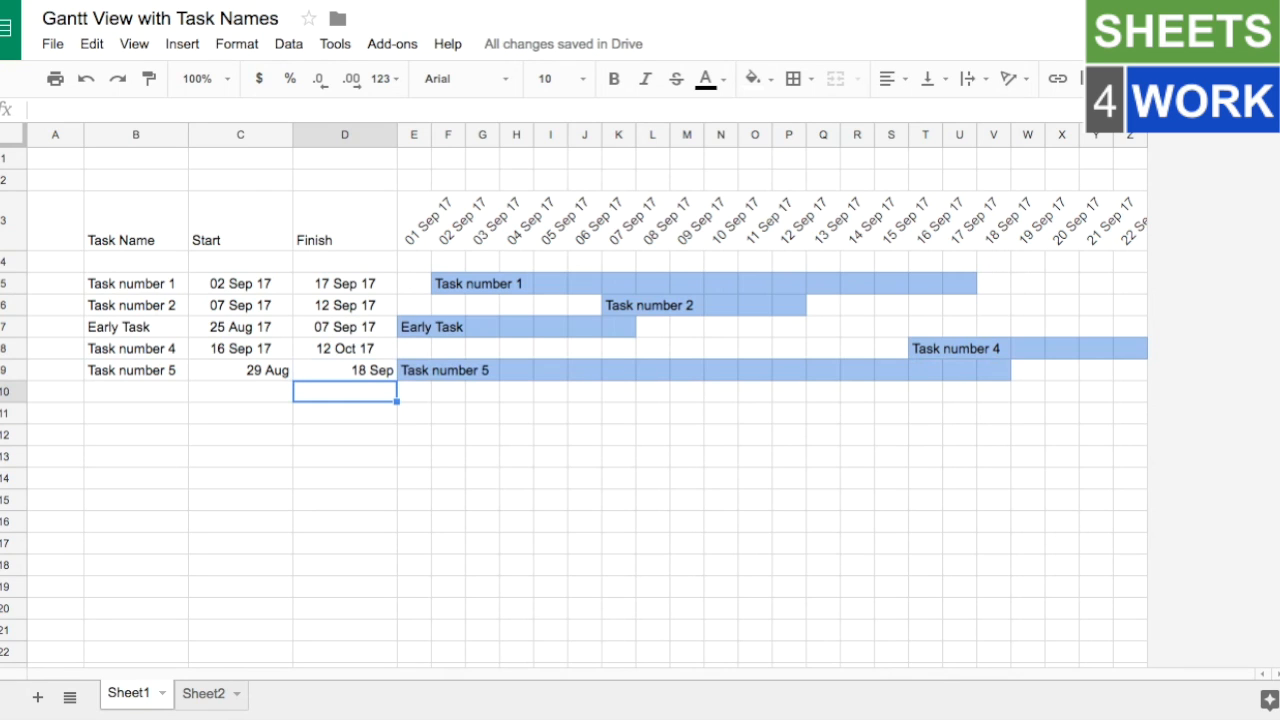
{"action": "mouse_move", "coordinate": [483, 303]}
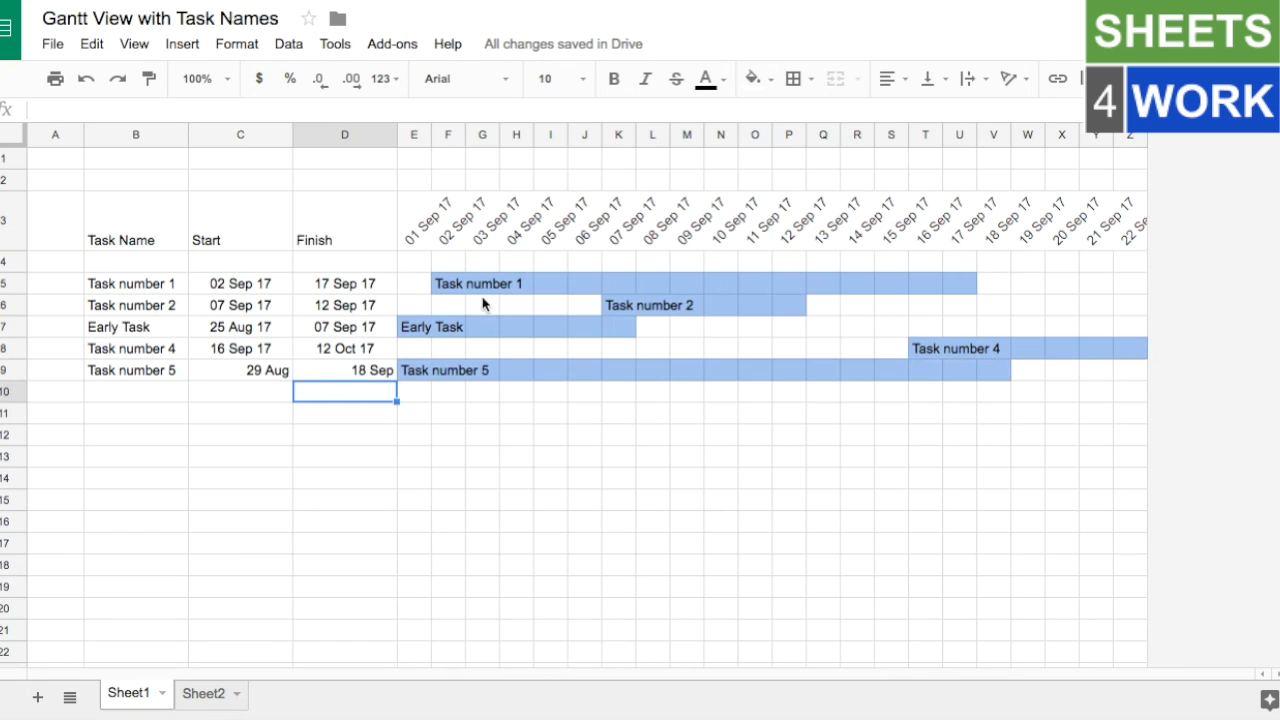
{"action": "mouse_move", "coordinate": [570, 263]}
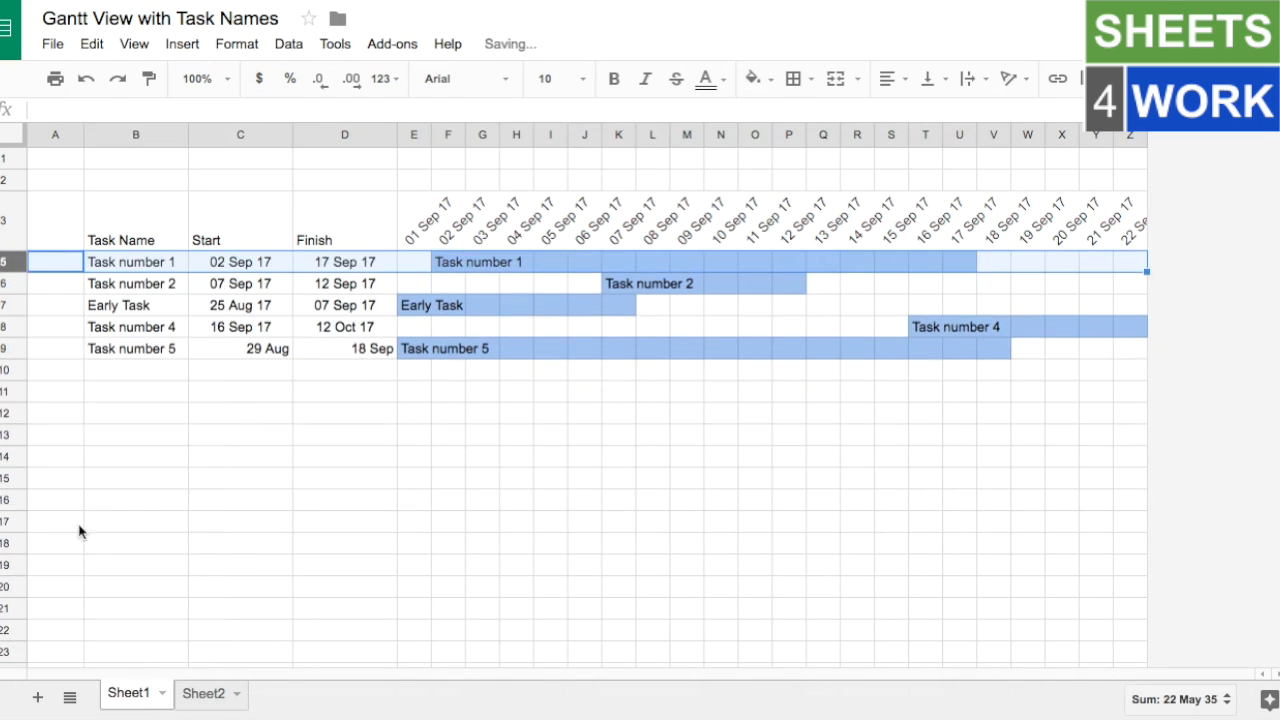
{"action": "mouse_move", "coordinate": [592, 287]}
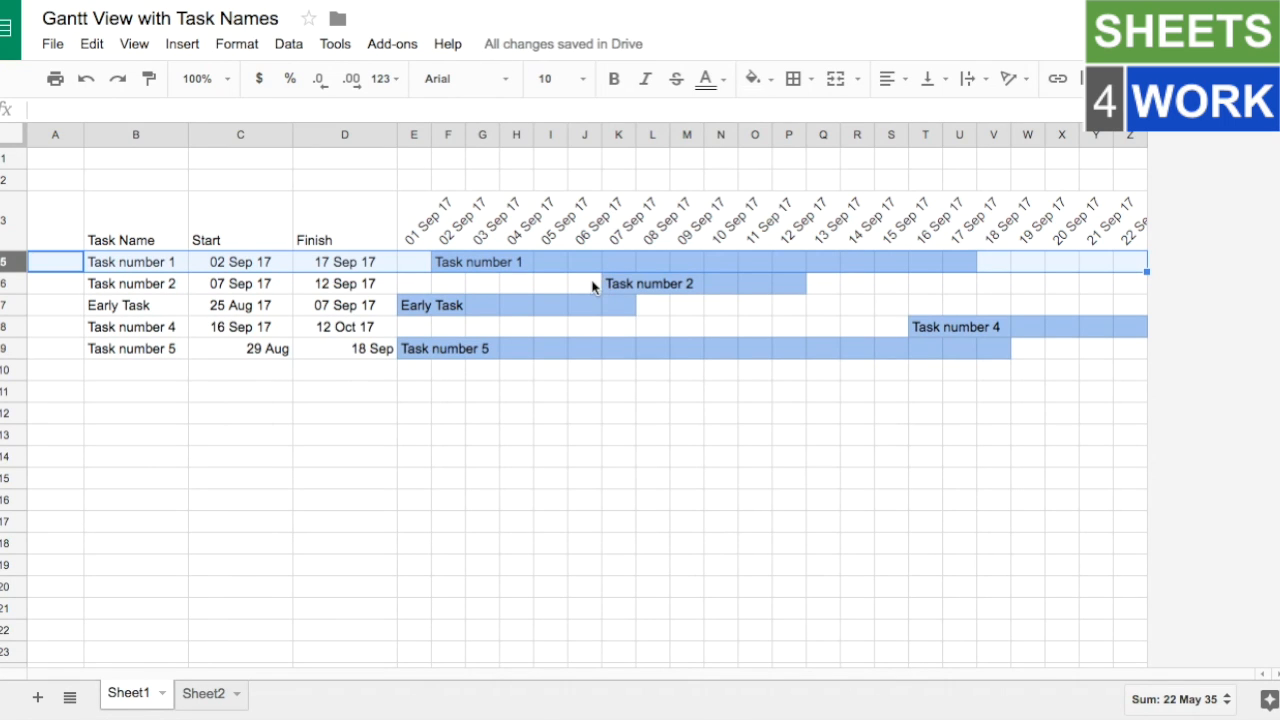